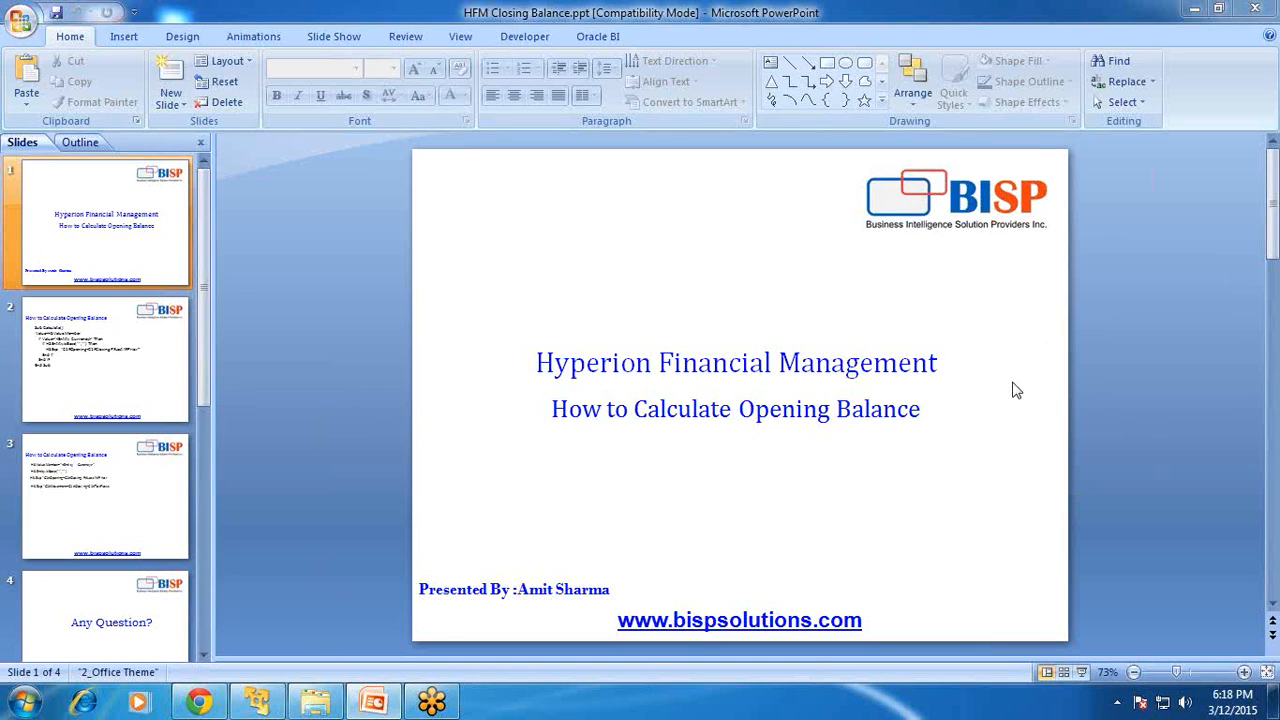
{"action": "mouse_move", "coordinate": [1240, 50]}
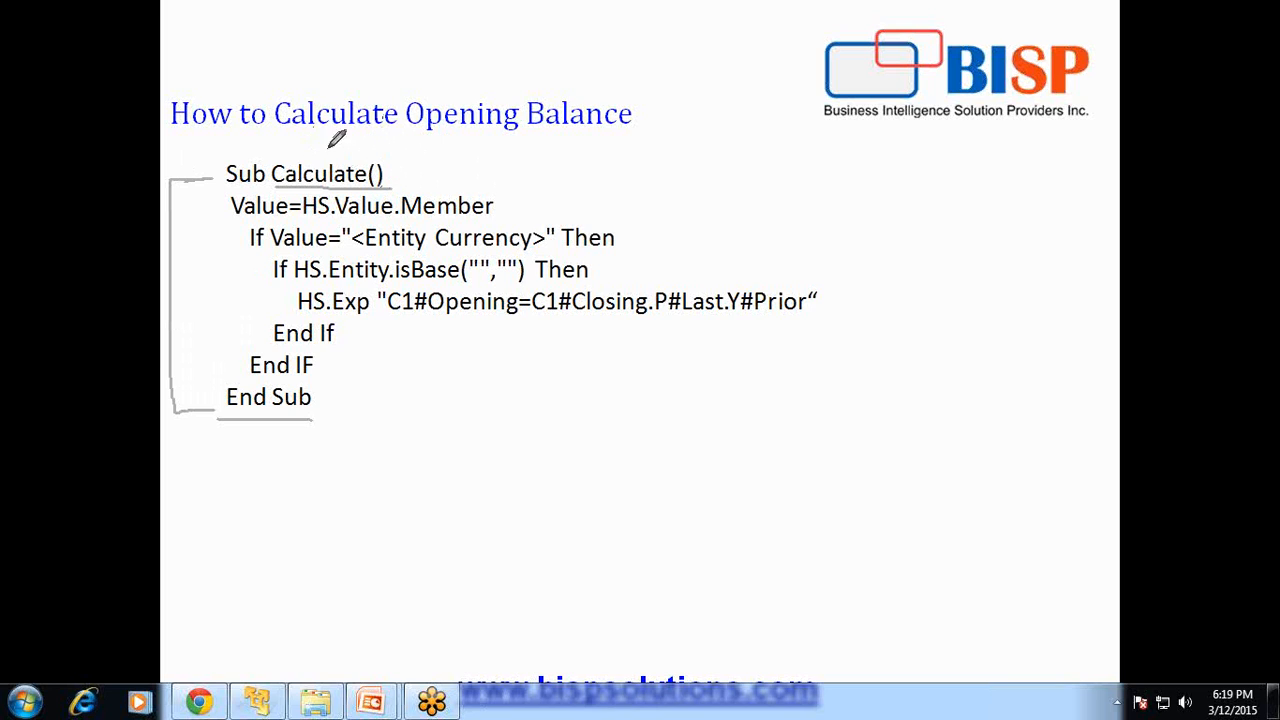
{"action": "mouse_move", "coordinate": [910, 75]}
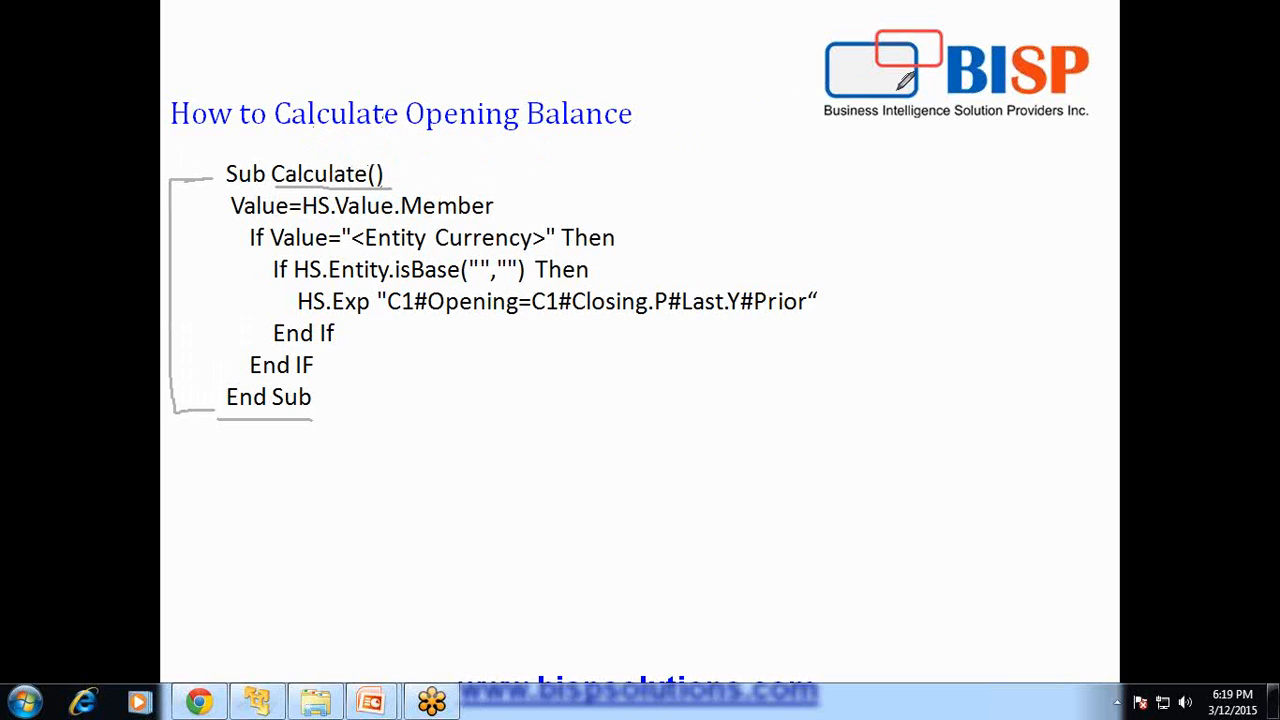
{"action": "mouse_move", "coordinate": [882, 138]}
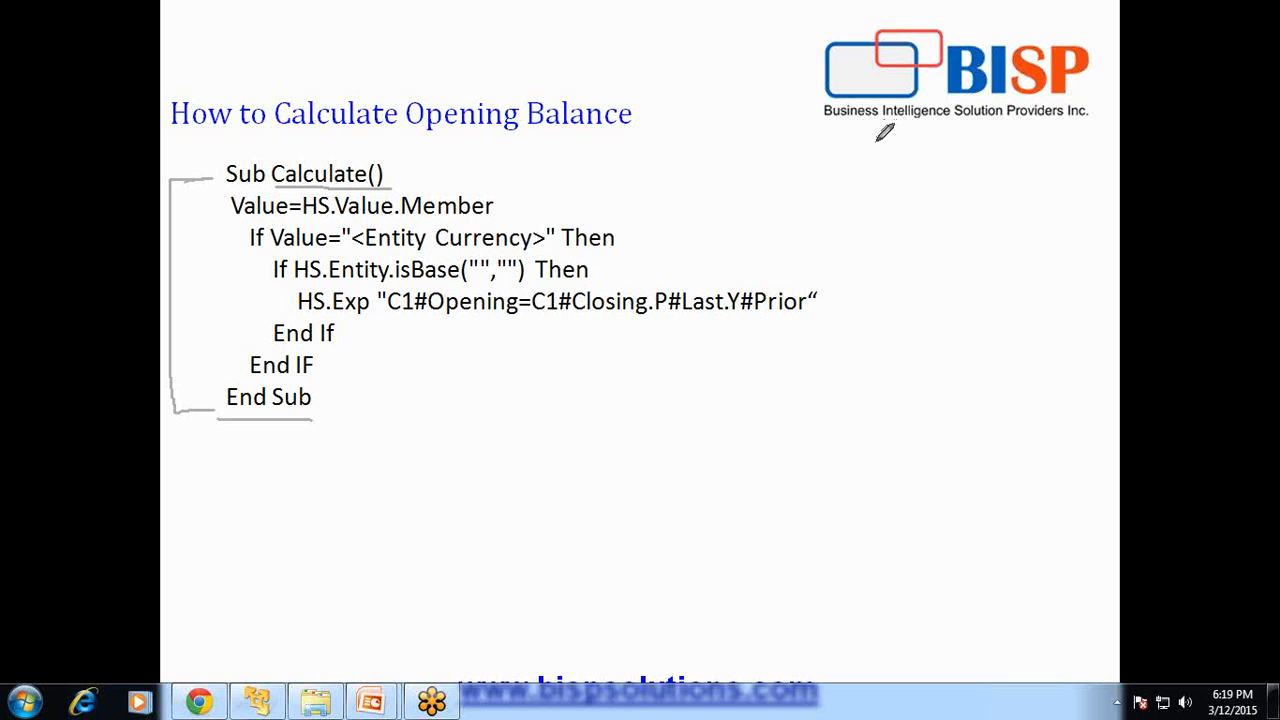
{"action": "mouse_move", "coordinate": [660, 140]}
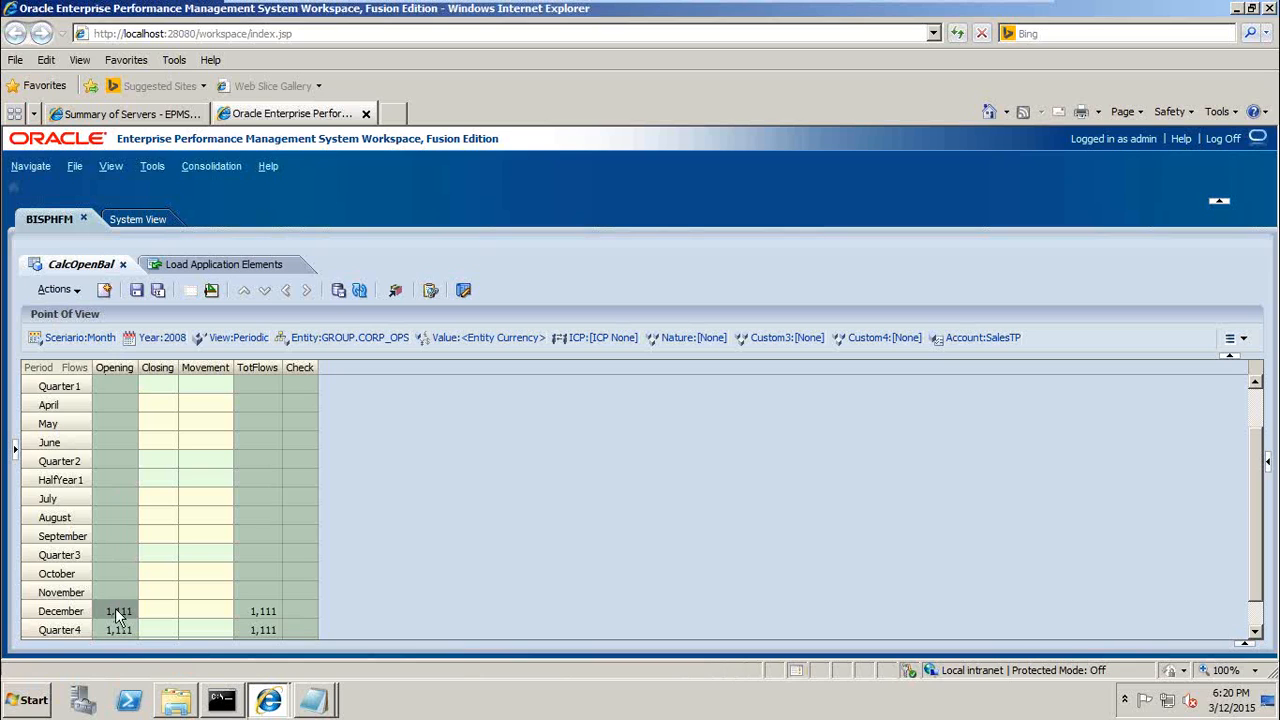
Force Calculate the December Opening cell from its right-click menu in CalcOpenBal
{"action": "right_click", "coordinate": [113, 612]}
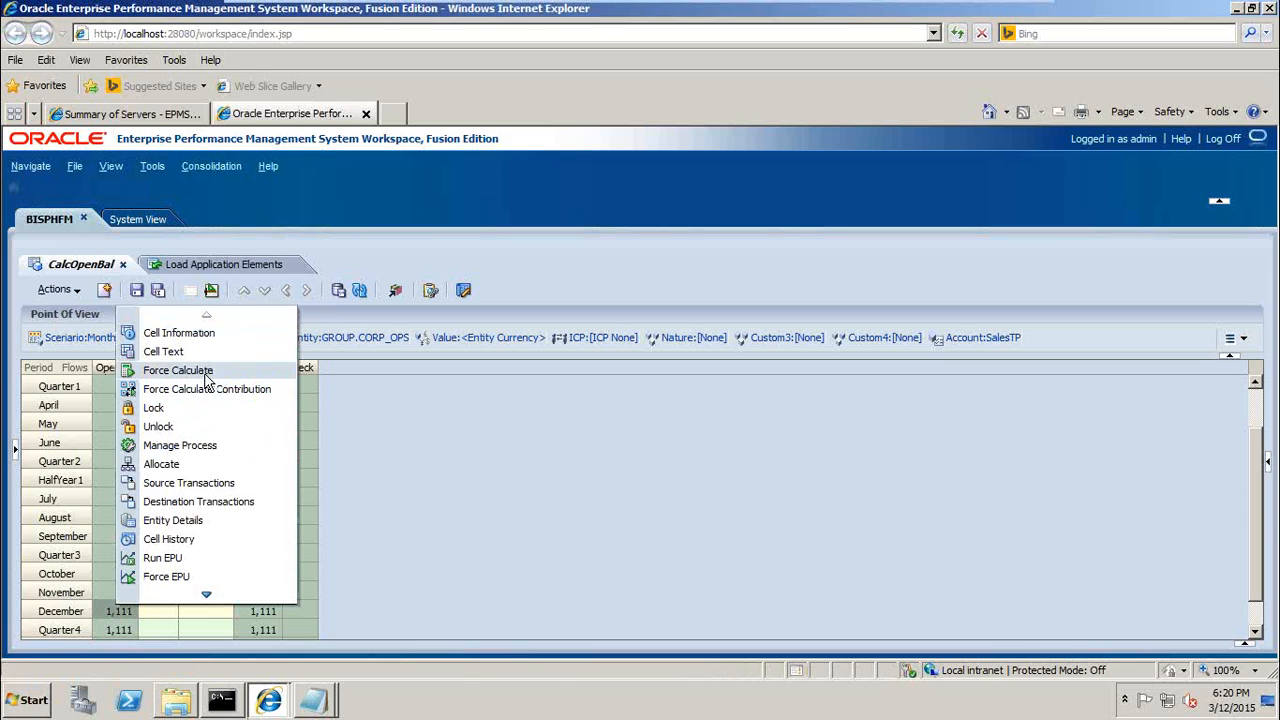
{"action": "left_click", "coordinate": [178, 370]}
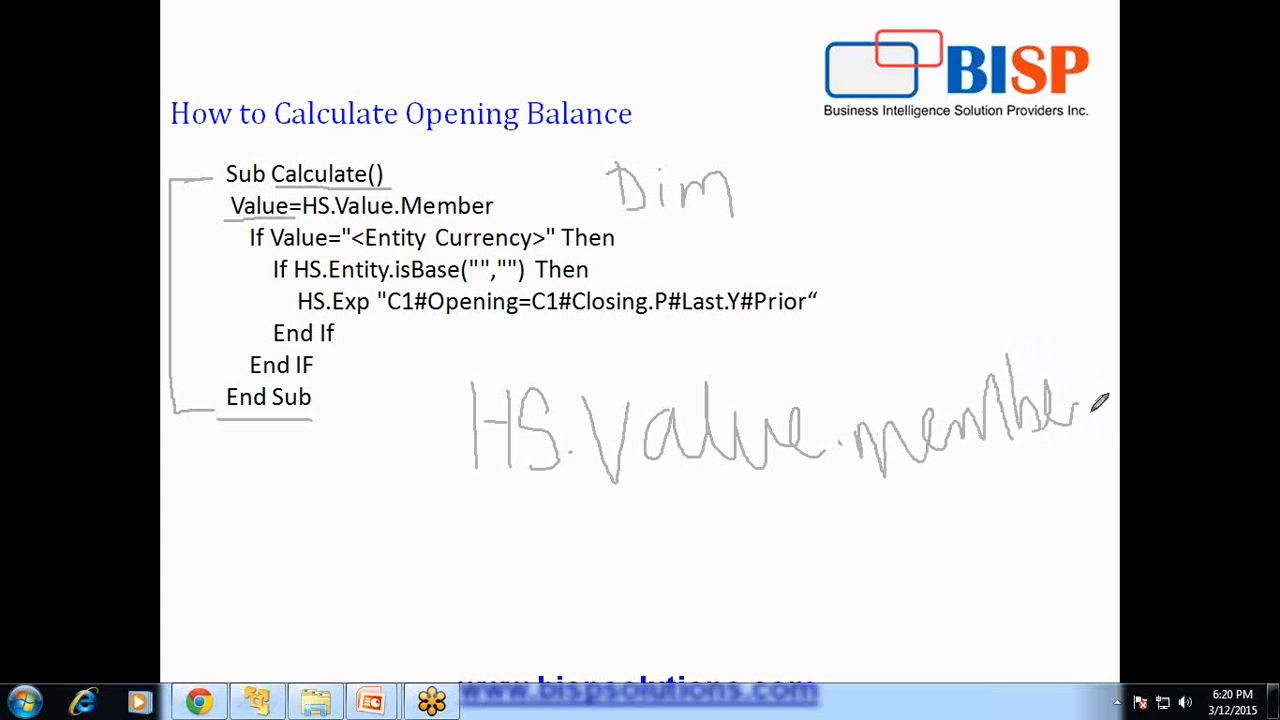
{"action": "mouse_move", "coordinate": [235, 185]}
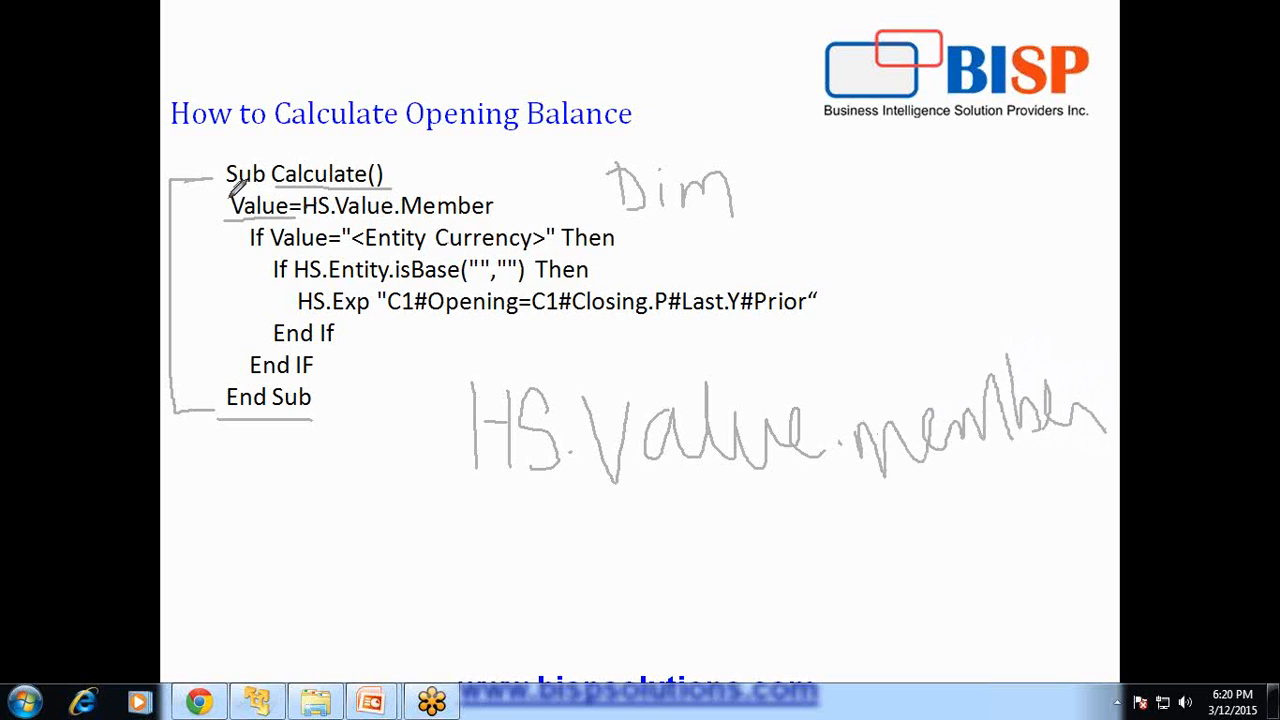
{"action": "mouse_move", "coordinate": [800, 20]}
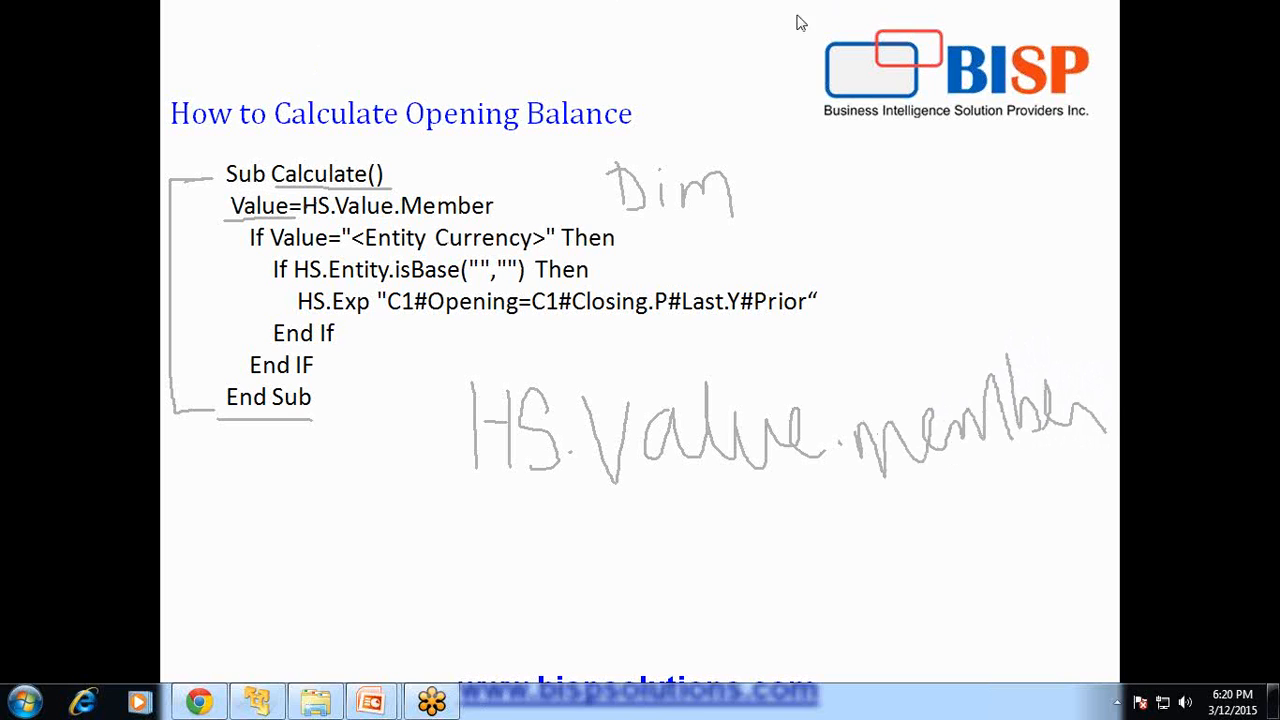
{"action": "mouse_move", "coordinate": [944, 148]}
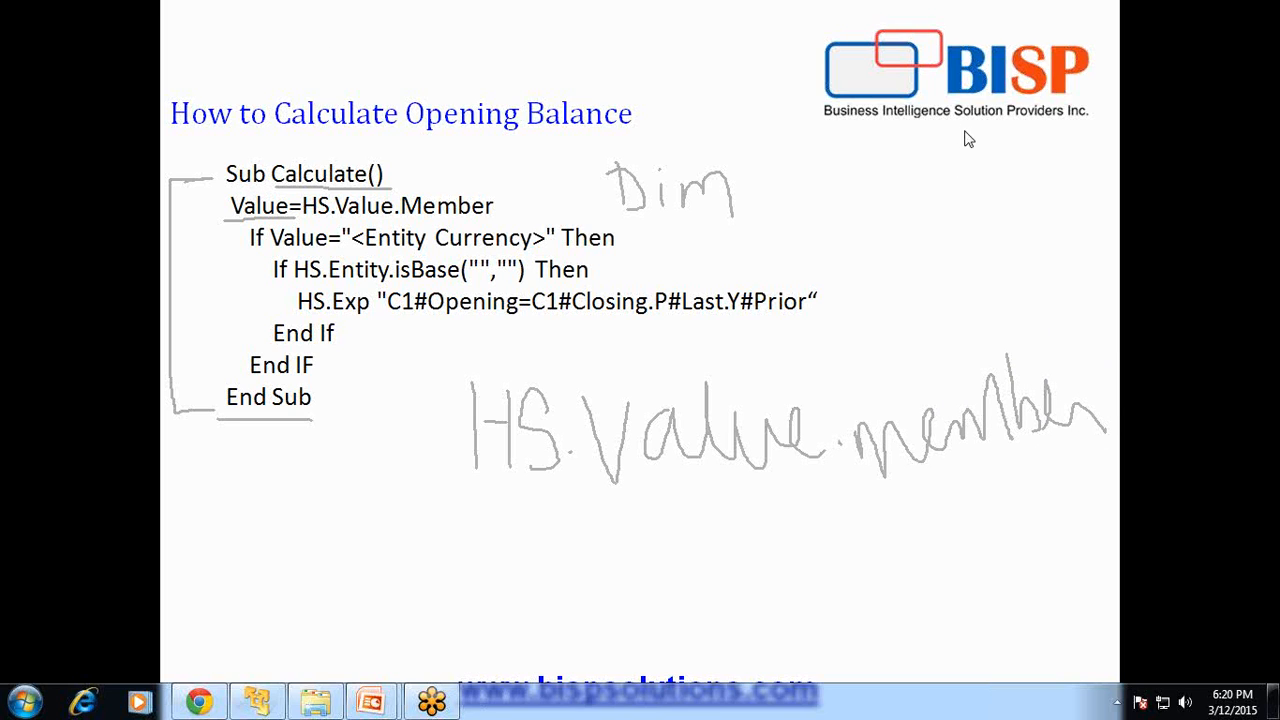
{"action": "mouse_move", "coordinate": [263, 711]}
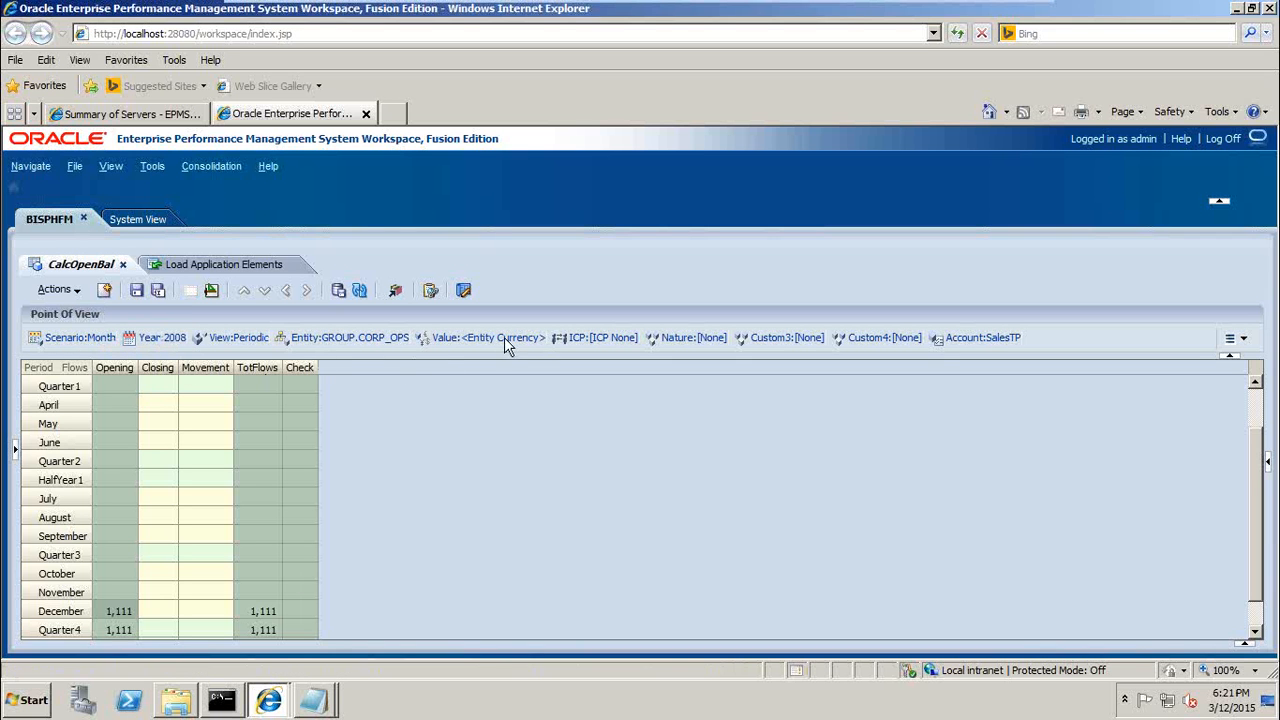
{"action": "left_click", "coordinate": [498, 337]}
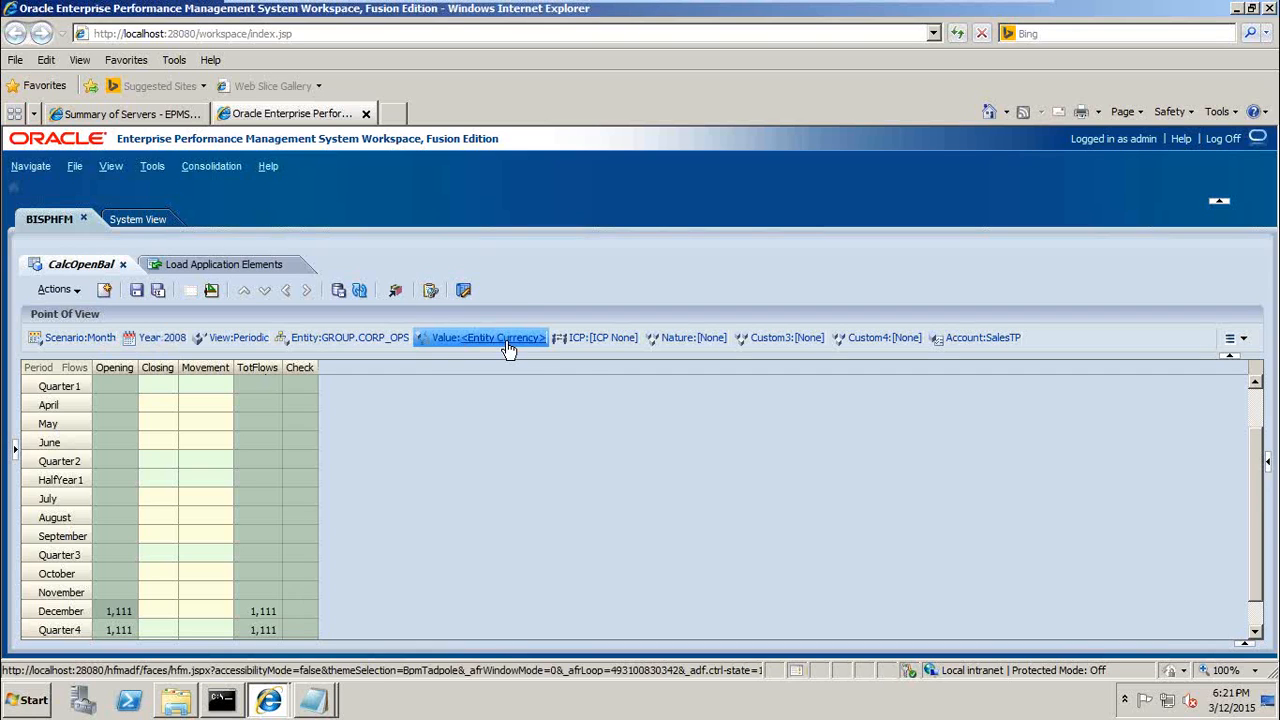
{"action": "mouse_move", "coordinate": [508, 347]}
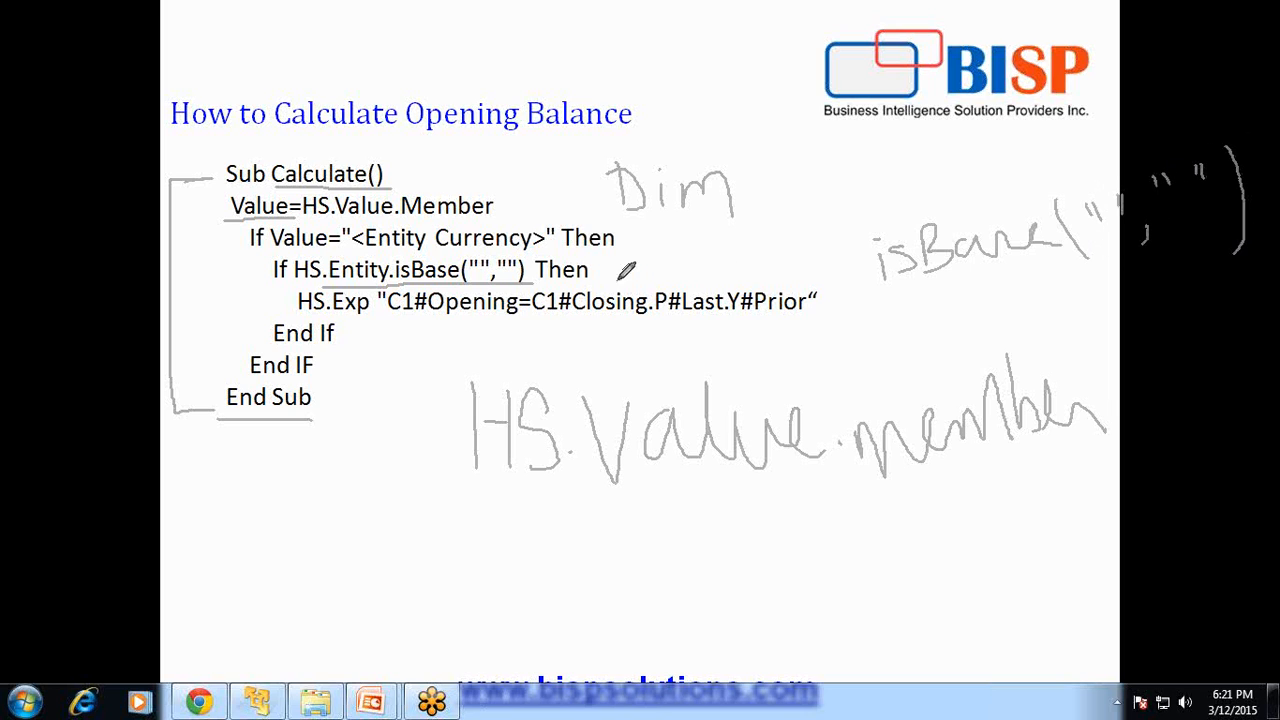
Draw pen arrows from isBase to the Parent and child labels
{"action": "left_click_drag", "start_coordinate": [450, 290], "coordinate": [400, 470]}
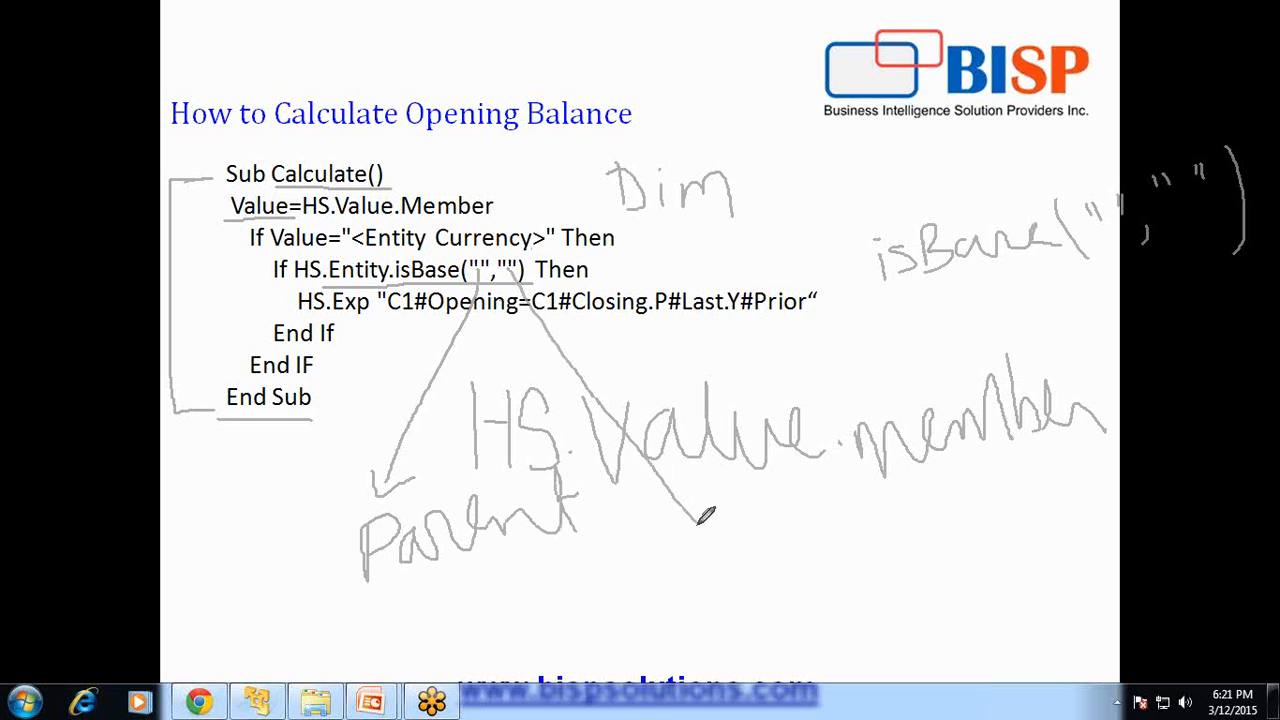
{"action": "left_click_drag", "start_coordinate": [680, 510], "coordinate": [770, 540]}
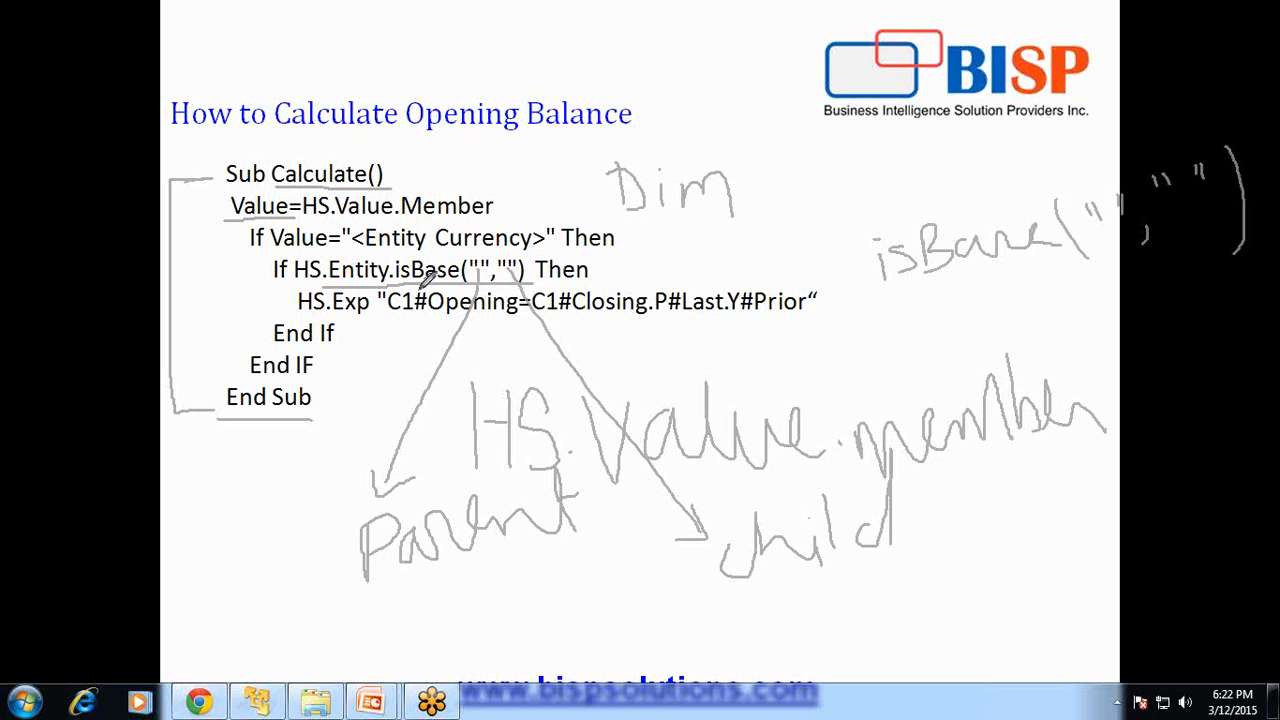
{"action": "mouse_move", "coordinate": [227, 263]}
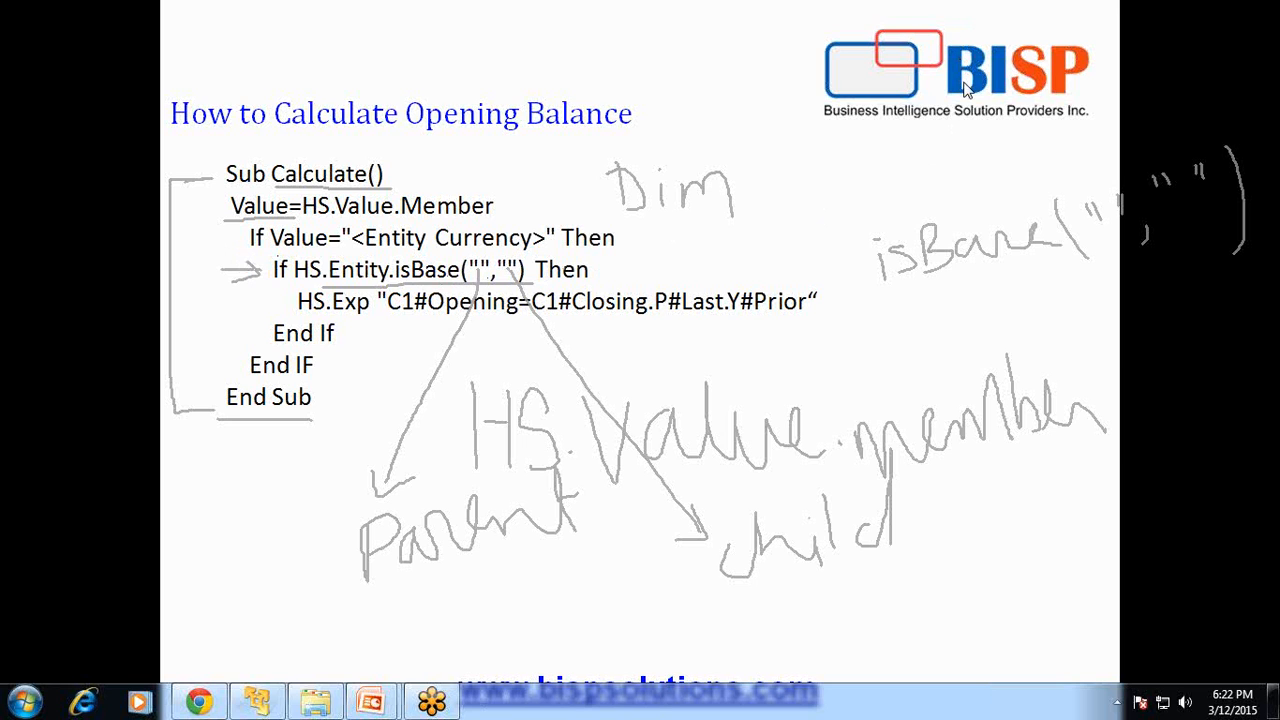
{"action": "mouse_move", "coordinate": [808, 146]}
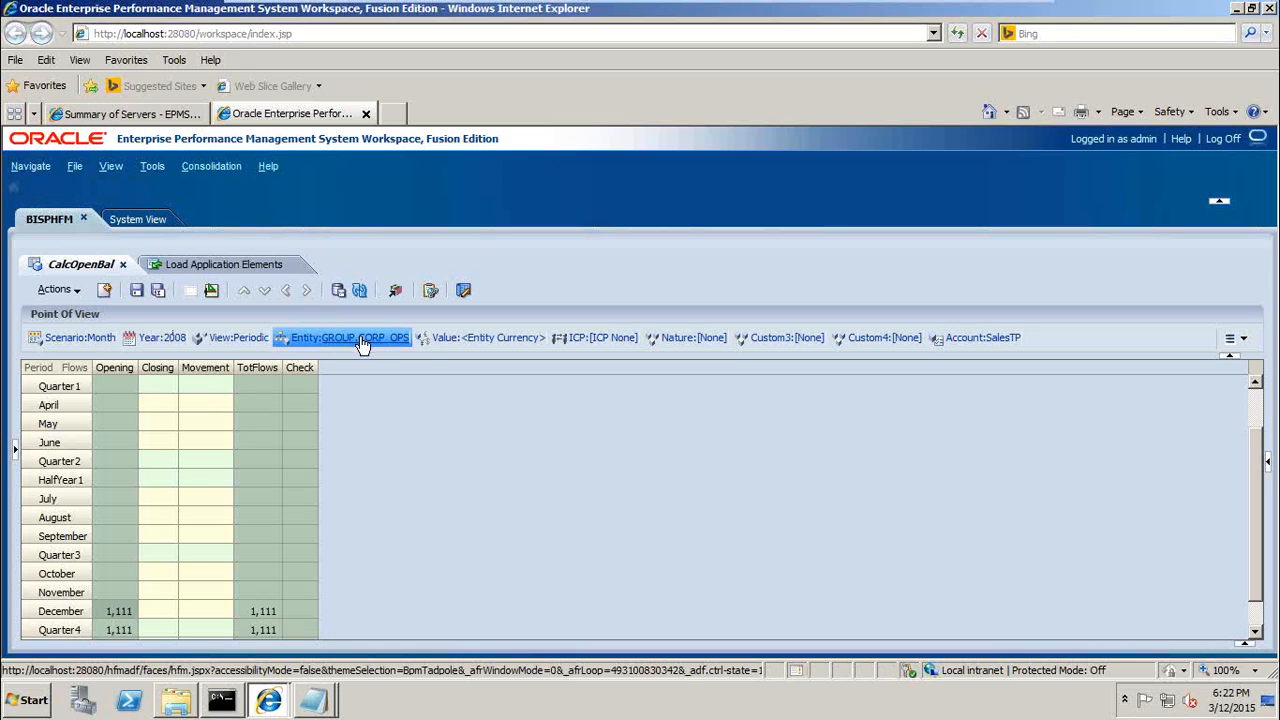
{"action": "mouse_move", "coordinate": [368, 344]}
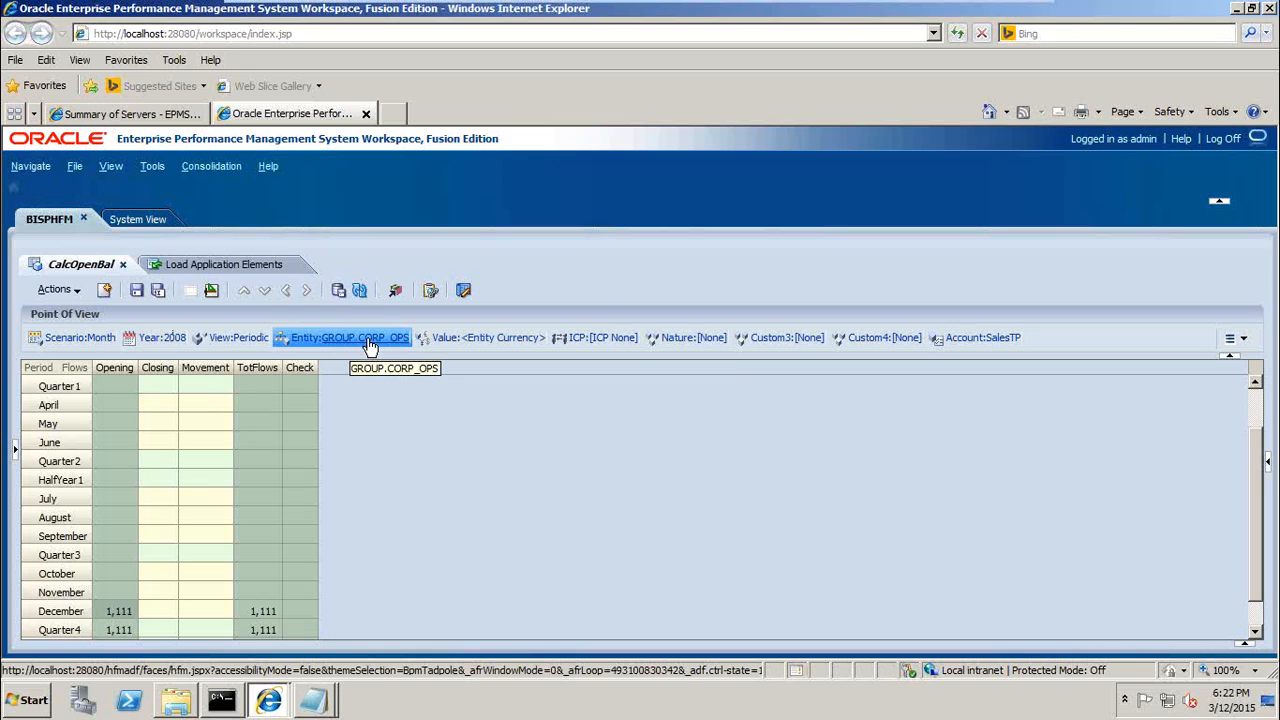
{"action": "mouse_move", "coordinate": [519, 379]}
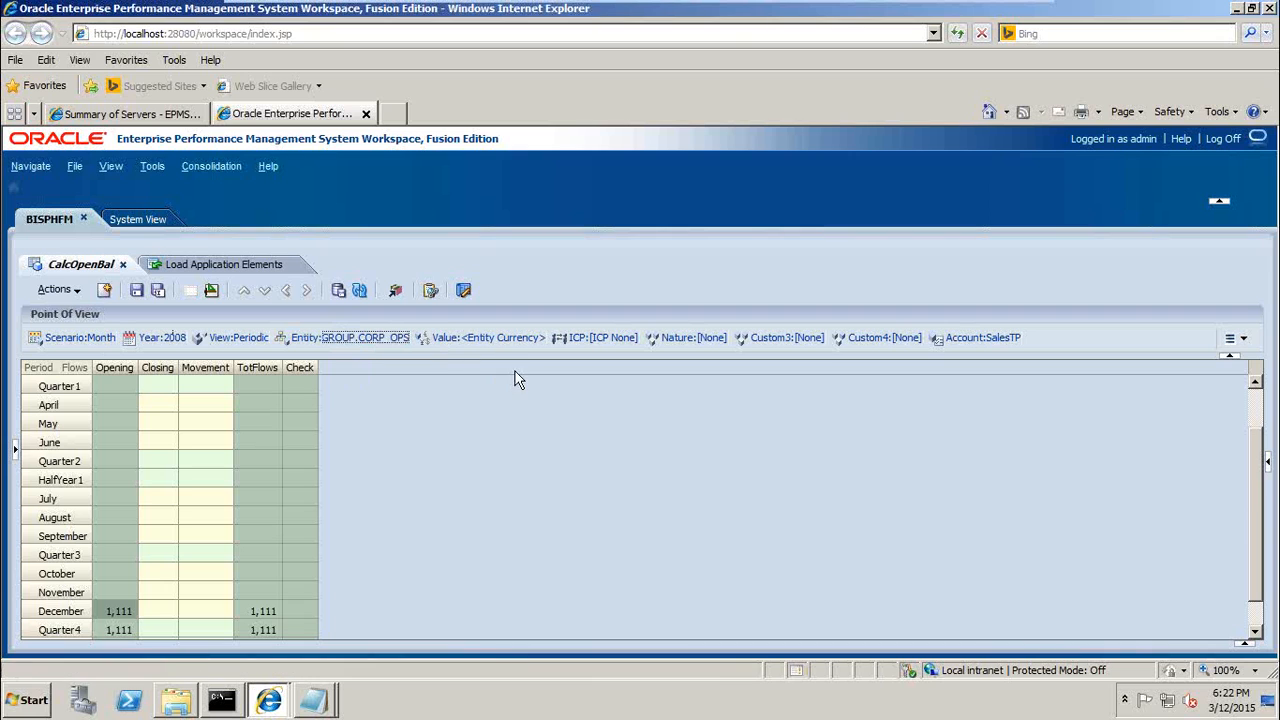
{"action": "left_click", "coordinate": [365, 337]}
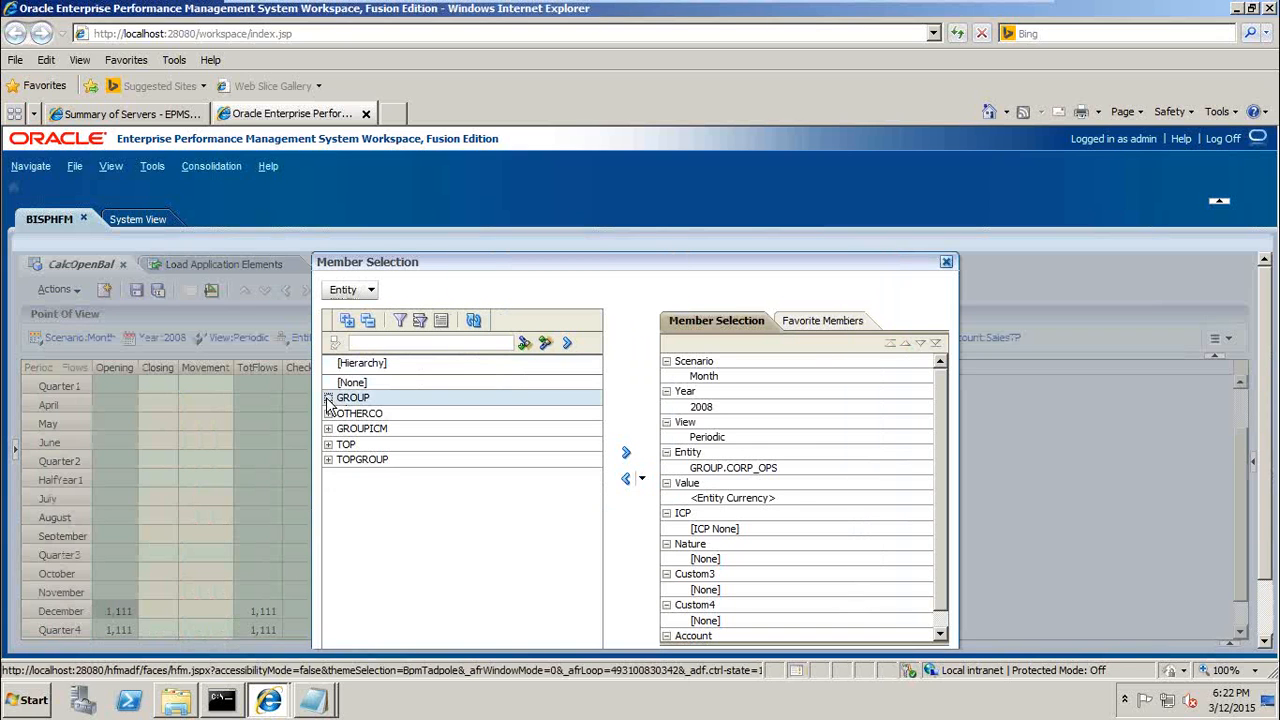
{"action": "left_click", "coordinate": [328, 397]}
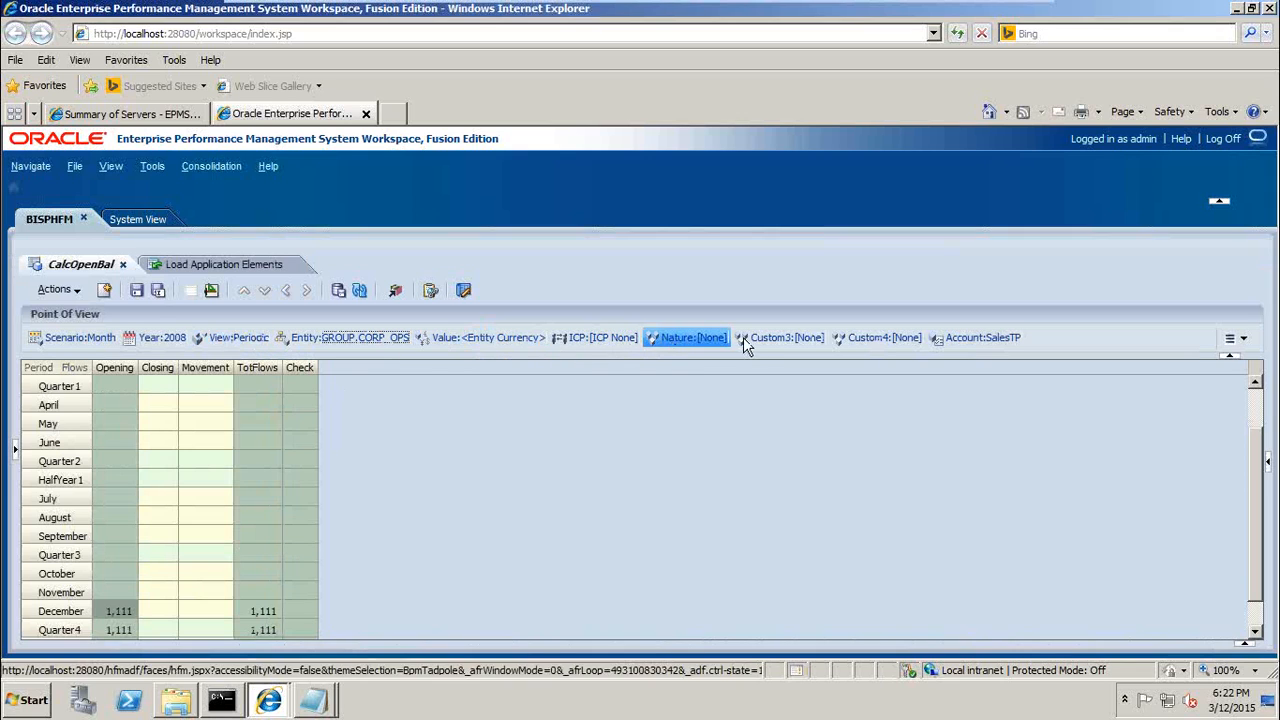
{"action": "mouse_move", "coordinate": [487, 340]}
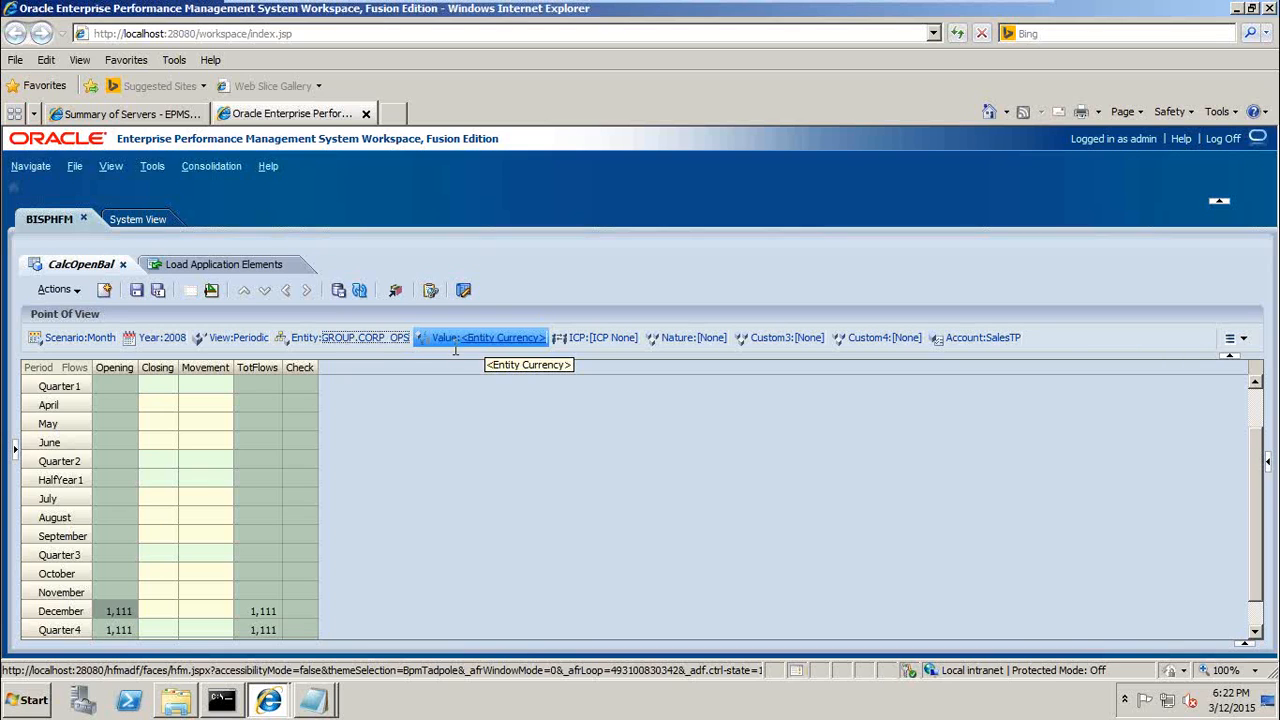
{"action": "mouse_move", "coordinate": [377, 334]}
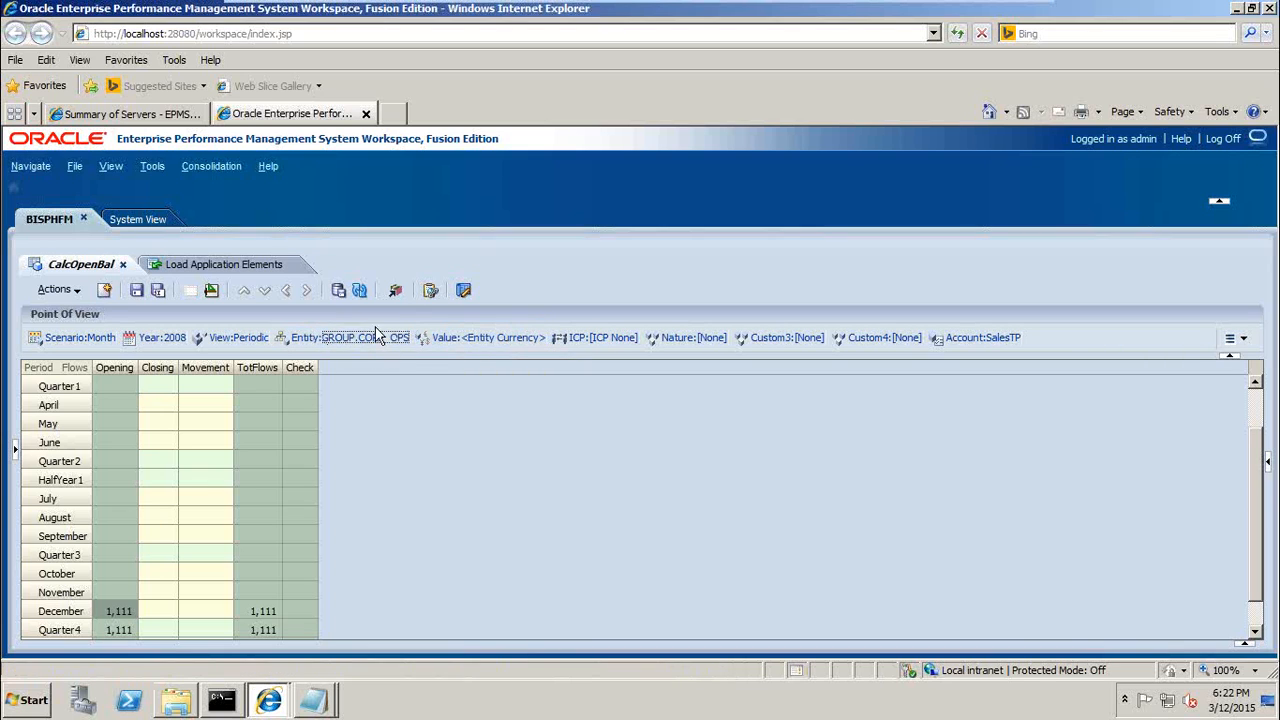
{"action": "left_click", "coordinate": [356, 337]}
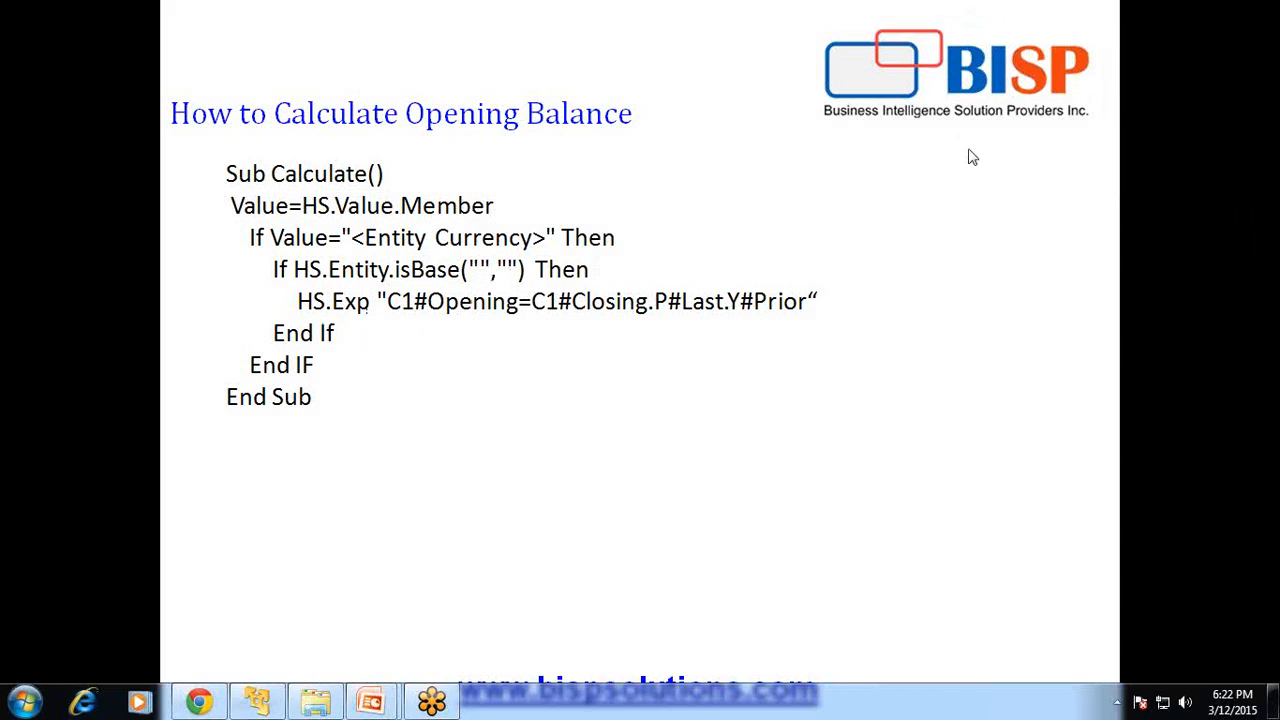
{"action": "mouse_move", "coordinate": [962, 146]}
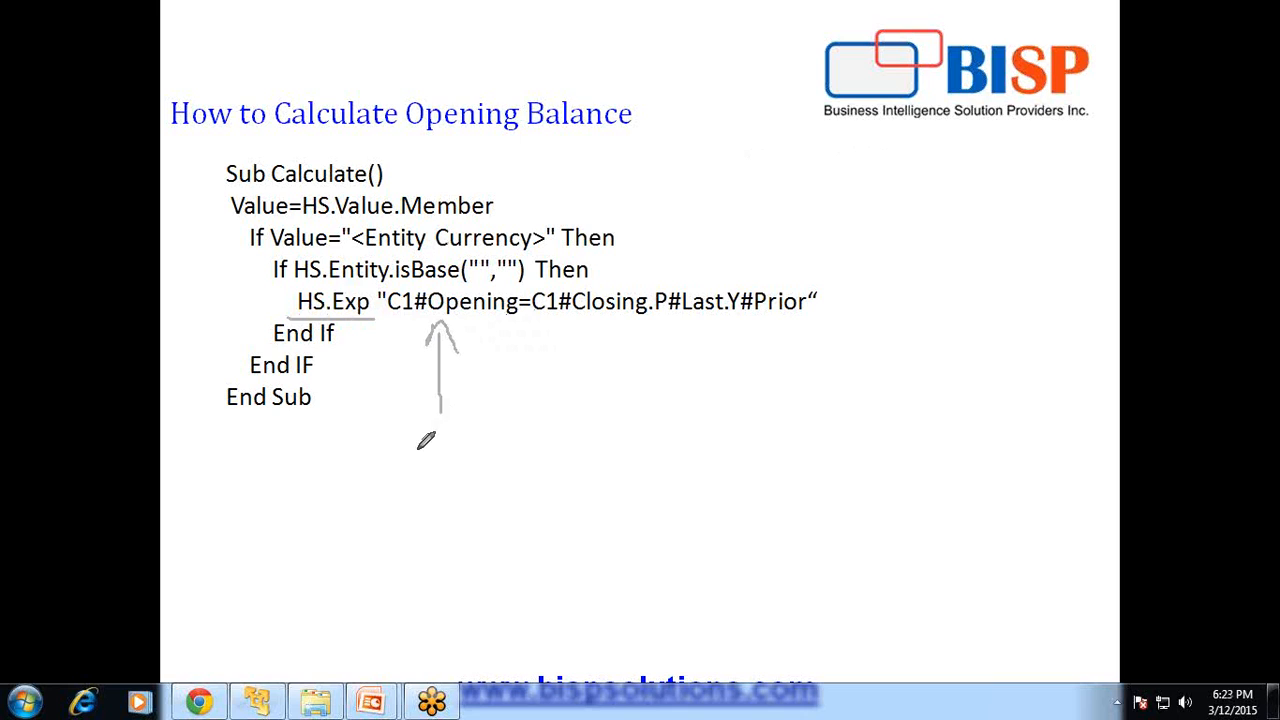
Mark the Opening side as Target and underline the C1 Closing source member
{"action": "left_click_drag", "start_coordinate": [395, 450], "coordinate": [460, 480]}
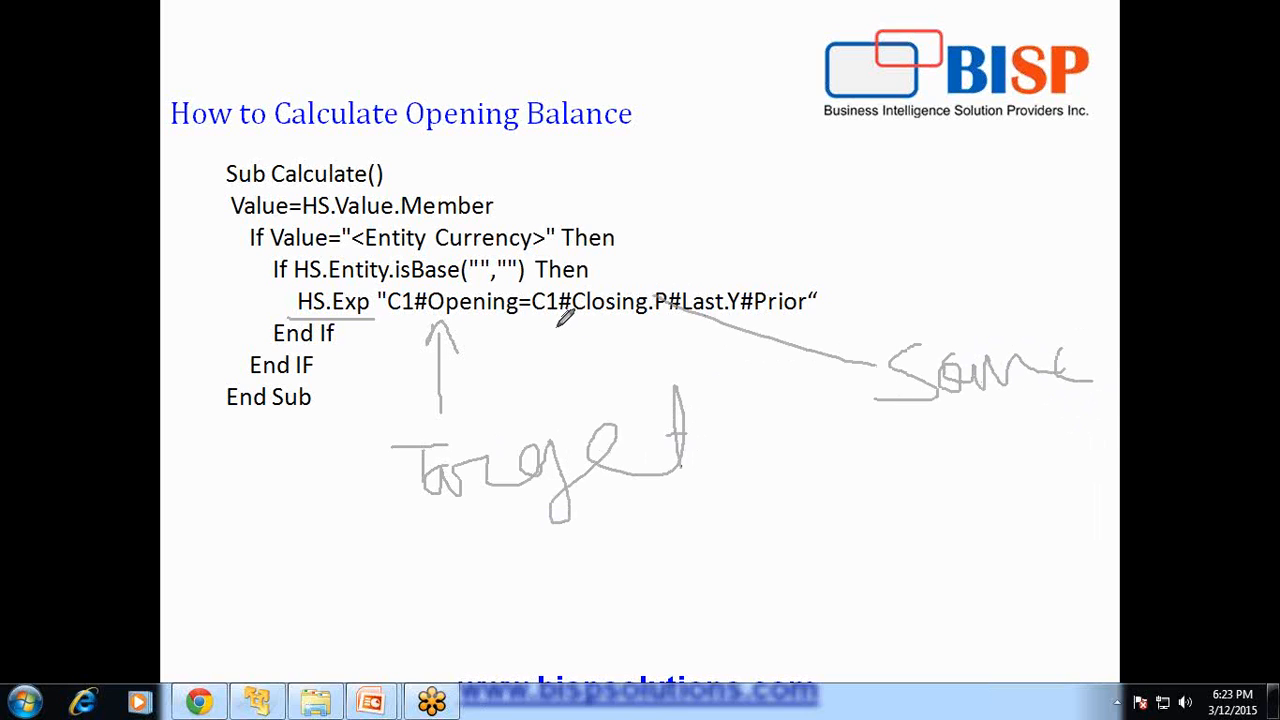
{"action": "mouse_move", "coordinate": [552, 307]}
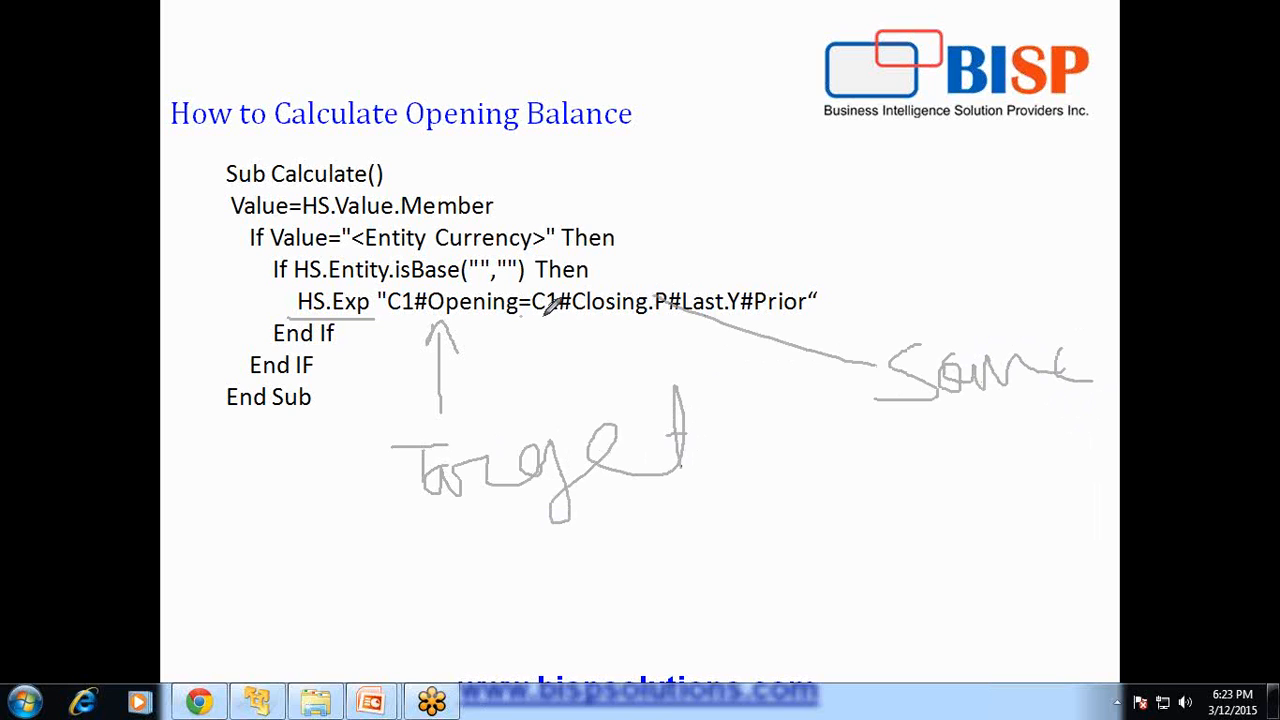
{"action": "left_click_drag", "start_coordinate": [415, 555], "coordinate": [465, 575]}
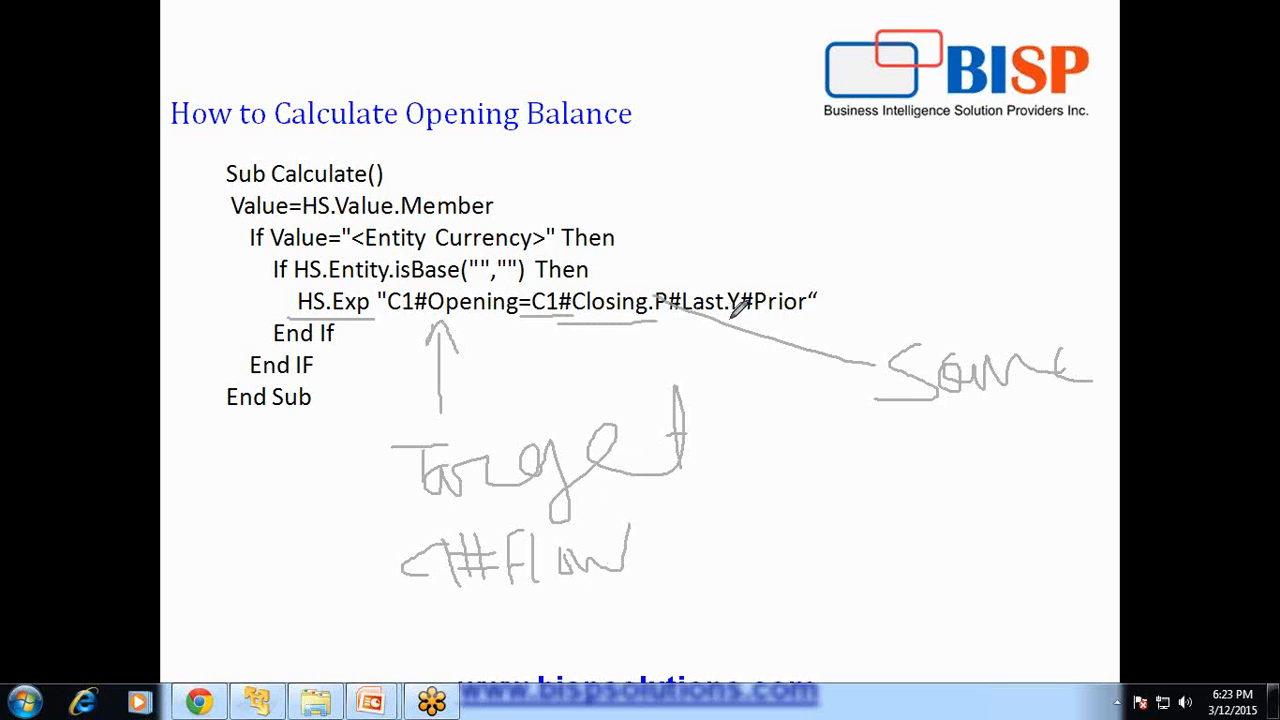
{"action": "mouse_move", "coordinate": [821, 301]}
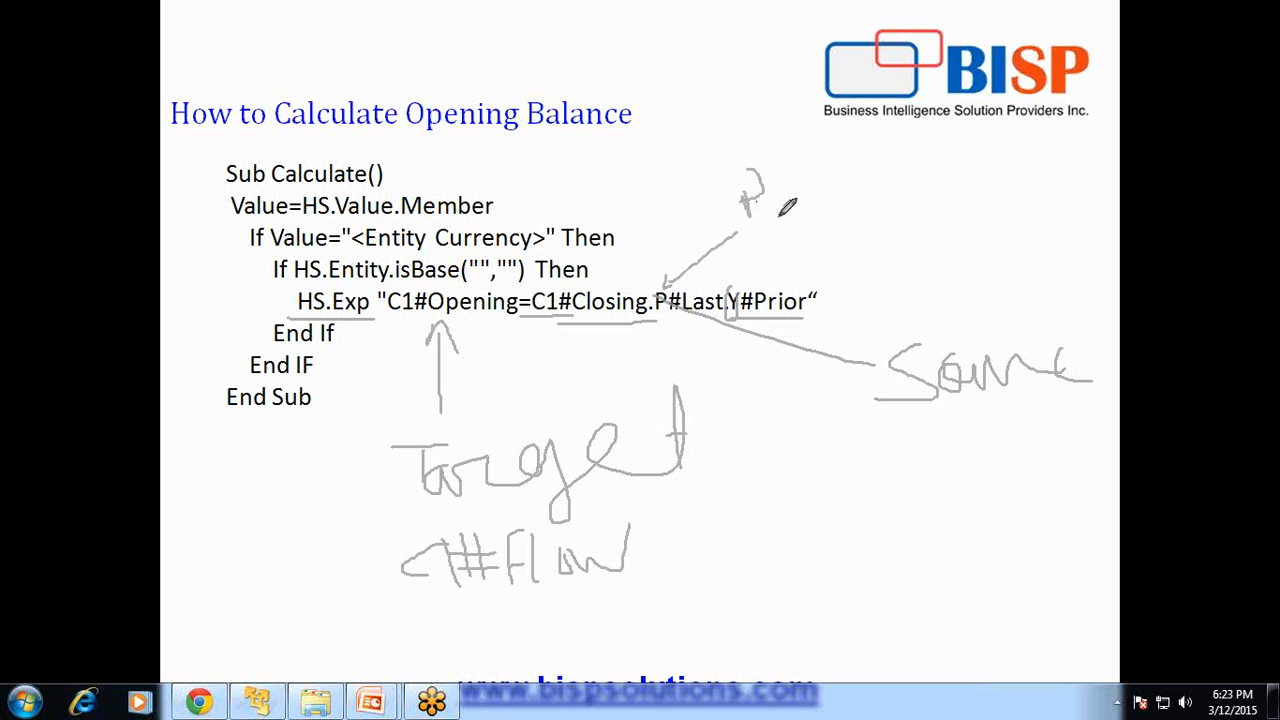
{"action": "mouse_move", "coordinate": [782, 195]}
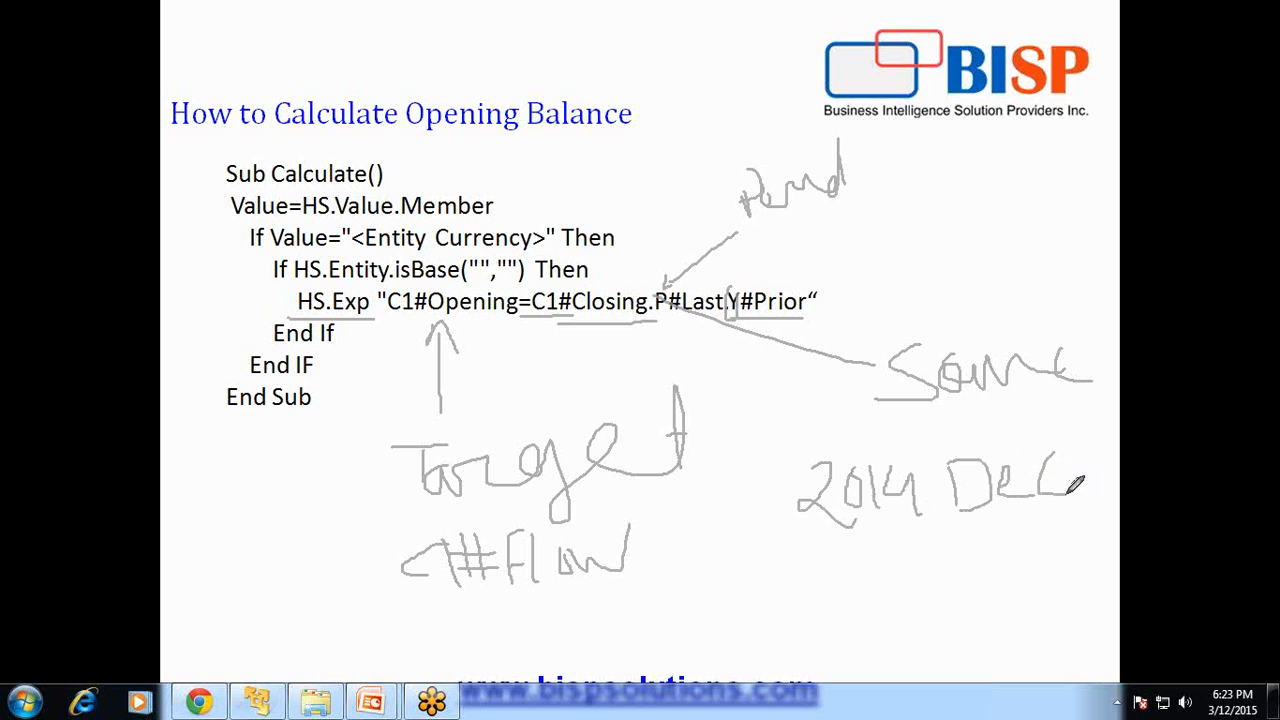
Draw a pen arrow from 2014 Dec to 2015 Jan
{"action": "left_click_drag", "start_coordinate": [1080, 490], "coordinate": [900, 585]}
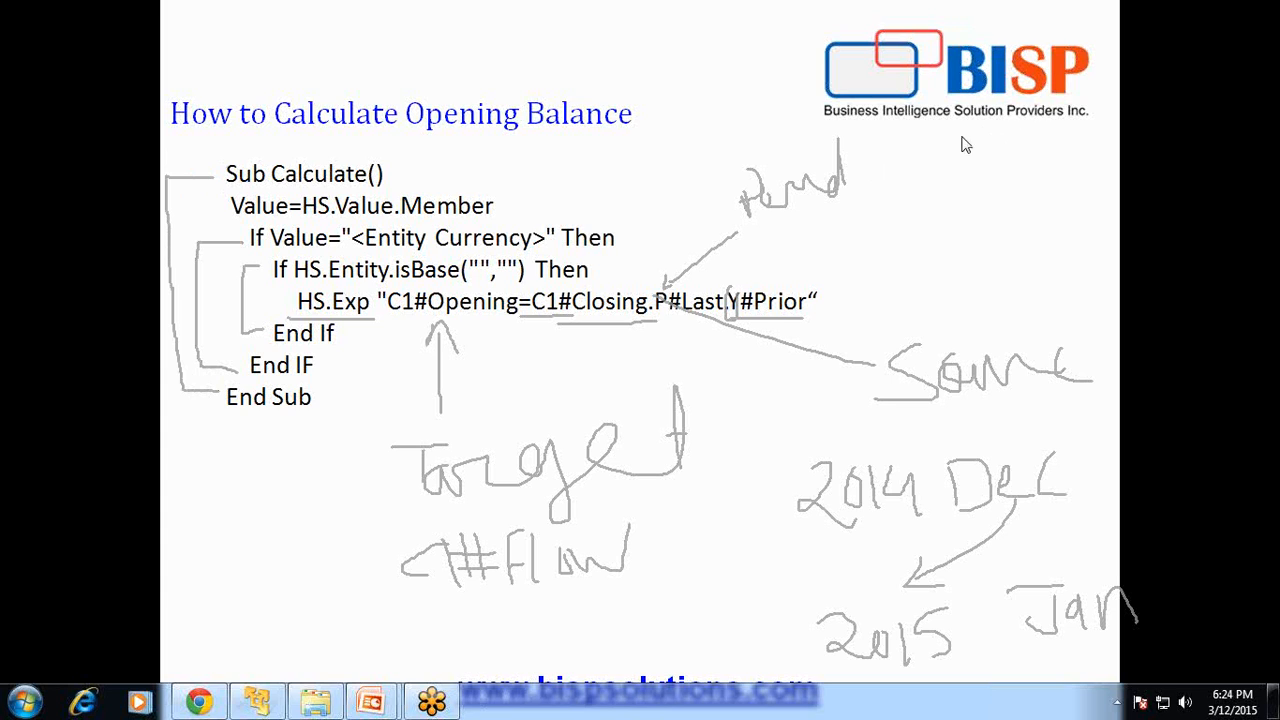
{"action": "mouse_move", "coordinate": [939, 27]}
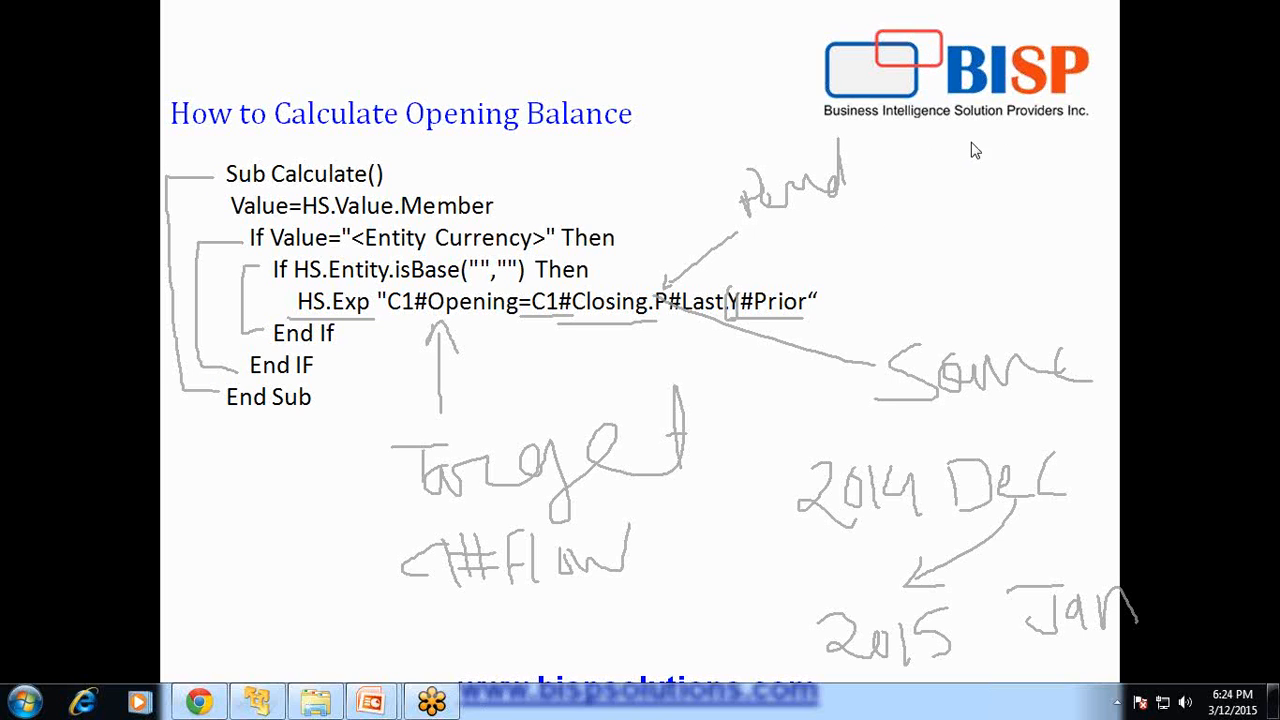
{"action": "mouse_move", "coordinate": [789, 240]}
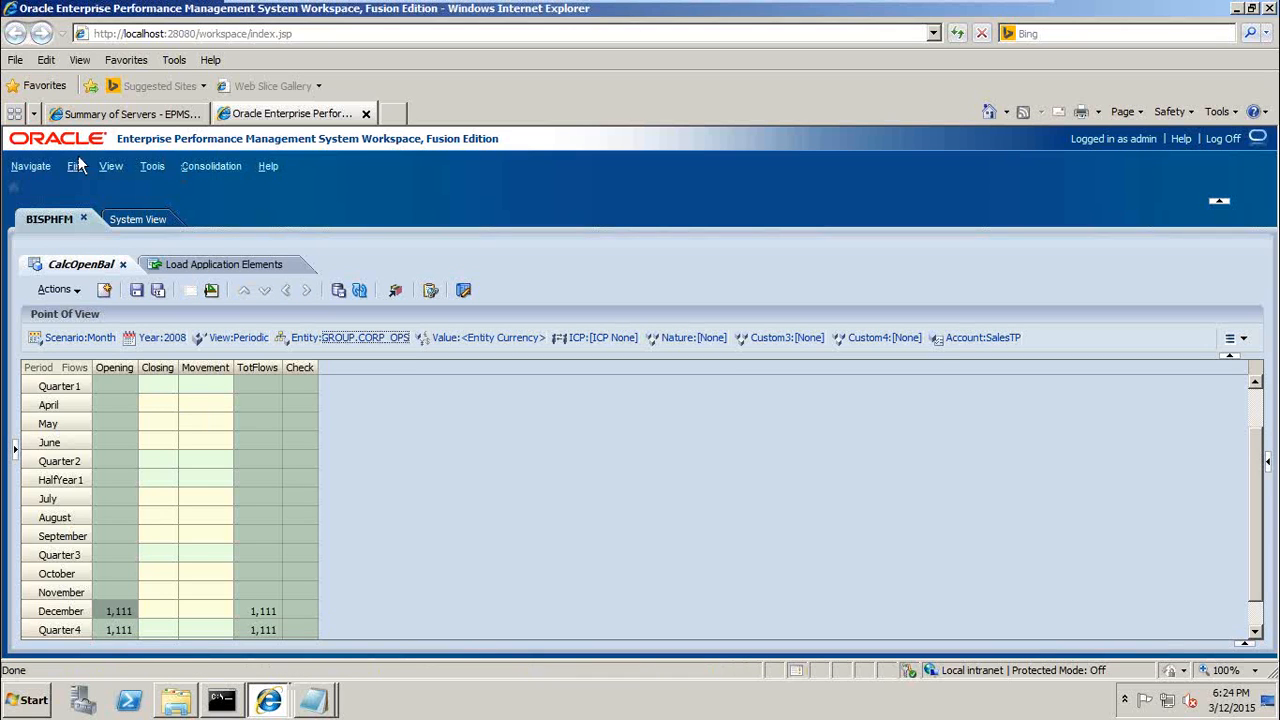
{"action": "mouse_move", "coordinate": [197, 600]}
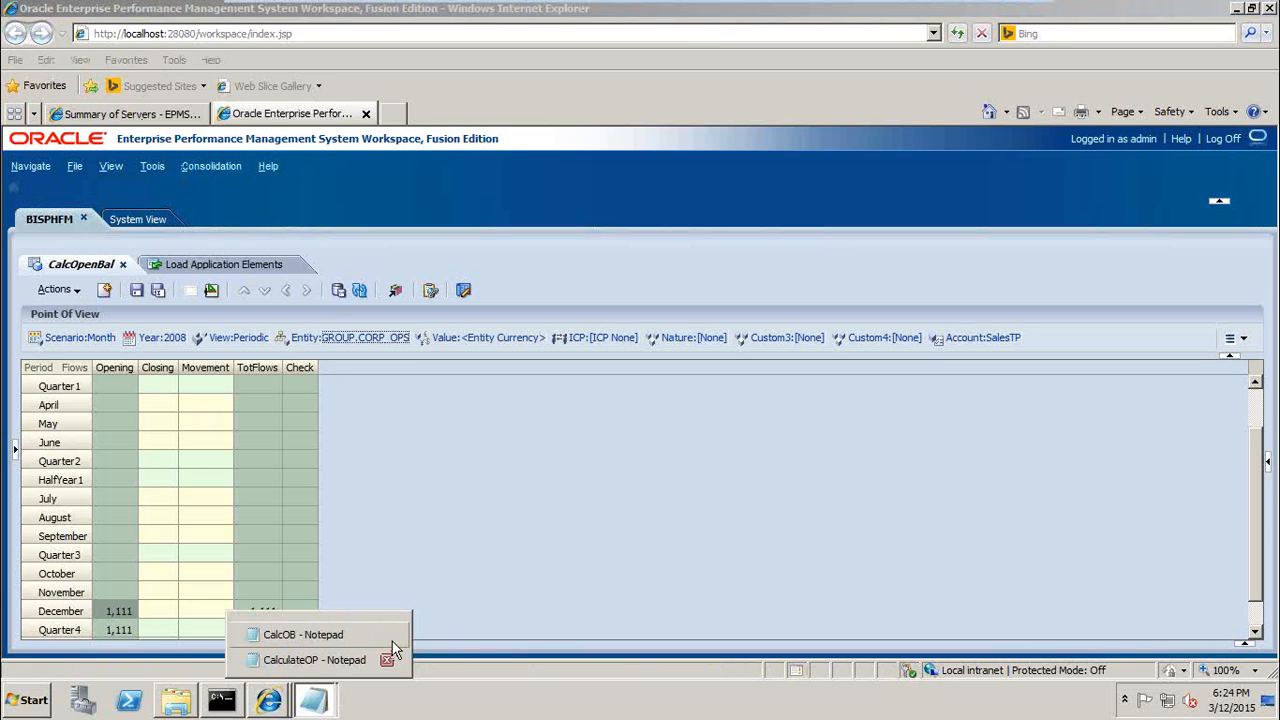
Open a blank Notepad document from the taskbar for writing the rule
{"action": "left_click", "coordinate": [314, 659]}
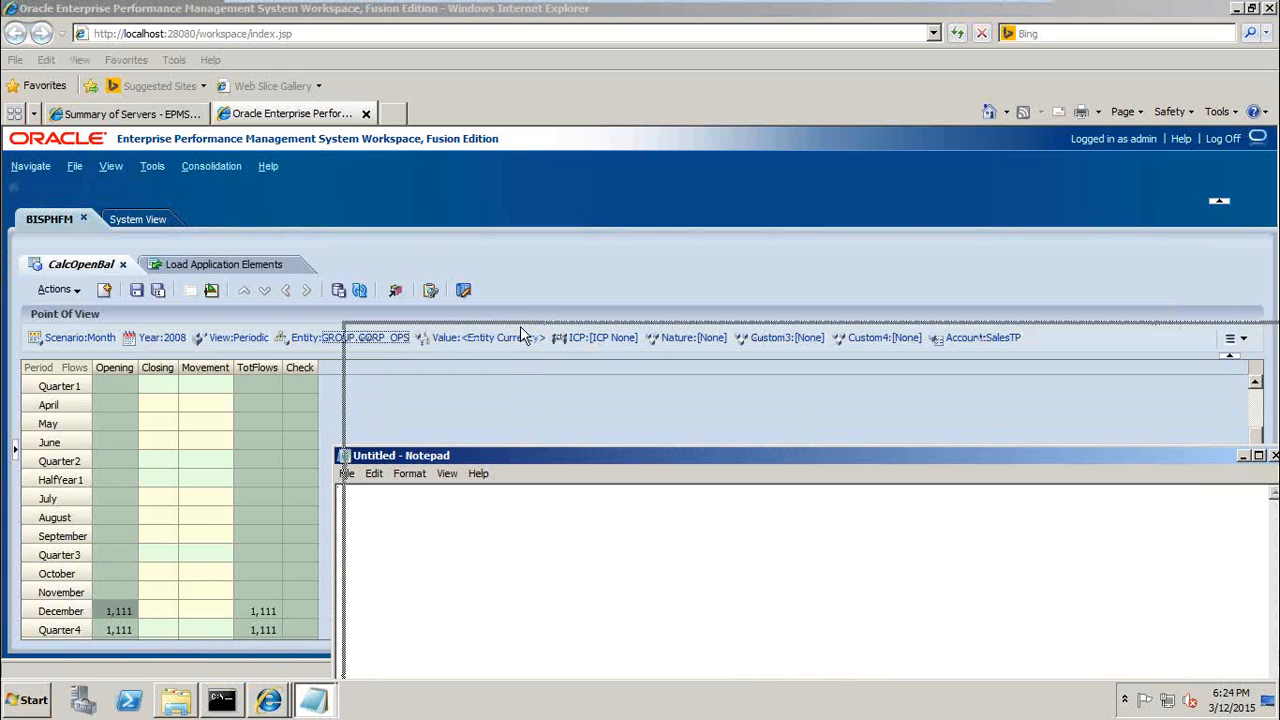
Place Notepad beside the grid and type Sub Calculate(), End Sub and Value=HS.Value.Member
{"action": "left_click_drag", "start_coordinate": [402, 455], "coordinate": [423, 300]}
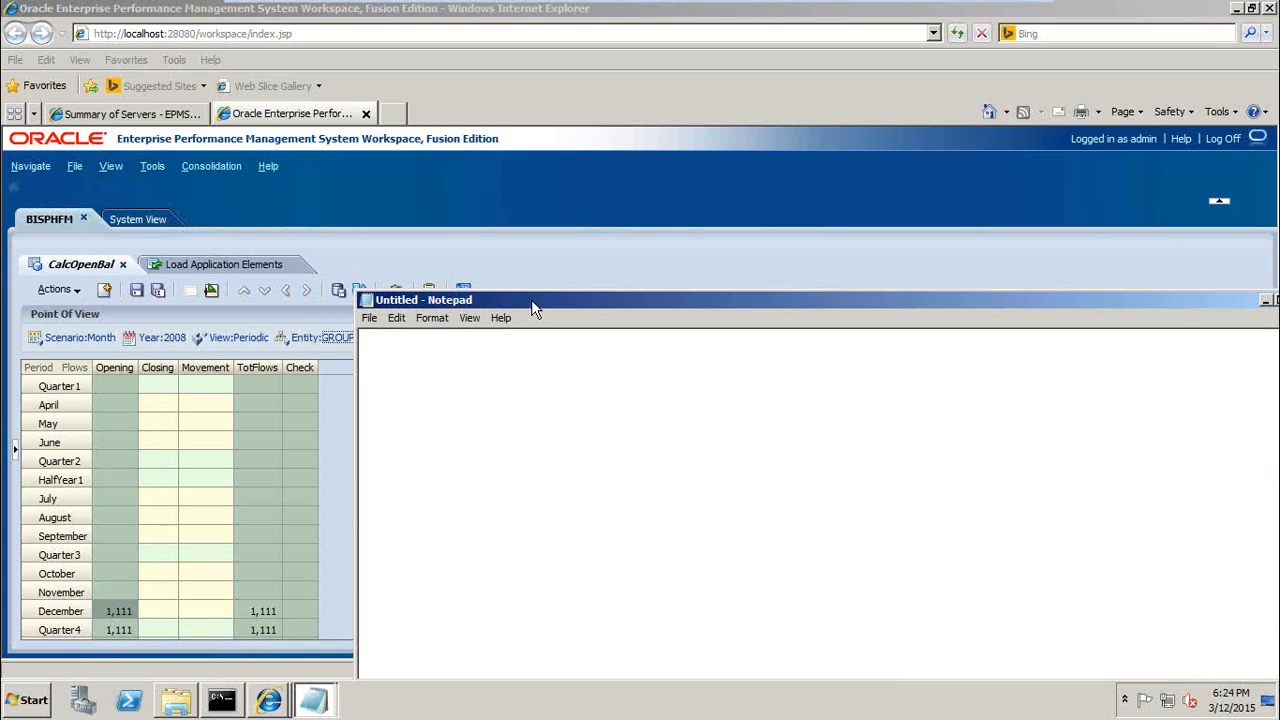
{"action": "type", "text": "Sub"}
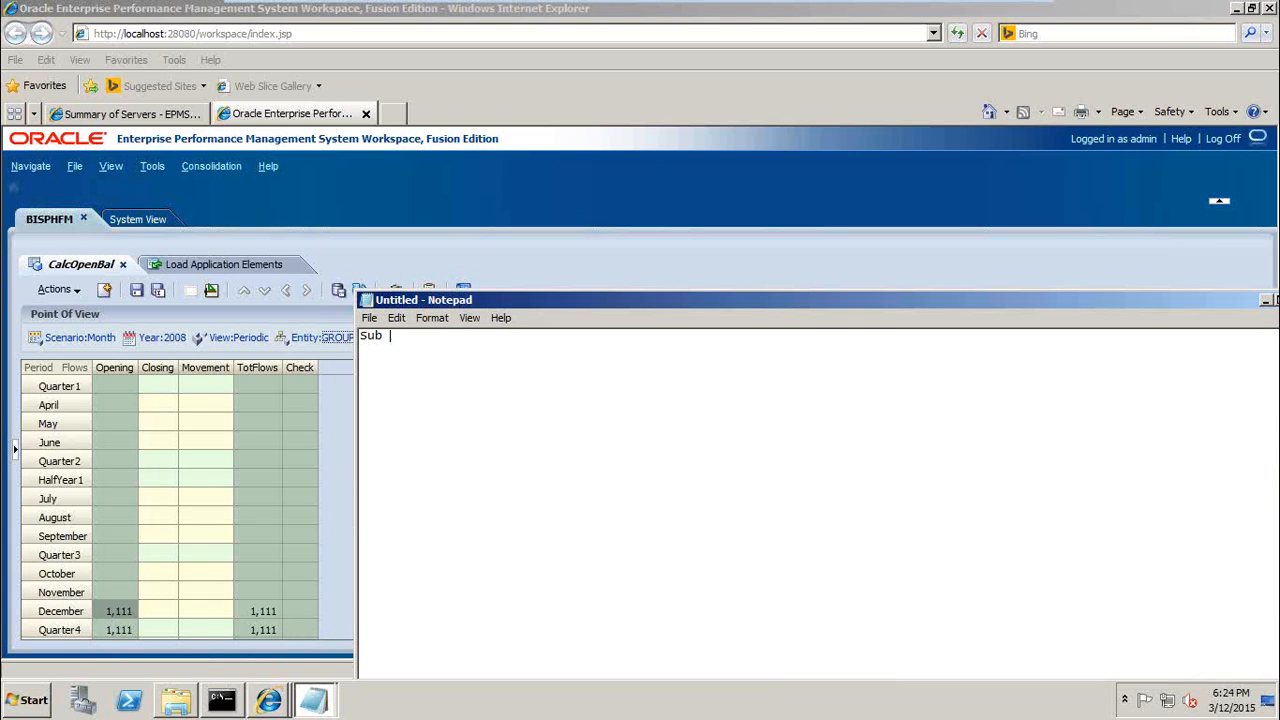
{"action": "type", "text": "calculate("}
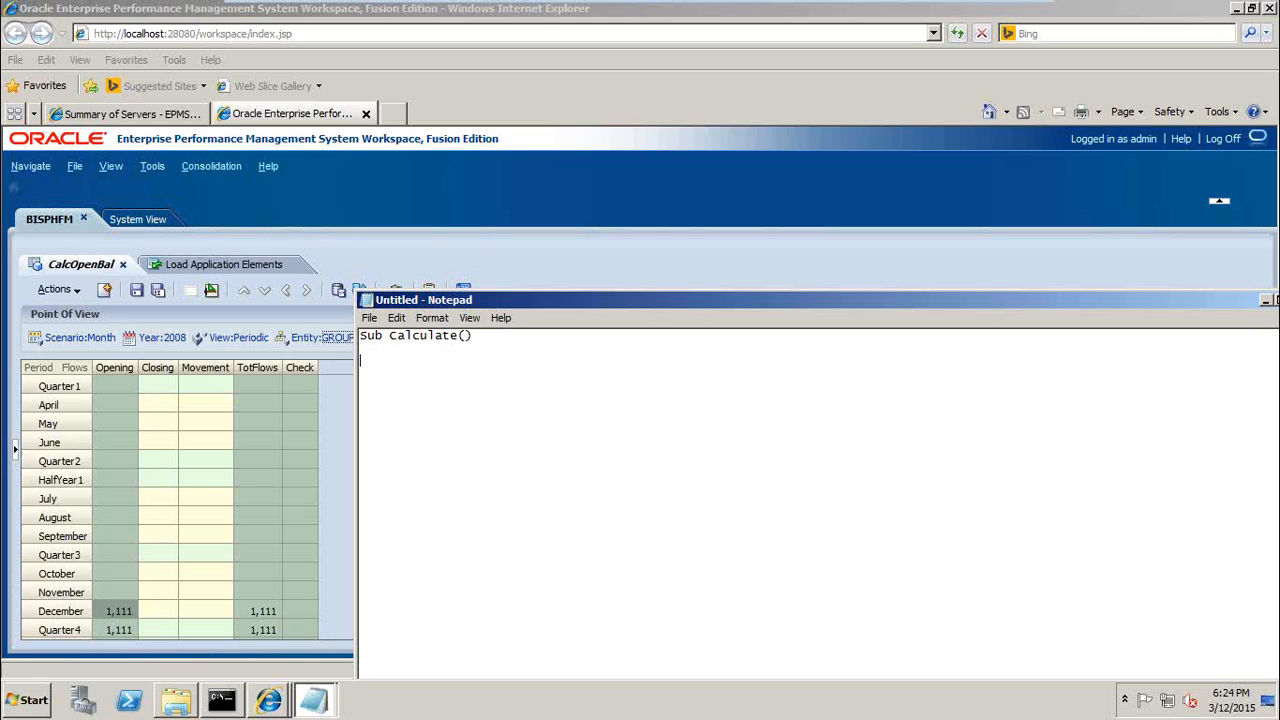
{"action": "type", "text": "End Sub"}
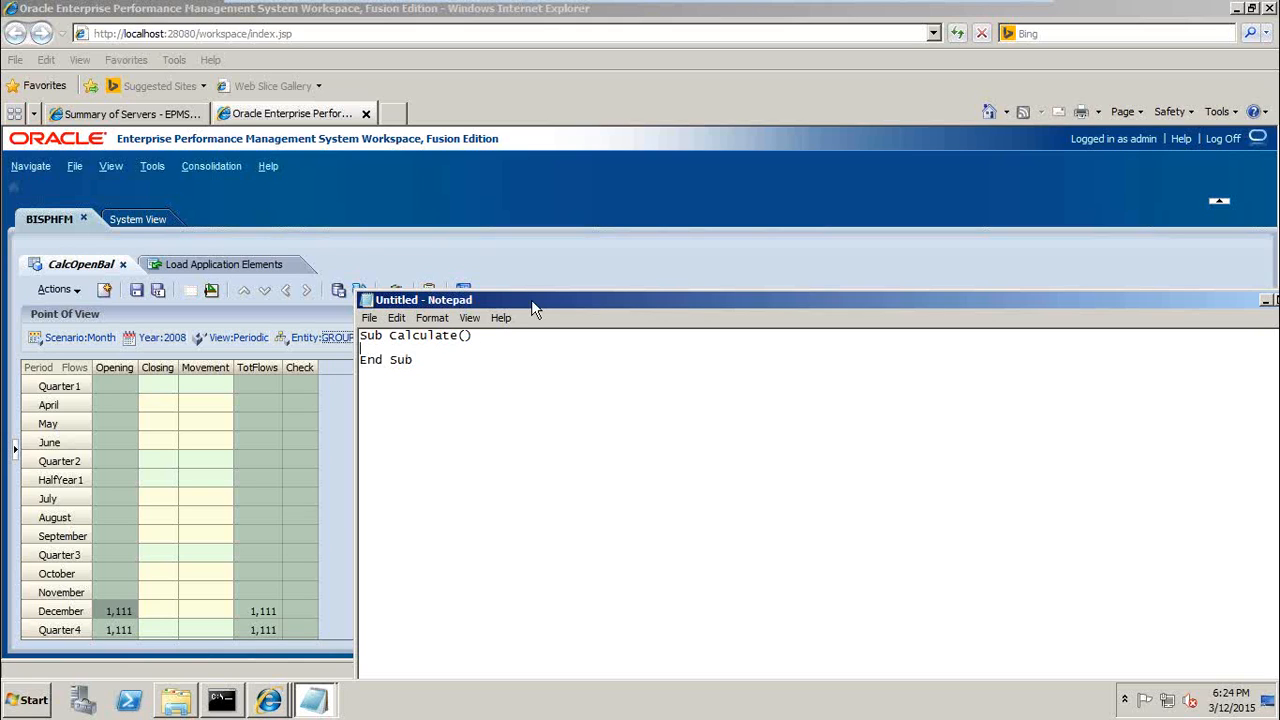
{"action": "type", "text": "Value"}
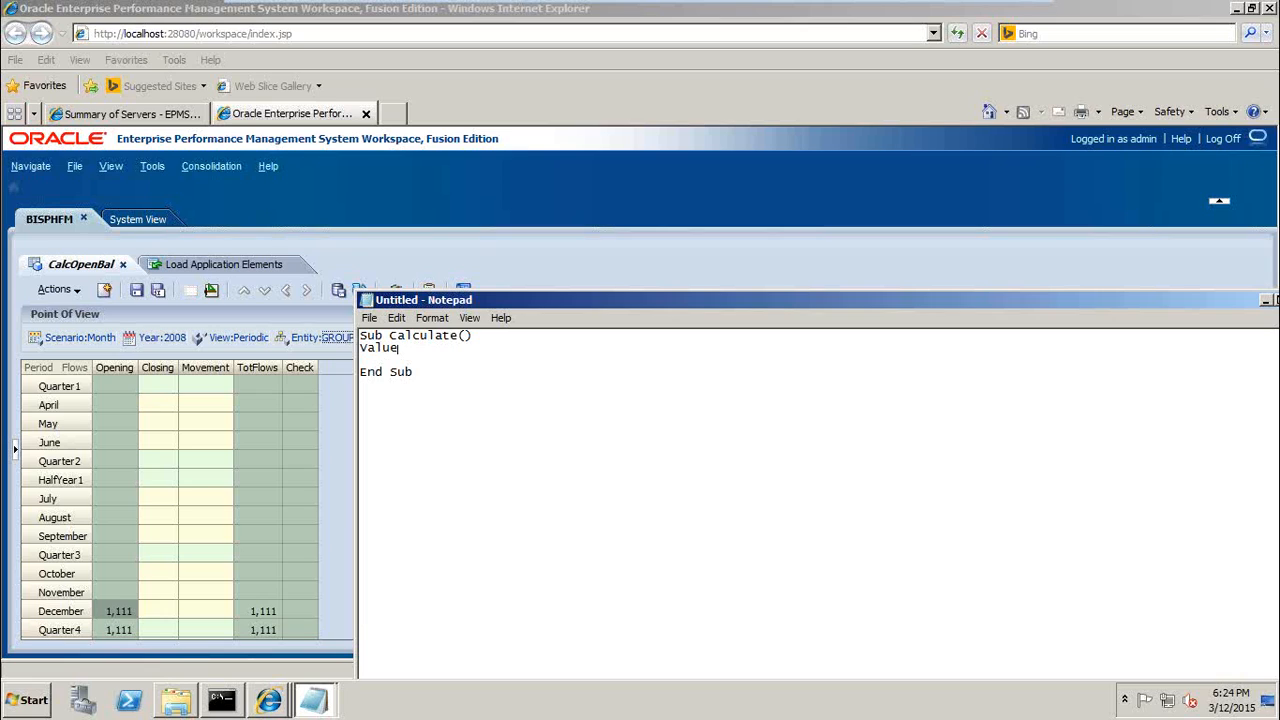
{"action": "type", "text": "="}
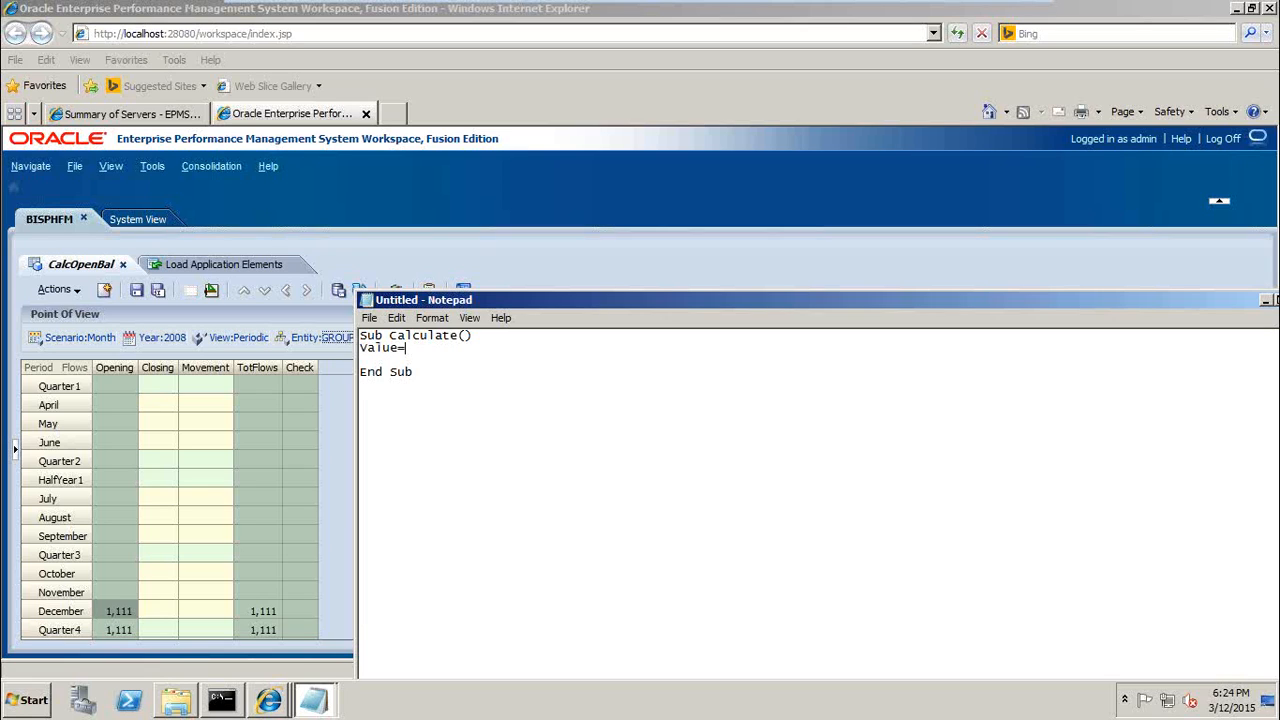
{"action": "type", "text": "HS."}
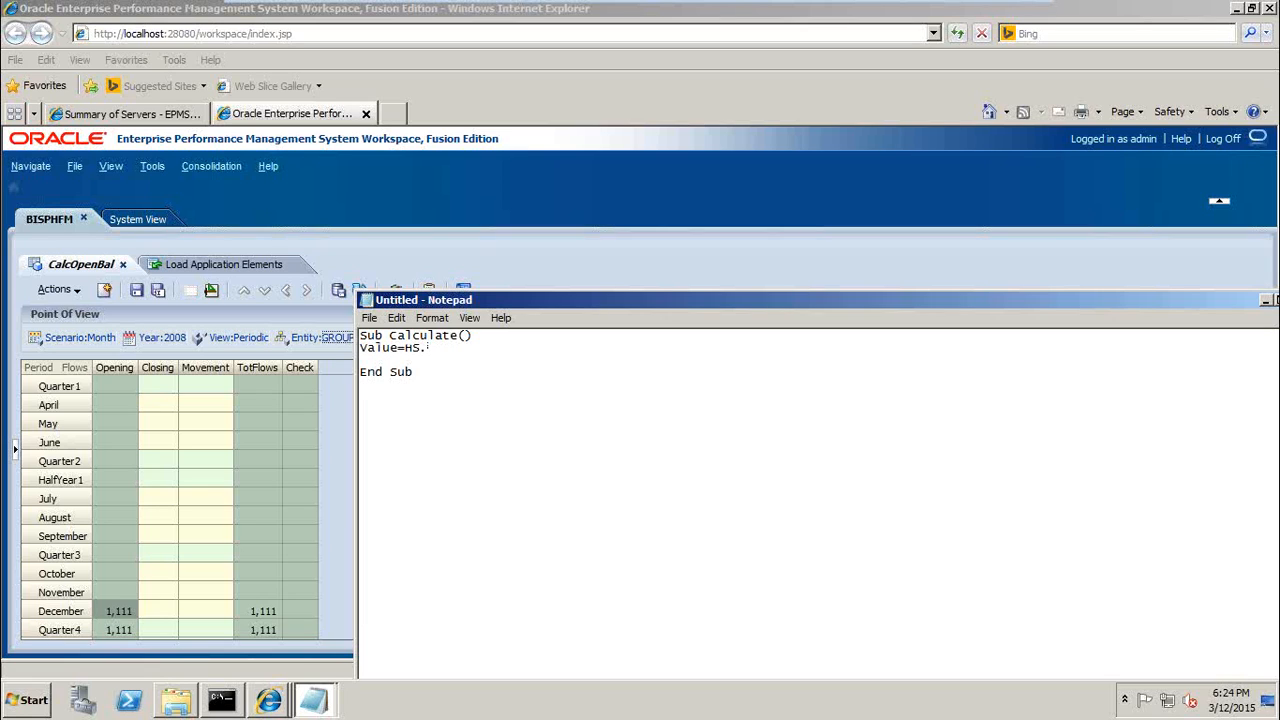
{"action": "type", "text": "Value.Member"}
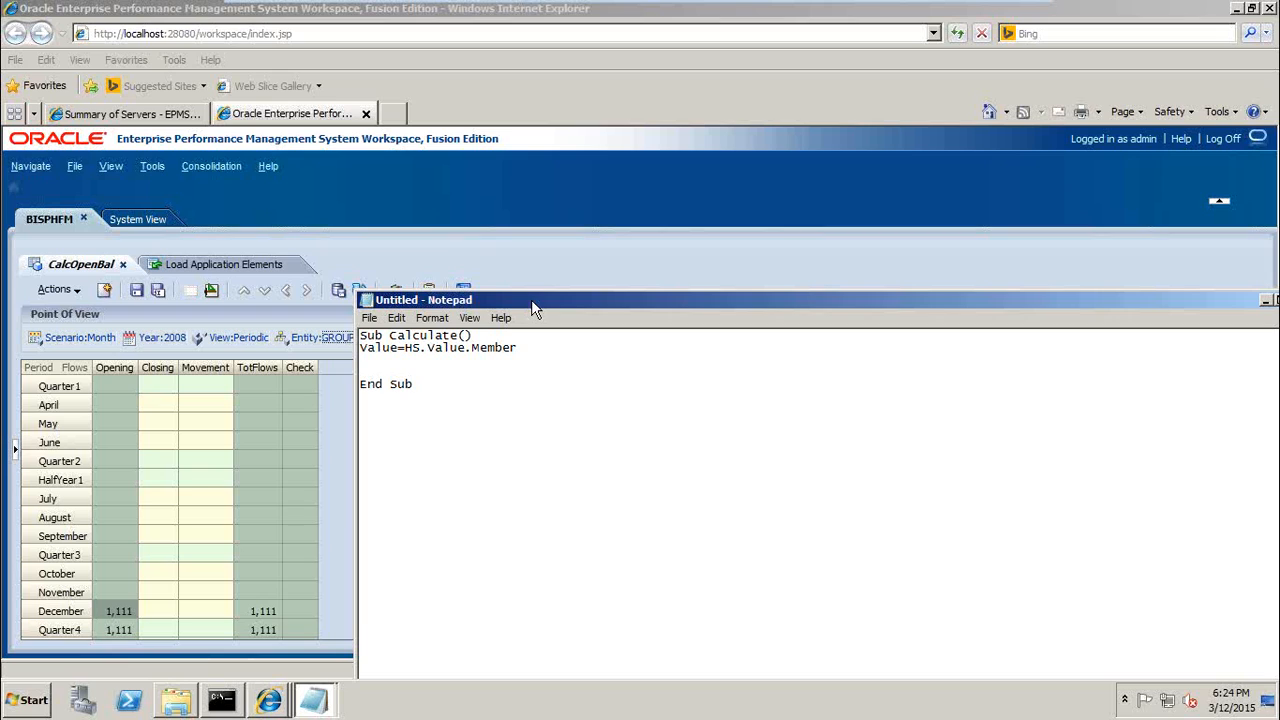
Add the indented IF Value="<Entity Currency>" Then block closed by End IF
{"action": "type", "text": "IF"}
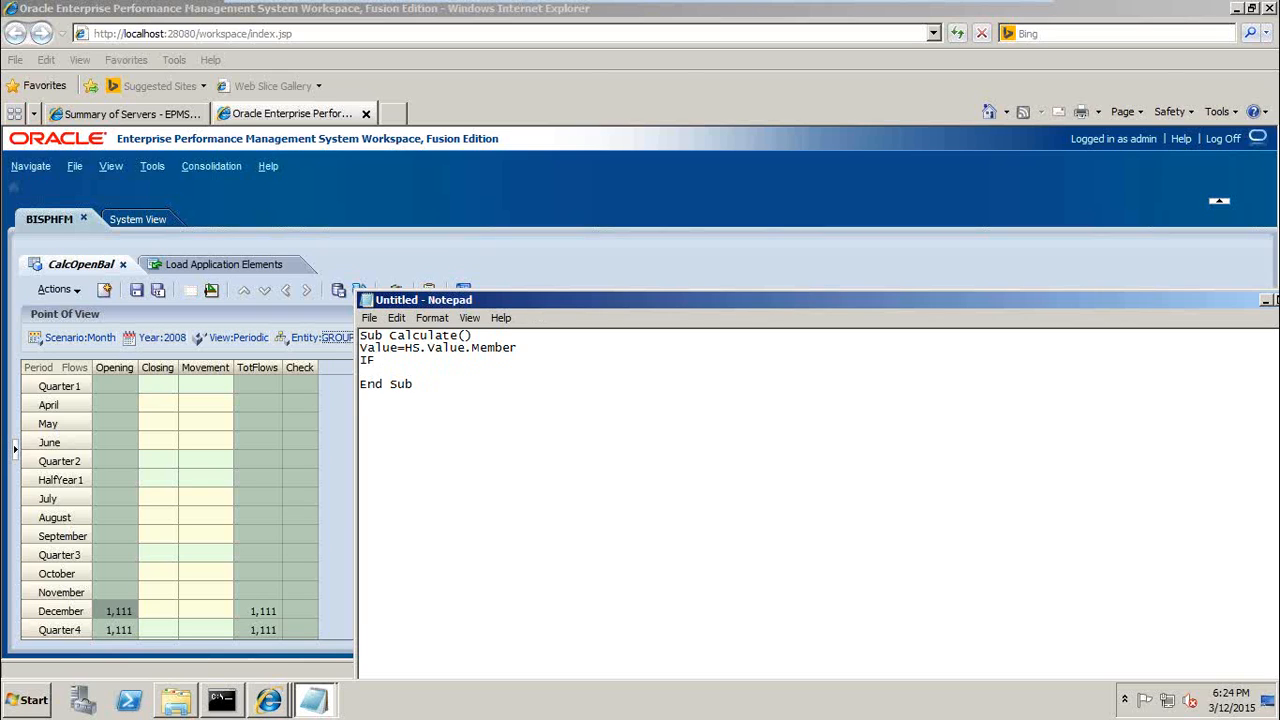
{"action": "type", "text": "Value="}
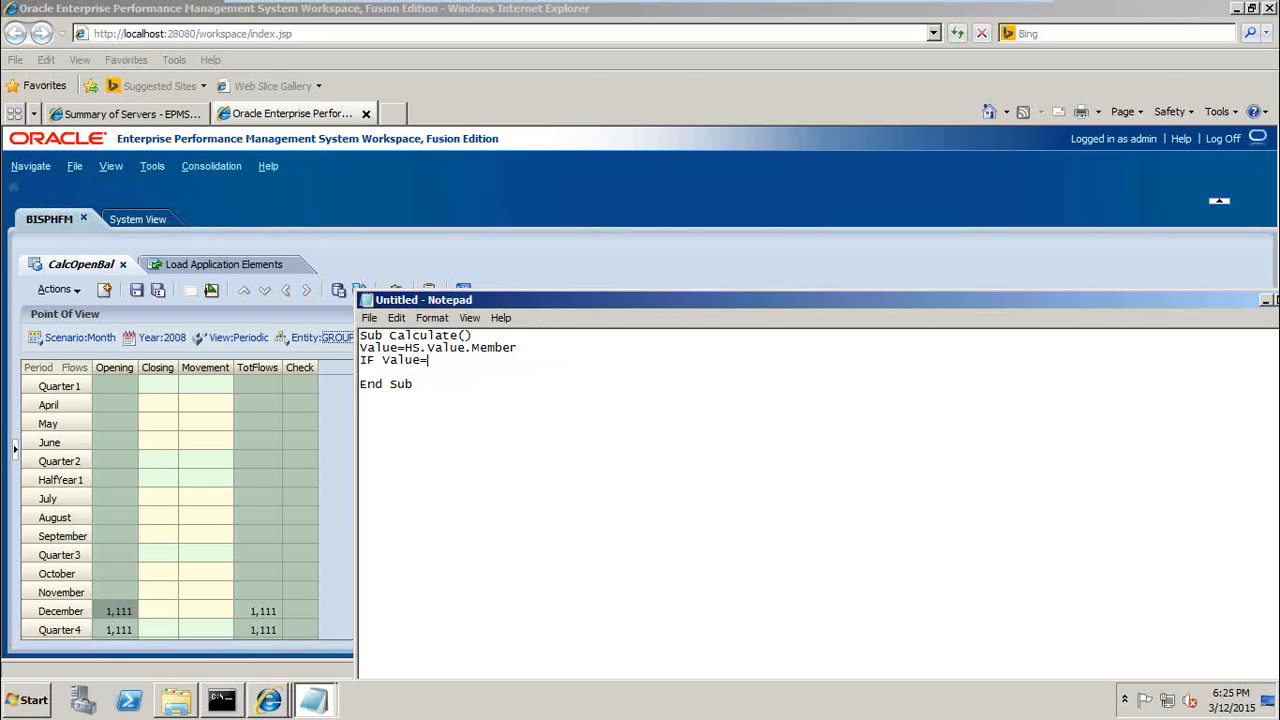
{"action": "type", "text": "\"\"<>"}
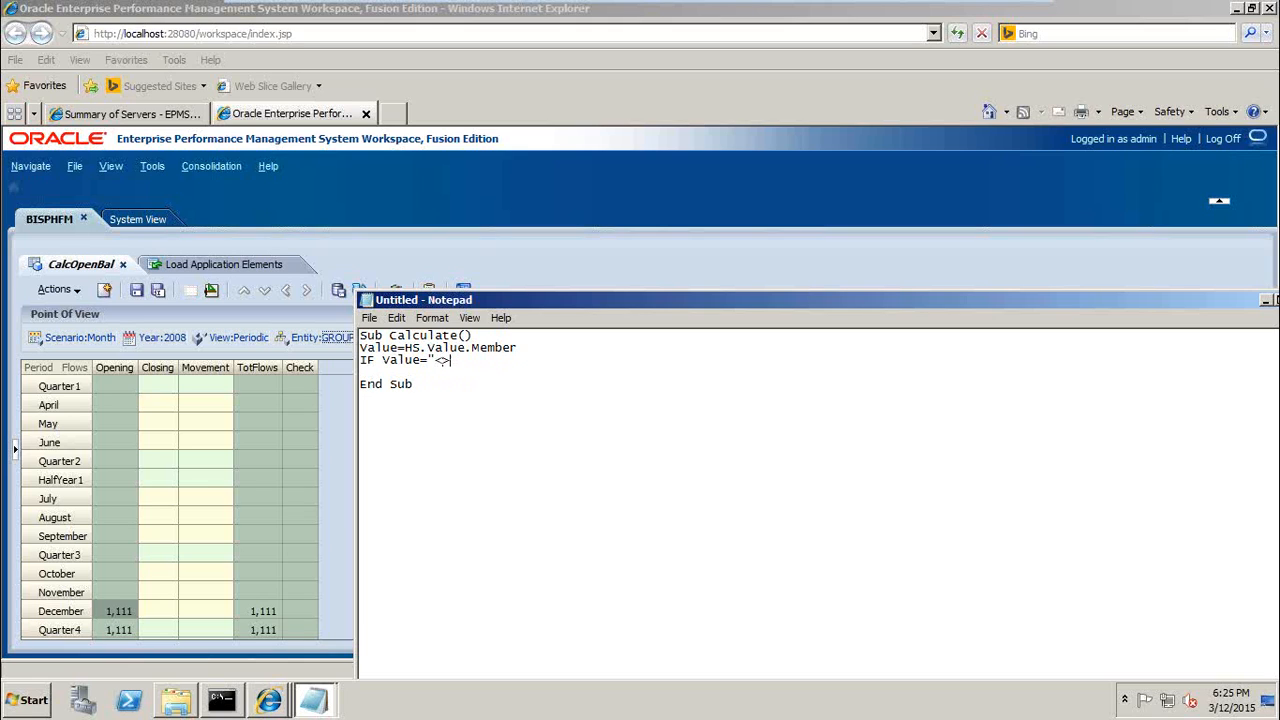
{"action": "type", "text": "E"}
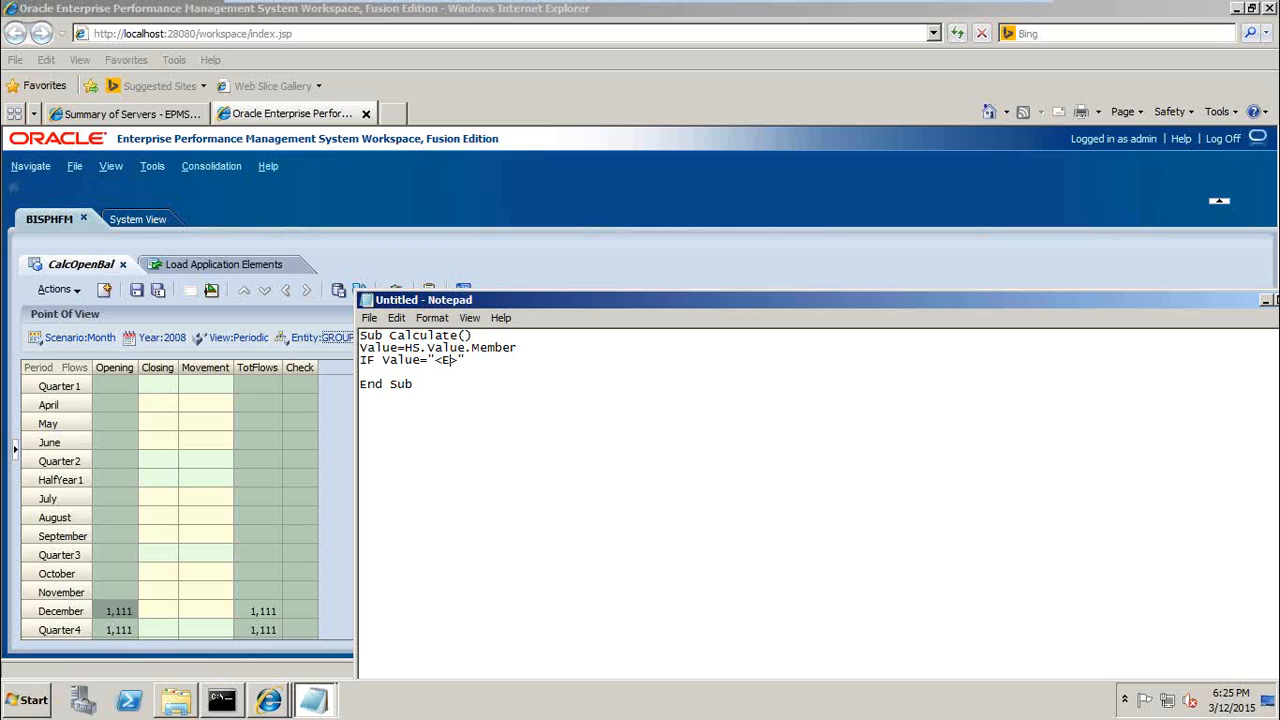
{"action": "type", "text": "ntity Currency"}
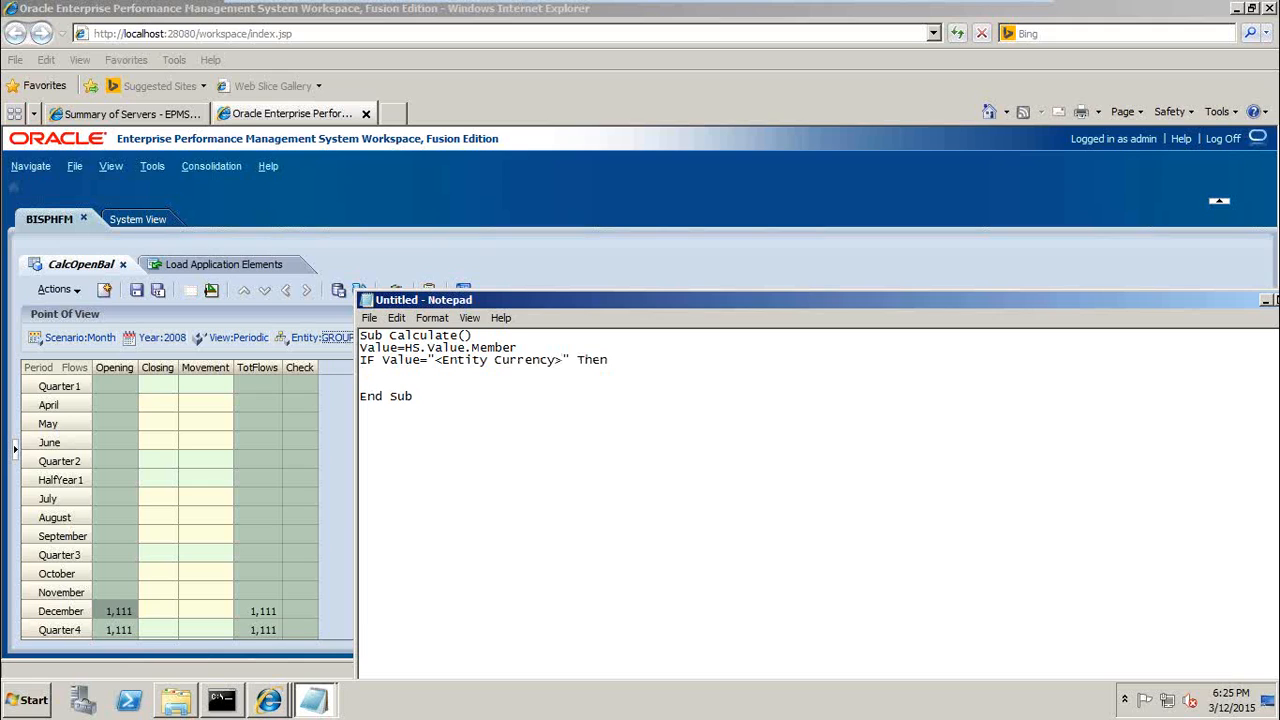
{"action": "mouse_move", "coordinate": [535, 307]}
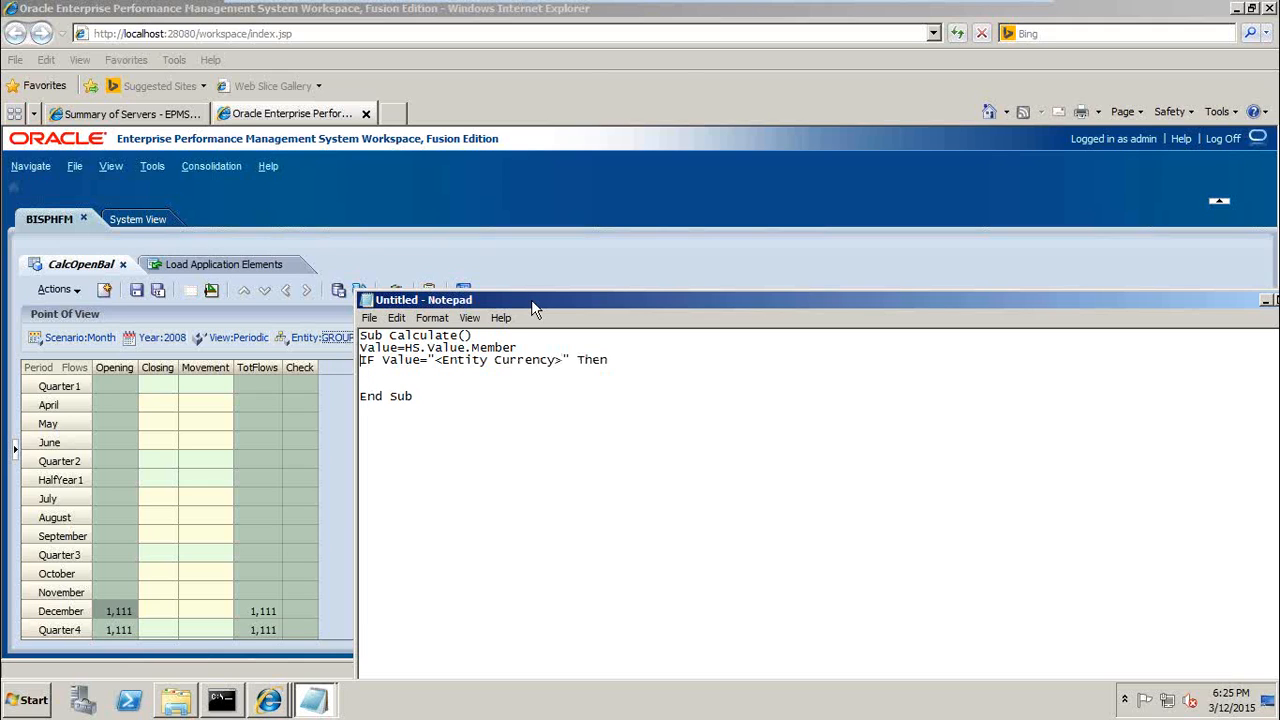
{"action": "key", "text": "Enter"}
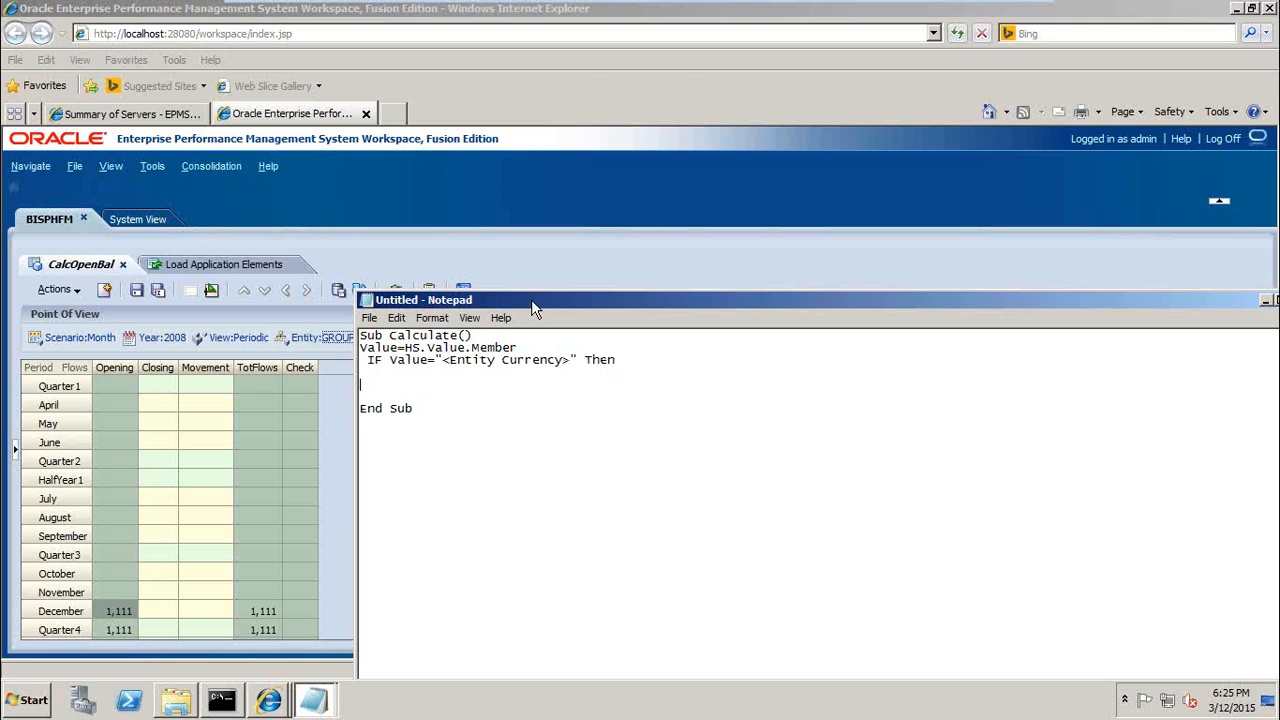
{"action": "type", "text": "En"}
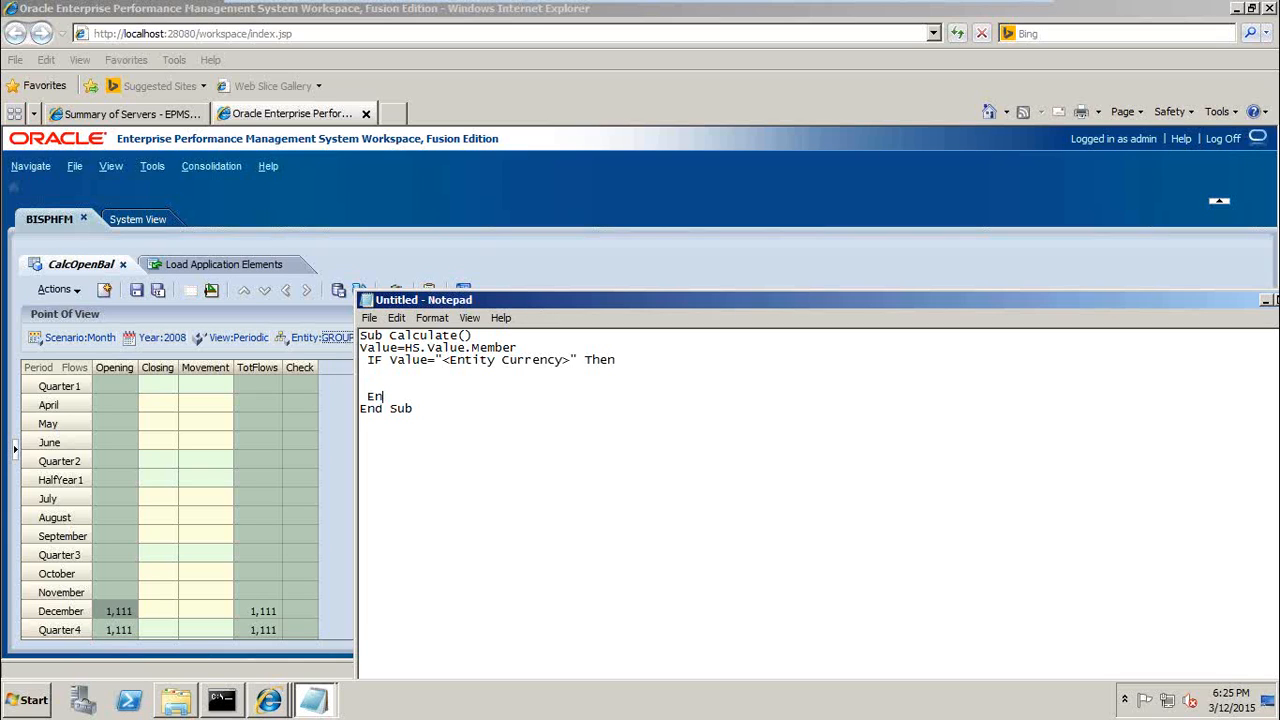
{"action": "type", "text": "di"}
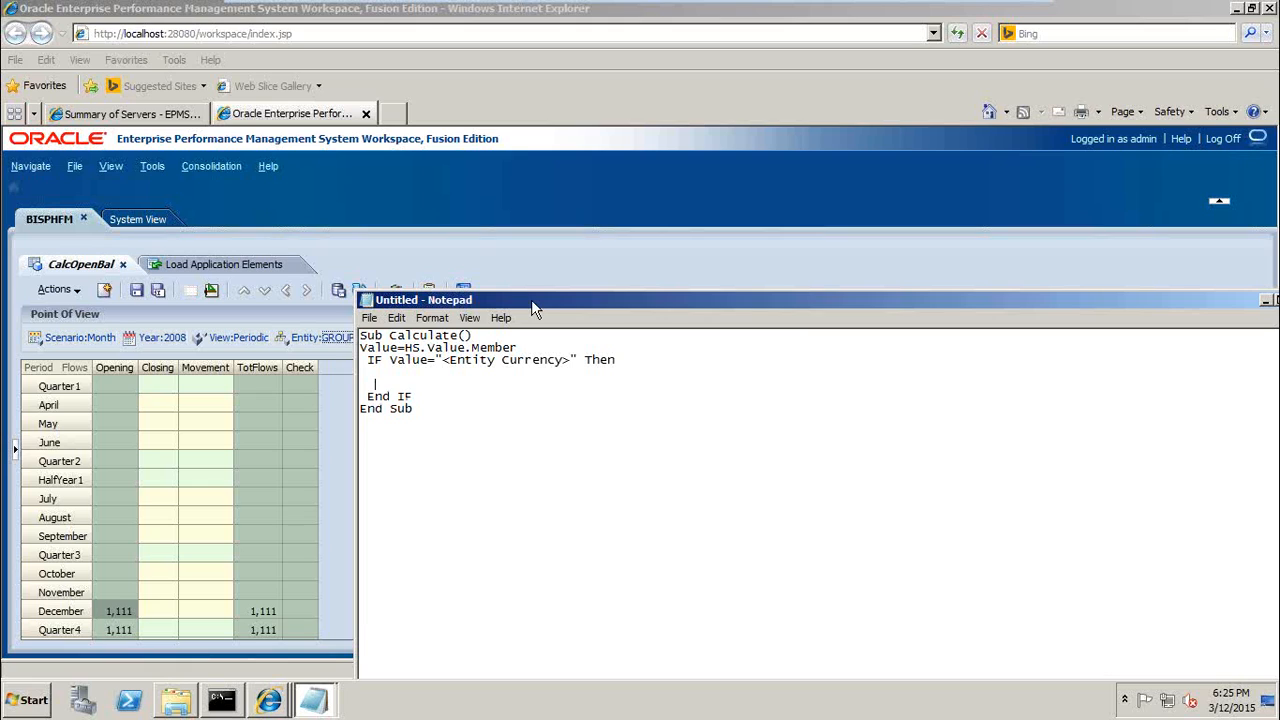
Type IF HS.Entity.isBase("","") Then with a matching End IF inside the Entity Currency block
{"action": "type", "text": "I"}
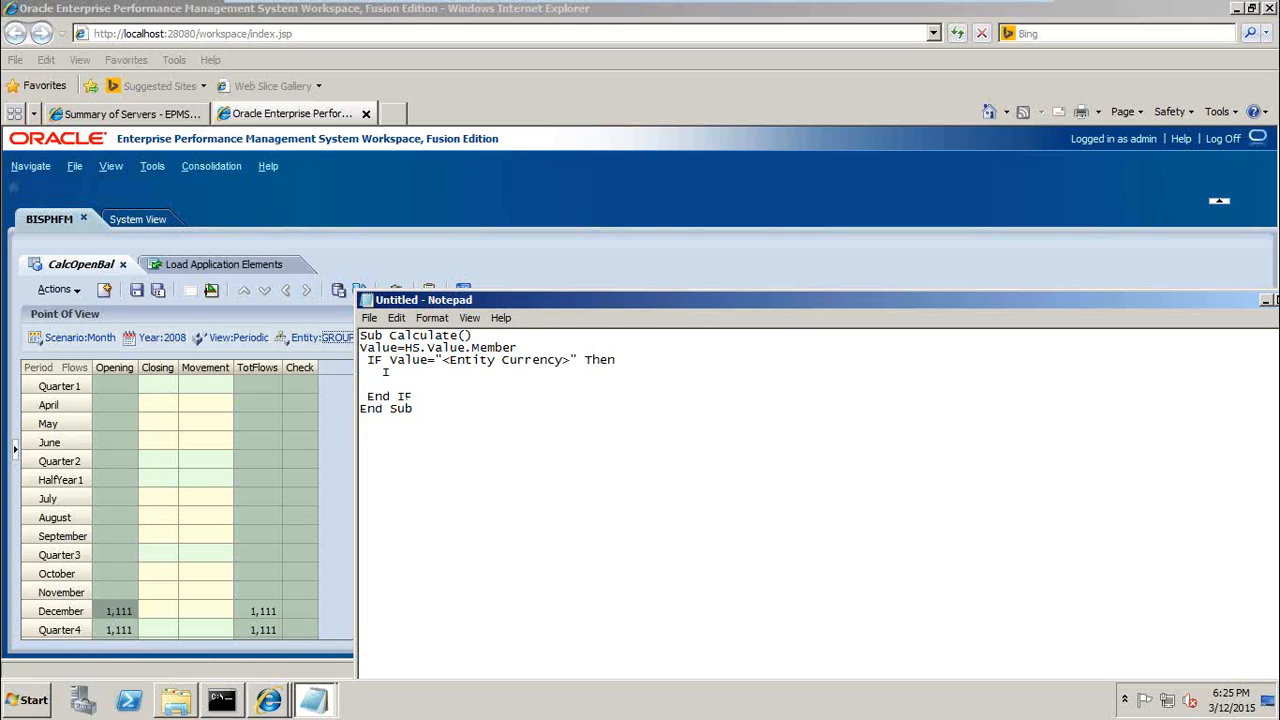
{"action": "type", "text": "F"}
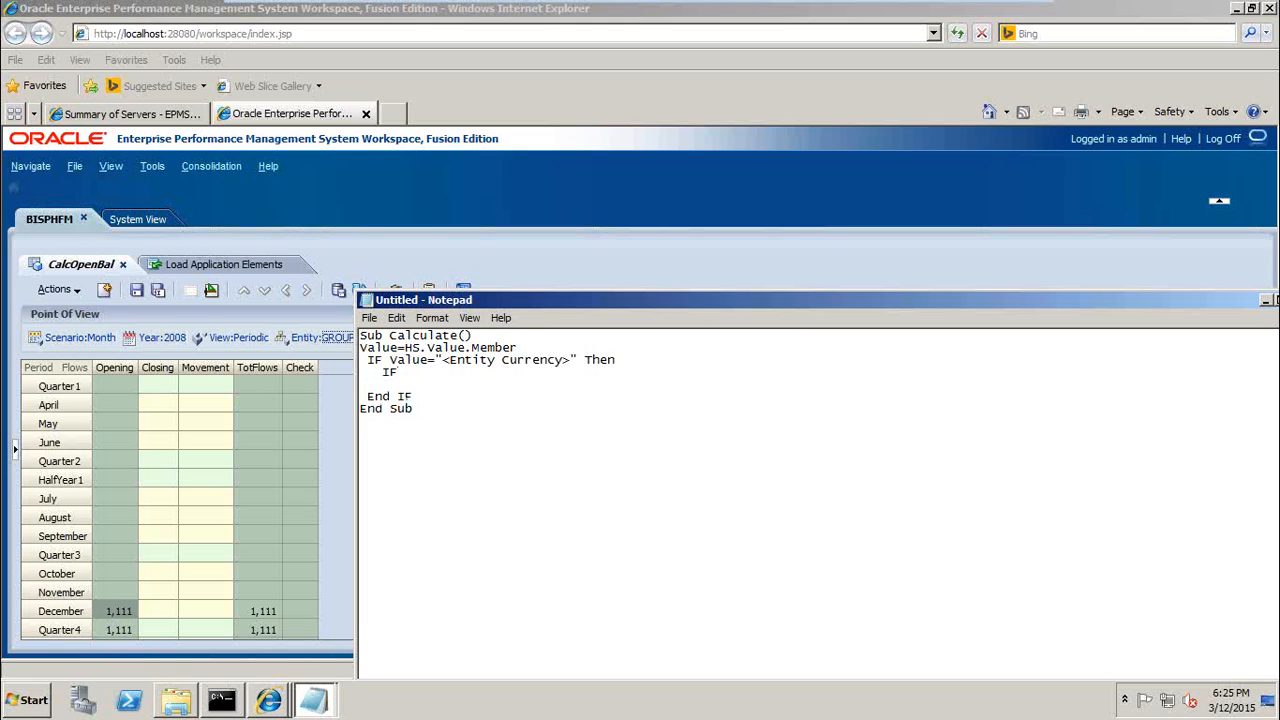
{"action": "type", "text": "HS>En"}
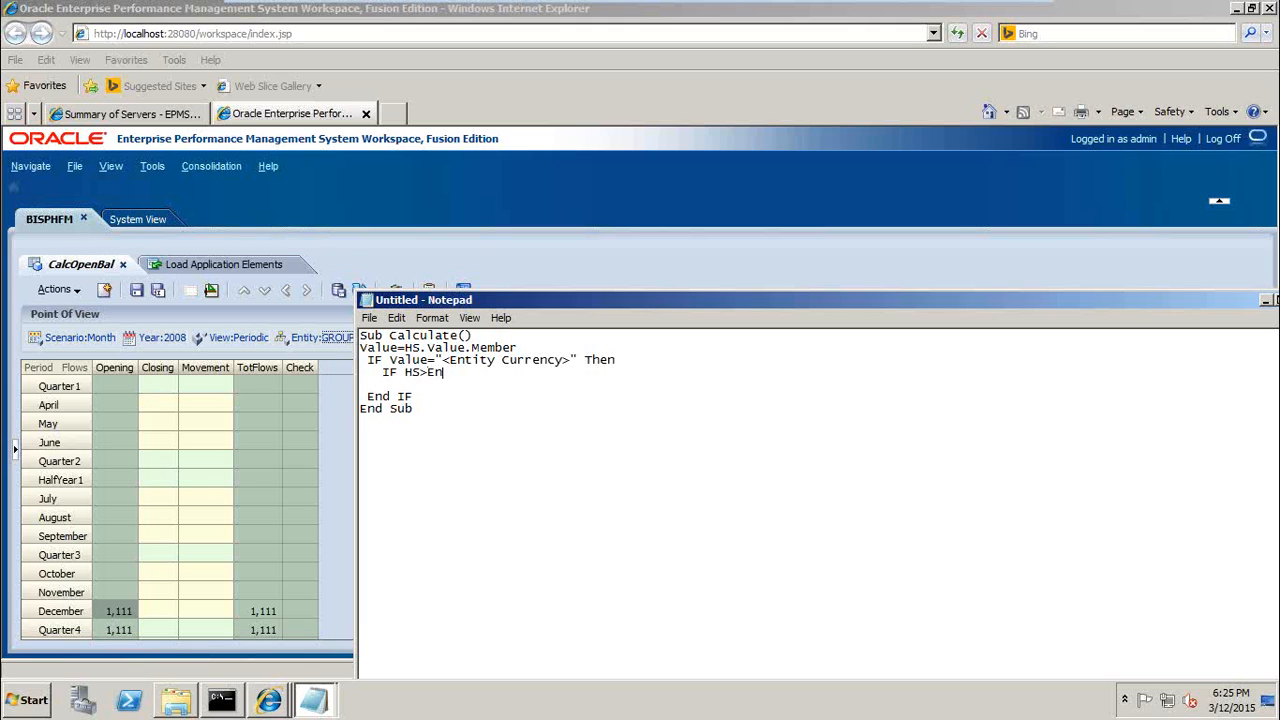
{"action": "type", "text": "."}
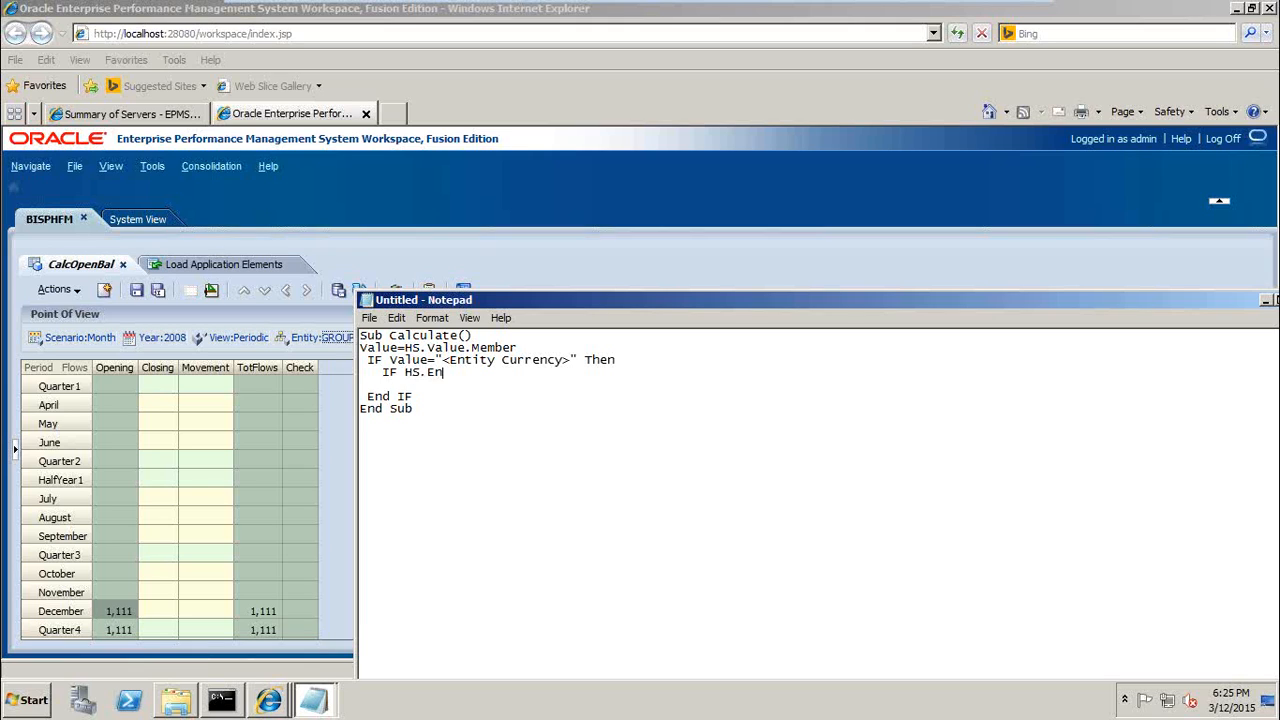
{"action": "type", "text": "tity.Mem"}
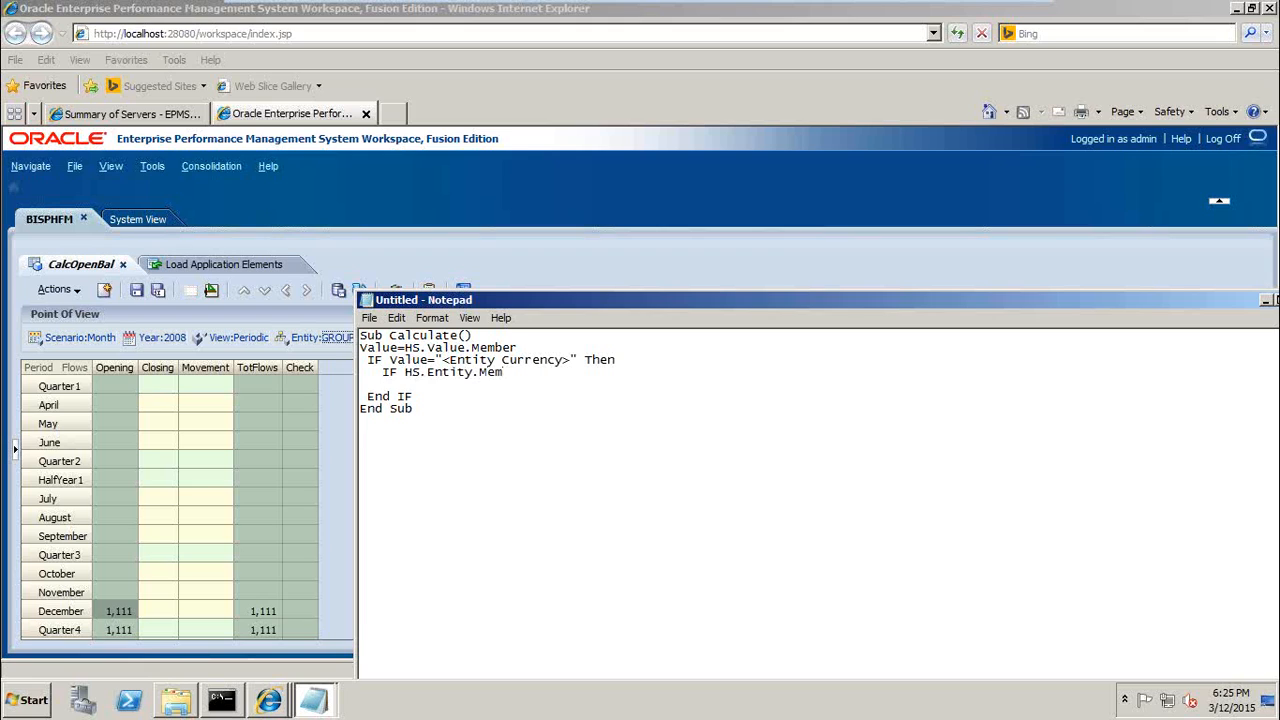
{"action": "type", "text": "ber"}
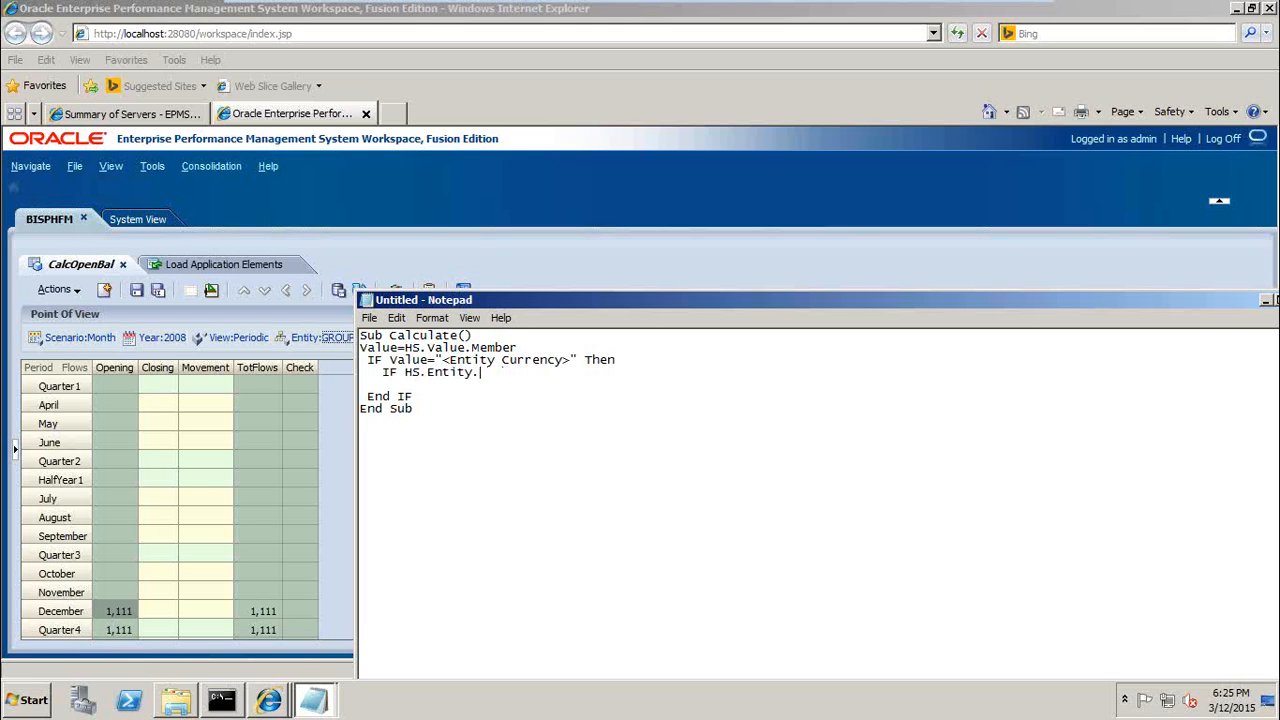
{"action": "type", "text": "isBase"}
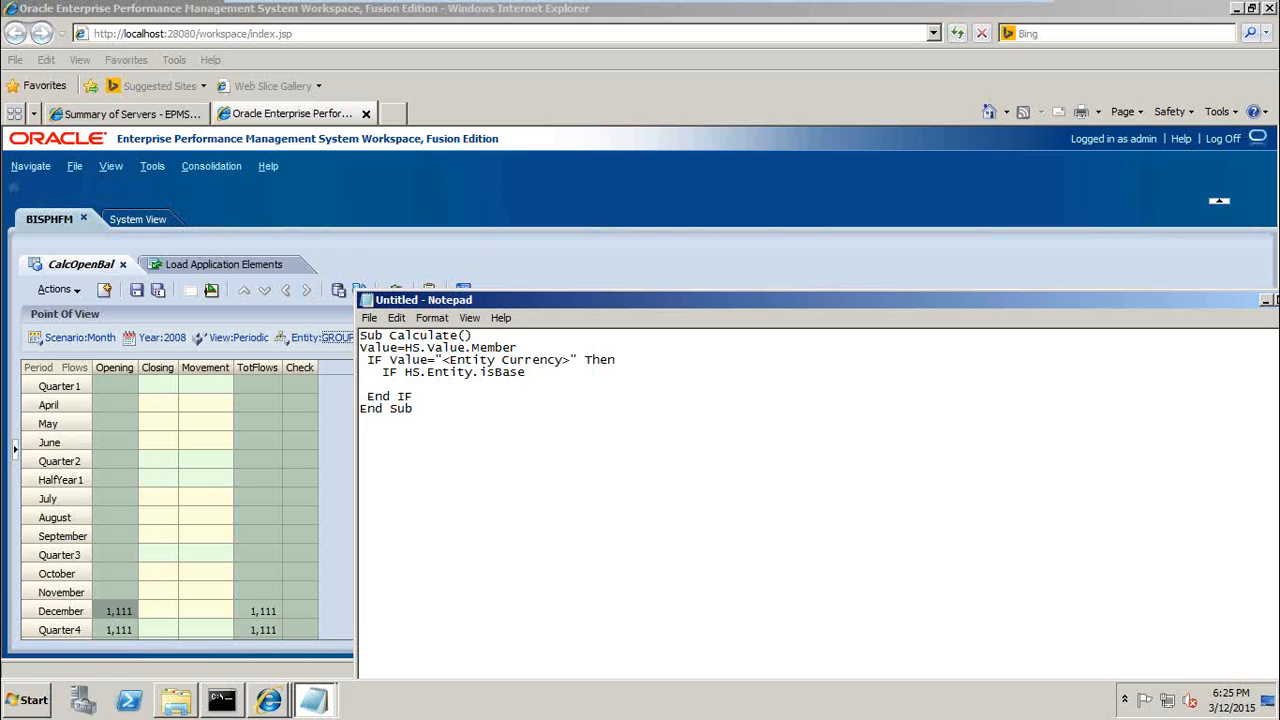
{"action": "type", "text": "(\"\","}
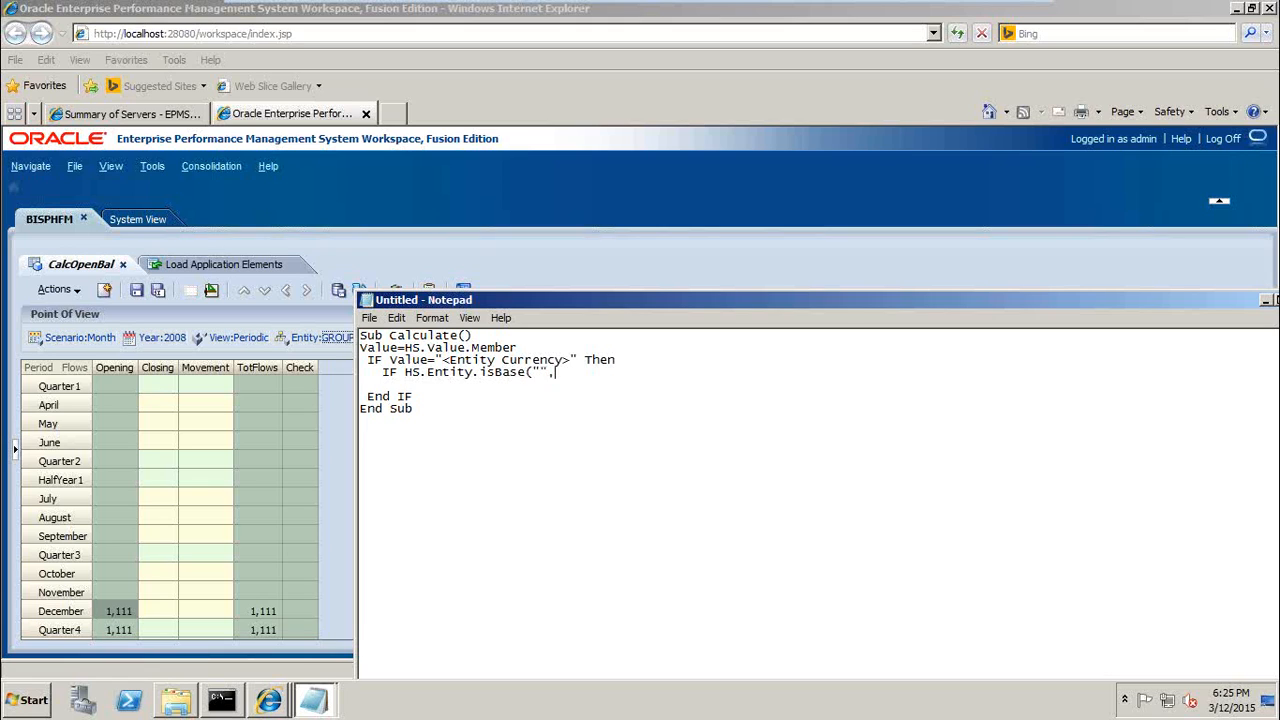
{"action": "type", "text": "\"\") Then"}
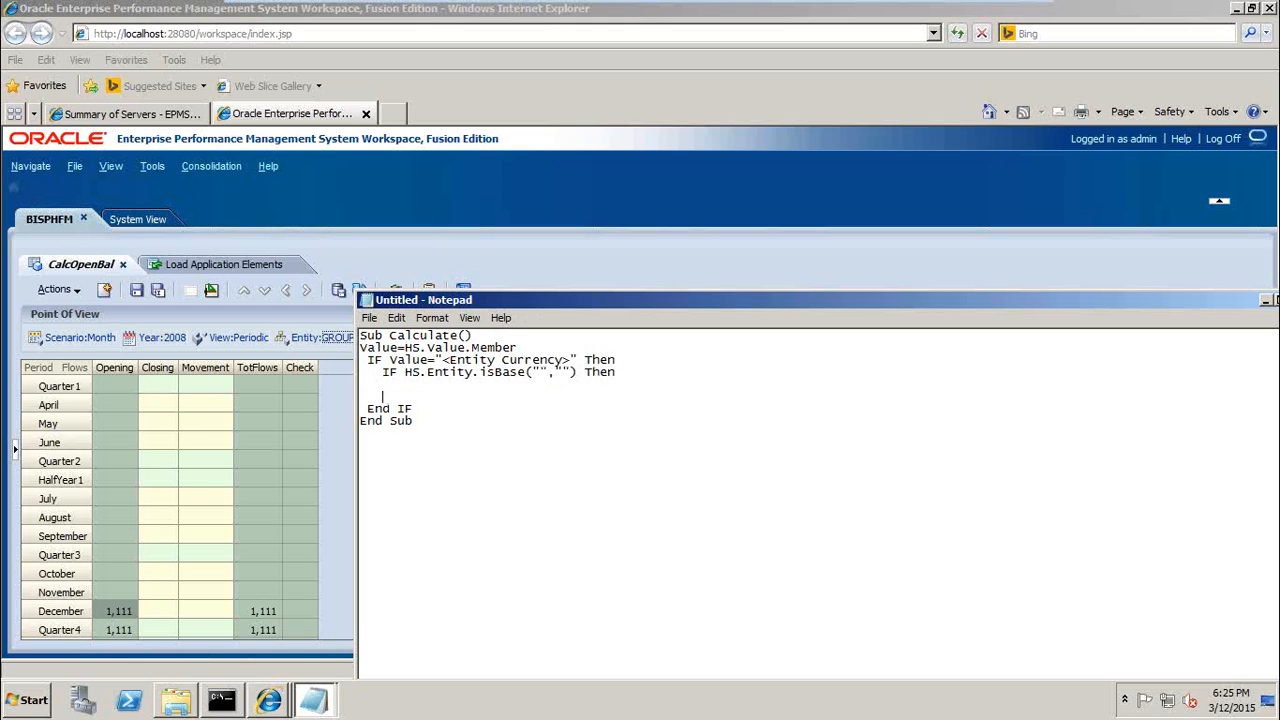
{"action": "type", "text": "End IF"}
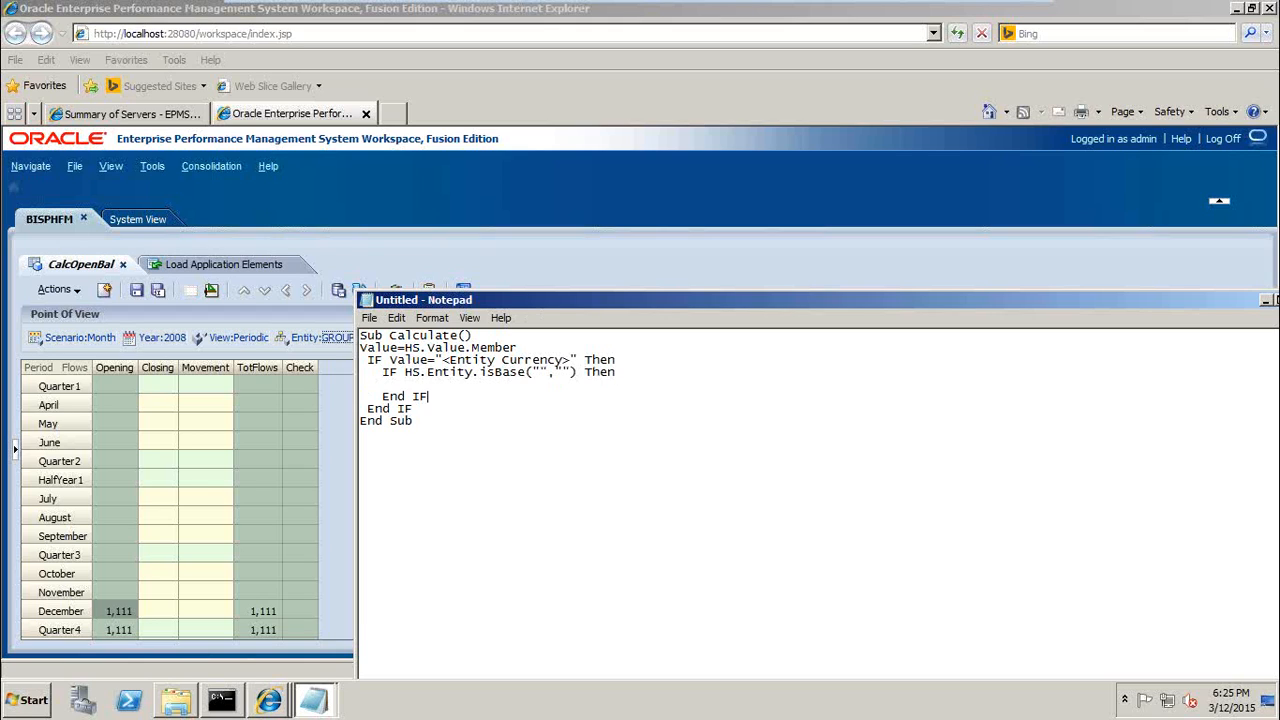
Type HS.Exp "C1#Opening=C1#Closing.P#Last.Y#Prior" inside the isBase block
{"action": "type", "text": "H"}
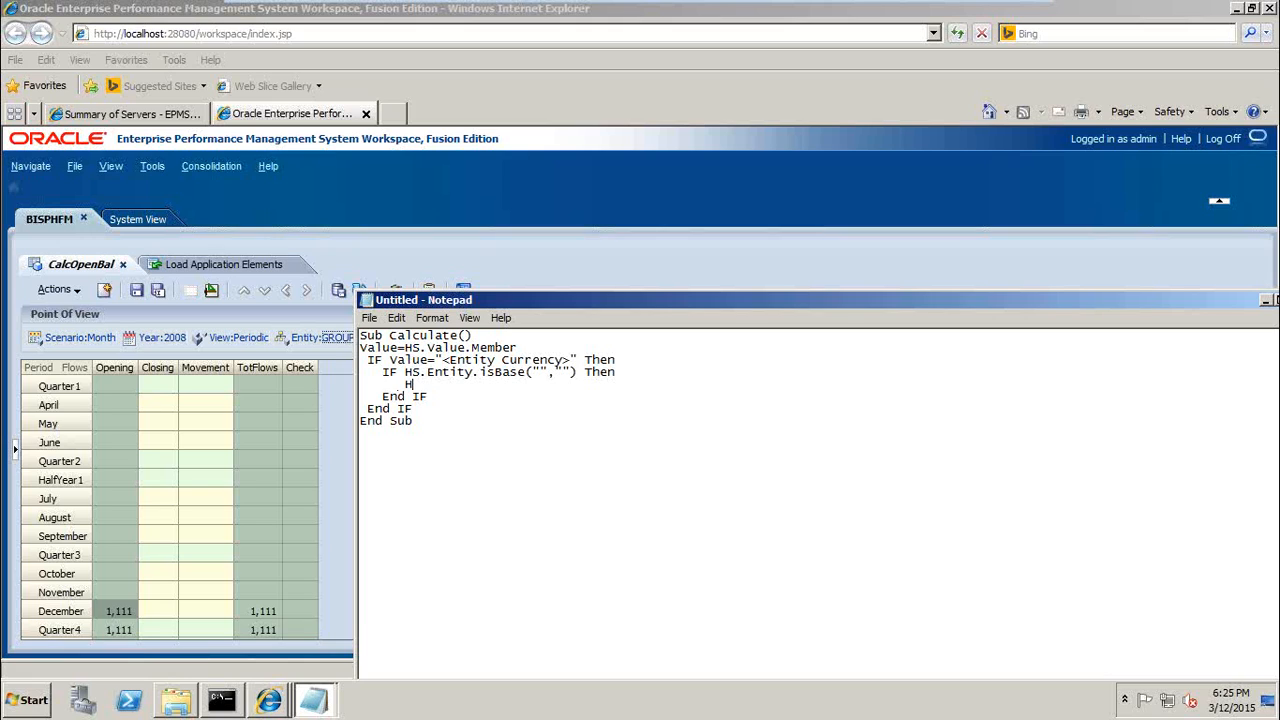
{"action": "type", "text": "S.Exp \""}
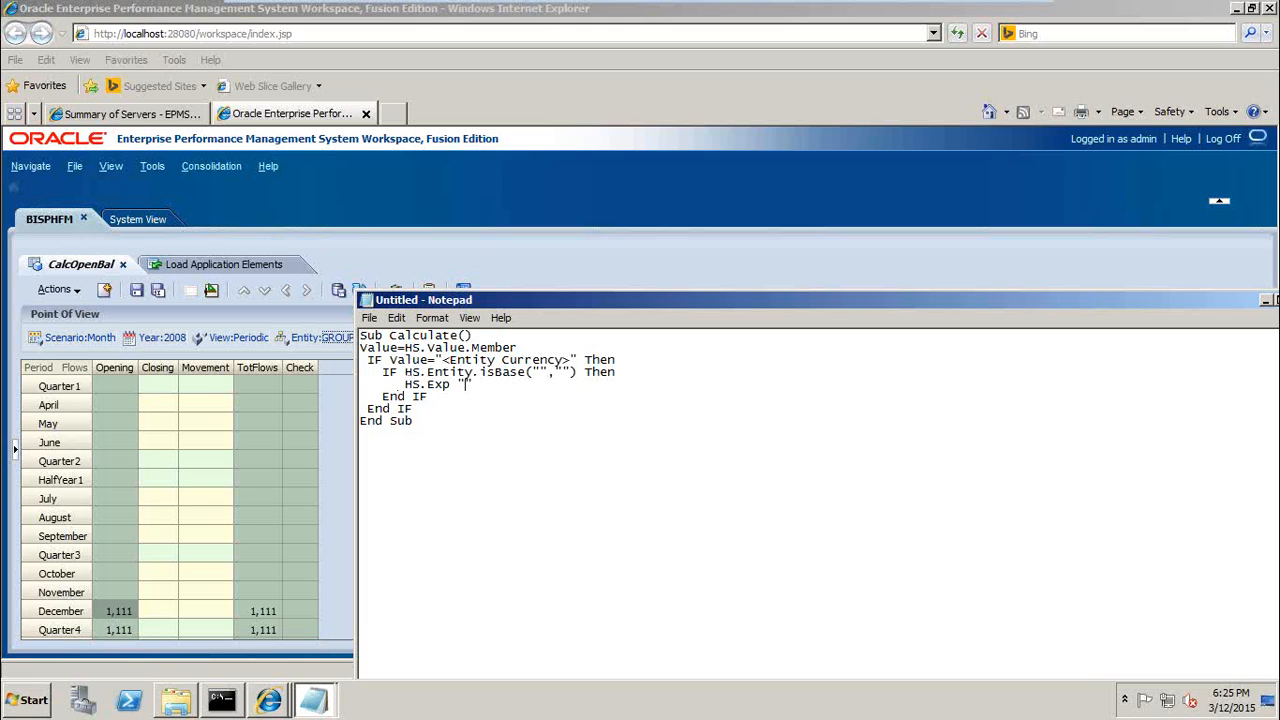
{"action": "type", "text": "C!3O"}
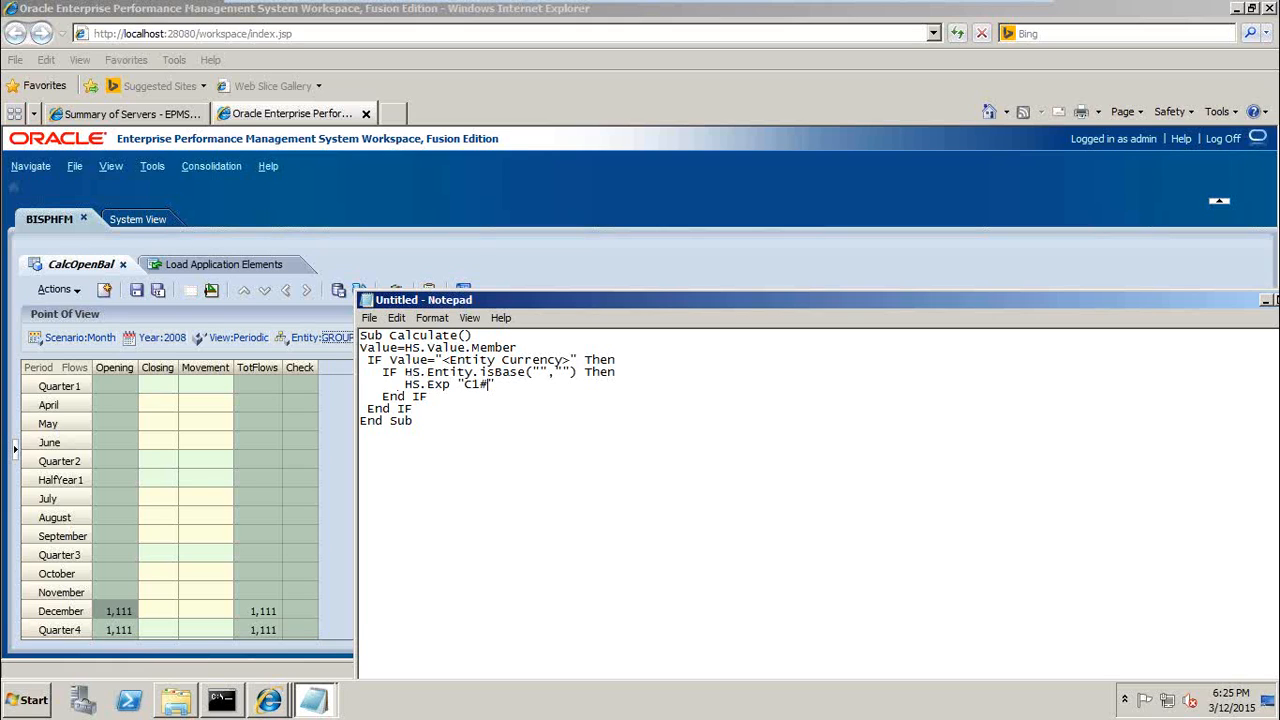
{"action": "type", "text": "Ope"}
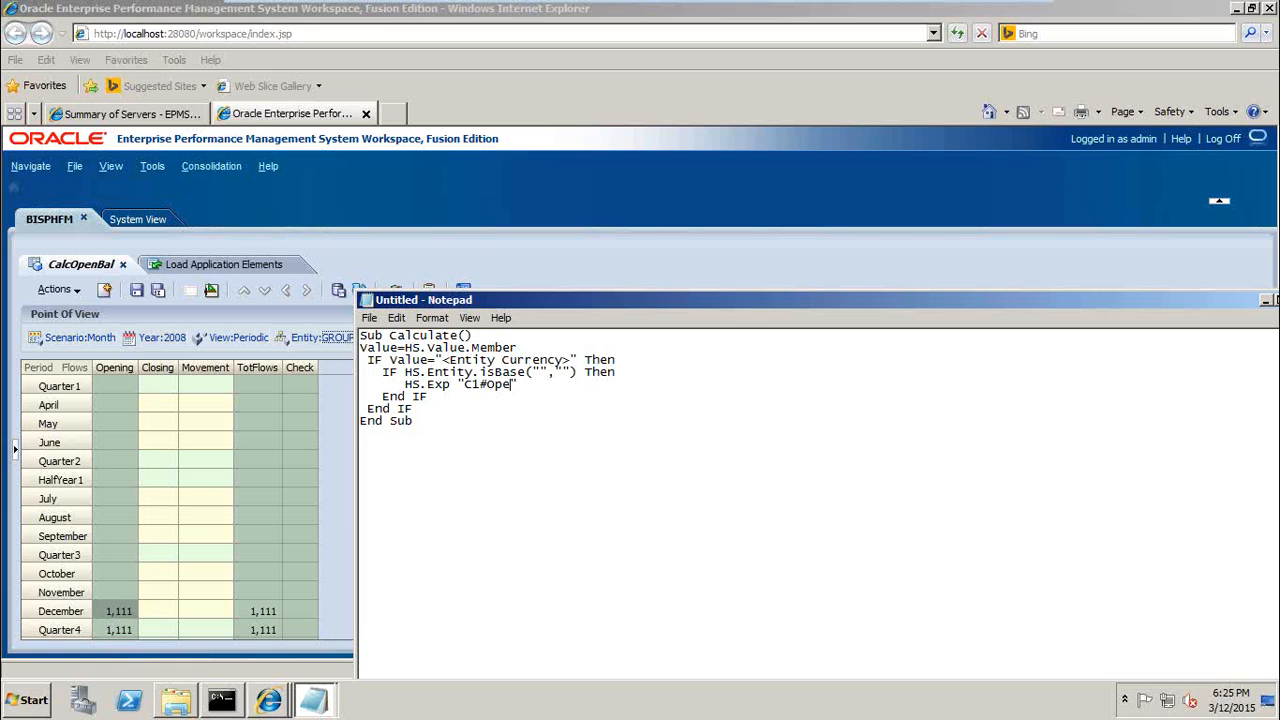
{"action": "type", "text": "ning=C1#Closin"}
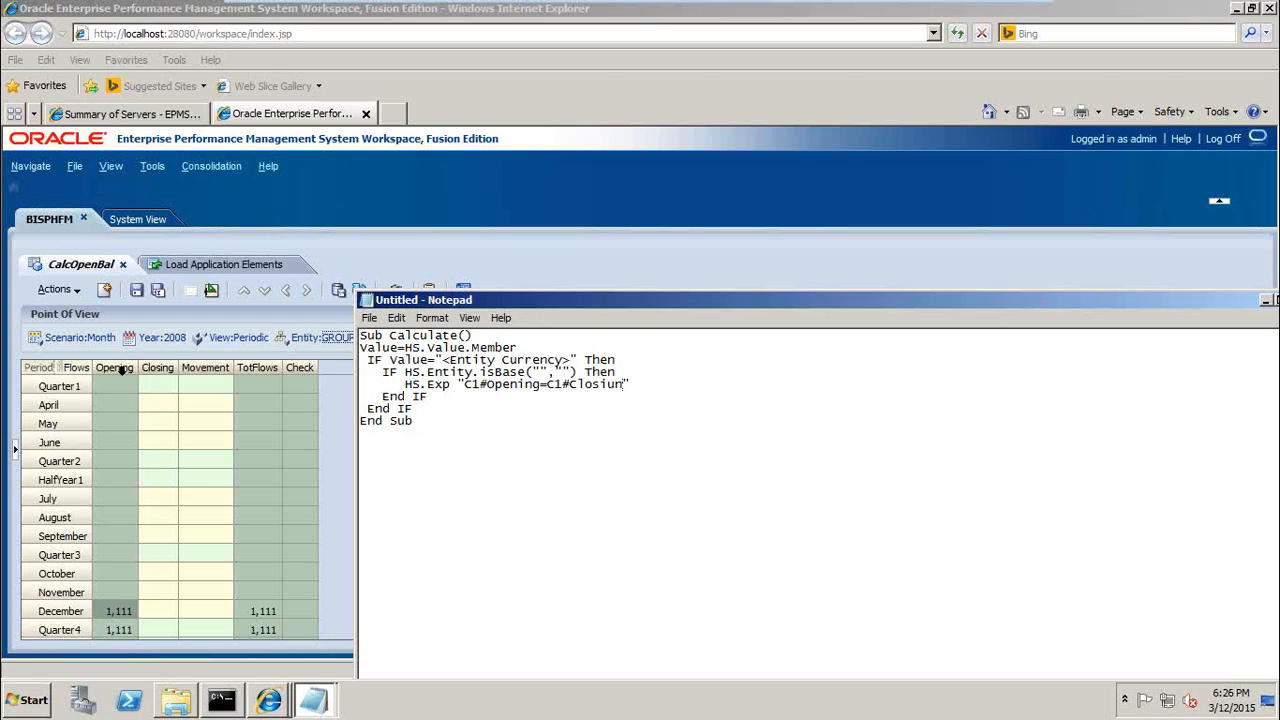
{"action": "mouse_move", "coordinate": [128, 386]}
{"action": "type", "text": "g"}
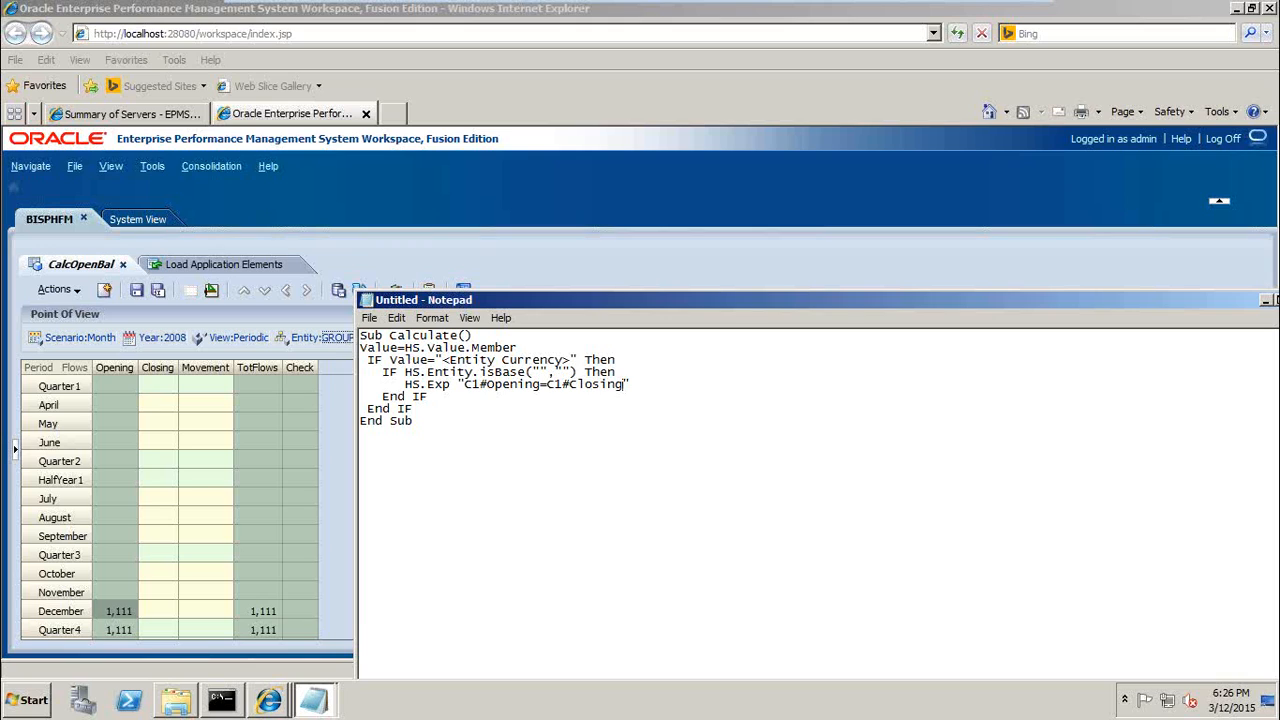
{"action": "type", "text": ".@"}
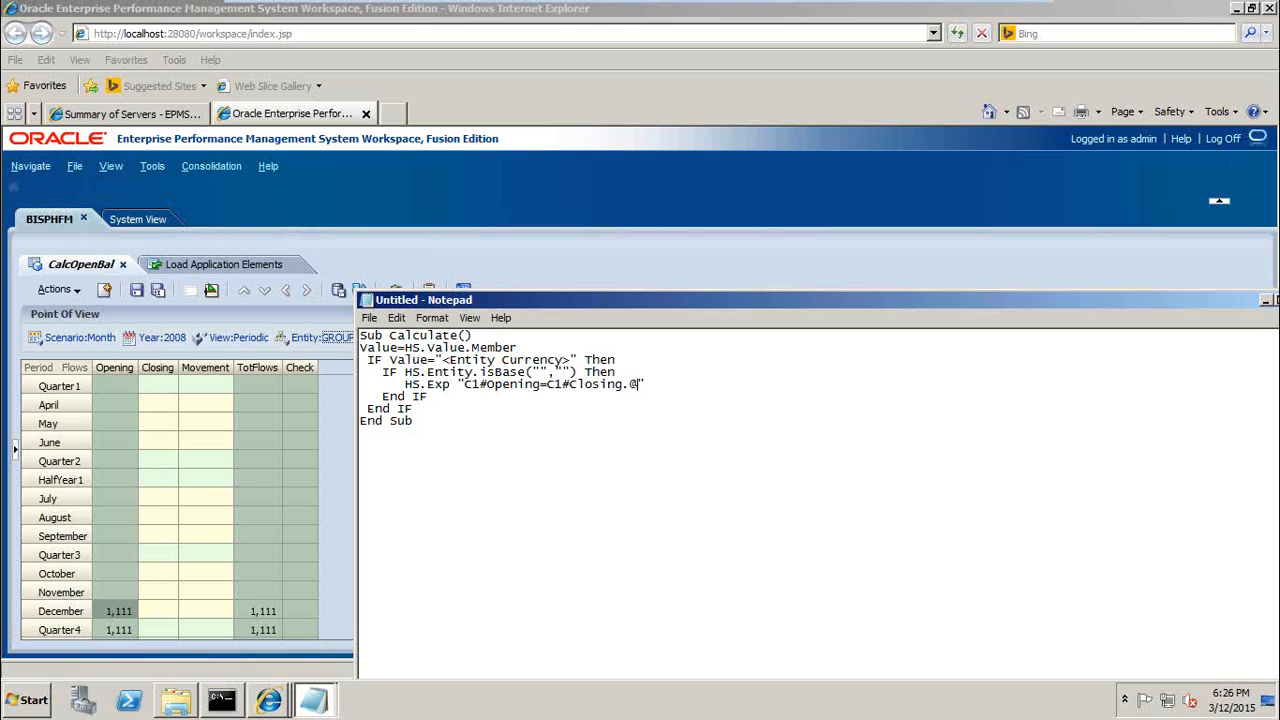
{"action": "type", "text": "#"}
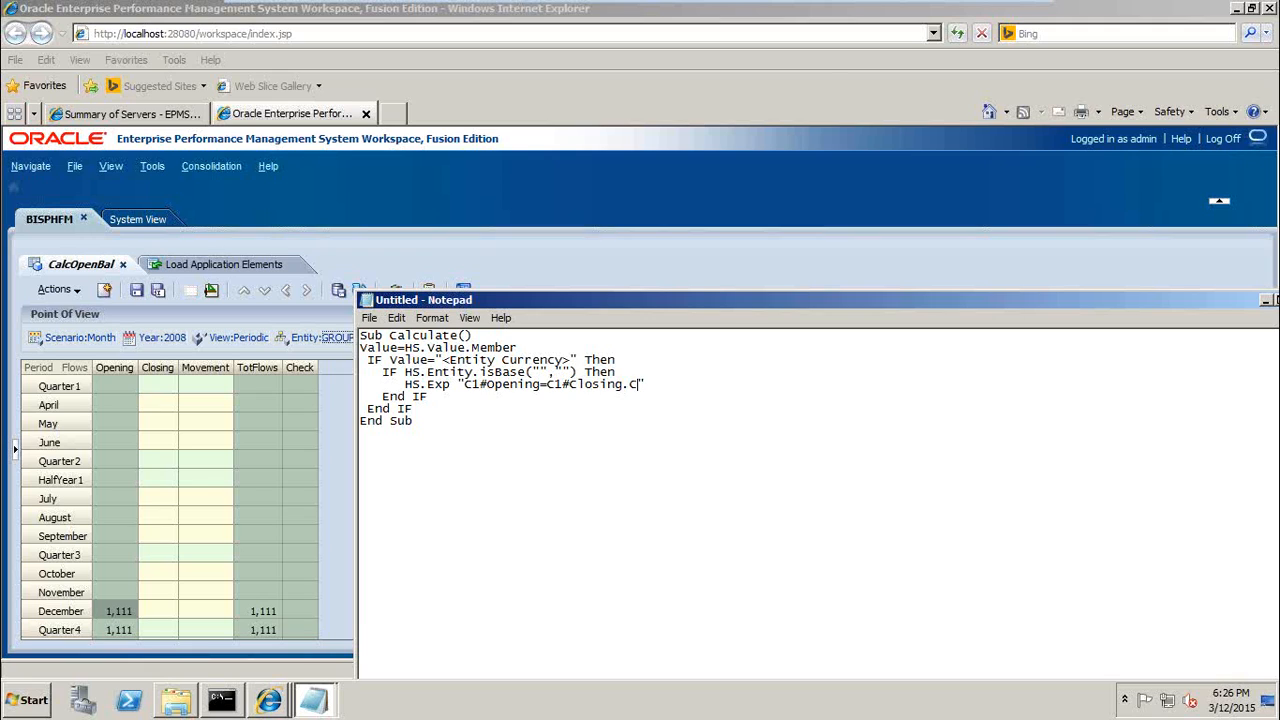
{"action": "type", "text": "P#"}
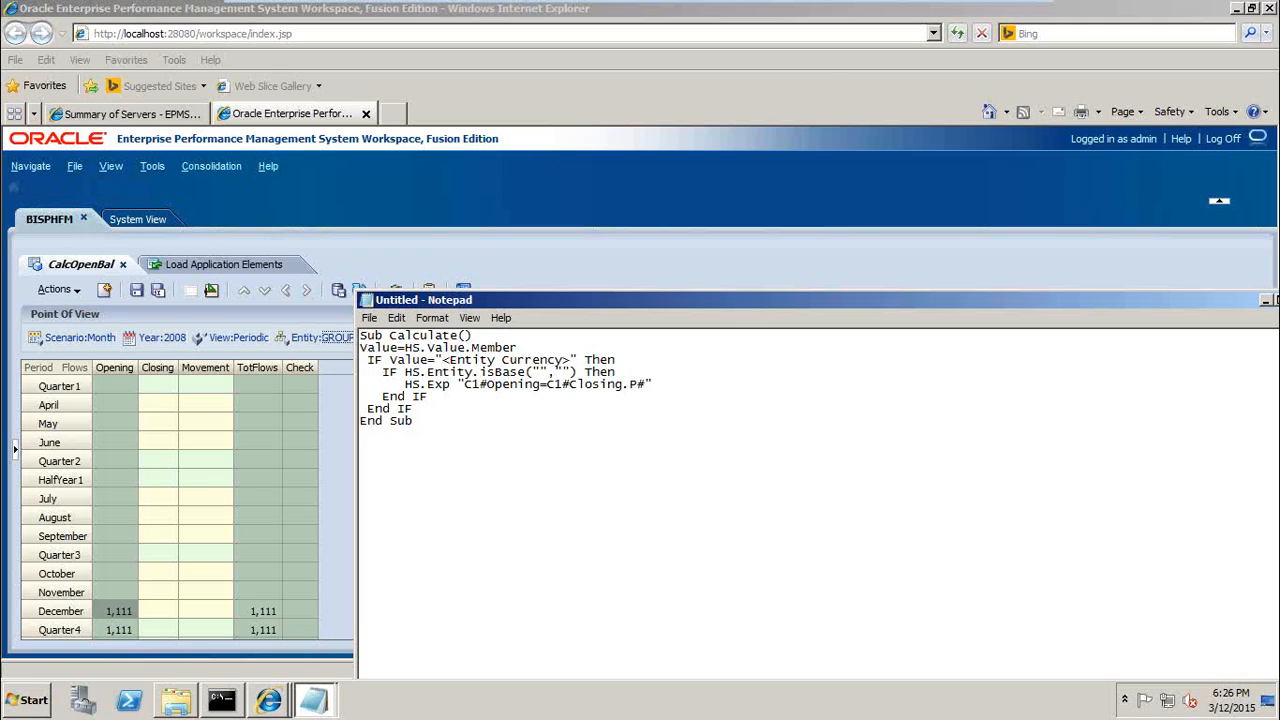
{"action": "type", "text": "Last.\""}
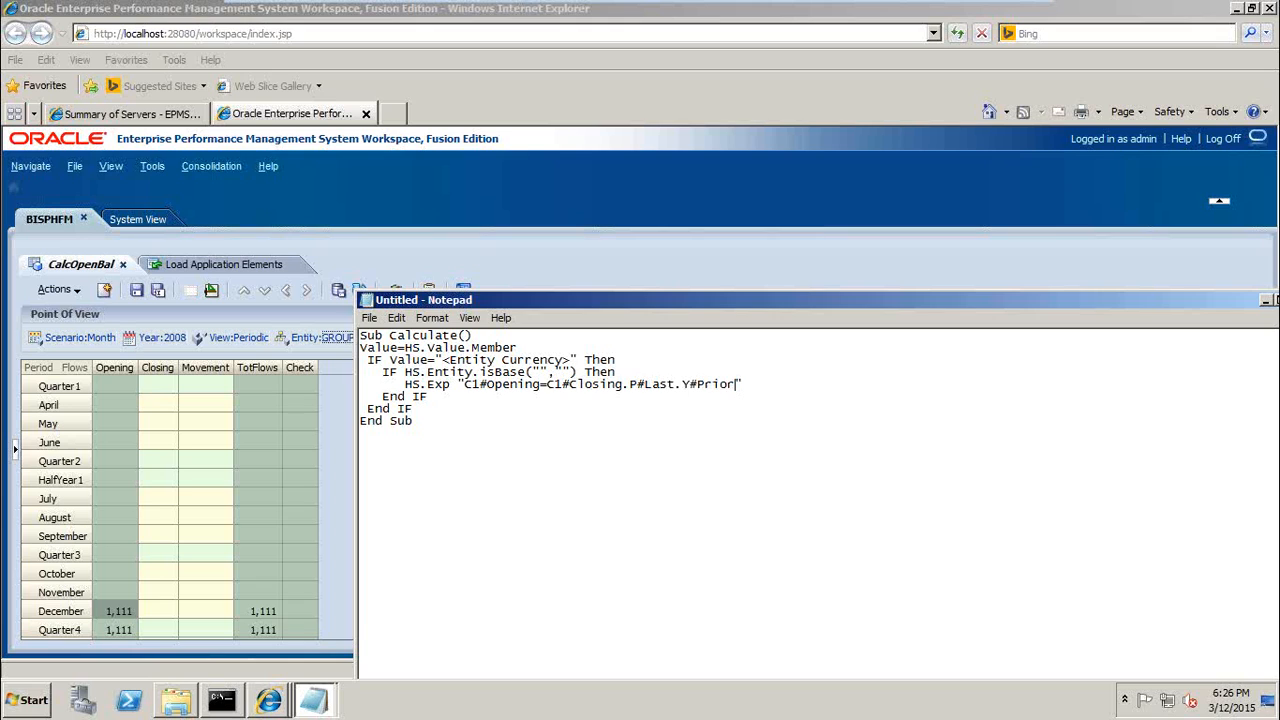
{"action": "mouse_move", "coordinate": [446, 484]}
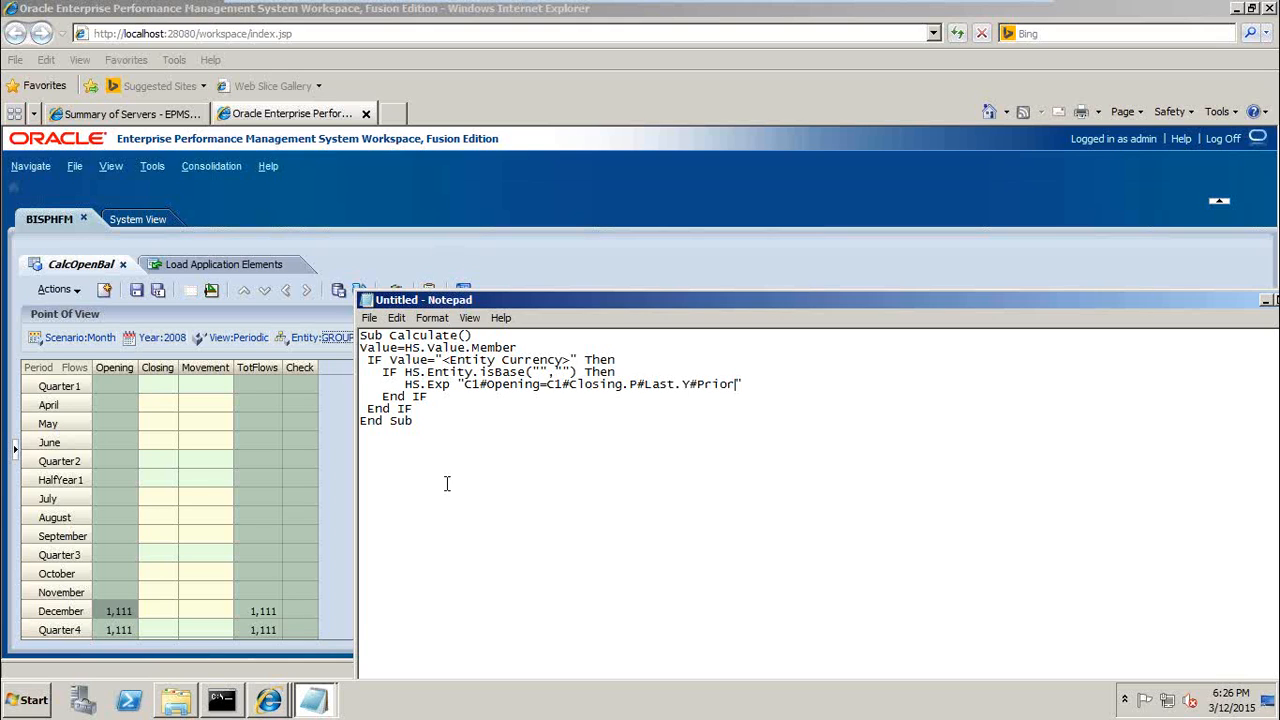
{"action": "left_click_drag", "start_coordinate": [423, 300], "coordinate": [204, 193]}
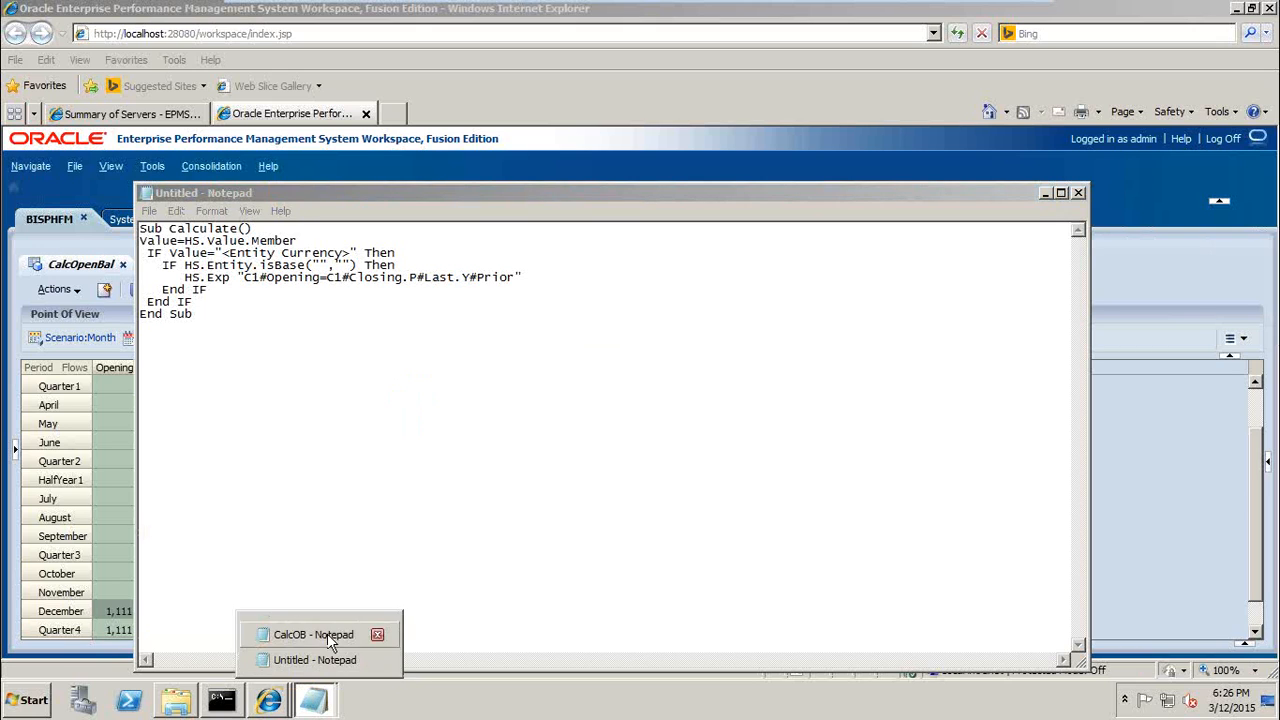
Save the Notepad draft via Save As as CalculateOB.rle in HFM WOrking
{"action": "left_click", "coordinate": [313, 634]}
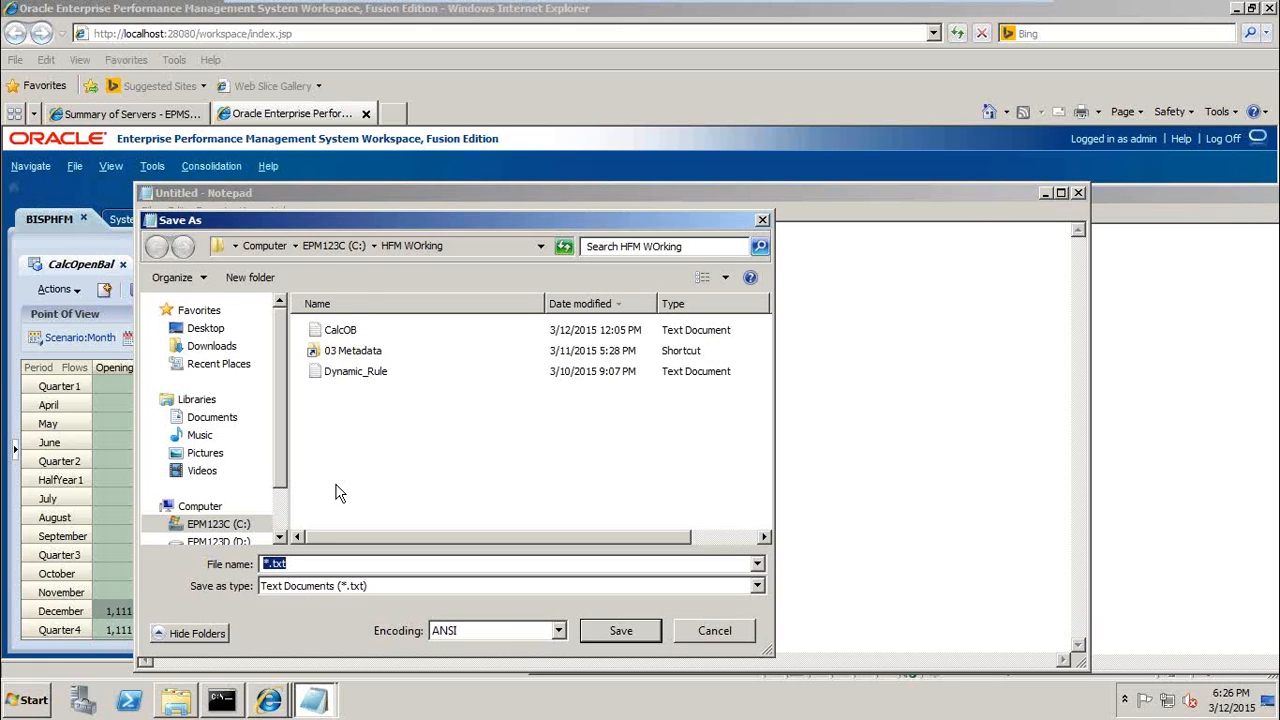
{"action": "type", "text": "CalcO"}
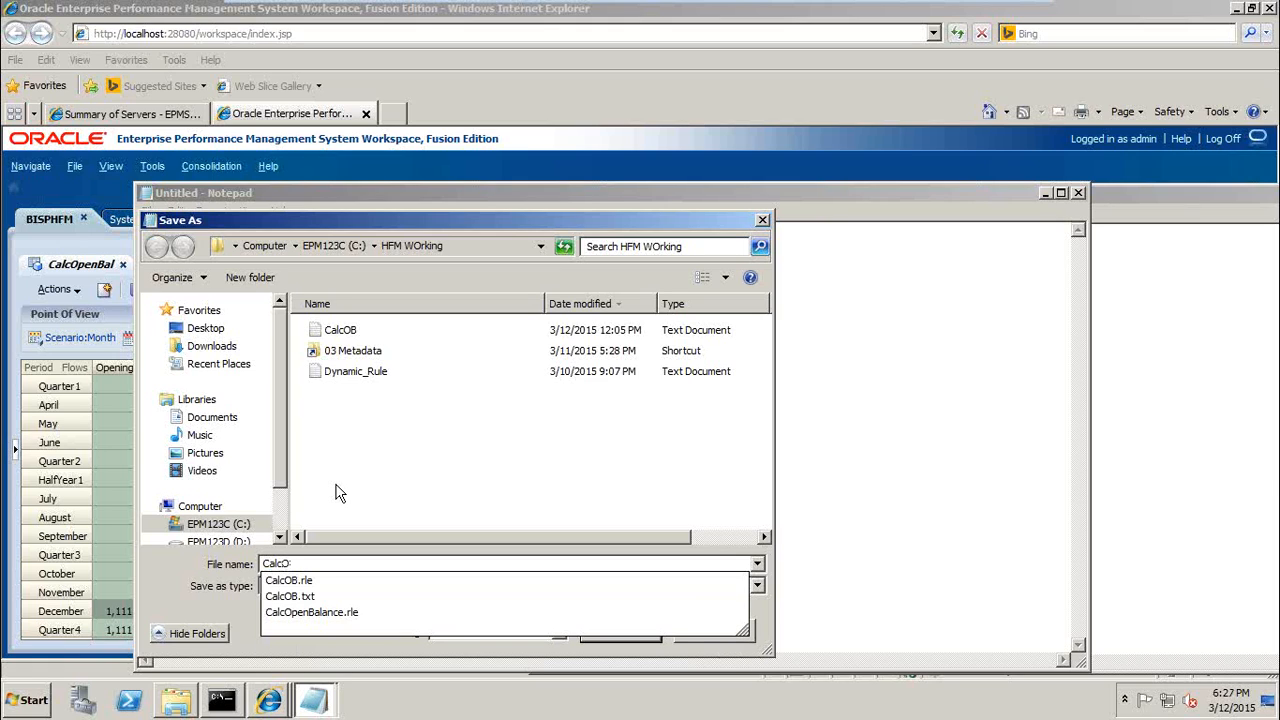
{"action": "left_click", "coordinate": [288, 581]}
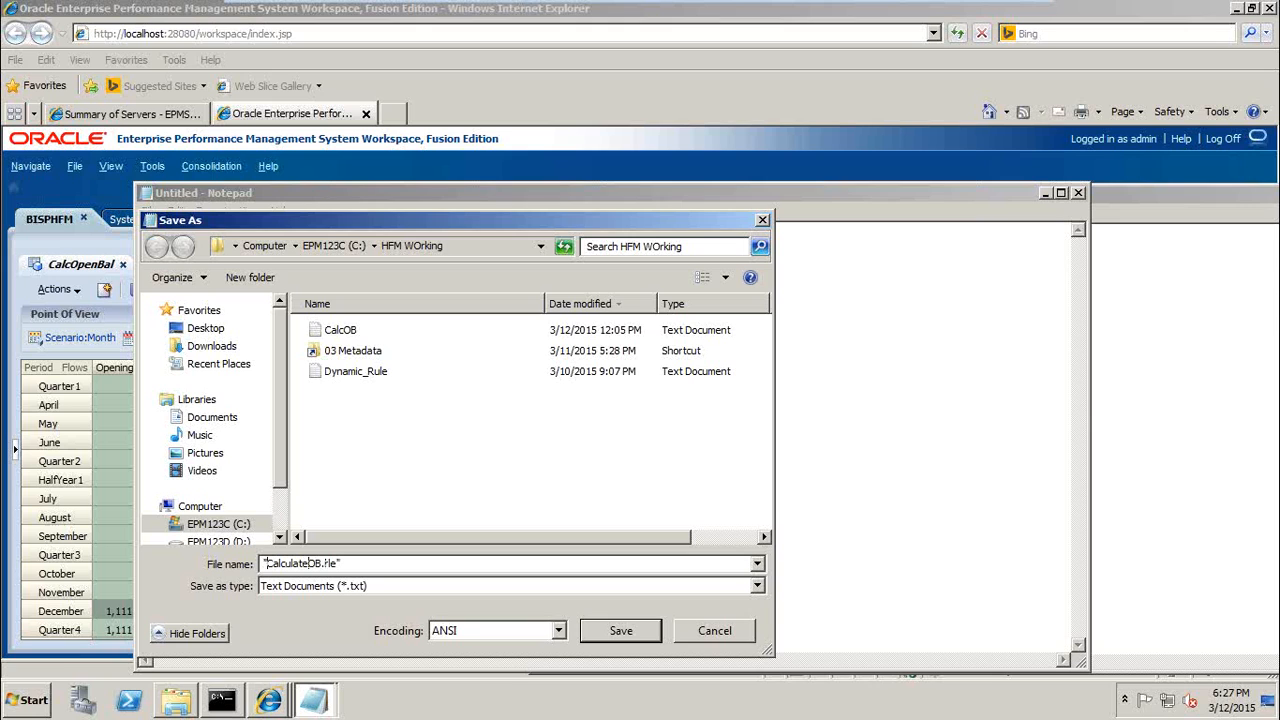
{"action": "left_click", "coordinate": [620, 630]}
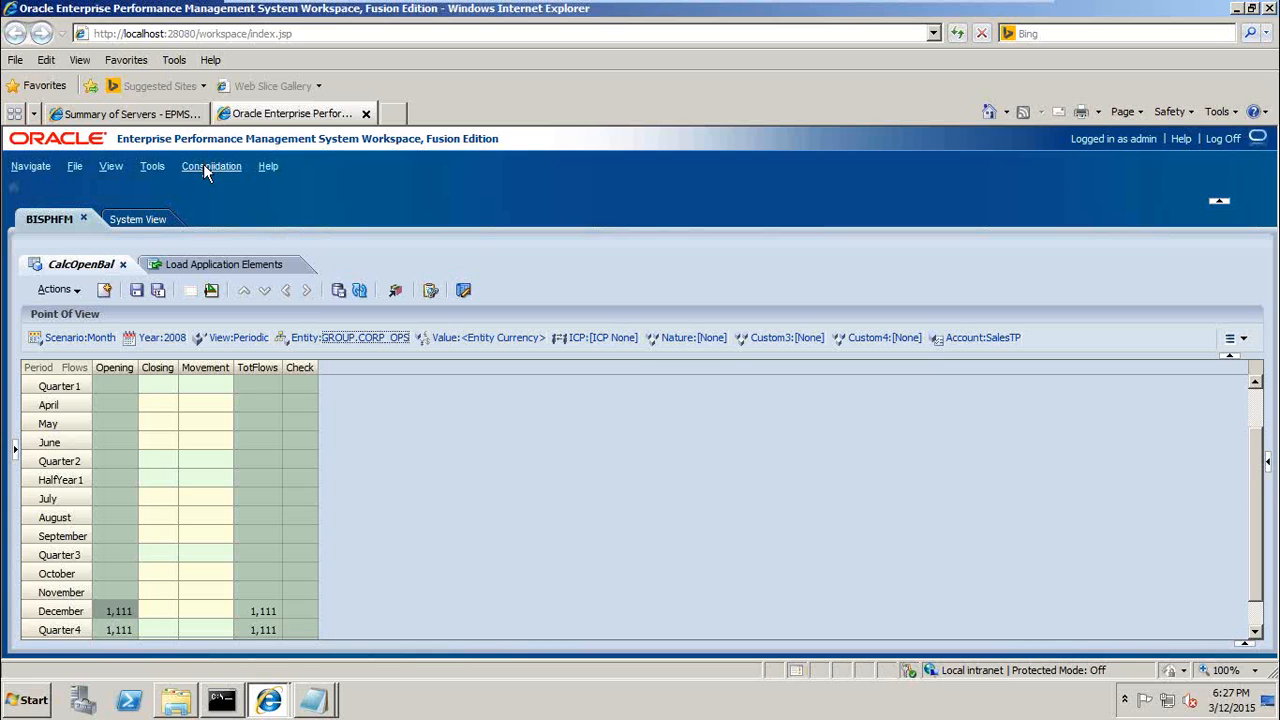
Go to Consolidation > Load > Application Elements to show the Load Application Elements page
{"action": "left_click", "coordinate": [211, 166]}
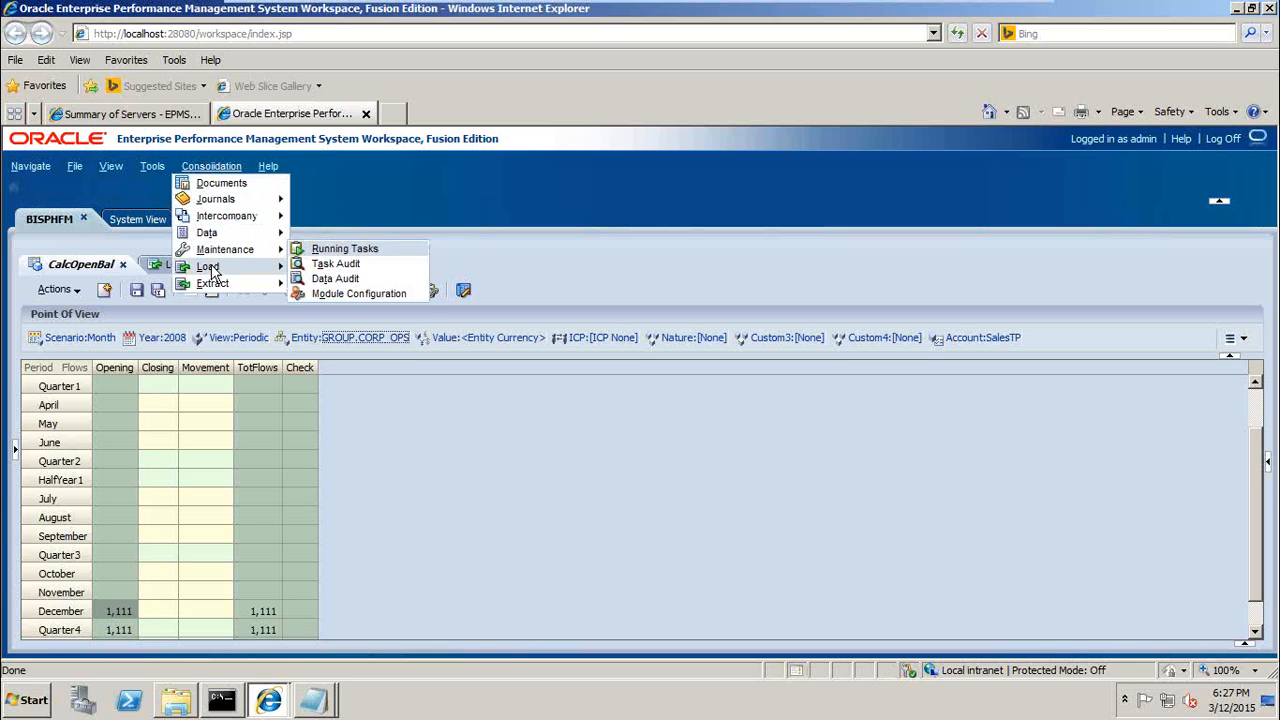
{"action": "left_click", "coordinate": [205, 266]}
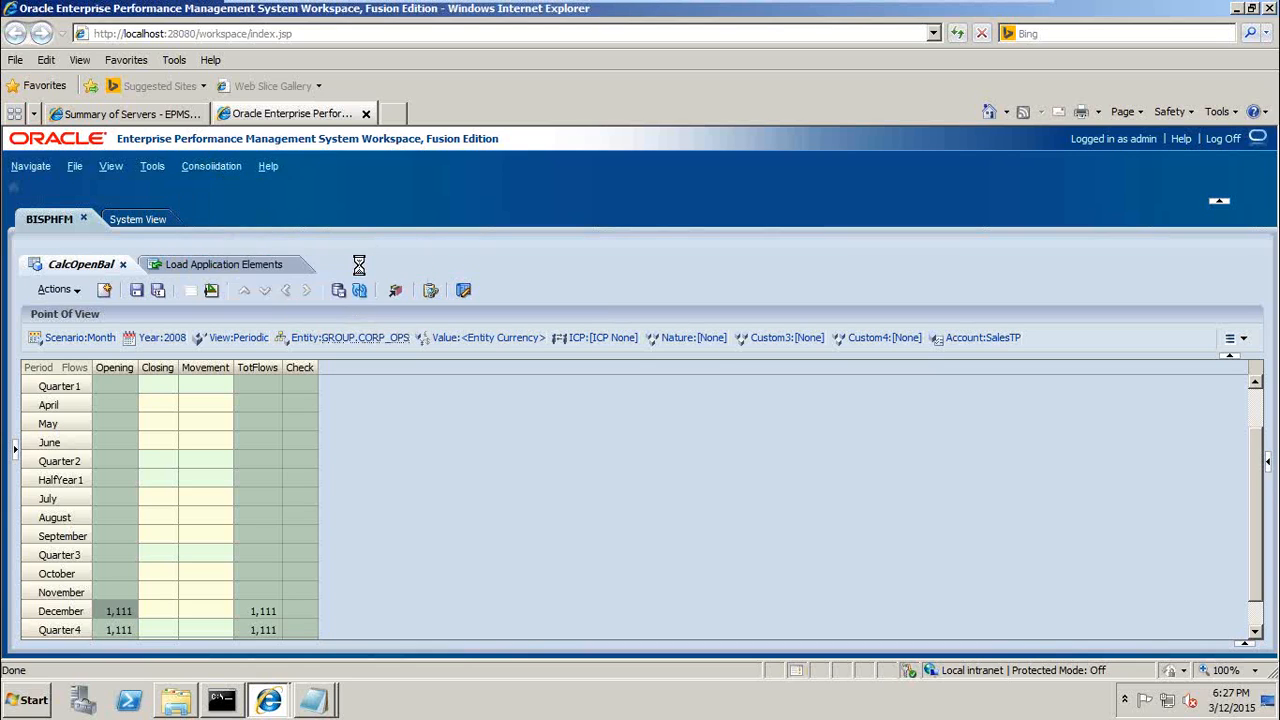
{"action": "left_click", "coordinate": [222, 264]}
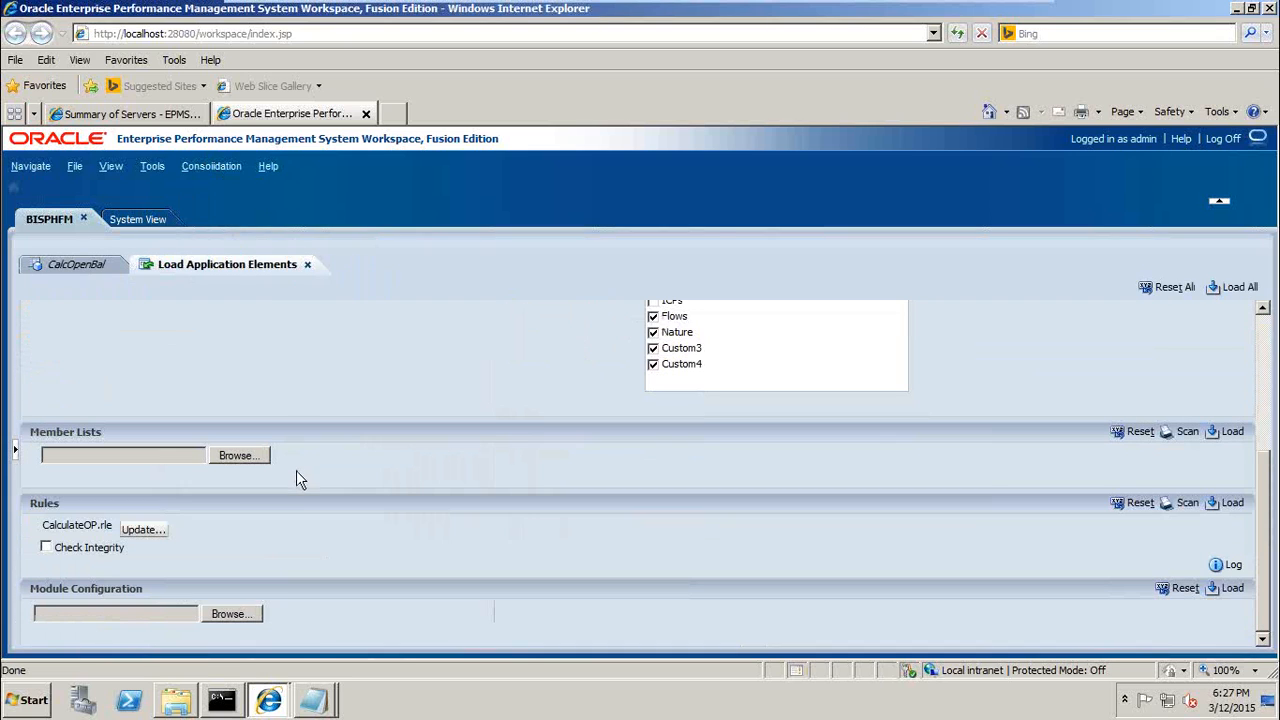
{"action": "mouse_move", "coordinate": [107, 535]}
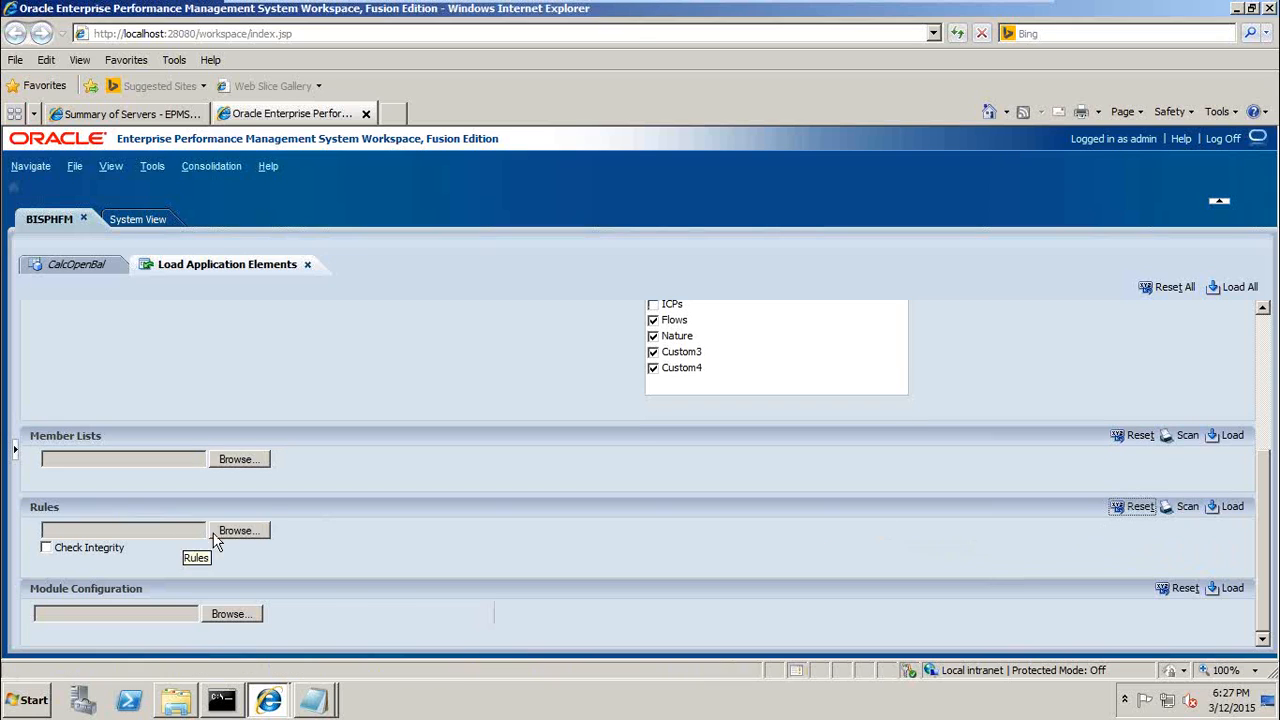
Select CalculateOB.rle as the rules file, scan it, and dismiss the completion message
{"action": "left_click", "coordinate": [238, 530]}
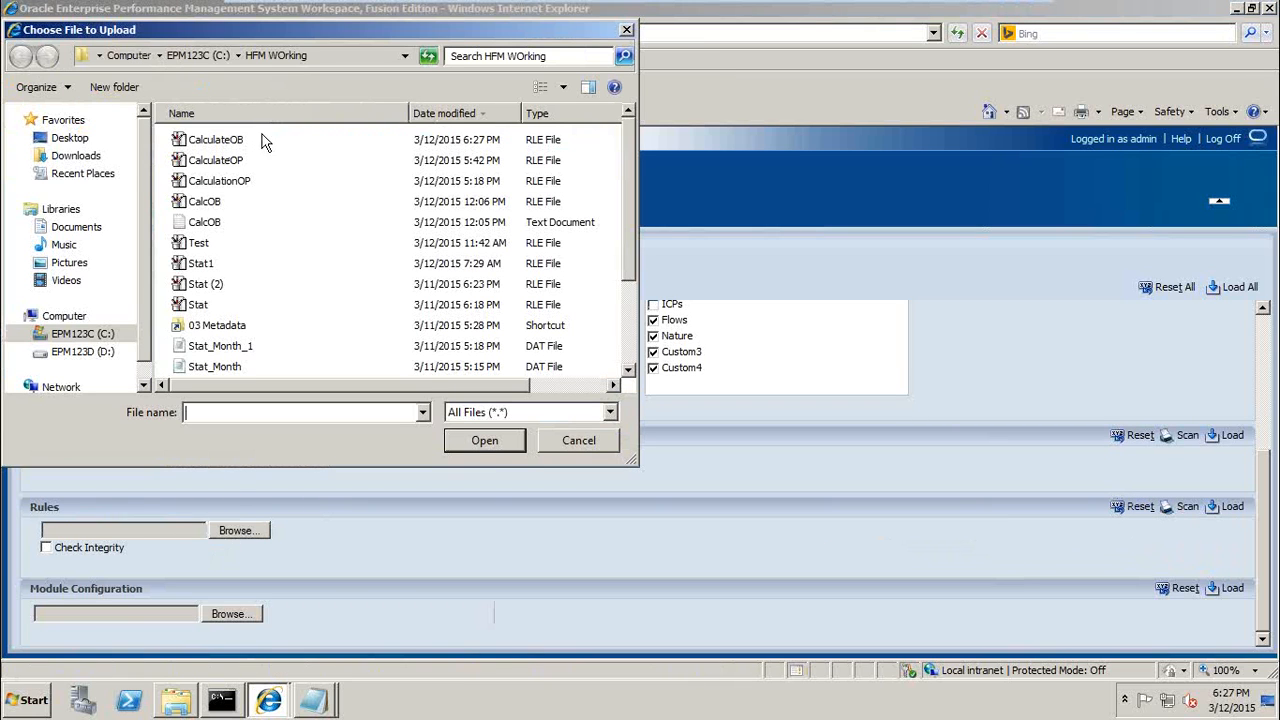
{"action": "mouse_move", "coordinate": [303, 147]}
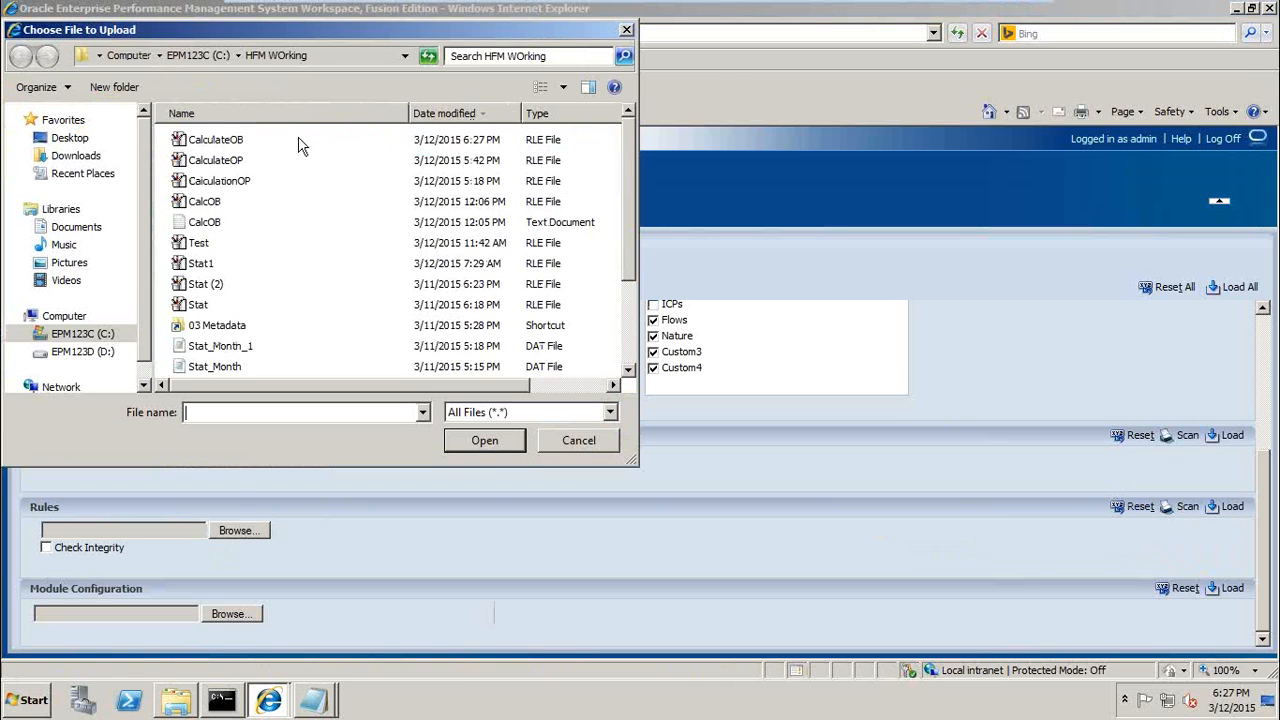
{"action": "left_click", "coordinate": [215, 139]}
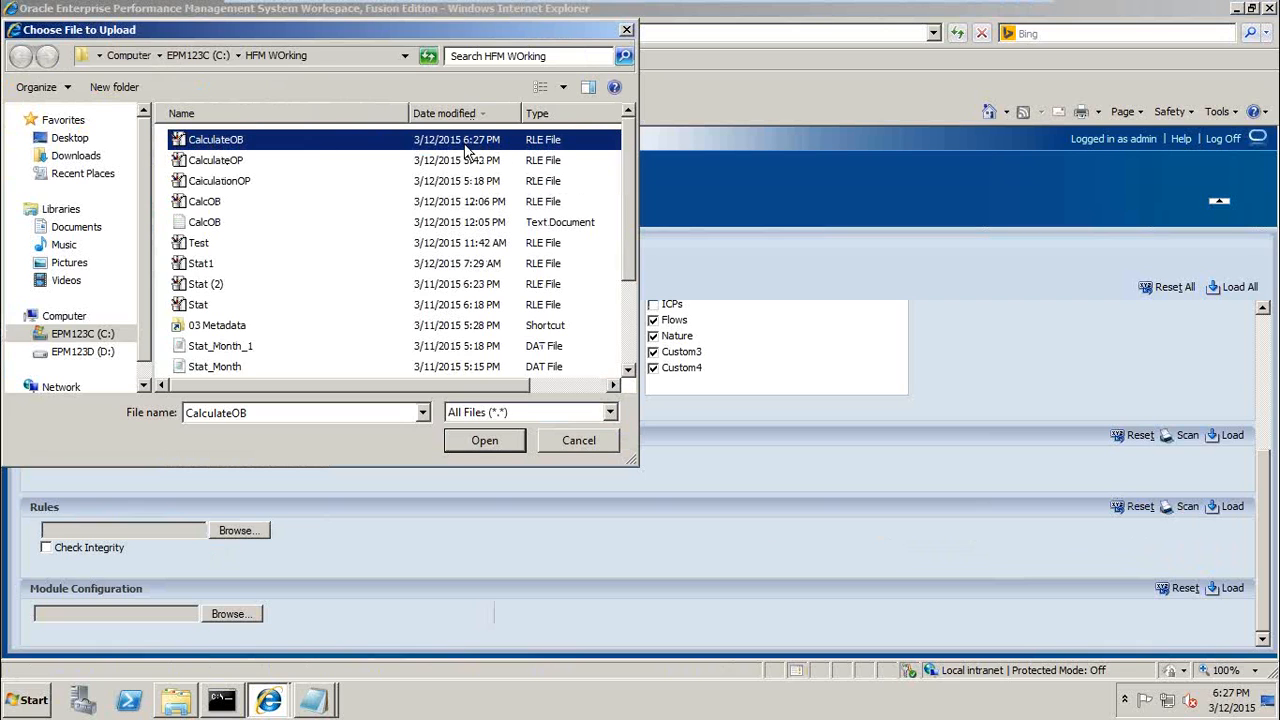
{"action": "left_click", "coordinate": [484, 440]}
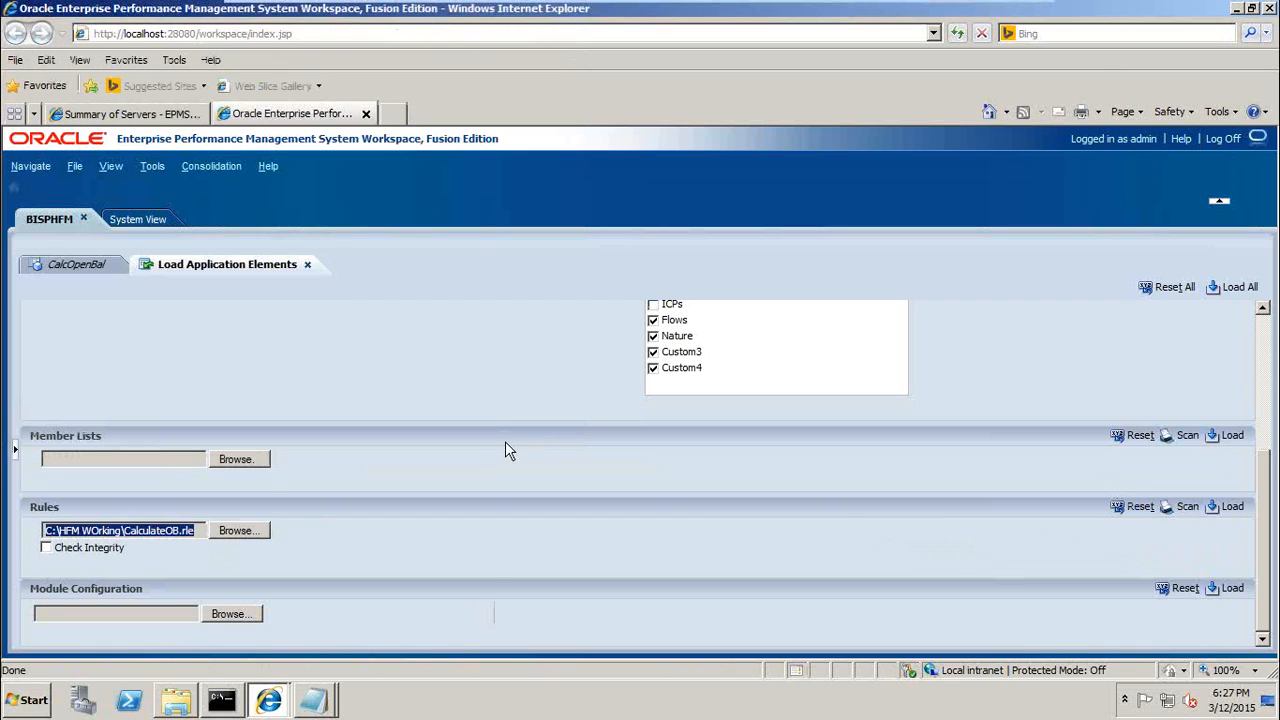
{"action": "left_click", "coordinate": [1187, 507]}
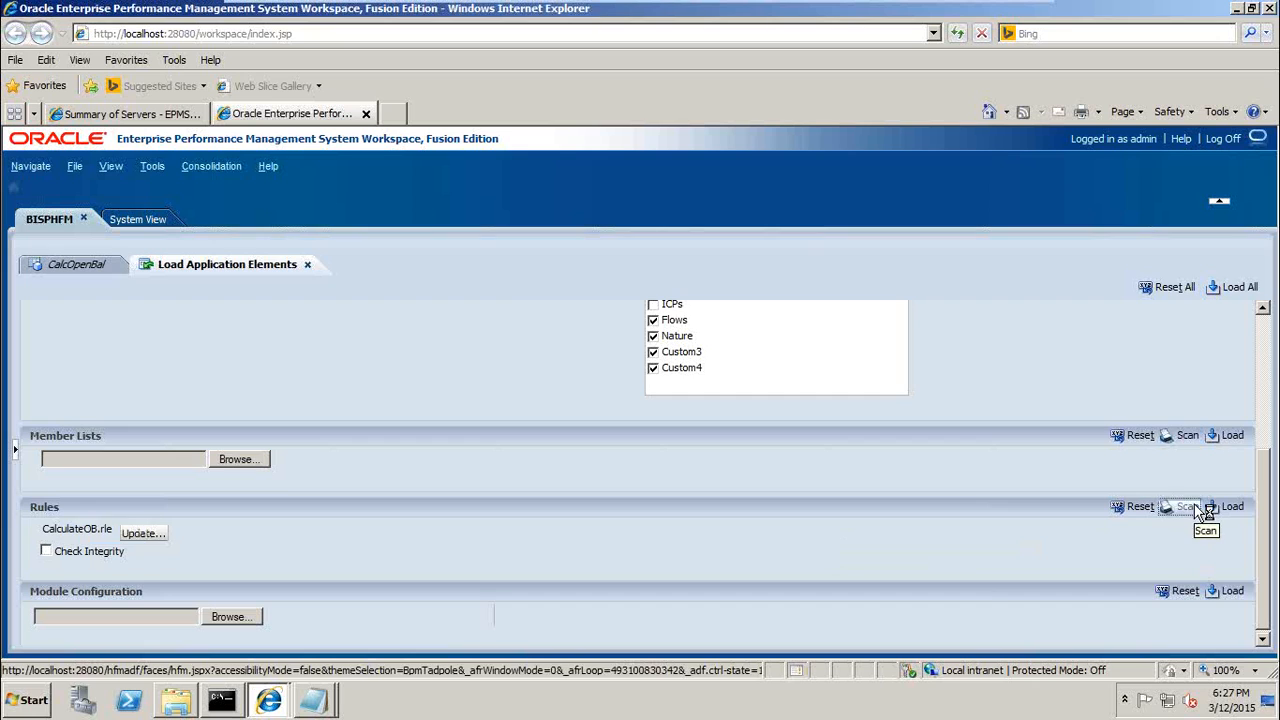
{"action": "left_click", "coordinate": [1183, 507]}
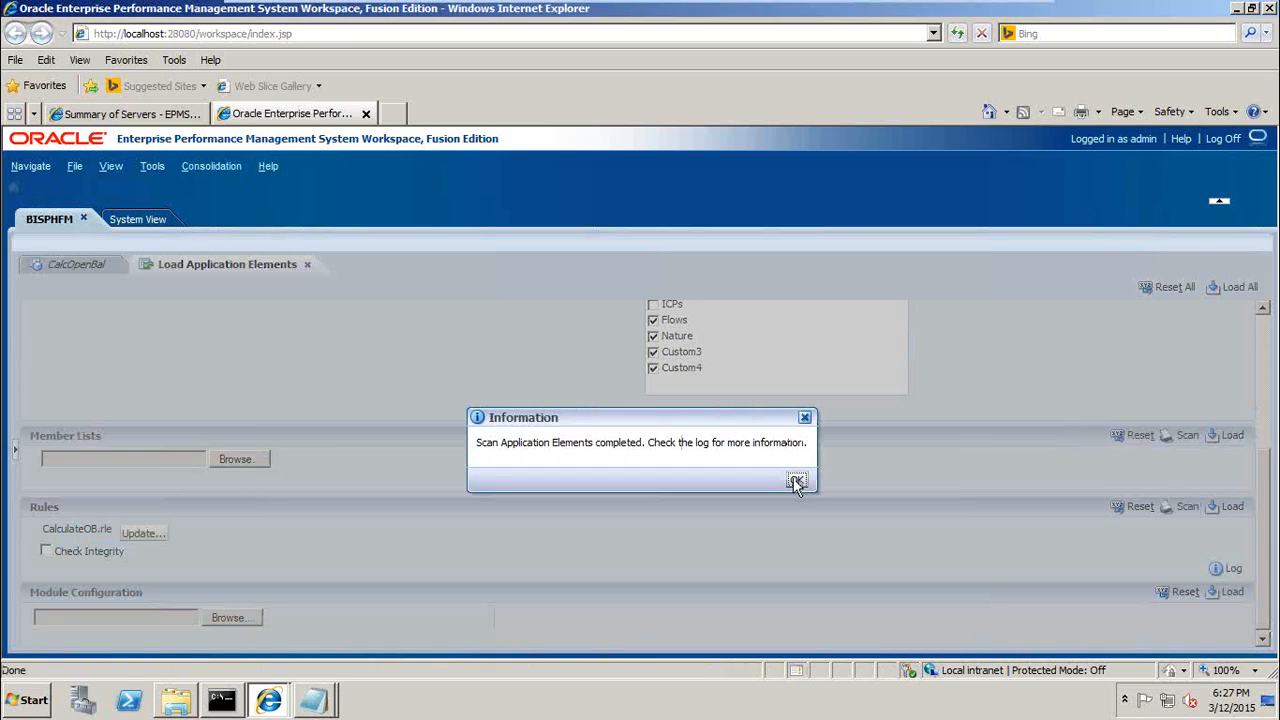
{"action": "left_click", "coordinate": [796, 481]}
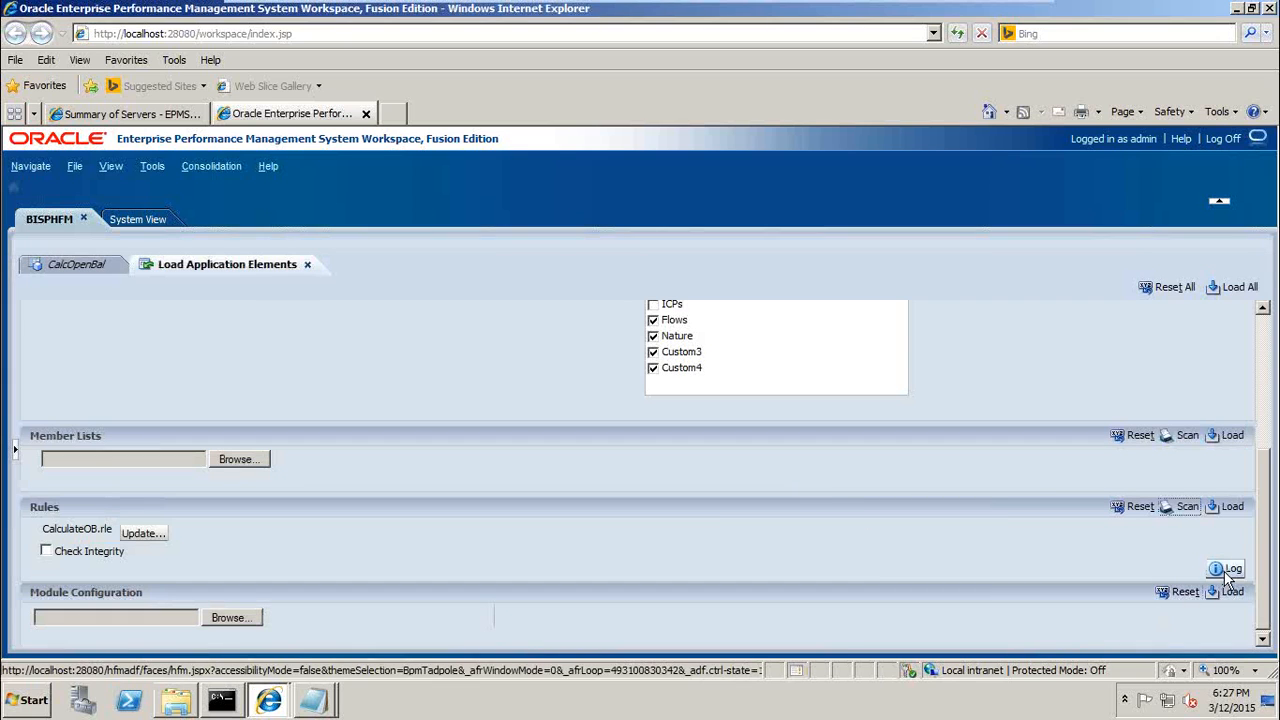
Re-select CalculateOB.rle under Rules, load it, and dismiss the load-completed message
{"action": "left_click", "coordinate": [1217, 567]}
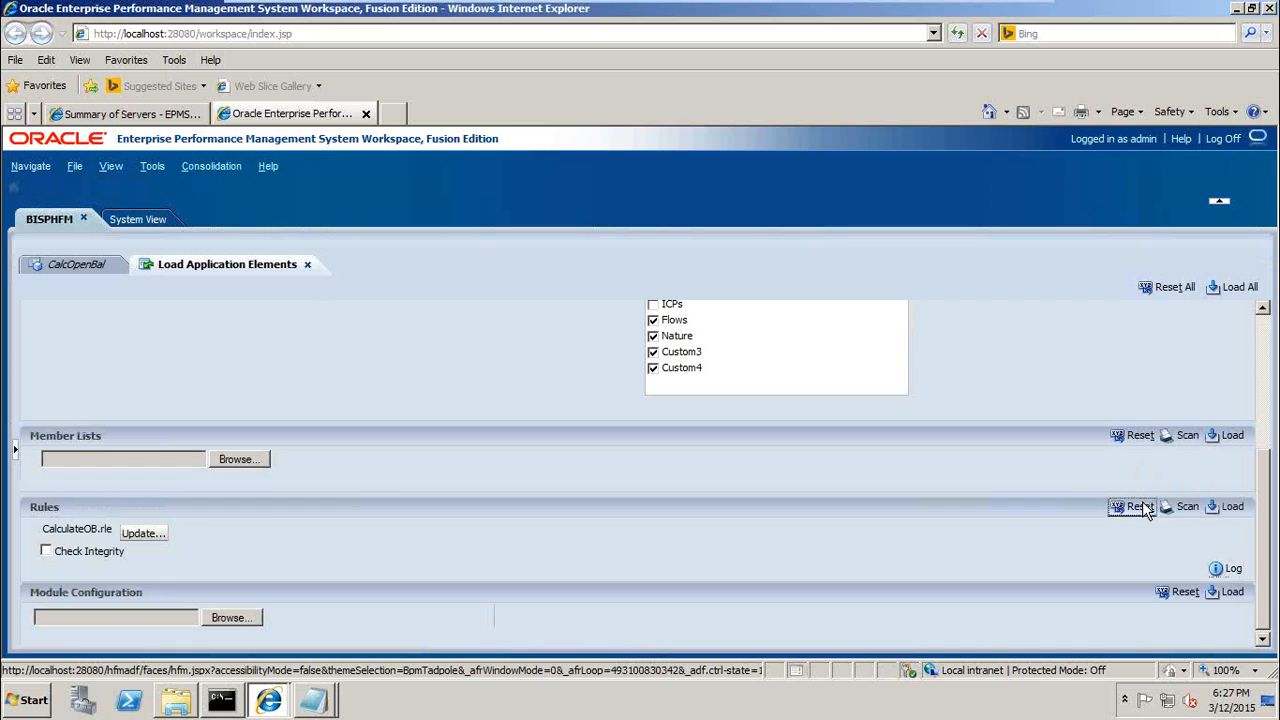
{"action": "left_click", "coordinate": [1135, 506]}
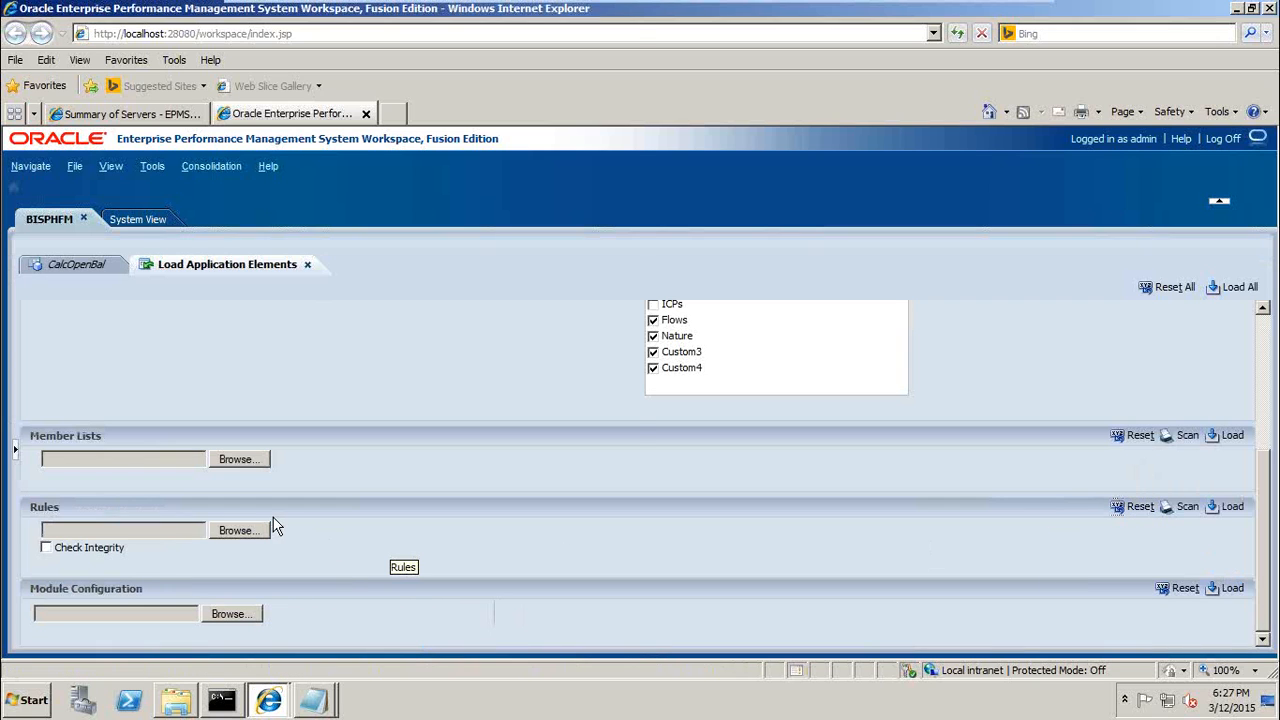
{"action": "left_click", "coordinate": [239, 530]}
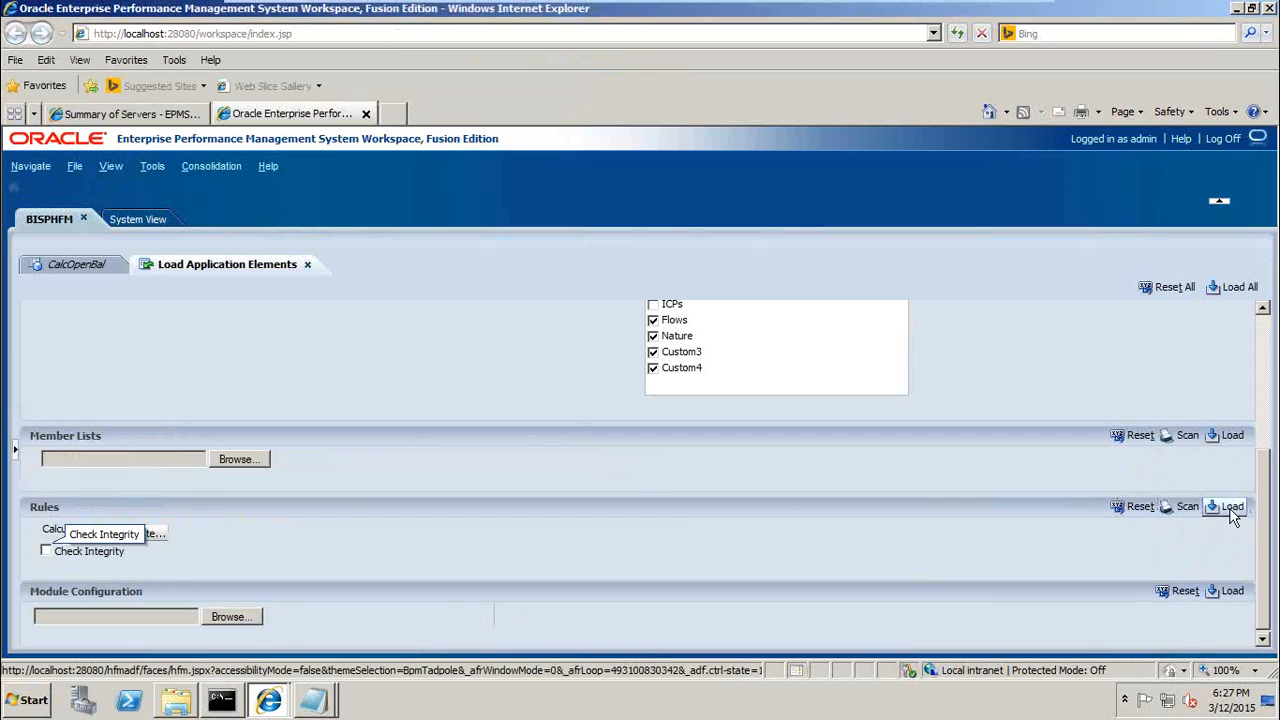
{"action": "left_click", "coordinate": [1229, 506]}
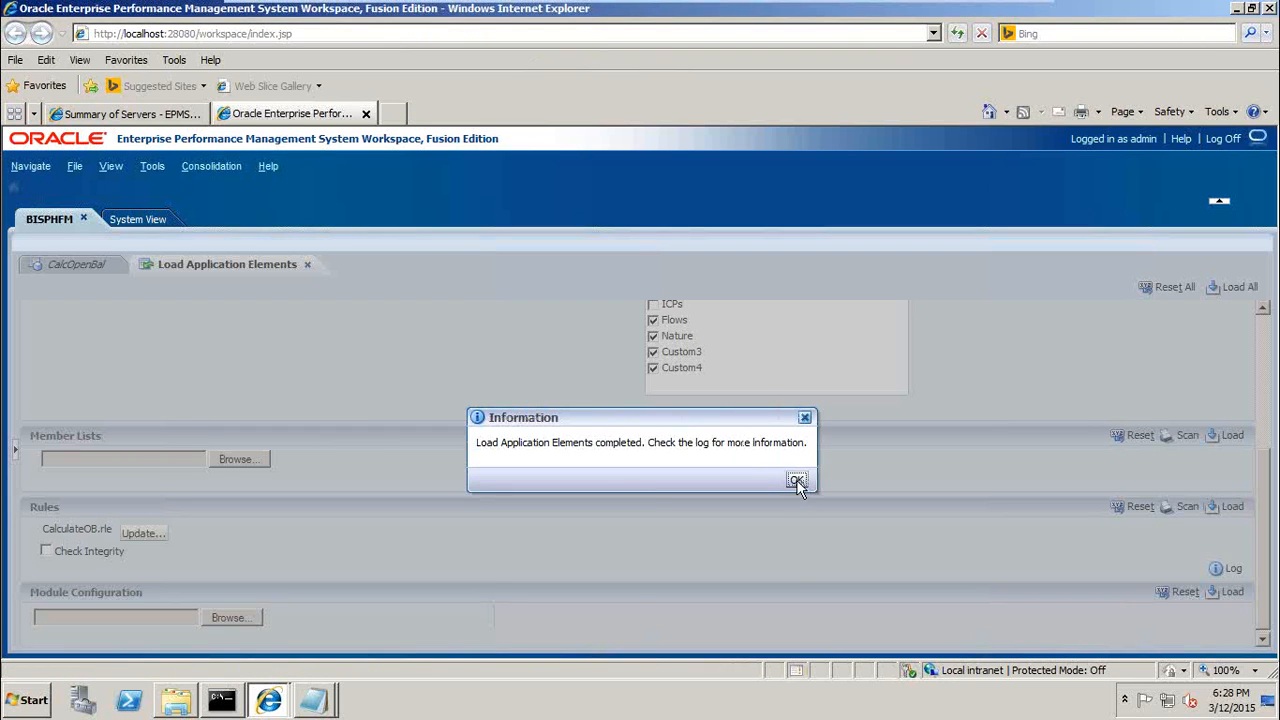
{"action": "left_click", "coordinate": [797, 481]}
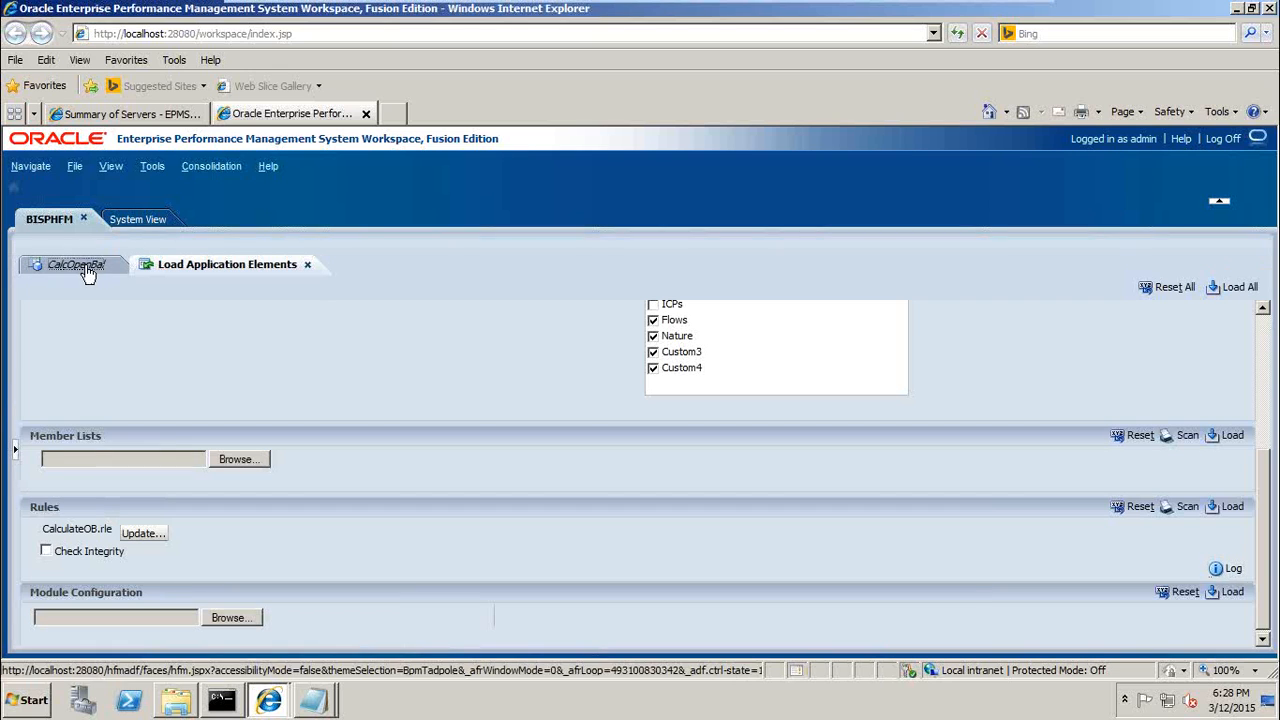
Enter 2222 as the December 2008 Closing value in CalcOpenBal and submit
{"action": "left_click", "coordinate": [73, 264]}
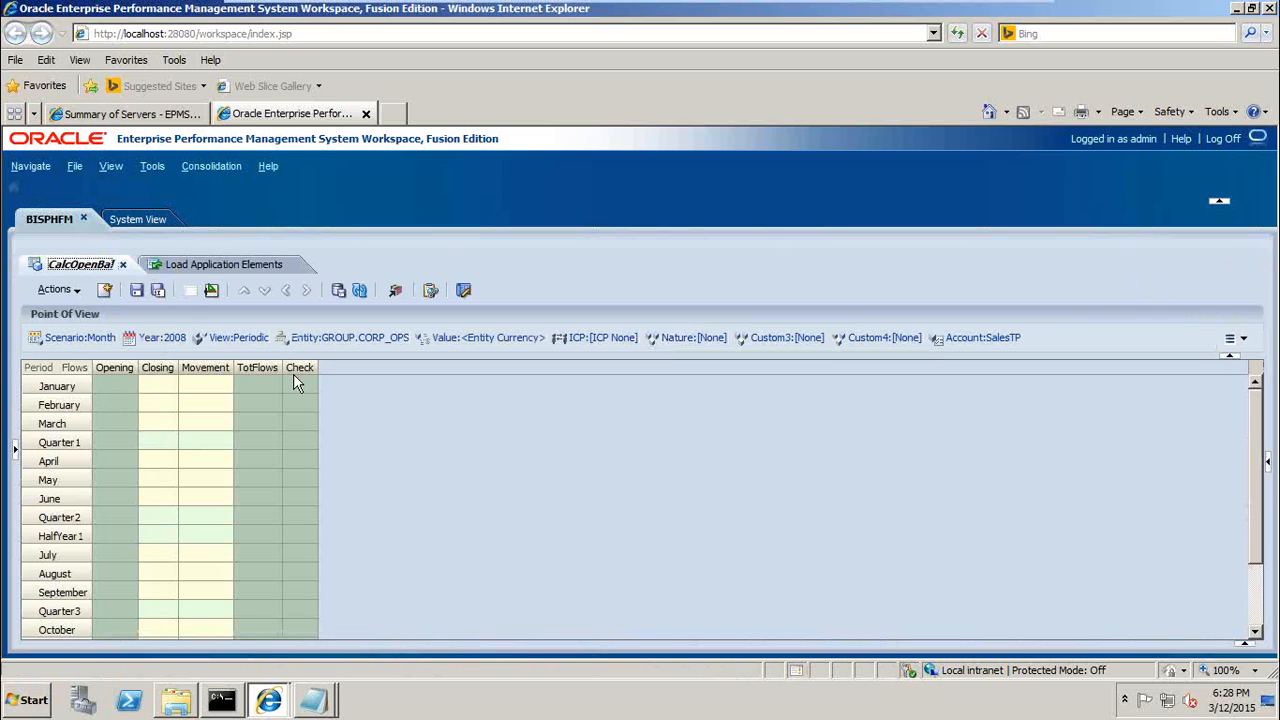
{"action": "mouse_move", "coordinate": [205, 368]}
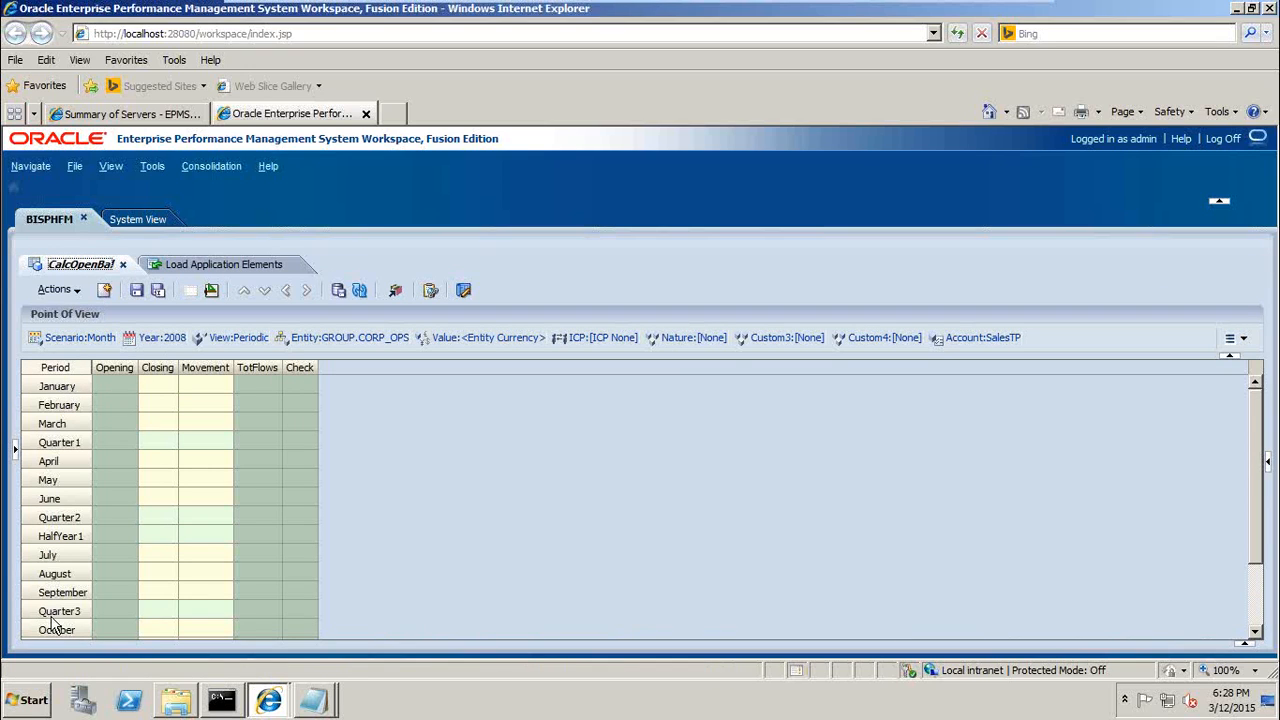
{"action": "scroll", "scroll_direction": "down", "scroll_amount": 3}
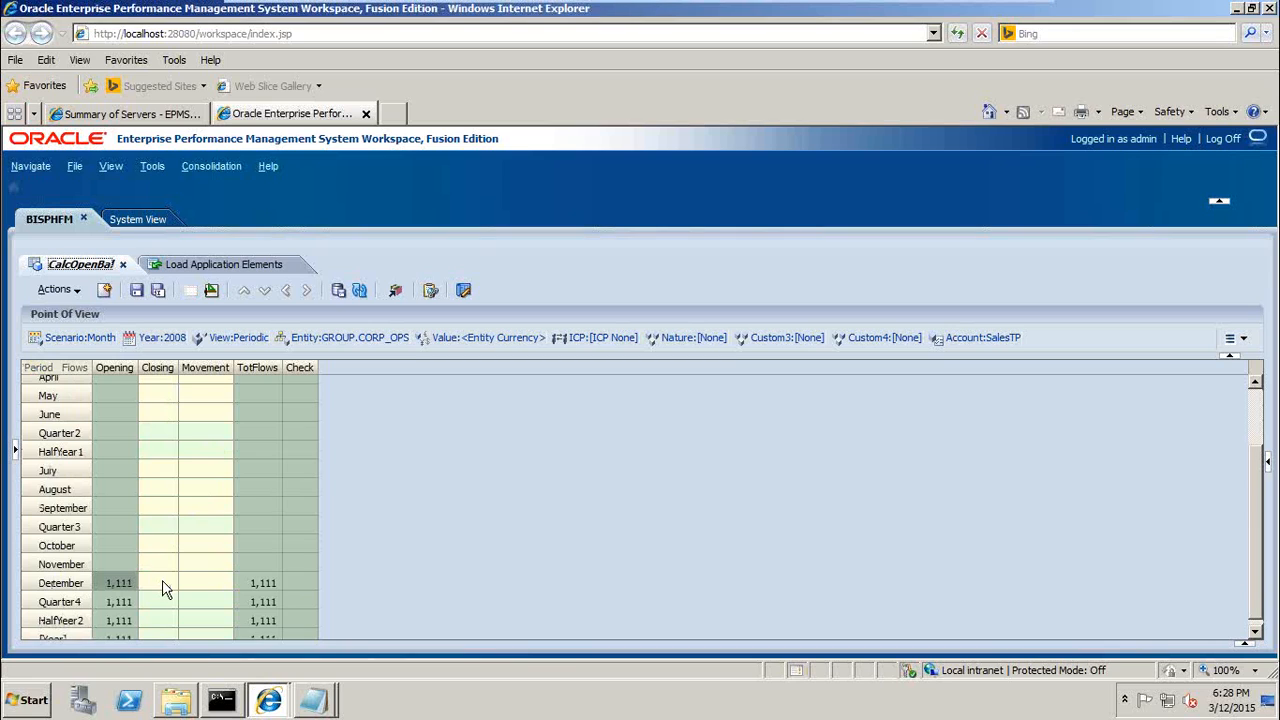
{"action": "mouse_move", "coordinate": [158, 586]}
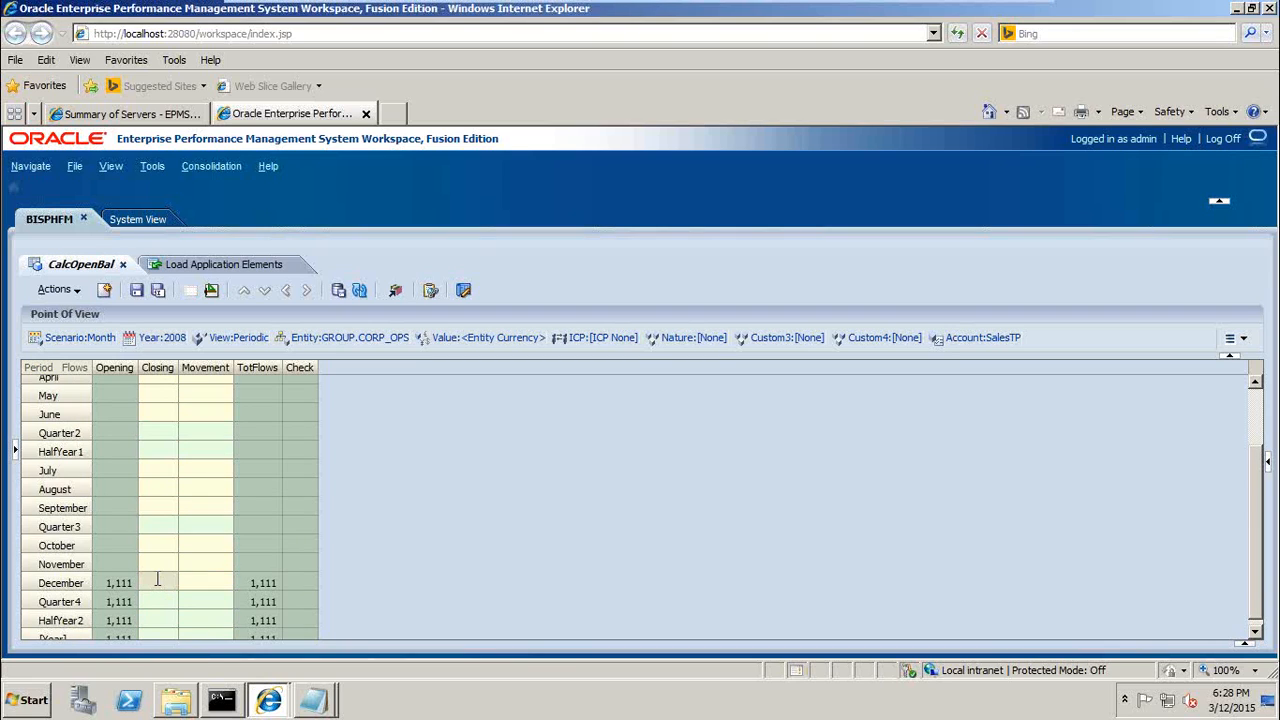
{"action": "type", "text": "2222"}
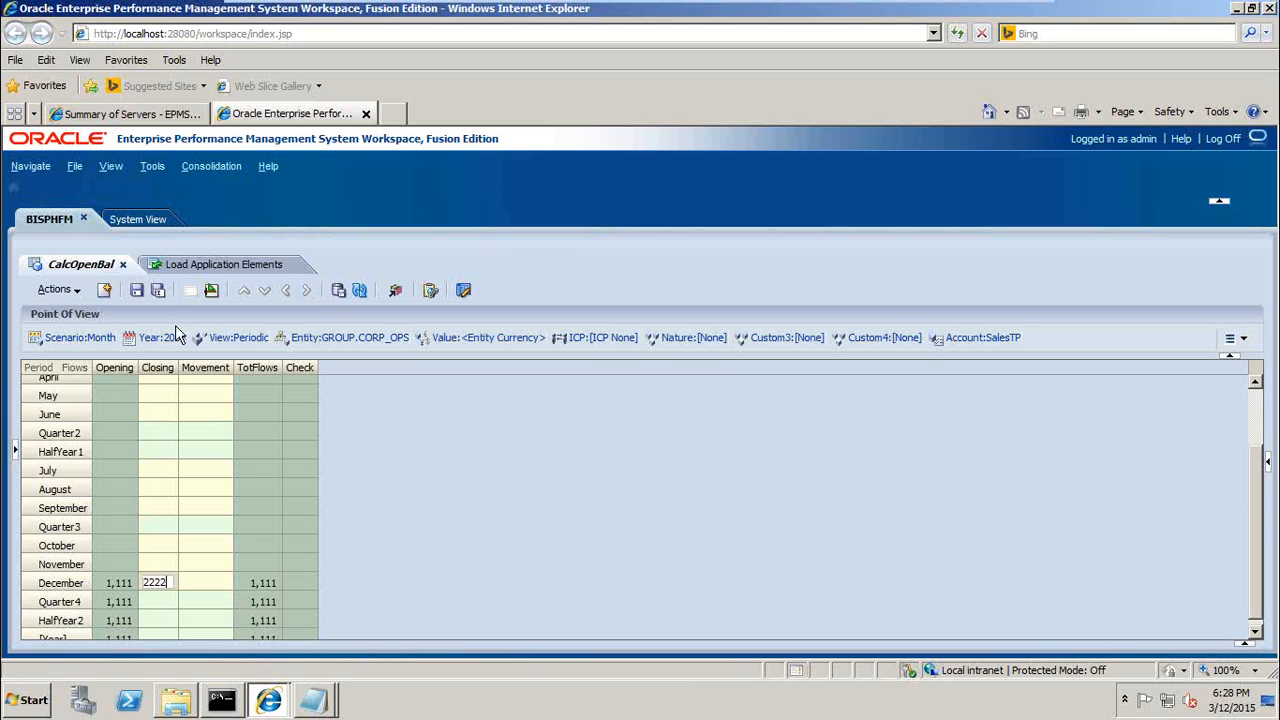
{"action": "left_click", "coordinate": [50, 289]}
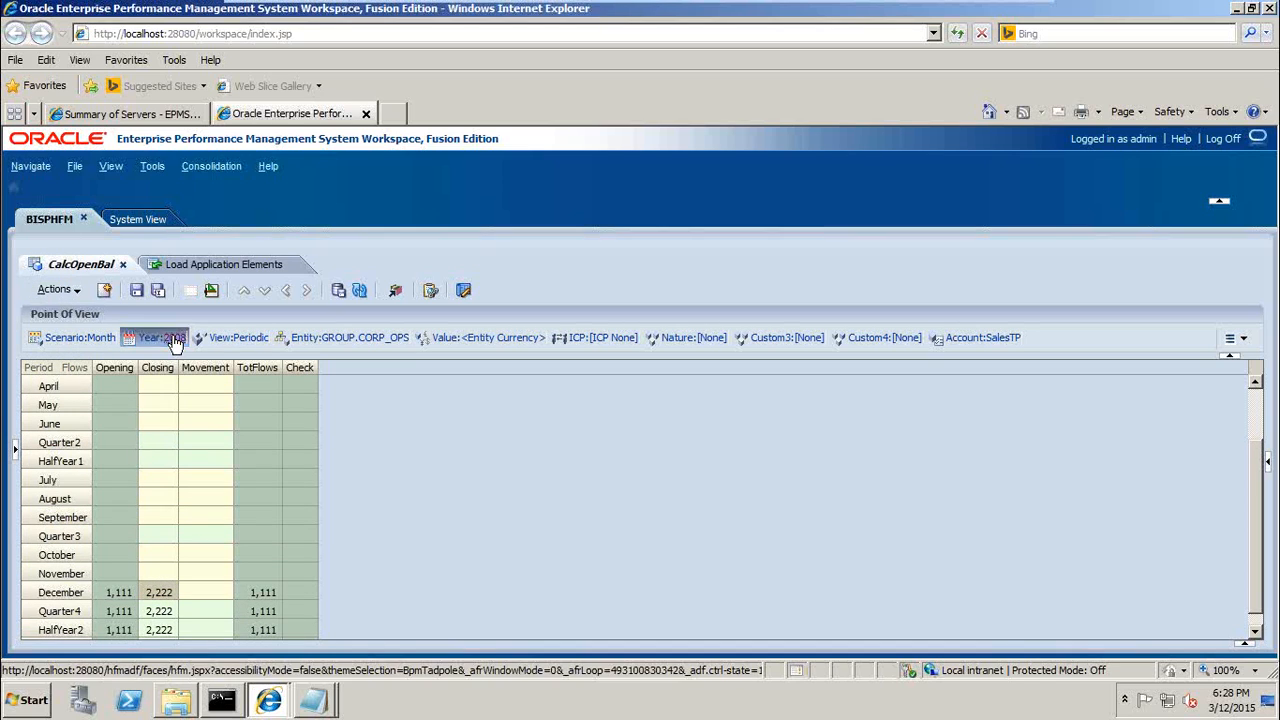
Switch the POV year to 2009, force calculate December, and close the CalculateOB notepad
{"action": "left_click", "coordinate": [170, 337]}
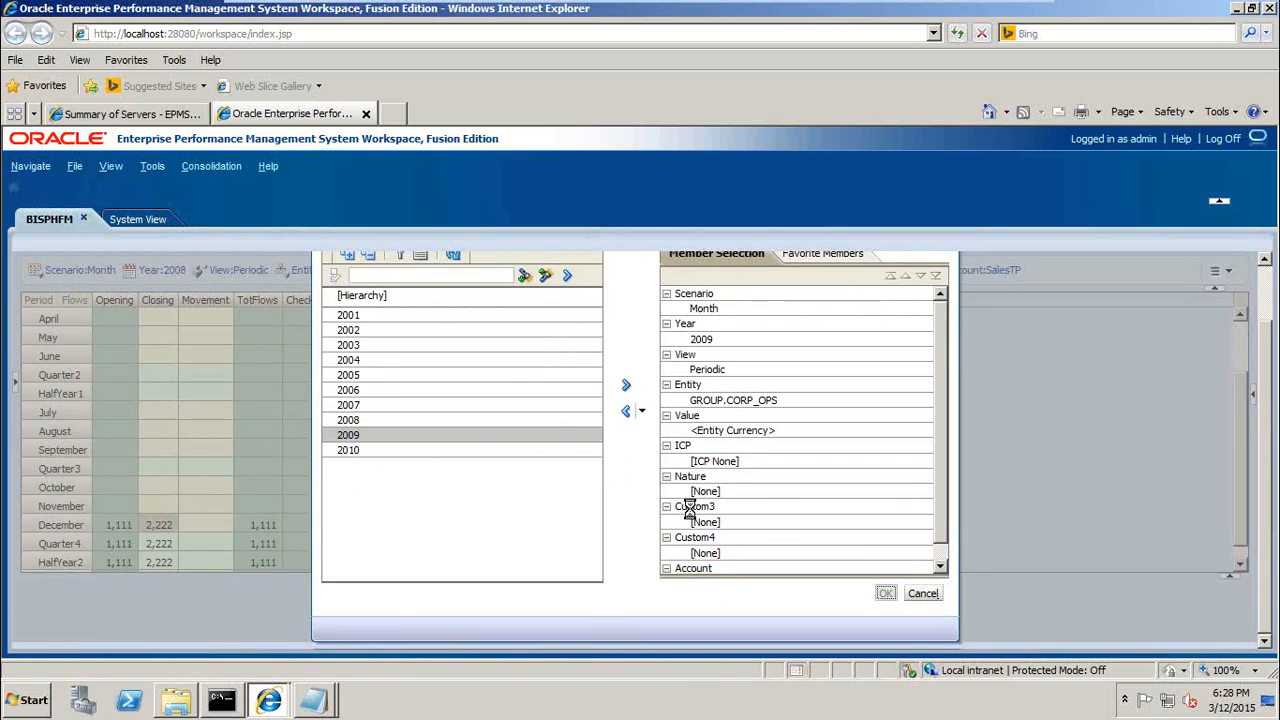
{"action": "left_click", "coordinate": [886, 593]}
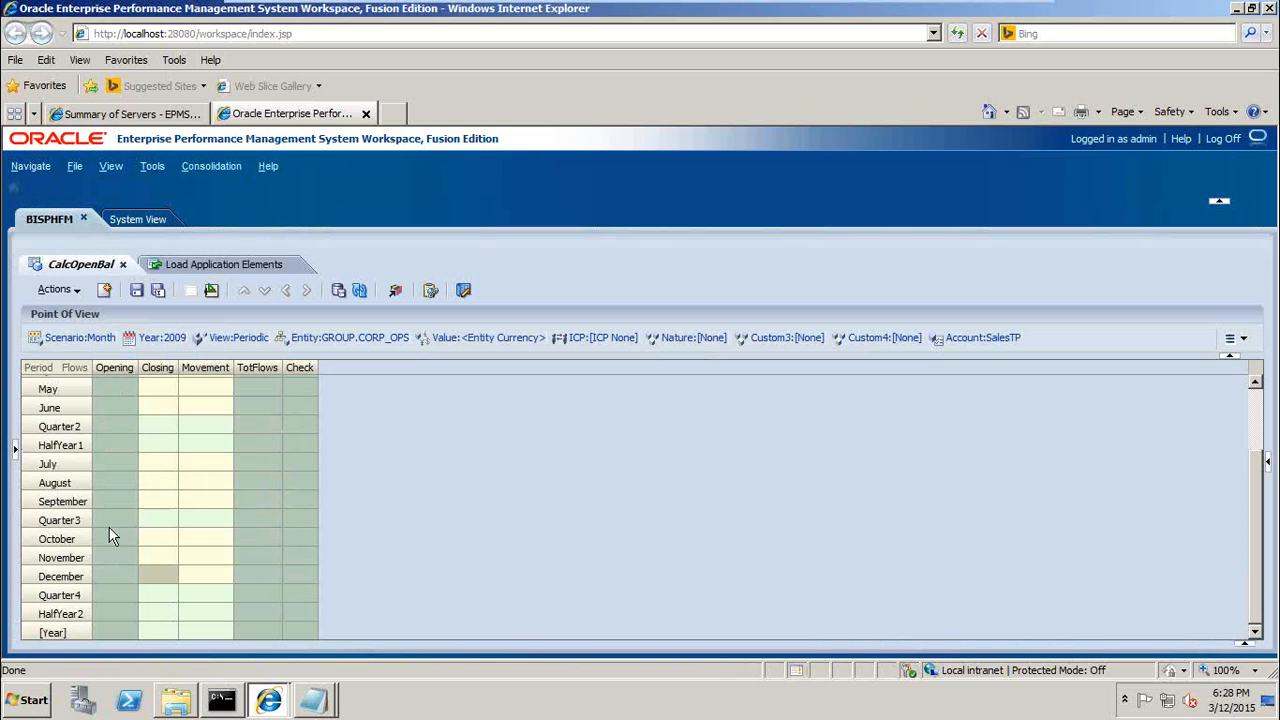
{"action": "mouse_move", "coordinate": [120, 586]}
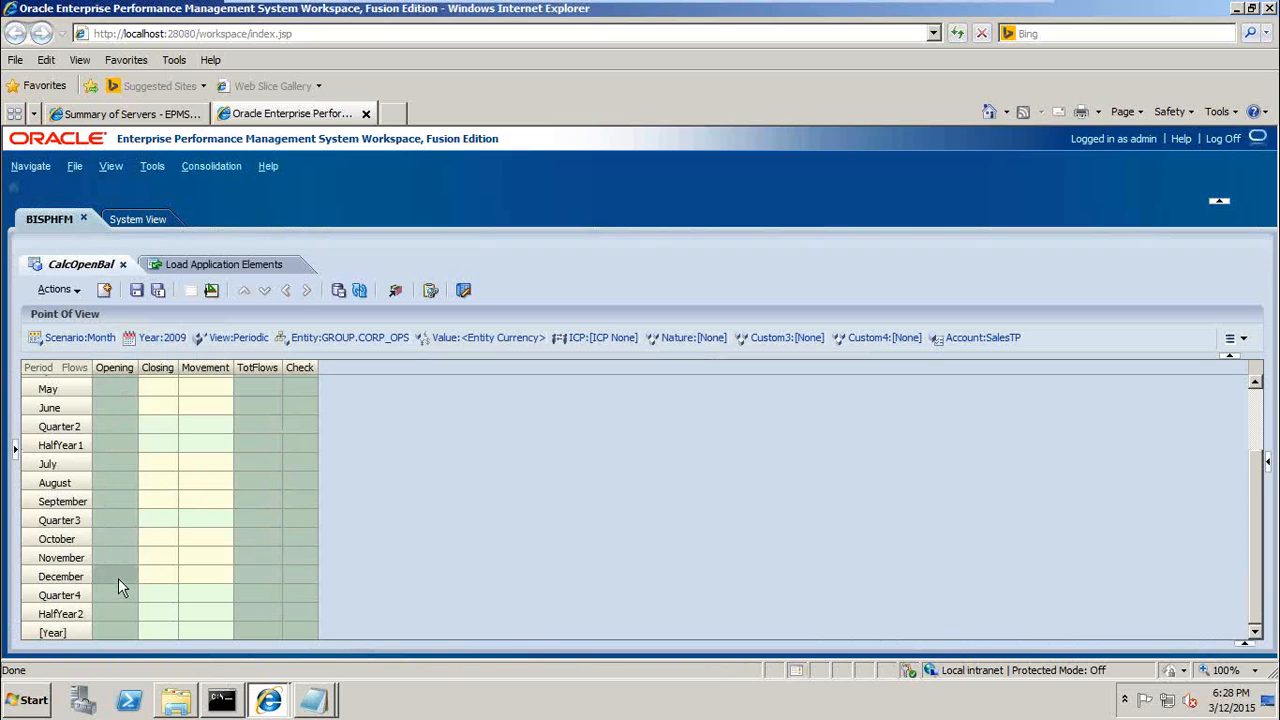
{"action": "right_click", "coordinate": [118, 584]}
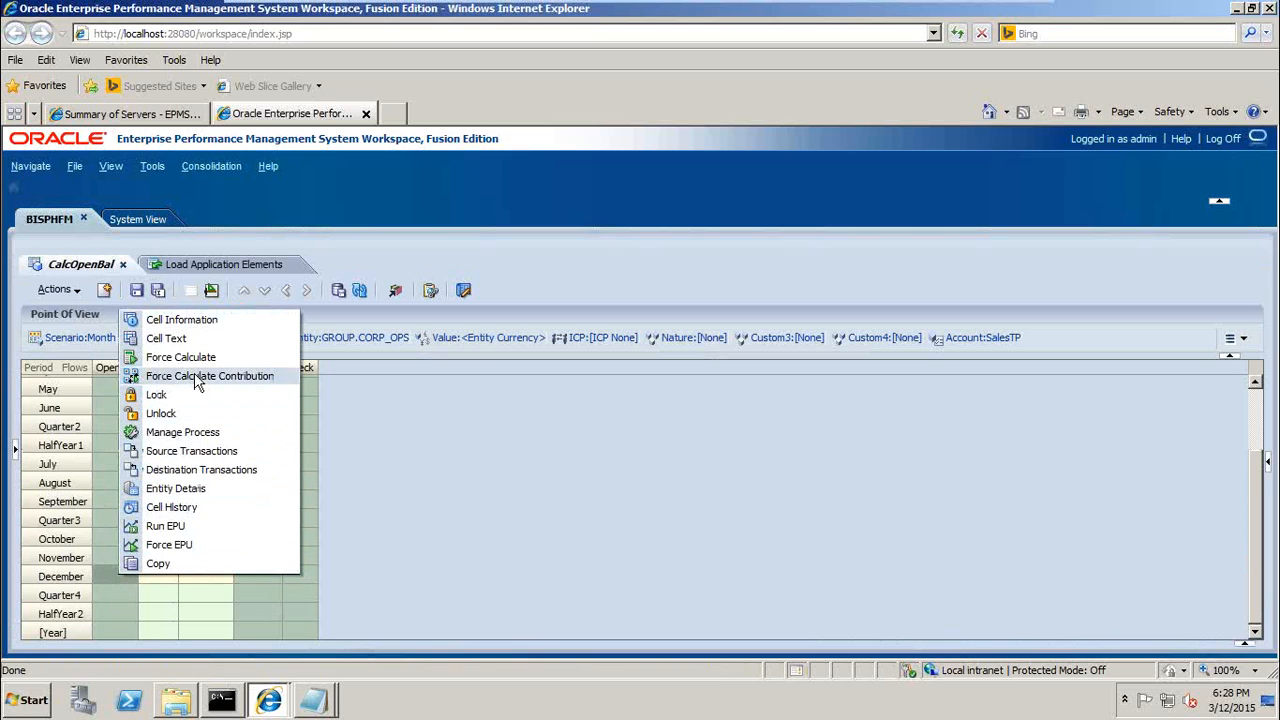
{"action": "left_click", "coordinate": [210, 376]}
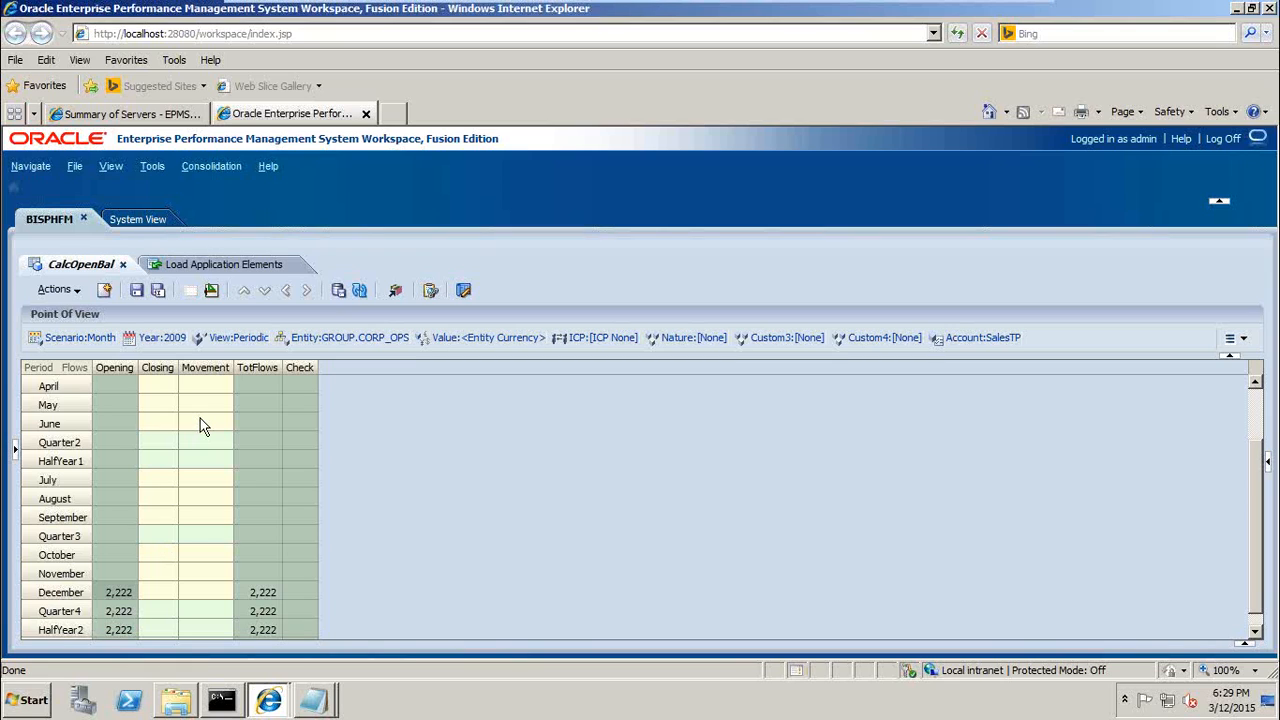
{"action": "mouse_move", "coordinate": [123, 579]}
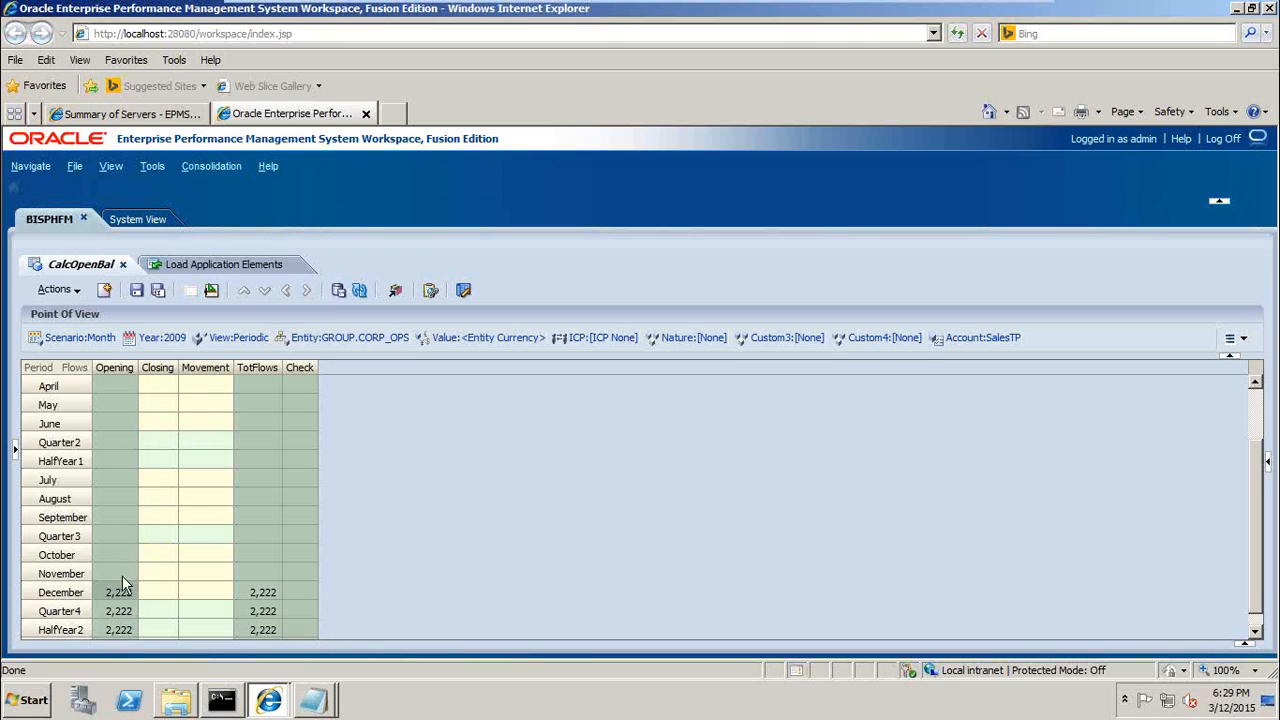
{"action": "mouse_move", "coordinate": [155, 580]}
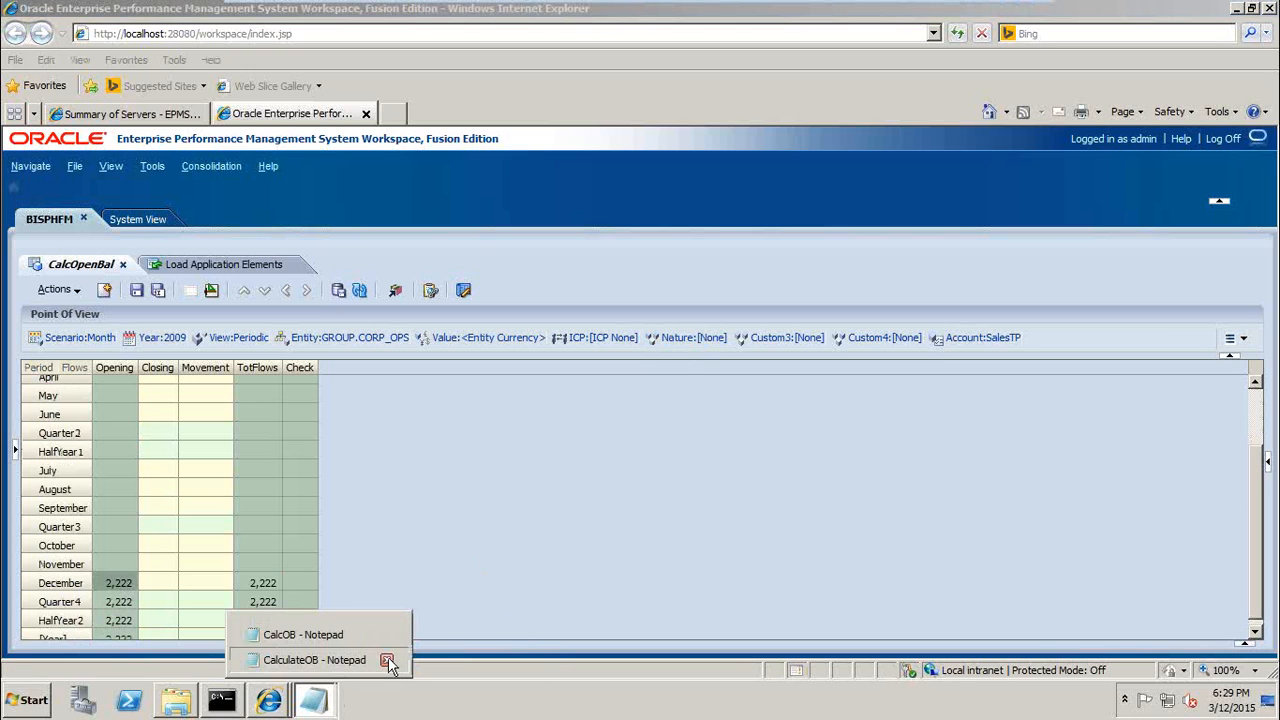
{"action": "left_click", "coordinate": [391, 659]}
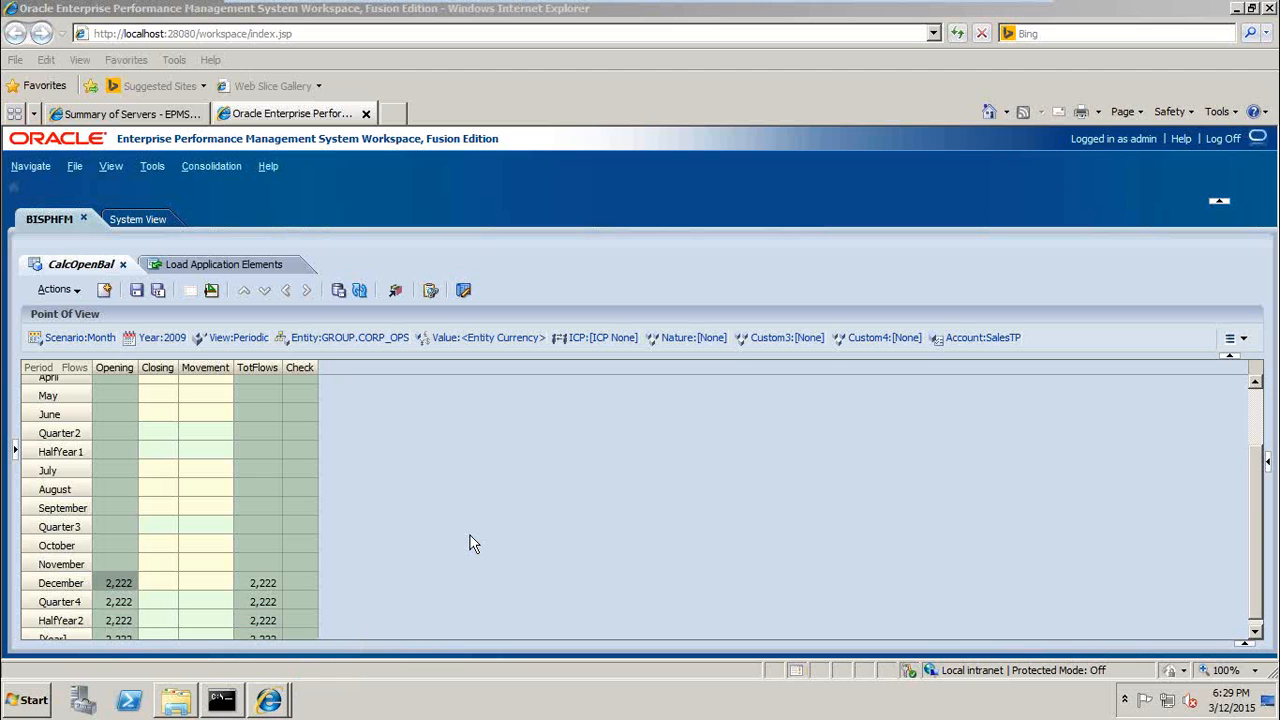
{"action": "mouse_move", "coordinate": [150, 140]}
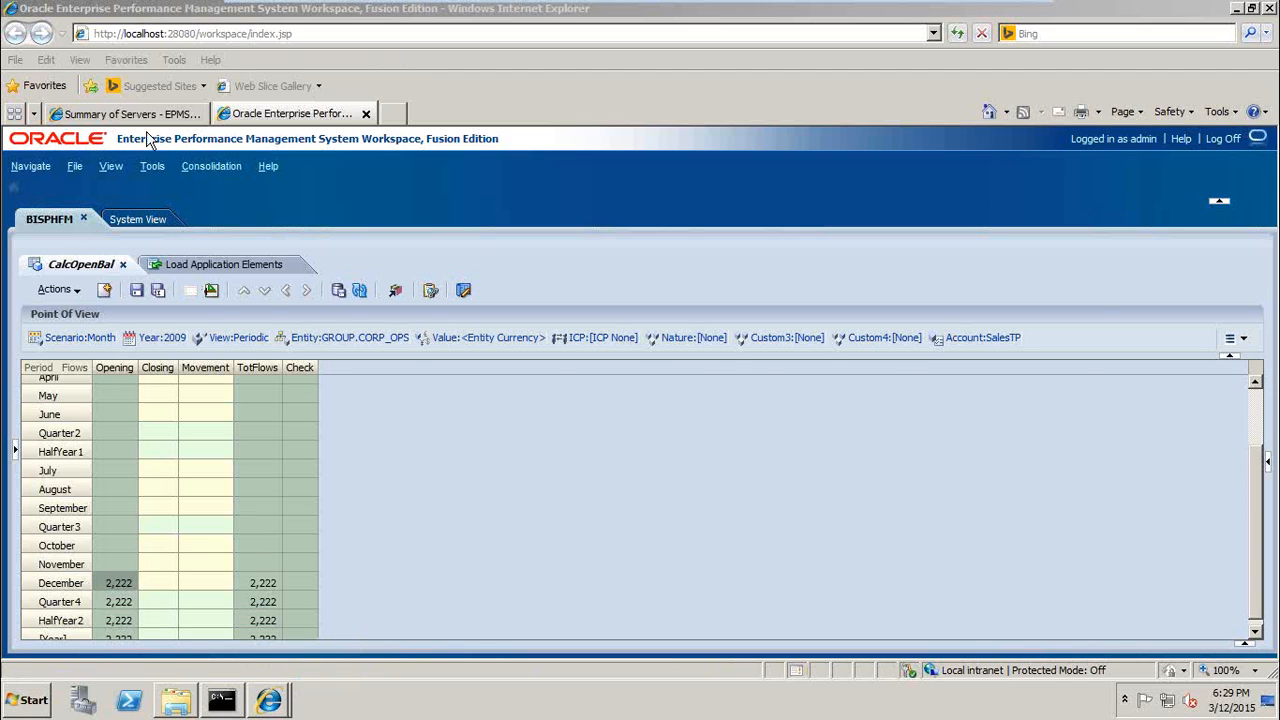
{"action": "left_click", "coordinate": [130, 113]}
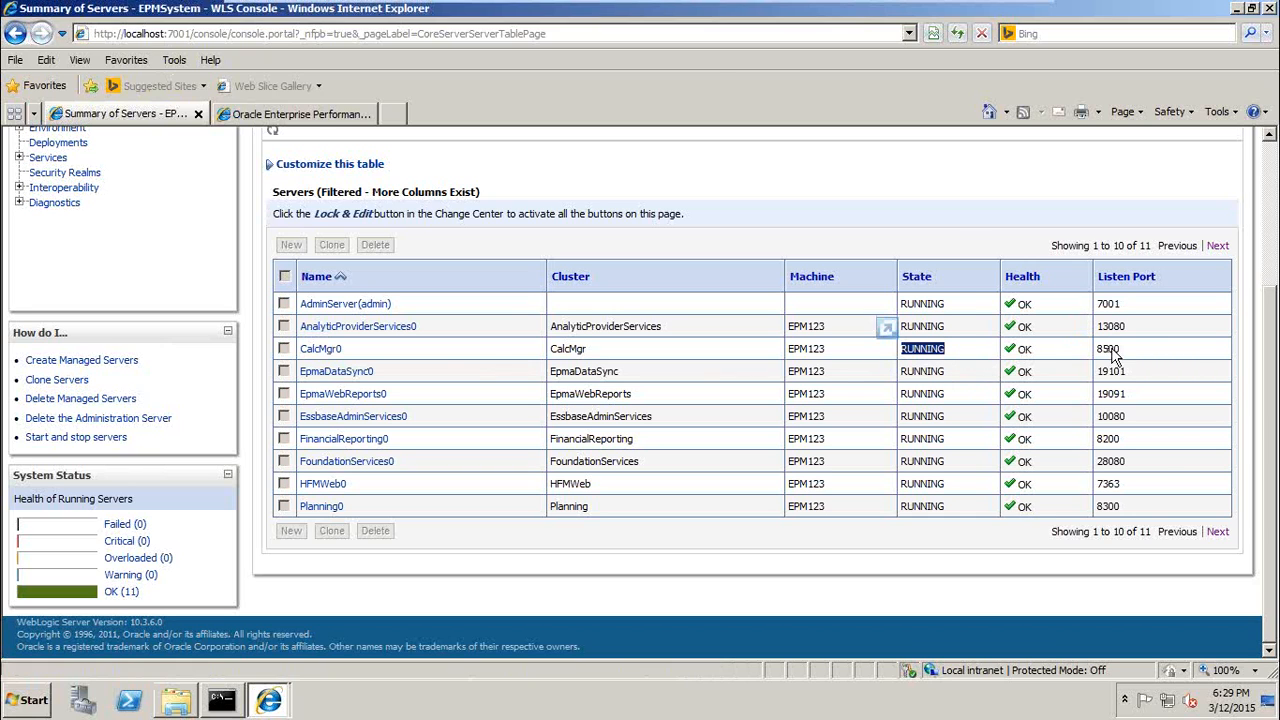
{"action": "left_click", "coordinate": [295, 113]}
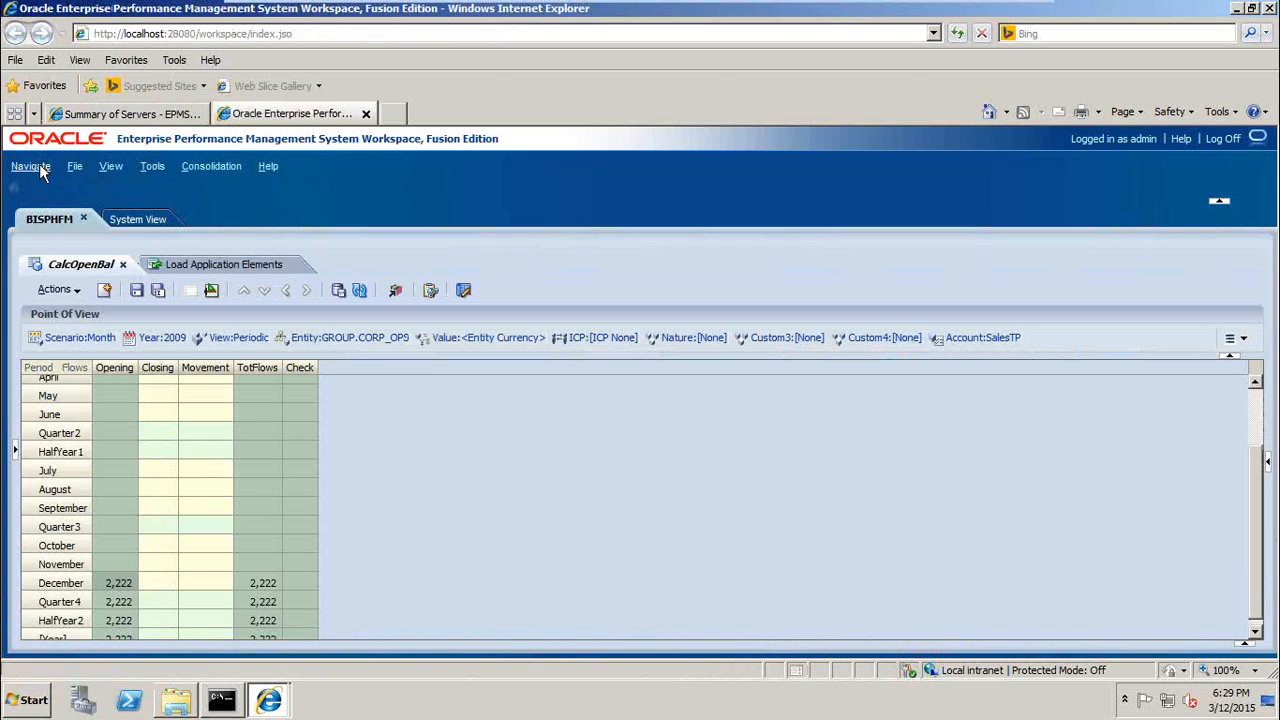
Open Calculation Manager's system view and expand Consolidation > BISPHFM > Calculate
{"action": "left_click", "coordinate": [30, 166]}
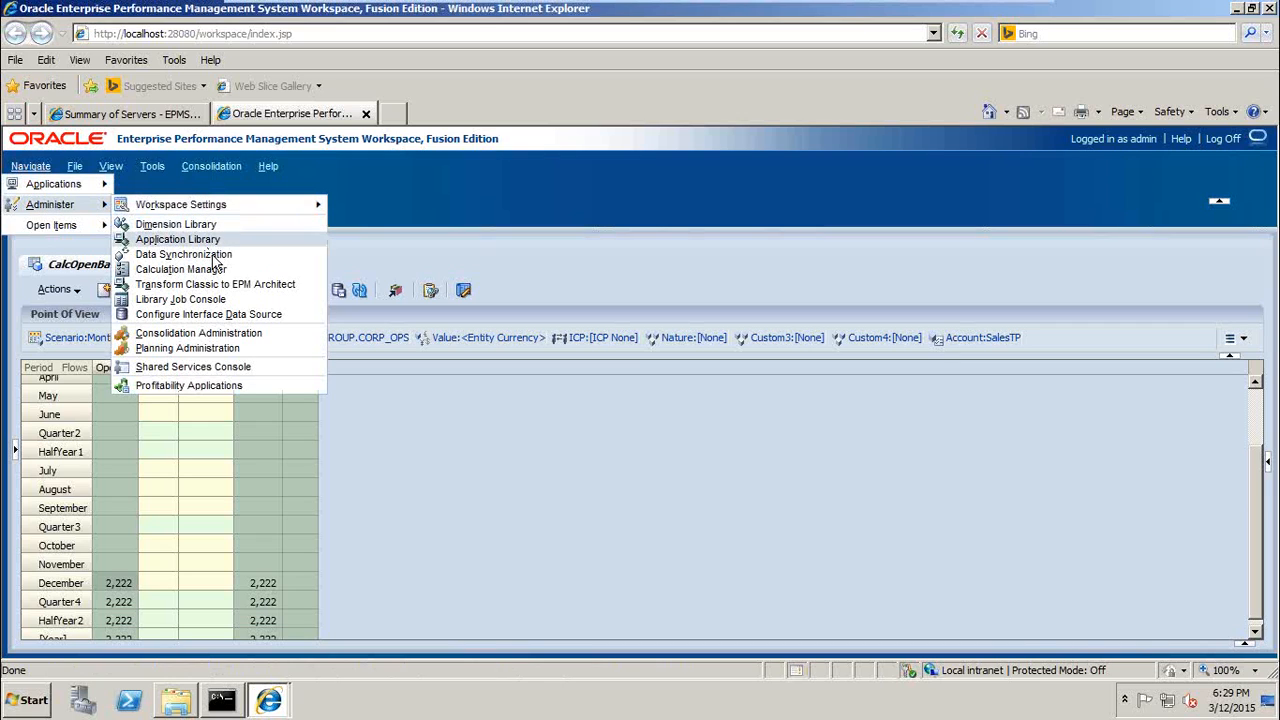
{"action": "mouse_move", "coordinate": [213, 341]}
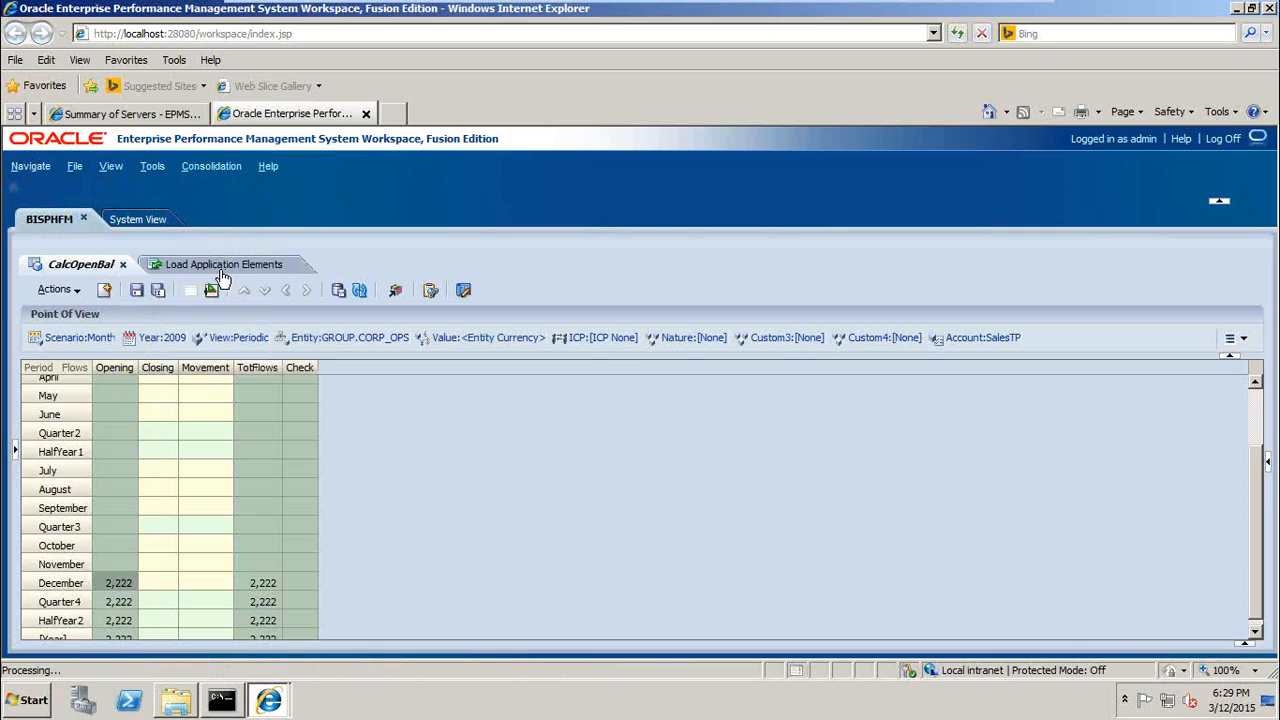
{"action": "left_click", "coordinate": [122, 218]}
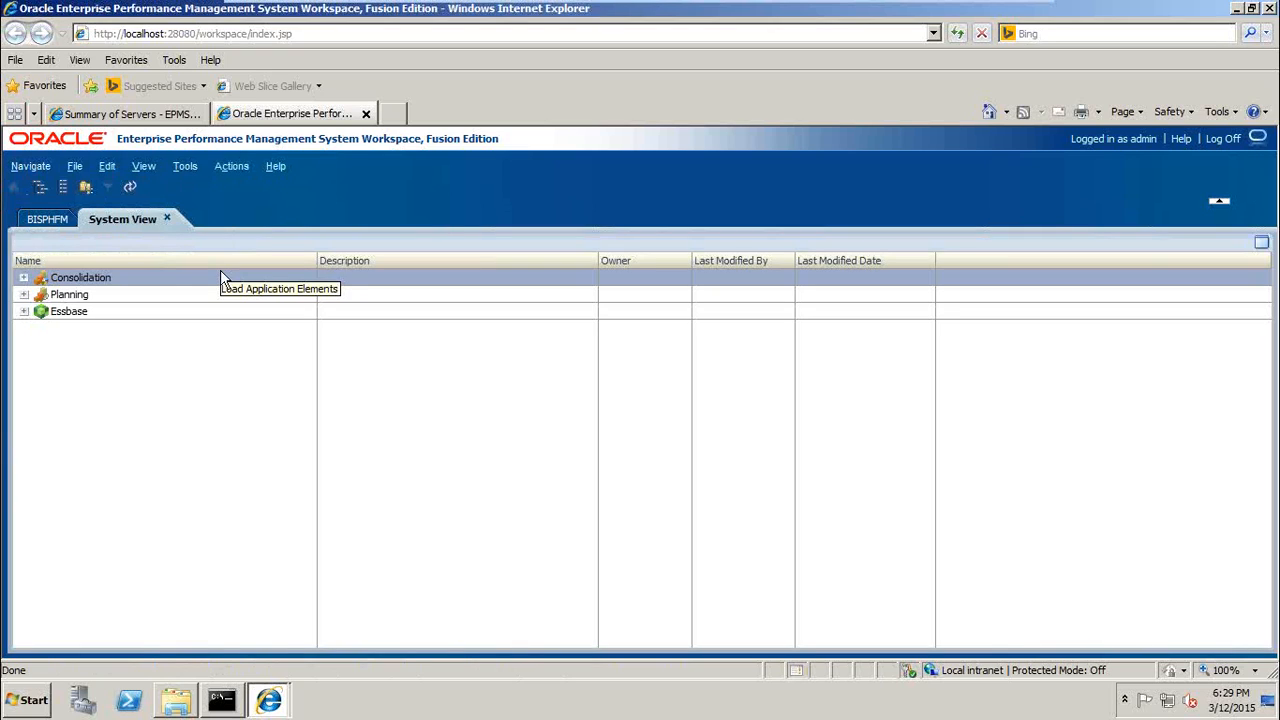
{"action": "mouse_move", "coordinate": [38, 282]}
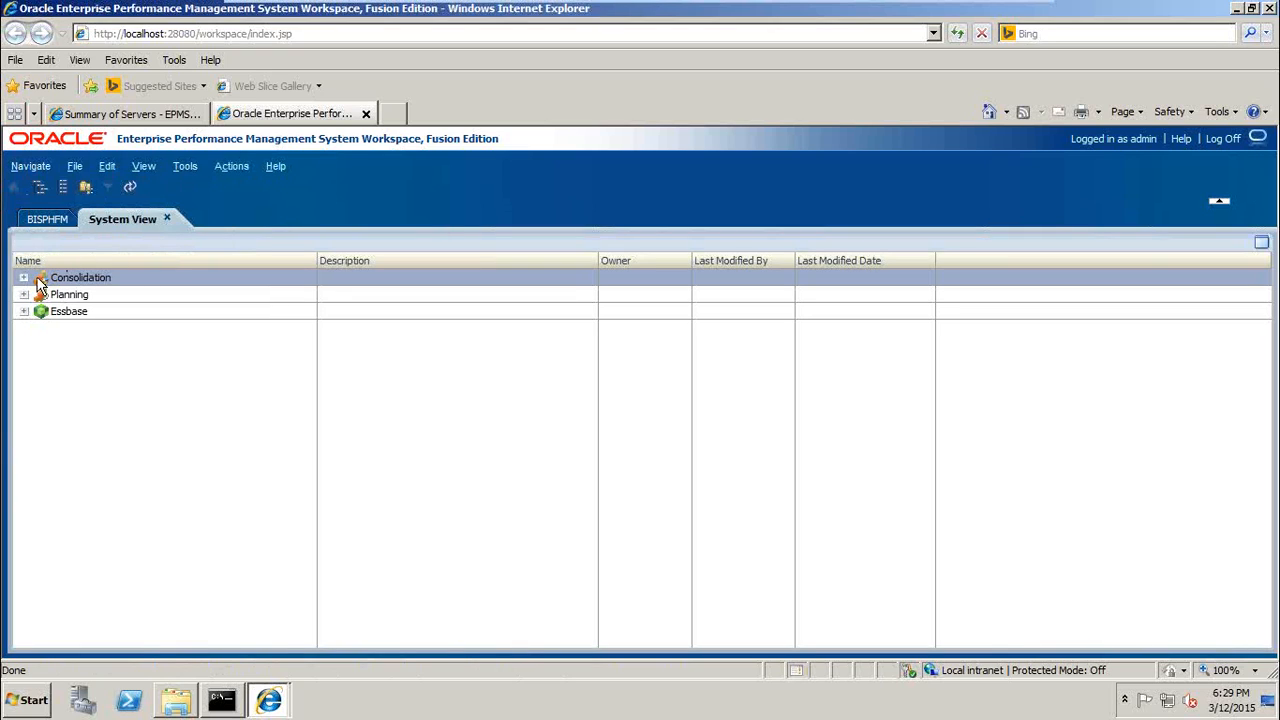
{"action": "mouse_move", "coordinate": [22, 283]}
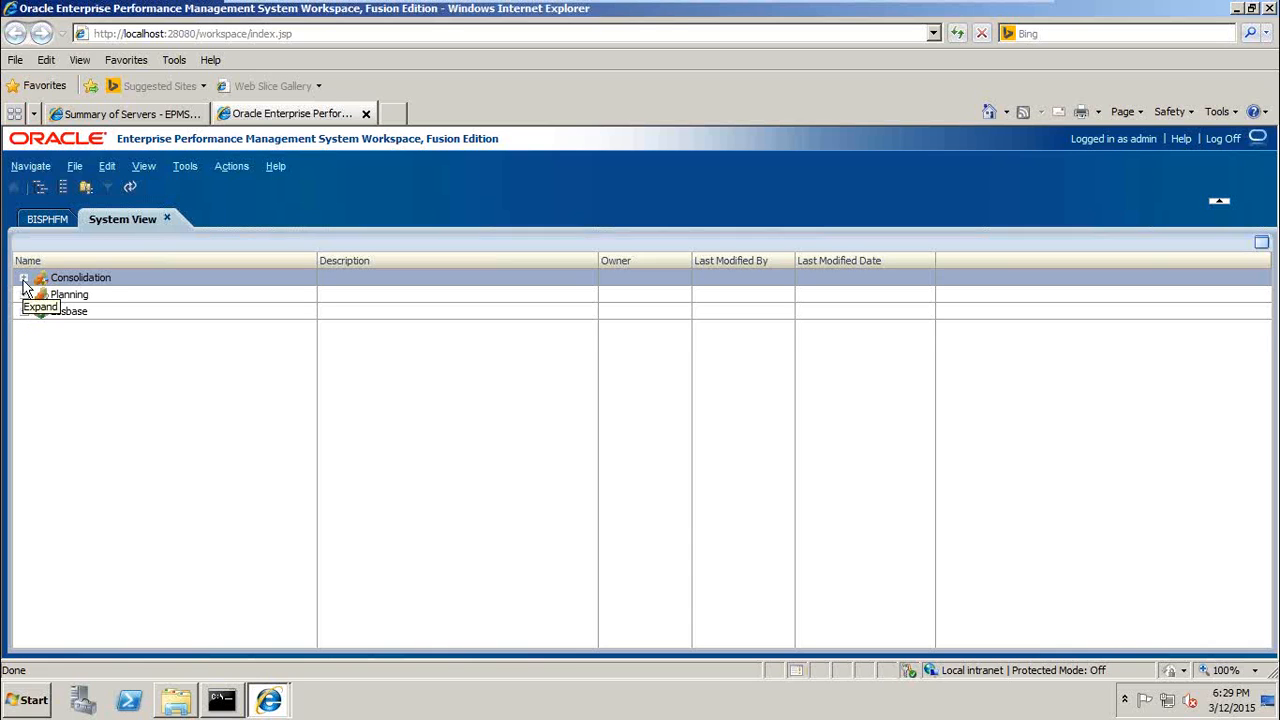
{"action": "left_click", "coordinate": [23, 277]}
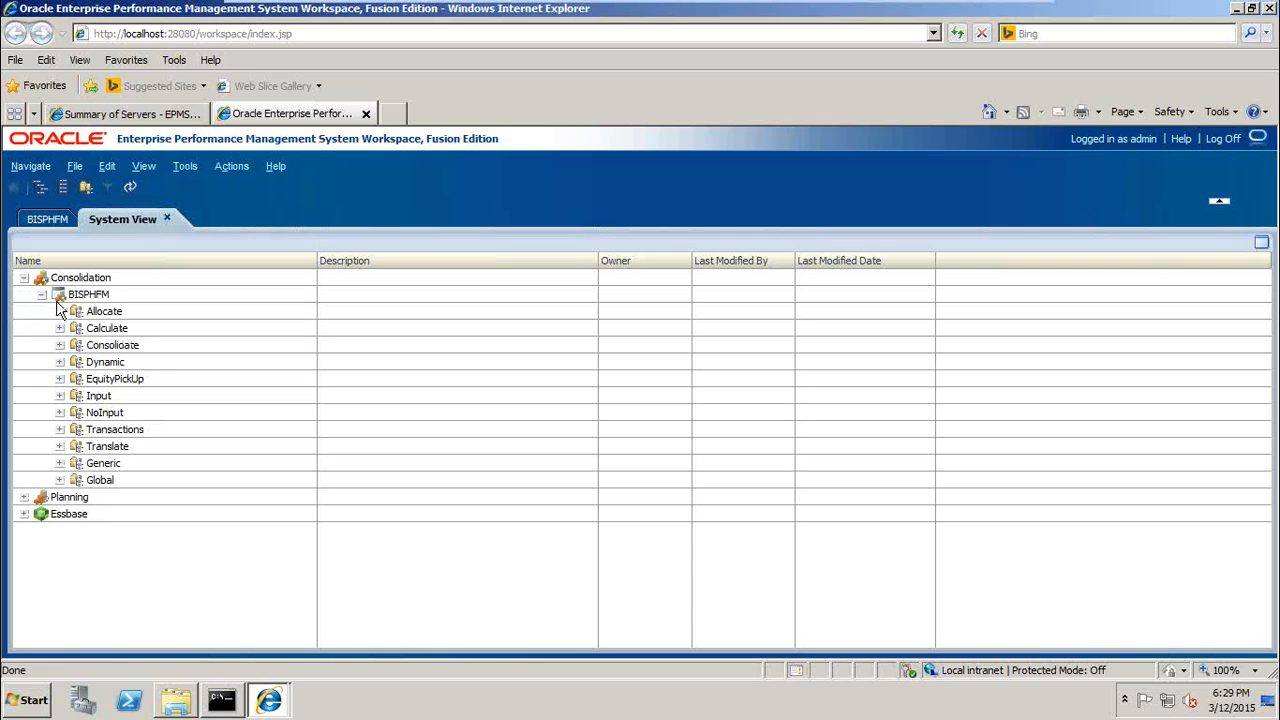
{"action": "left_click", "coordinate": [60, 328]}
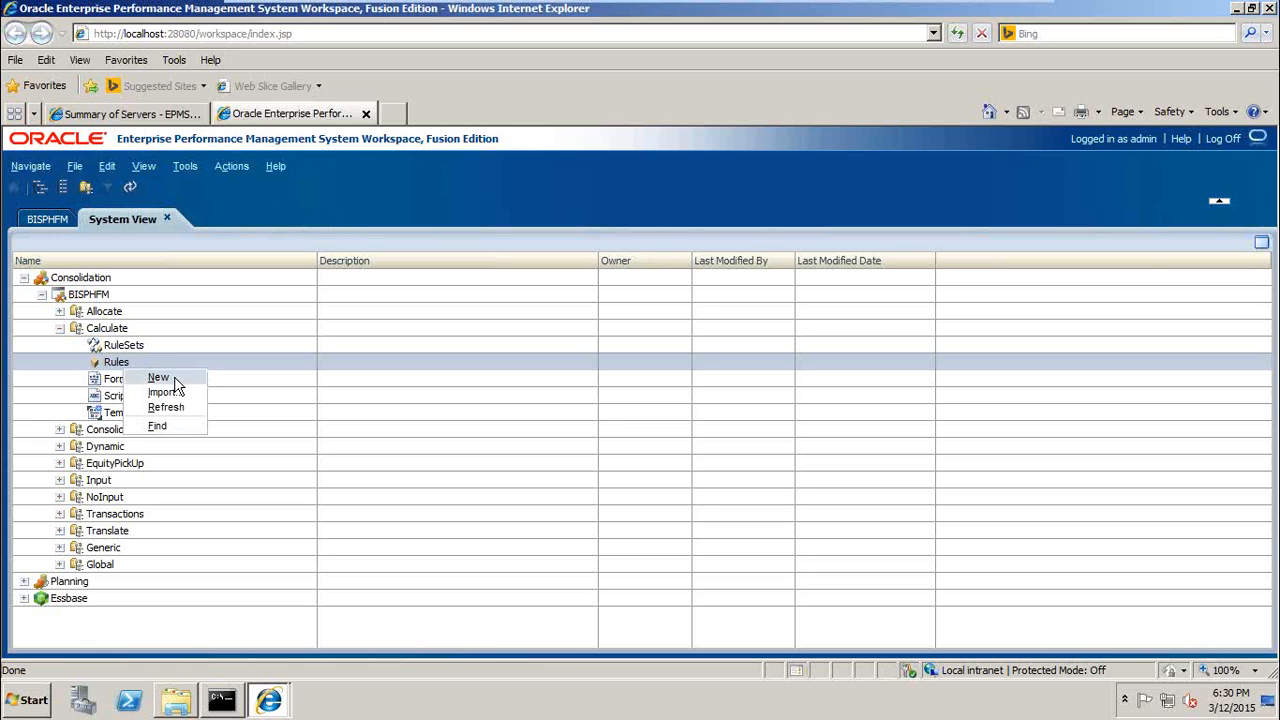
Create a new rule named CalculateOB for application BISPHFM, calculation type Calculate
{"action": "left_click", "coordinate": [159, 377]}
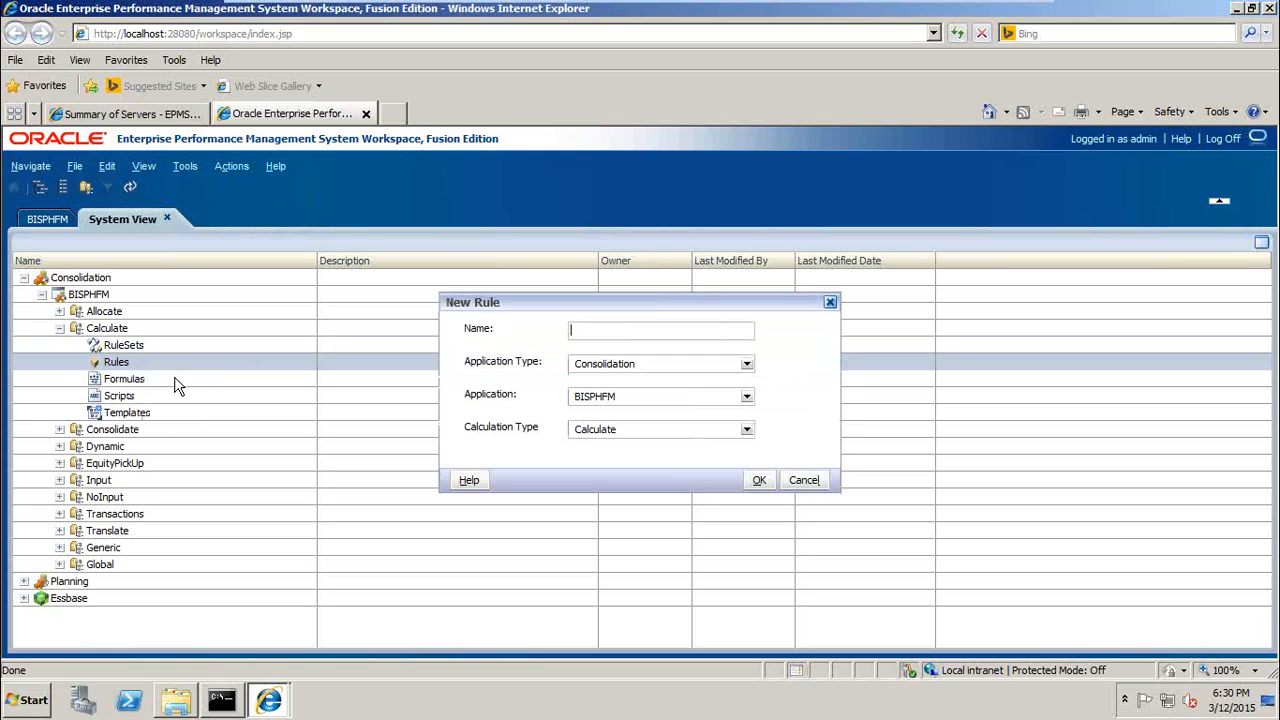
{"action": "mouse_move", "coordinate": [210, 382]}
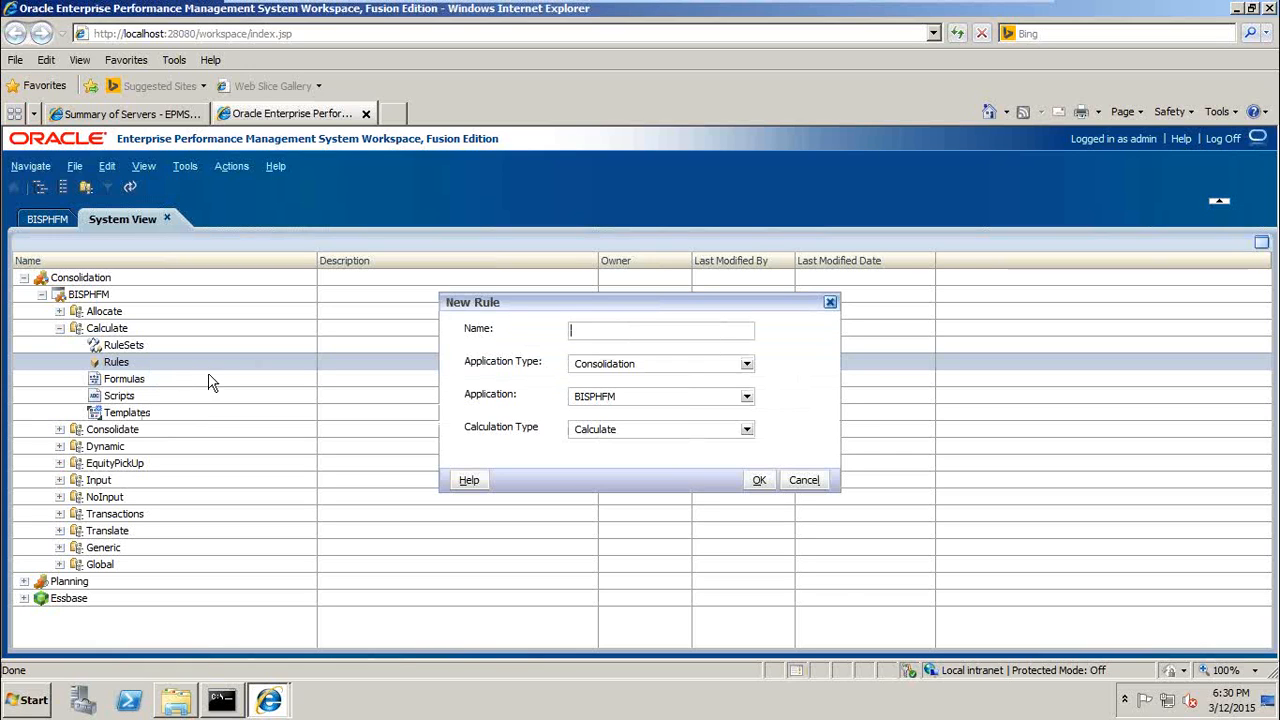
{"action": "type", "text": "C"}
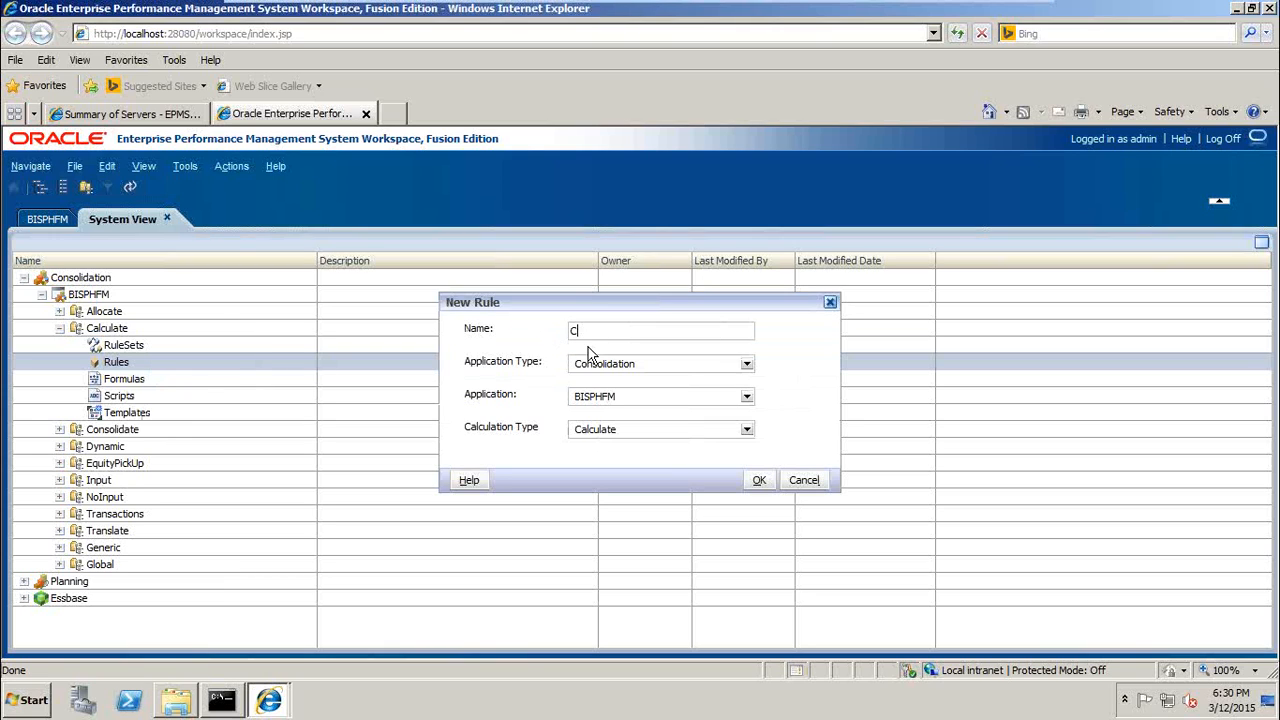
{"action": "type", "text": "alculateOB"}
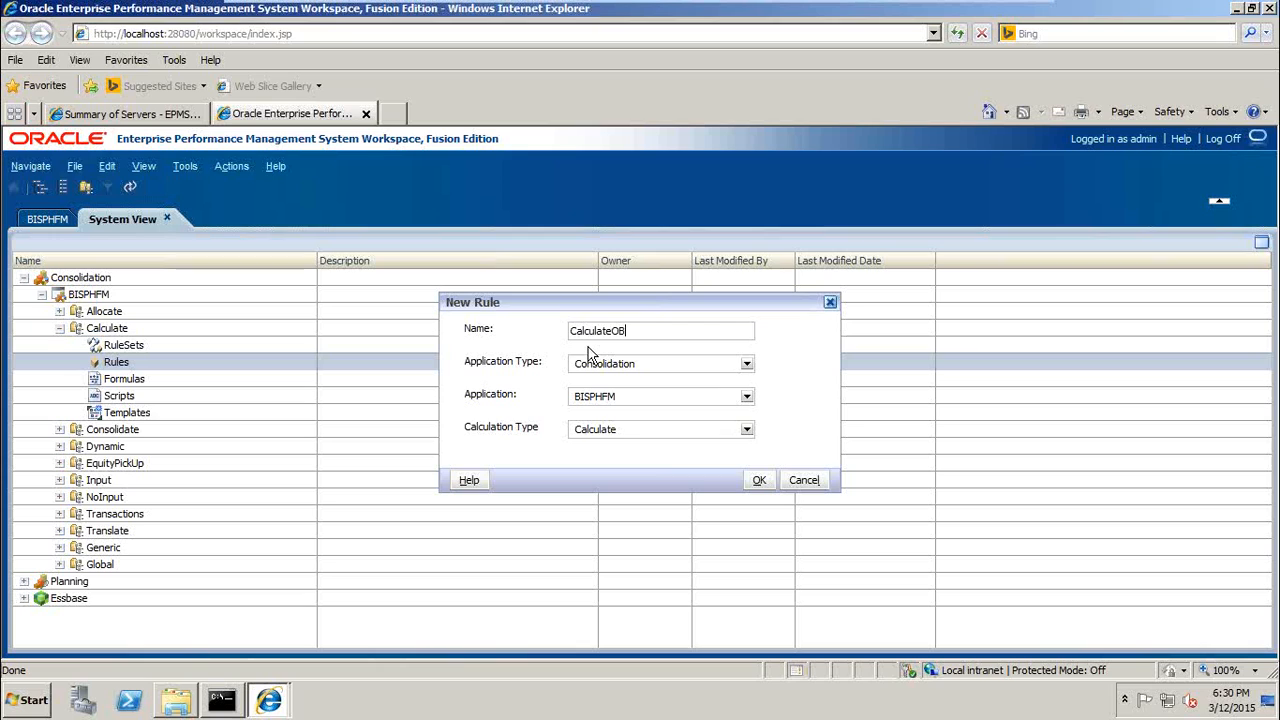
{"action": "mouse_move", "coordinate": [539, 372]}
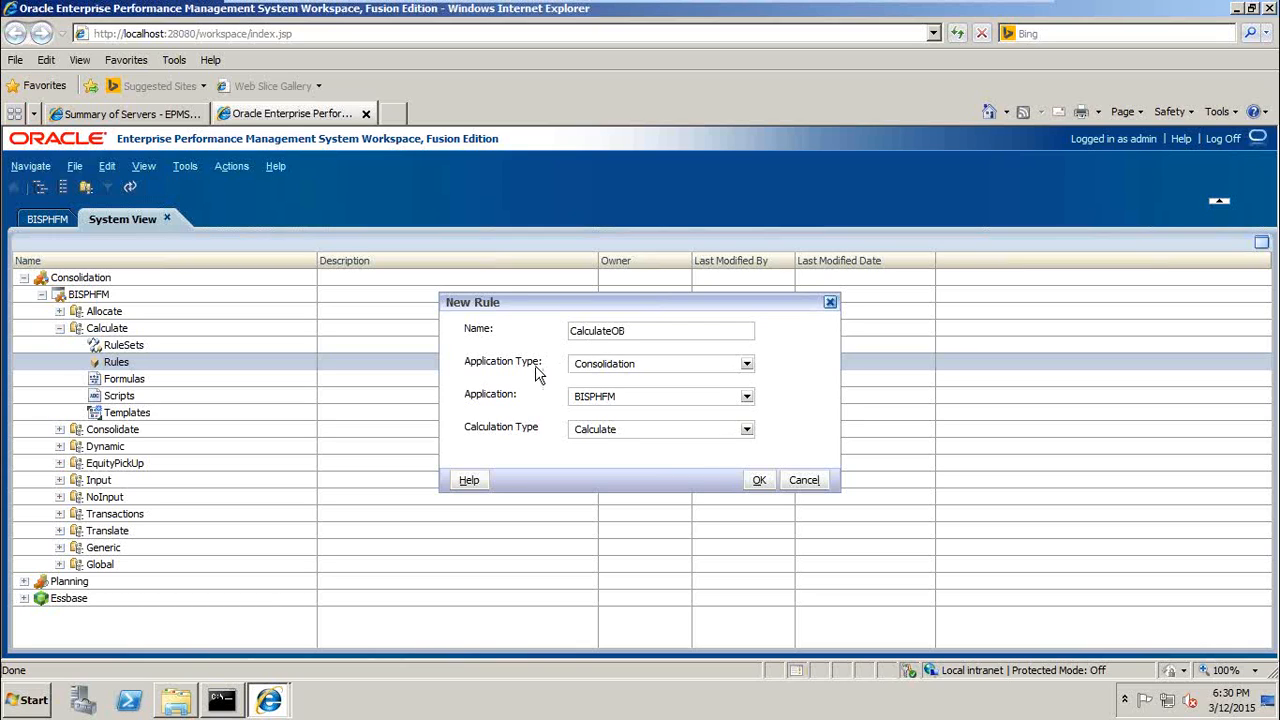
{"action": "mouse_move", "coordinate": [588, 366]}
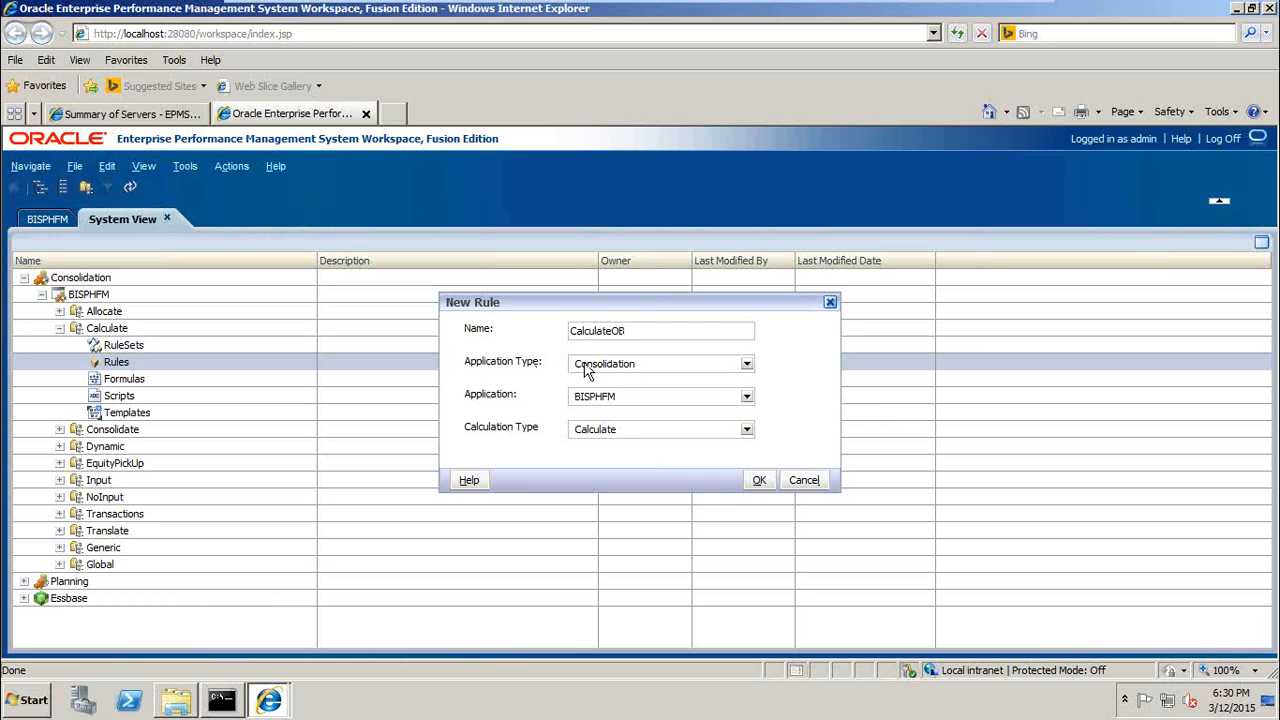
{"action": "left_click", "coordinate": [746, 396]}
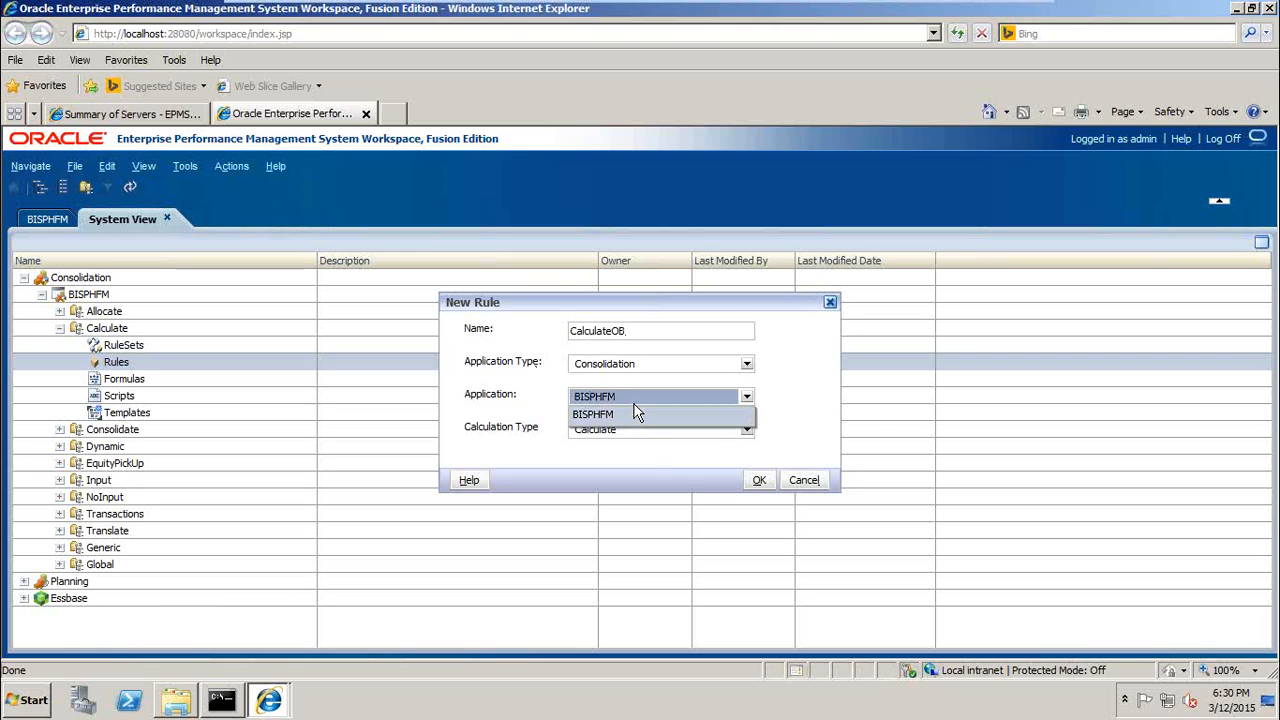
{"action": "left_click", "coordinate": [619, 414]}
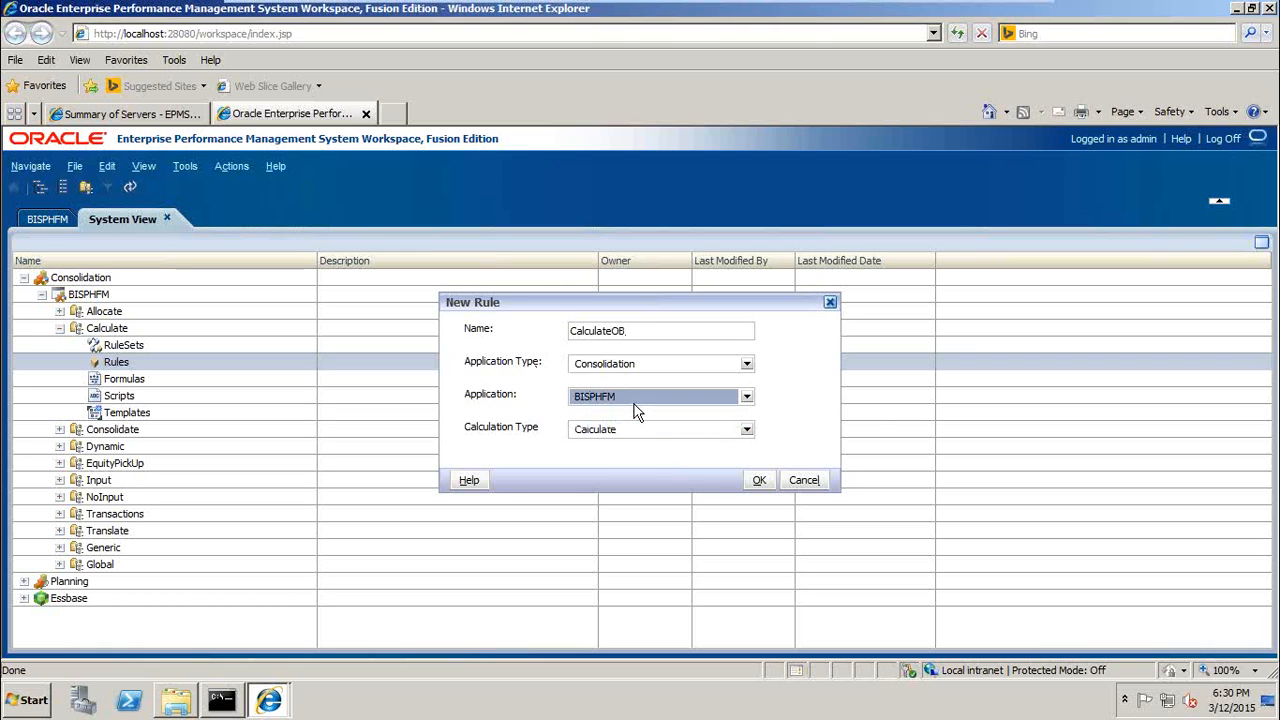
{"action": "mouse_move", "coordinate": [619, 446]}
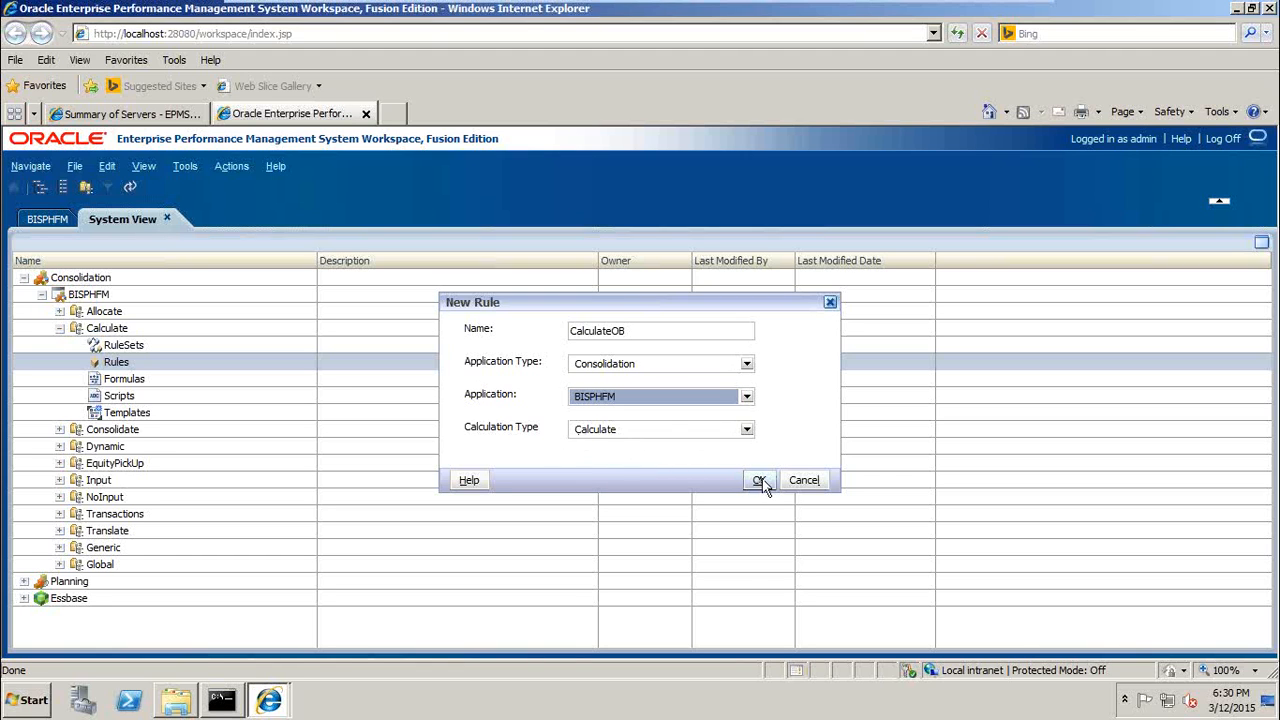
{"action": "left_click", "coordinate": [759, 480]}
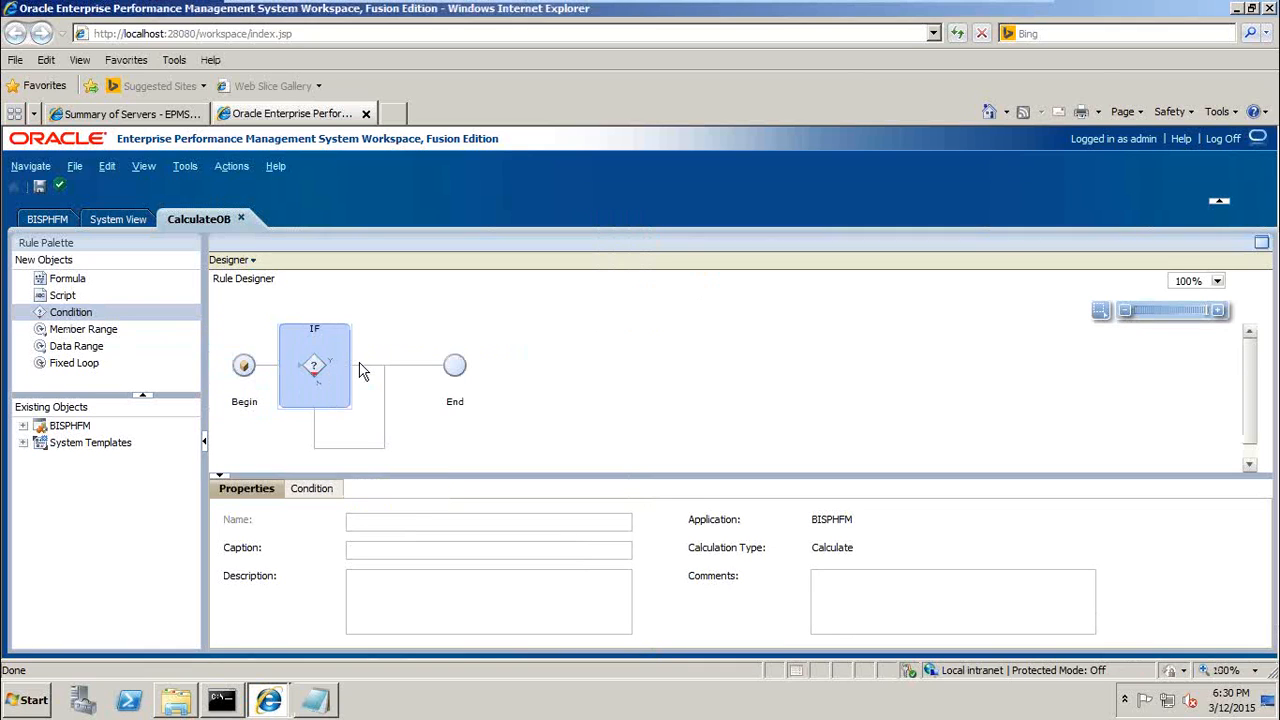
{"action": "mouse_move", "coordinate": [360, 358]}
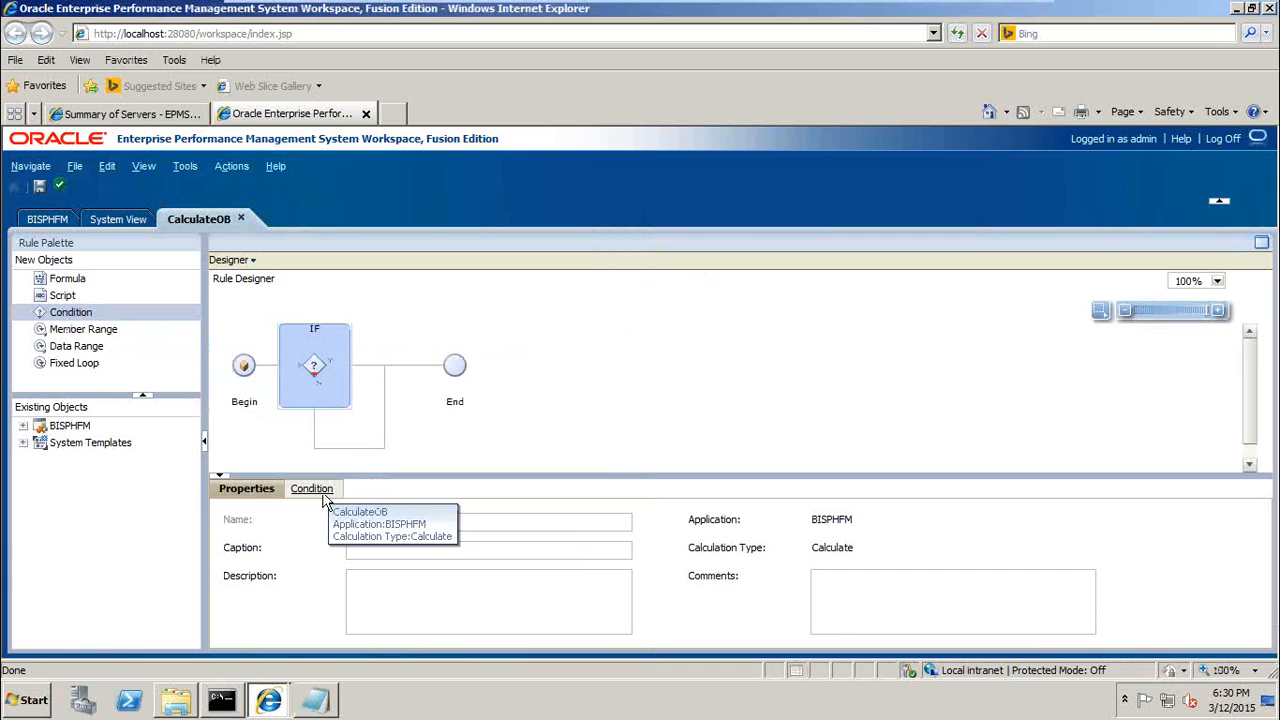
{"action": "left_click", "coordinate": [312, 488]}
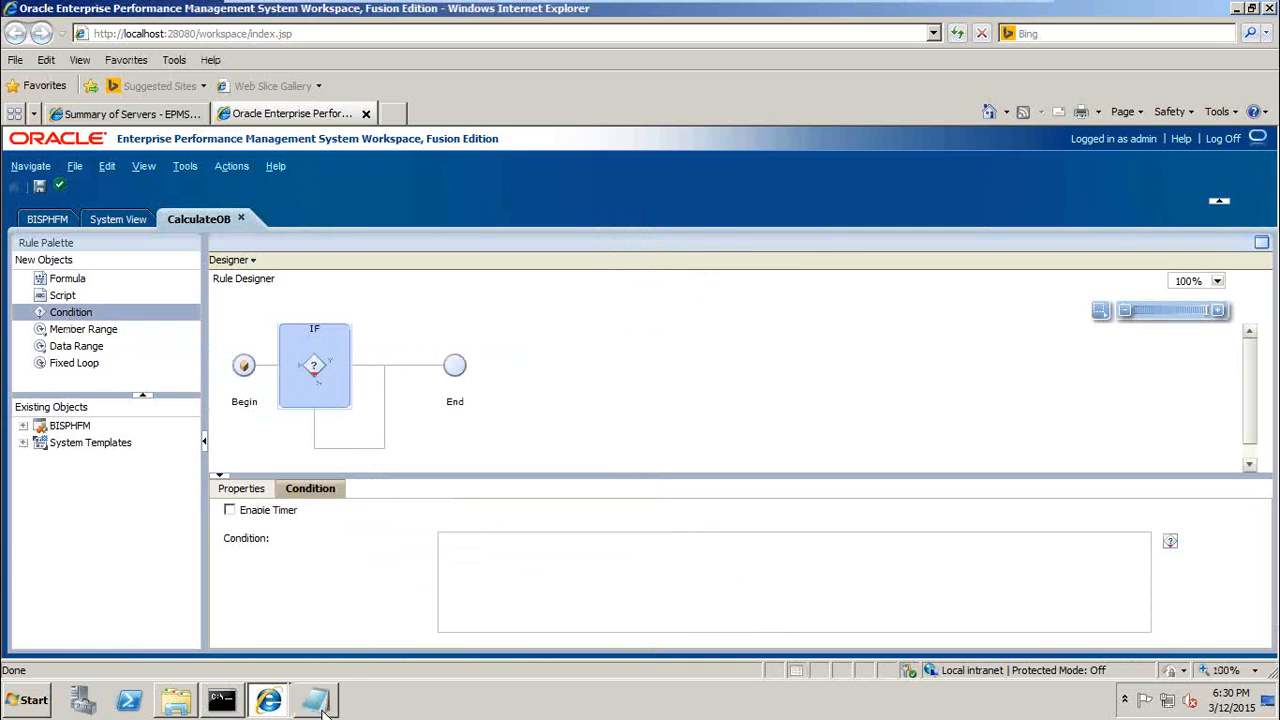
{"action": "left_click", "coordinate": [320, 700]}
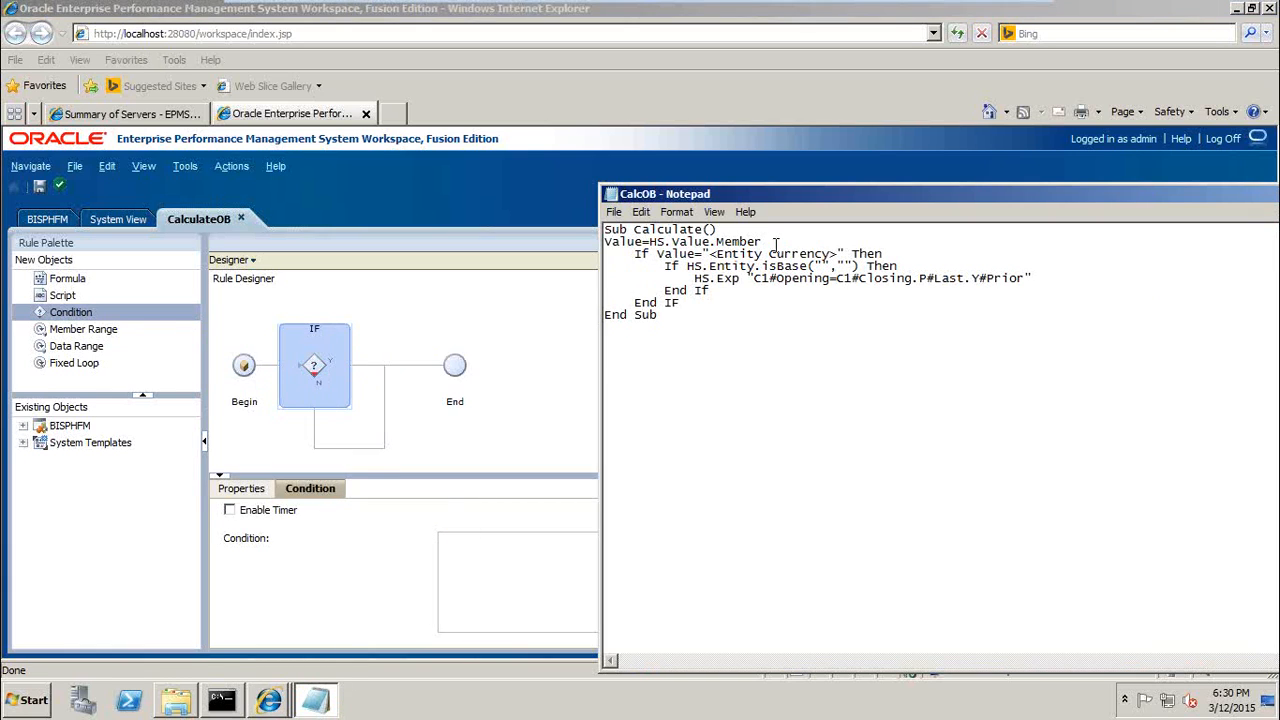
{"action": "left_click_drag", "start_coordinate": [665, 193], "coordinate": [820, 201]}
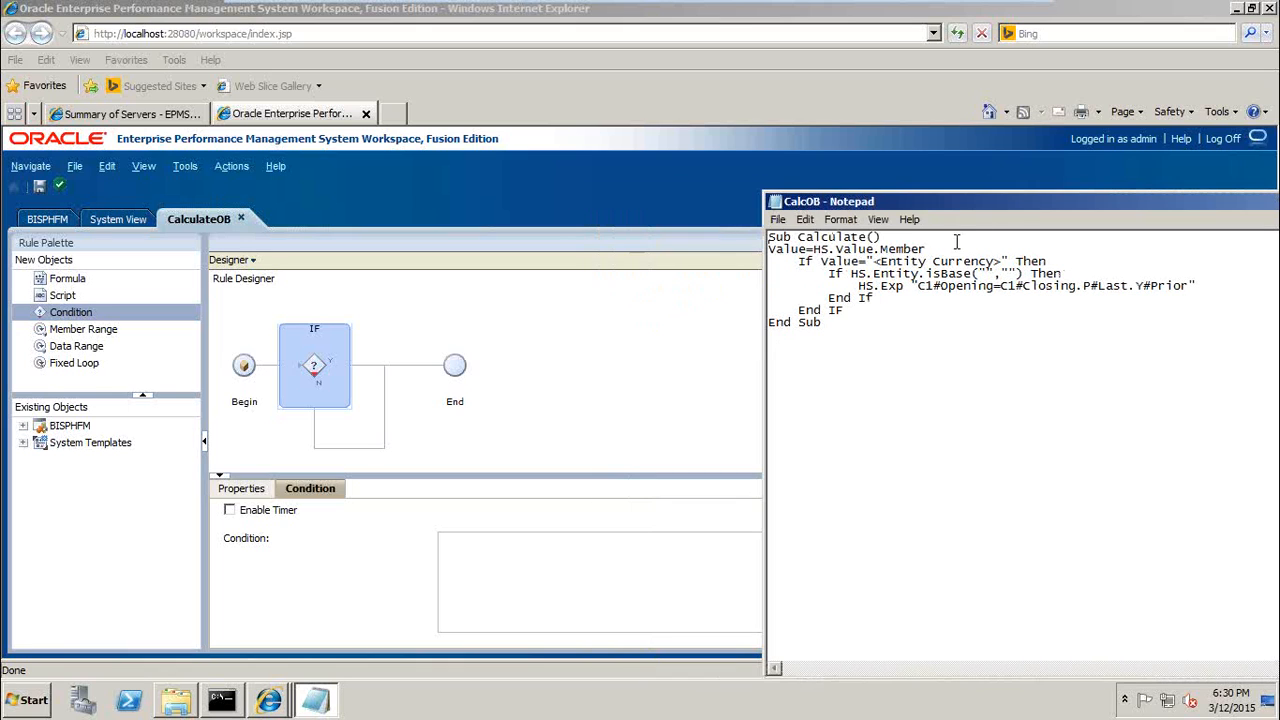
{"action": "mouse_move", "coordinate": [688, 335]}
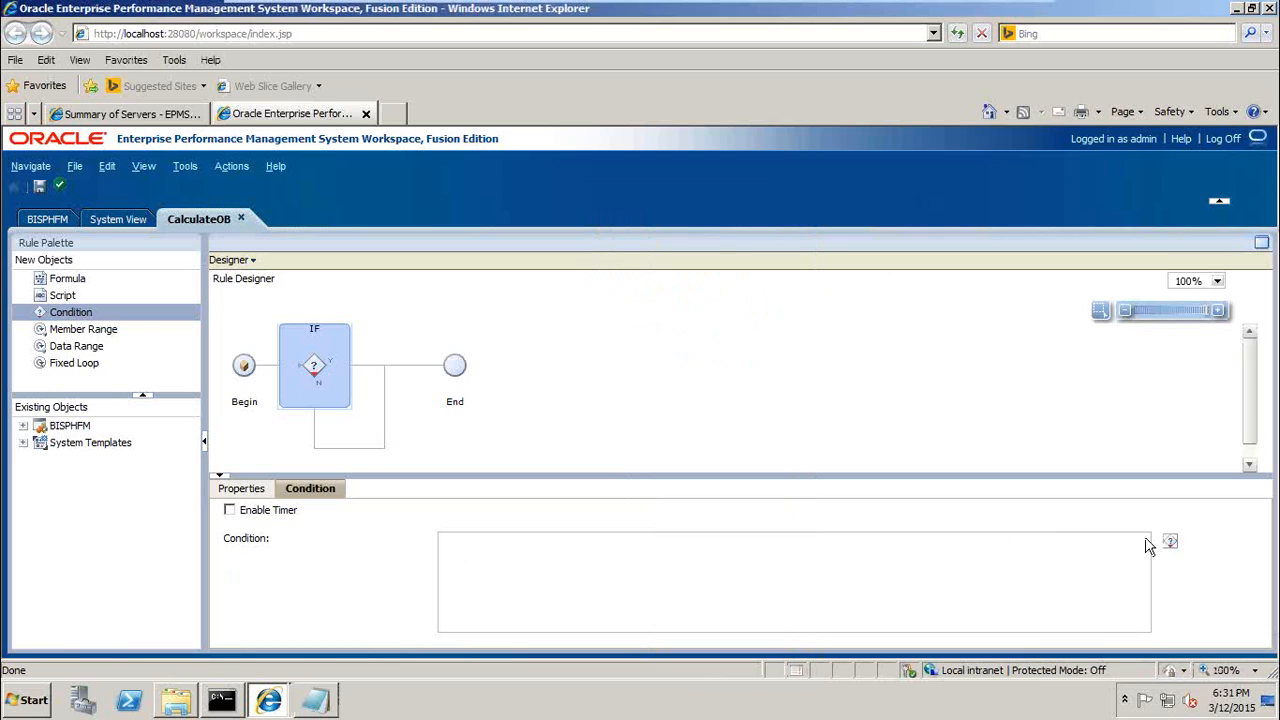
{"action": "mouse_move", "coordinate": [1170, 541]}
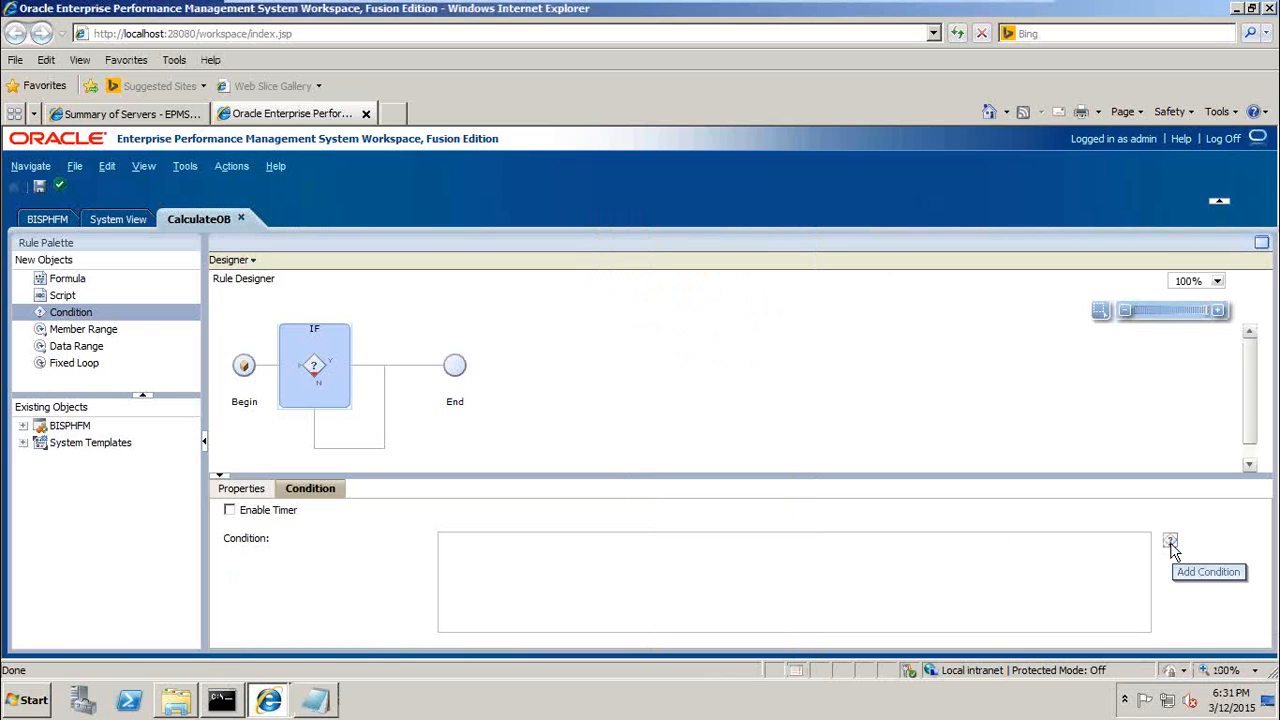
{"action": "left_click", "coordinate": [1171, 539]}
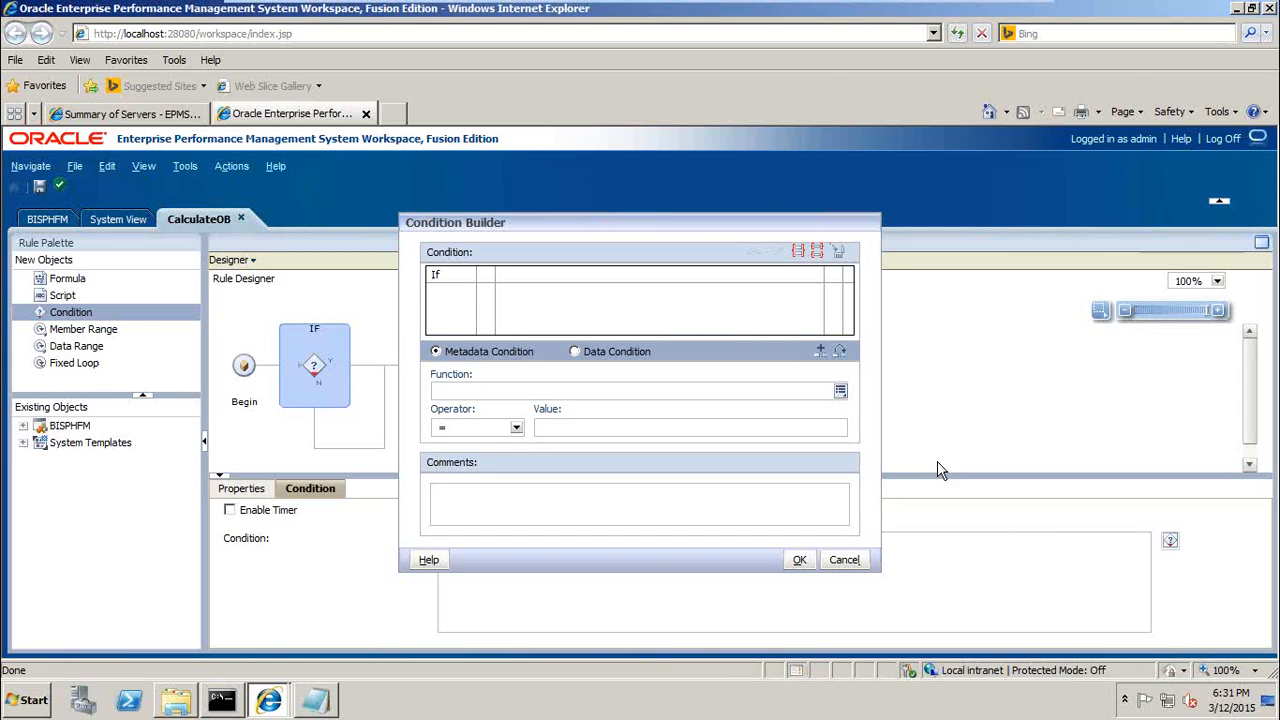
{"action": "mouse_move", "coordinate": [840, 392]}
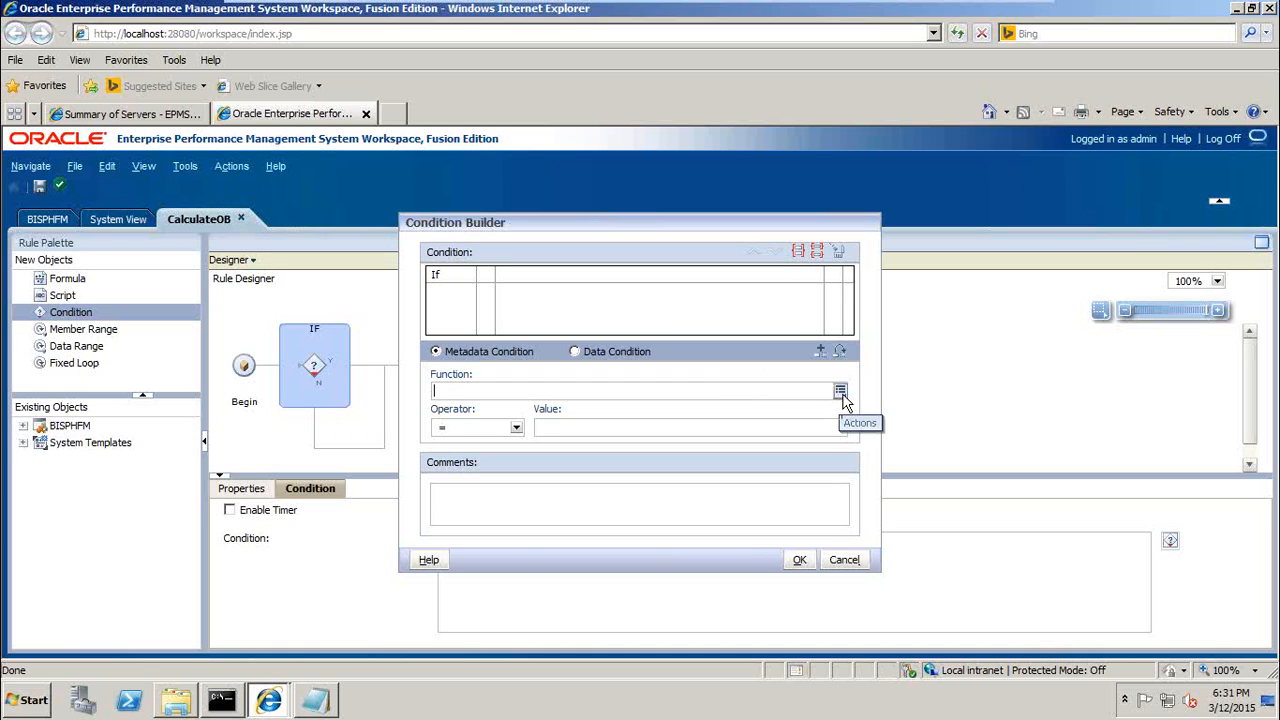
{"action": "left_click", "coordinate": [840, 387]}
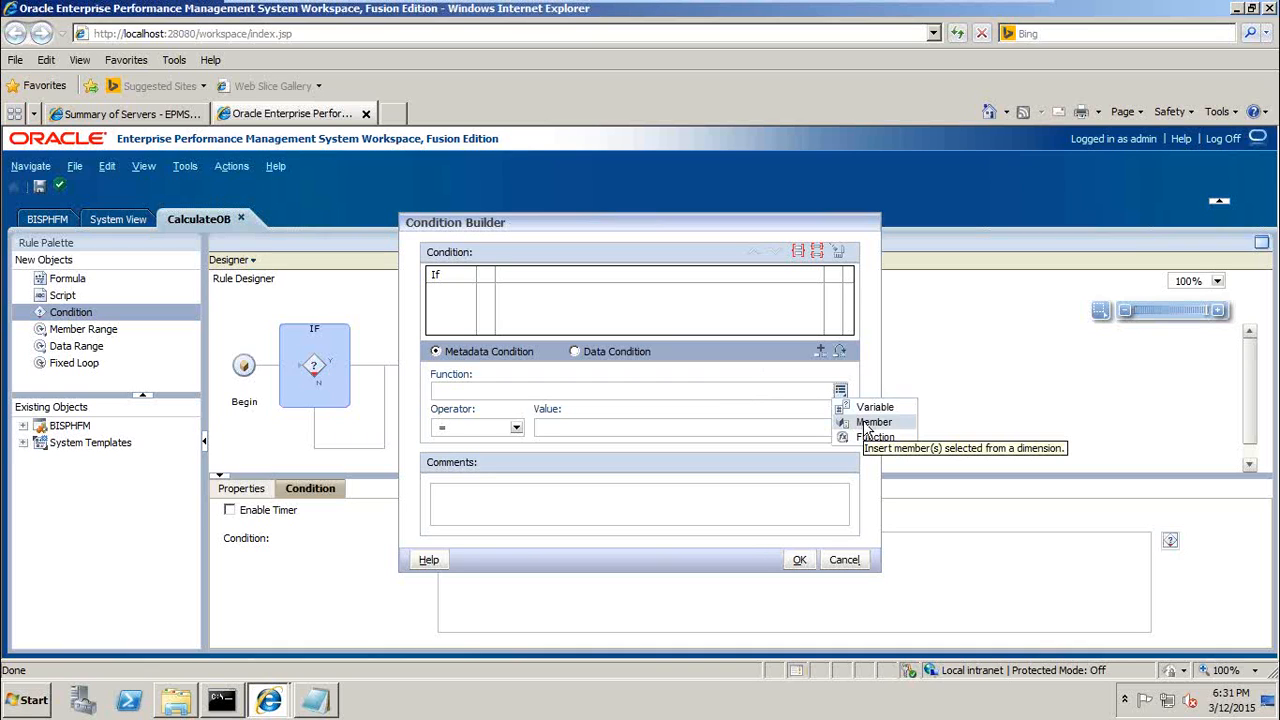
{"action": "mouse_move", "coordinate": [875, 436]}
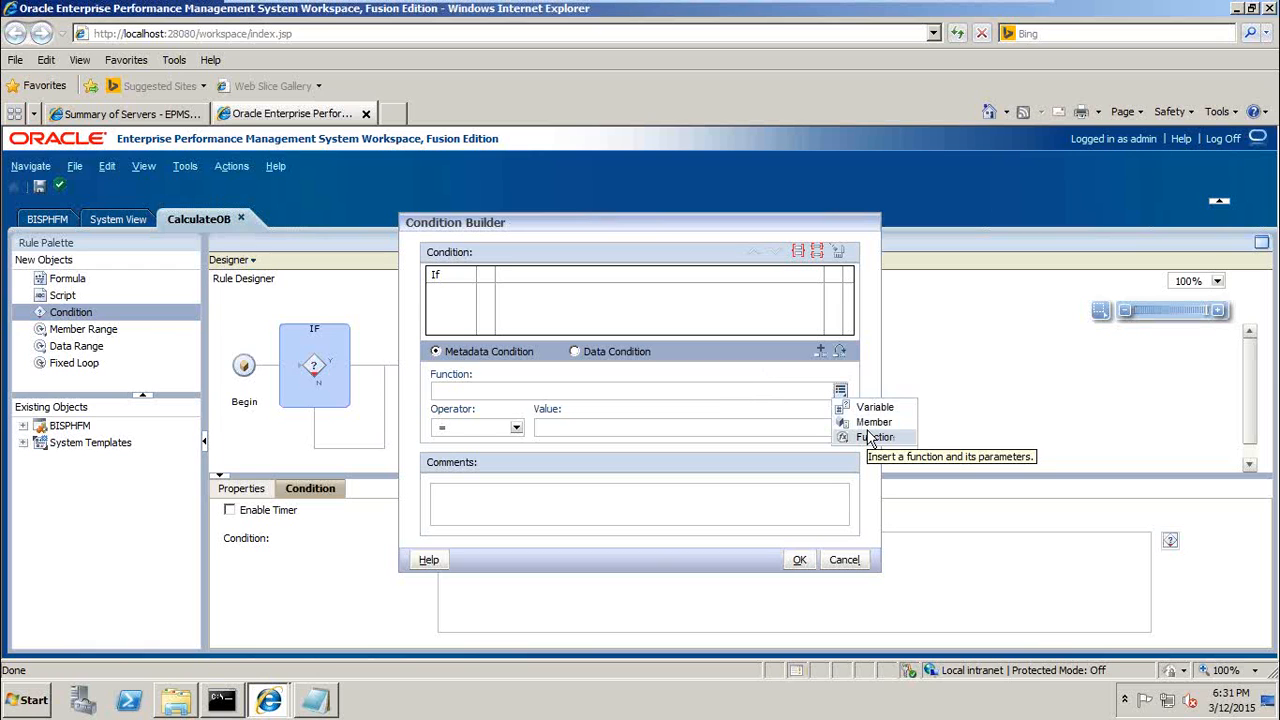
{"action": "left_click", "coordinate": [875, 437]}
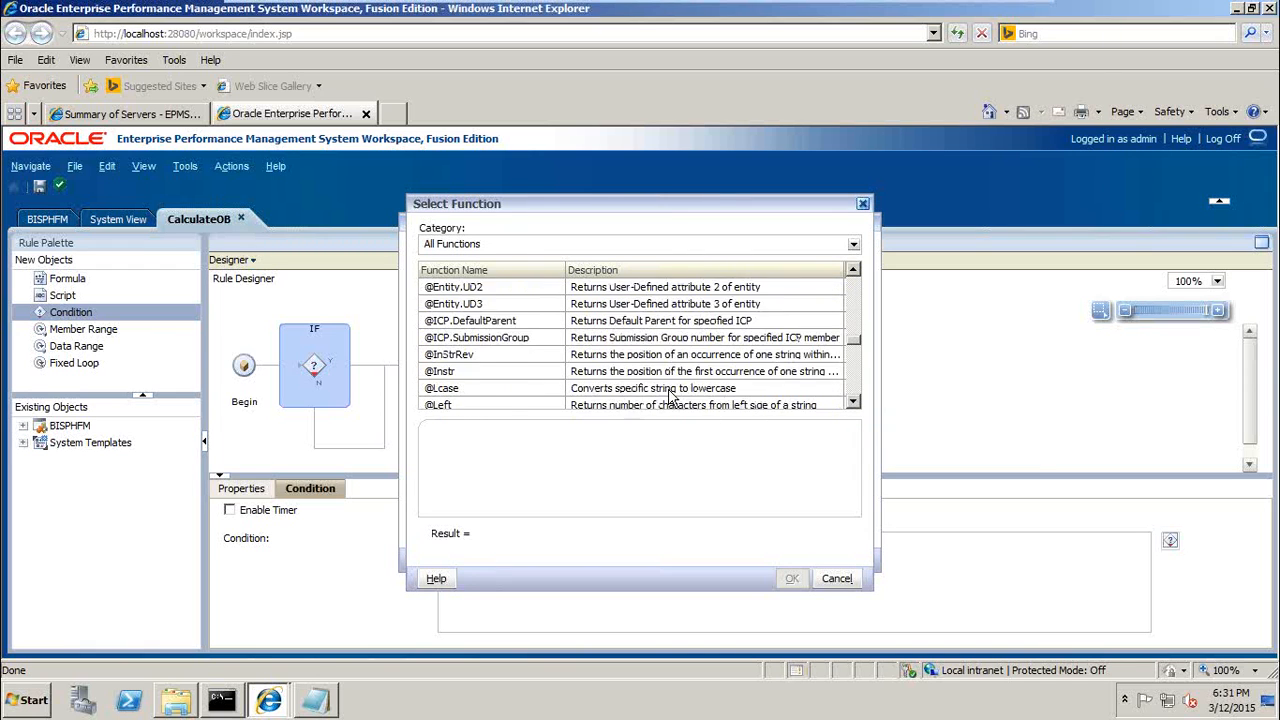
{"action": "scroll", "scroll_direction": "down", "scroll_amount": 3}
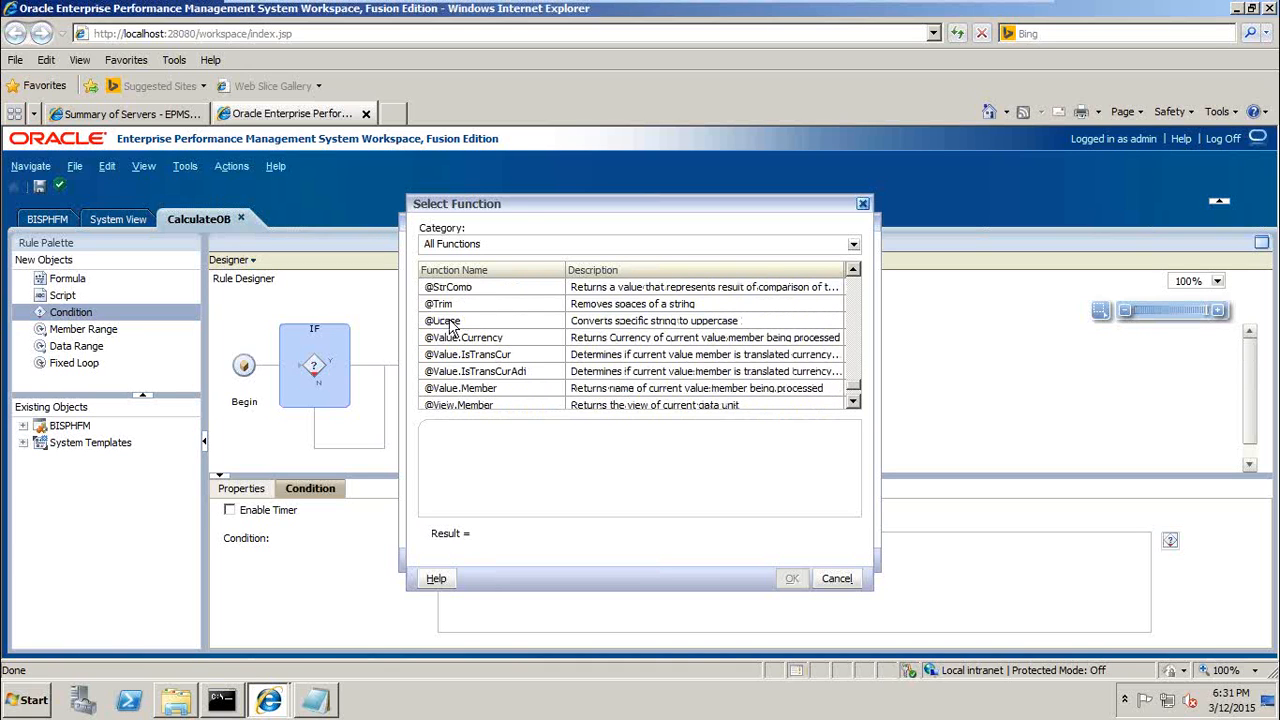
{"action": "left_click", "coordinate": [461, 388]}
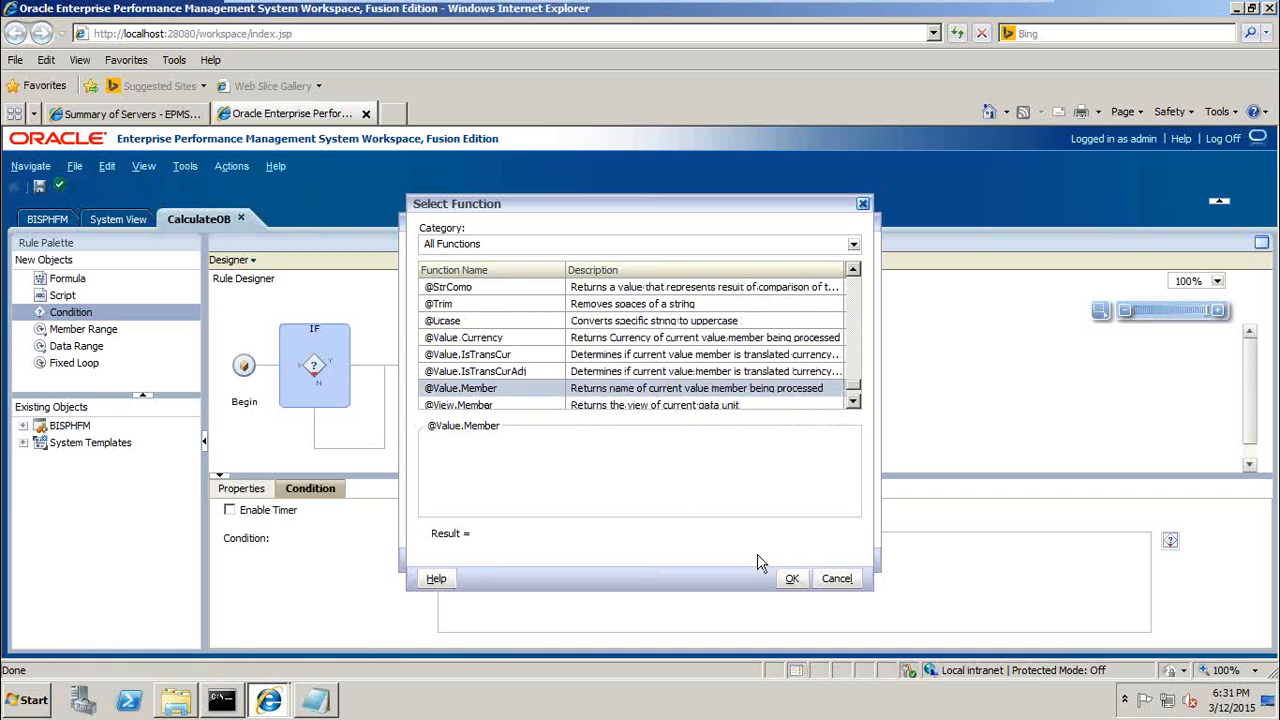
{"action": "left_click", "coordinate": [791, 578]}
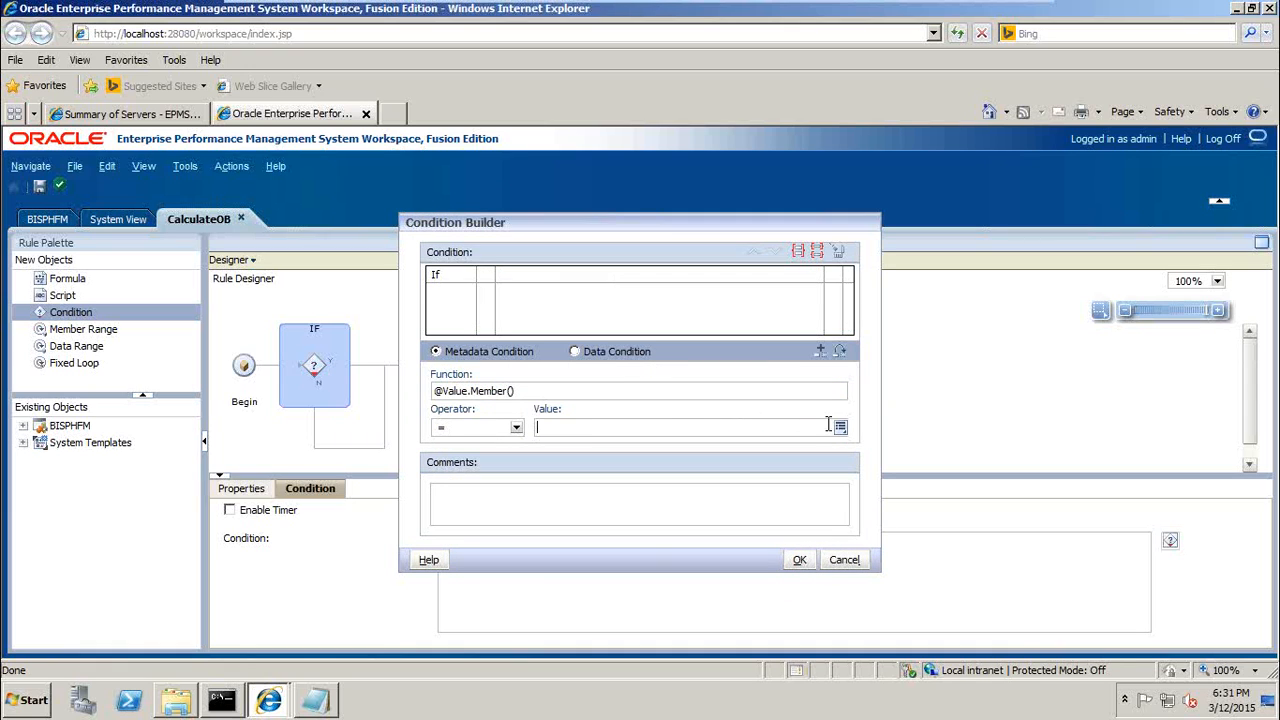
Compare it to the Value member <Entity Currency>, then add and confirm the condition
{"action": "left_click", "coordinate": [838, 425]}
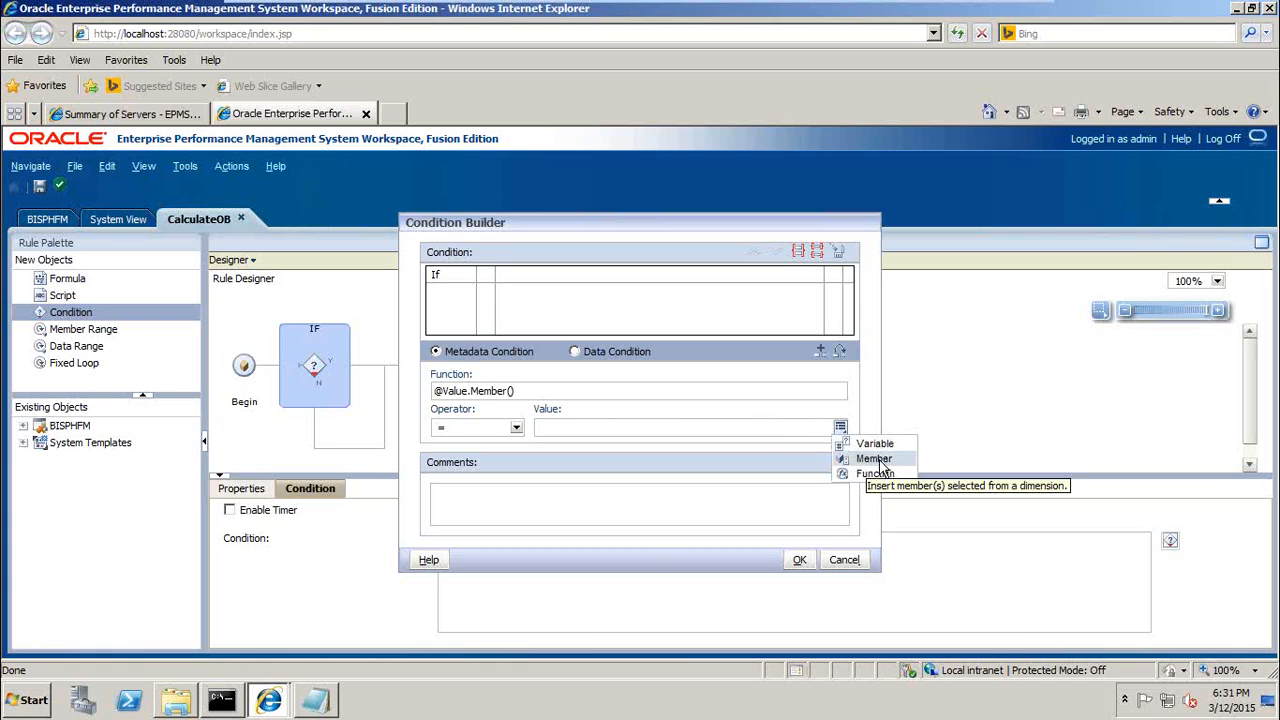
{"action": "left_click", "coordinate": [873, 458]}
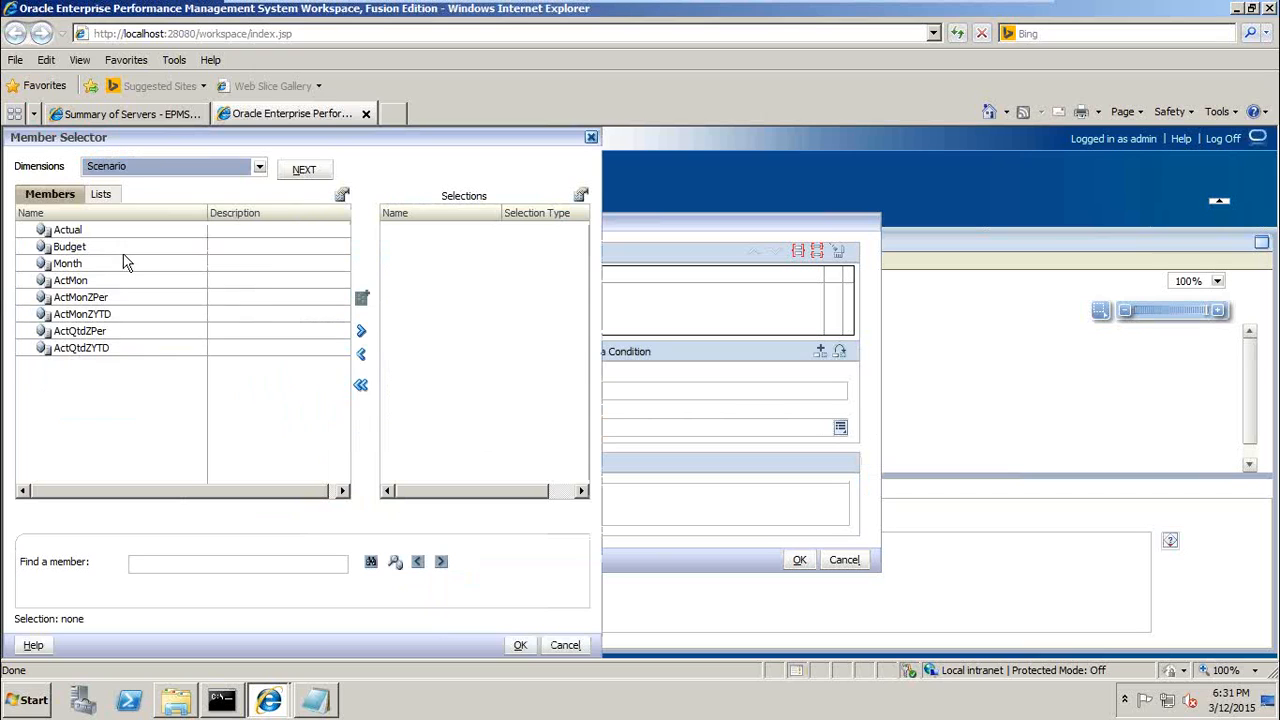
{"action": "left_click", "coordinate": [259, 166]}
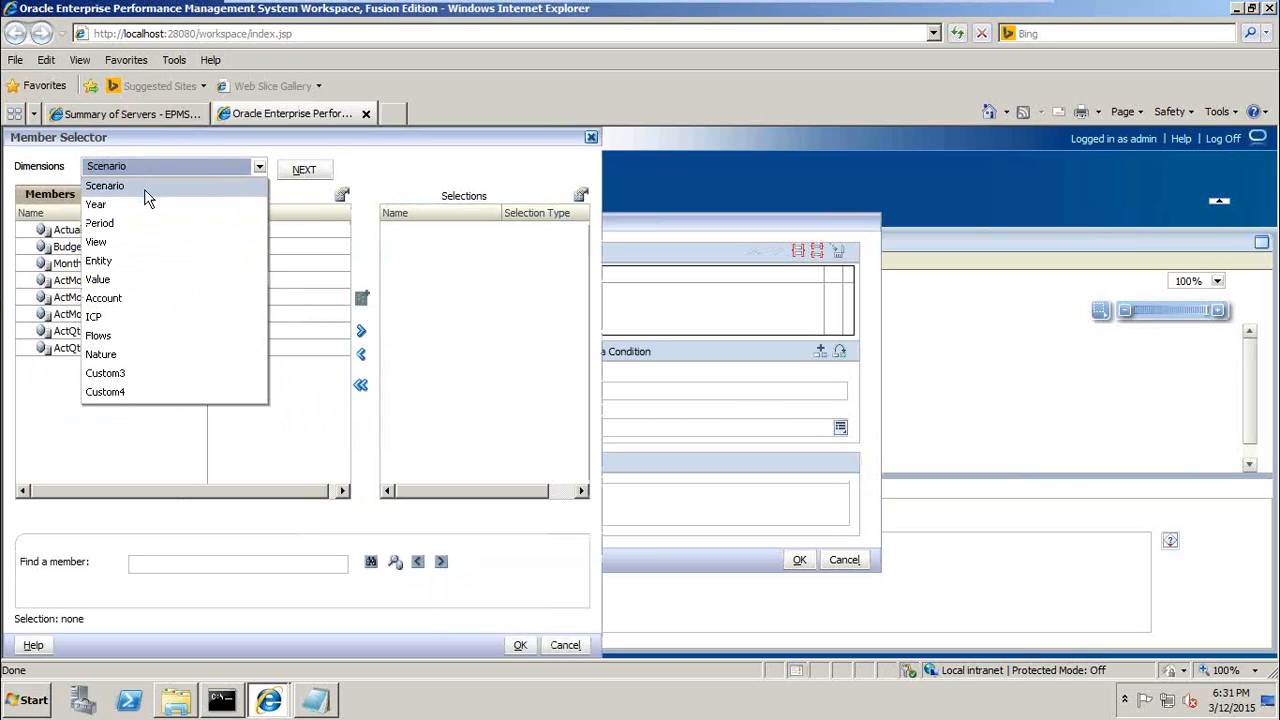
{"action": "mouse_move", "coordinate": [110, 235]}
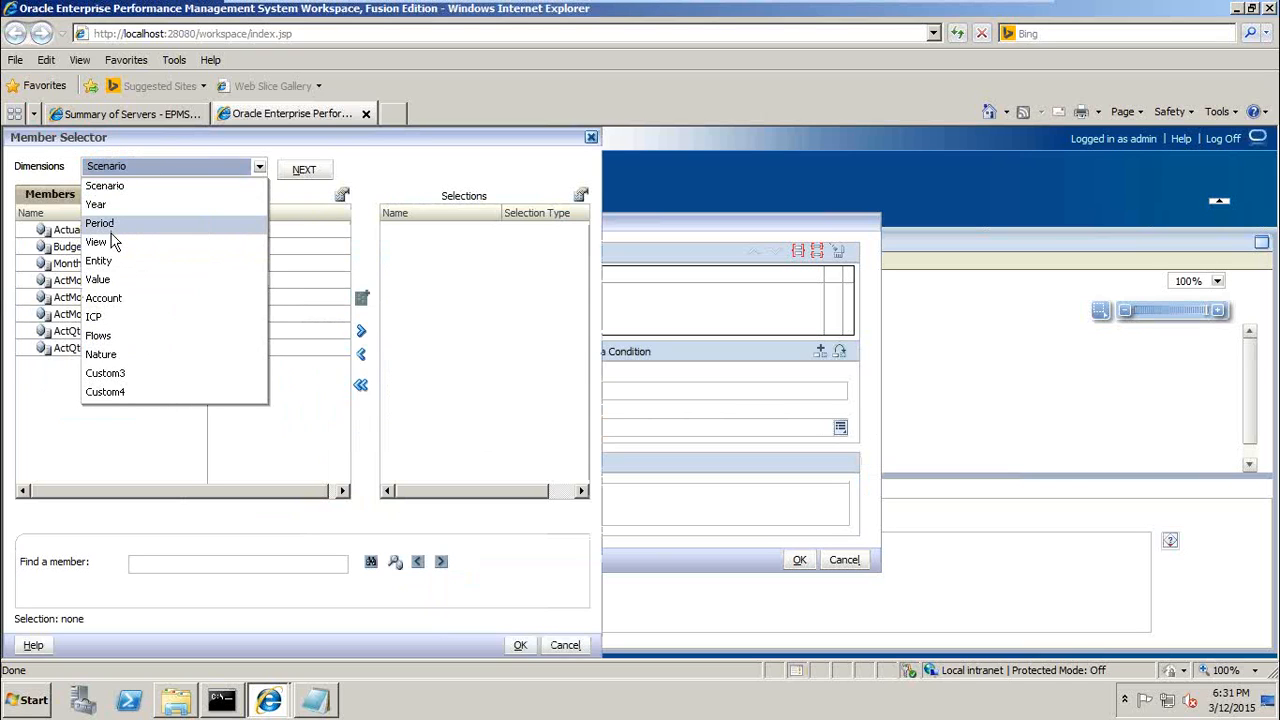
{"action": "left_click", "coordinate": [97, 279]}
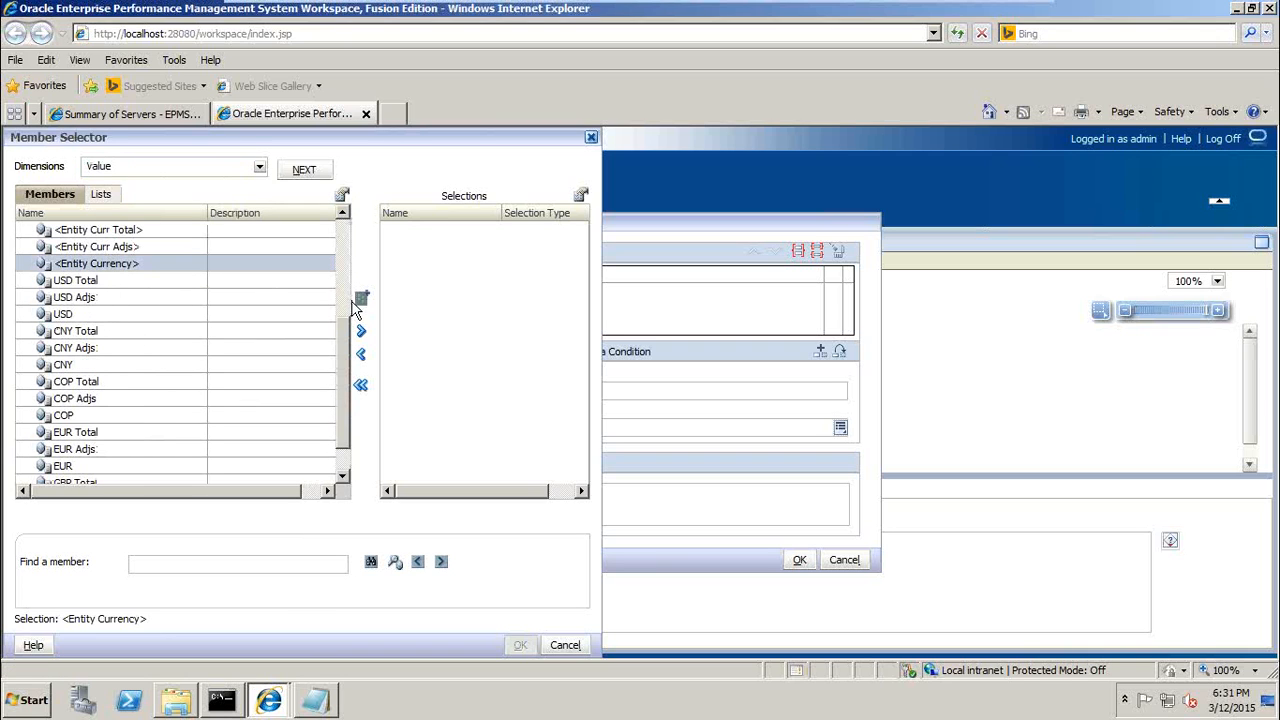
{"action": "left_click", "coordinate": [519, 644]}
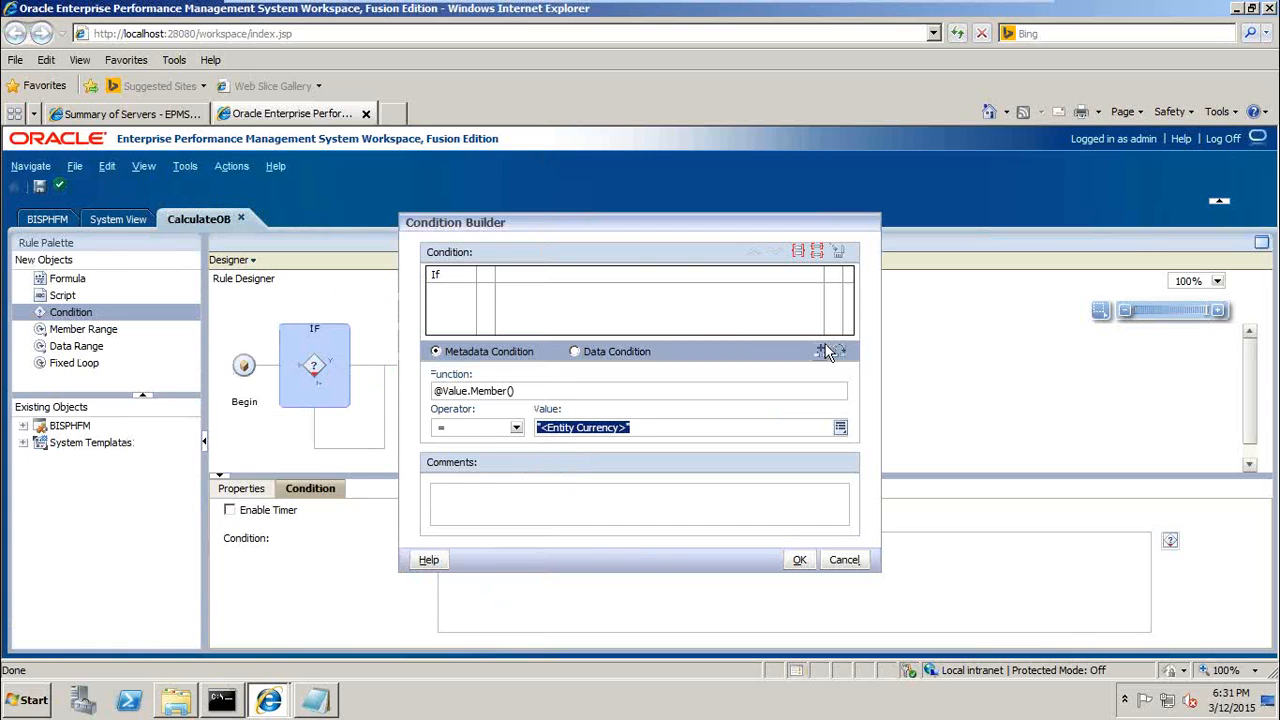
{"action": "left_click", "coordinate": [822, 351]}
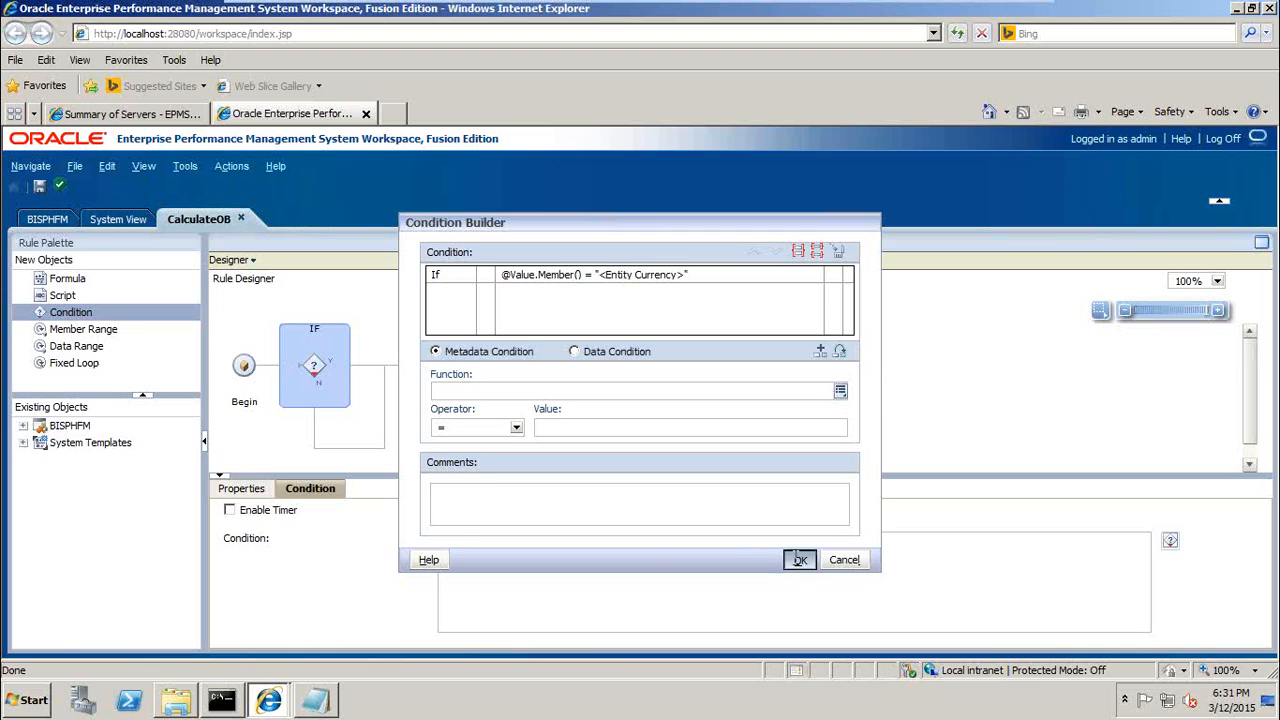
{"action": "left_click", "coordinate": [799, 559]}
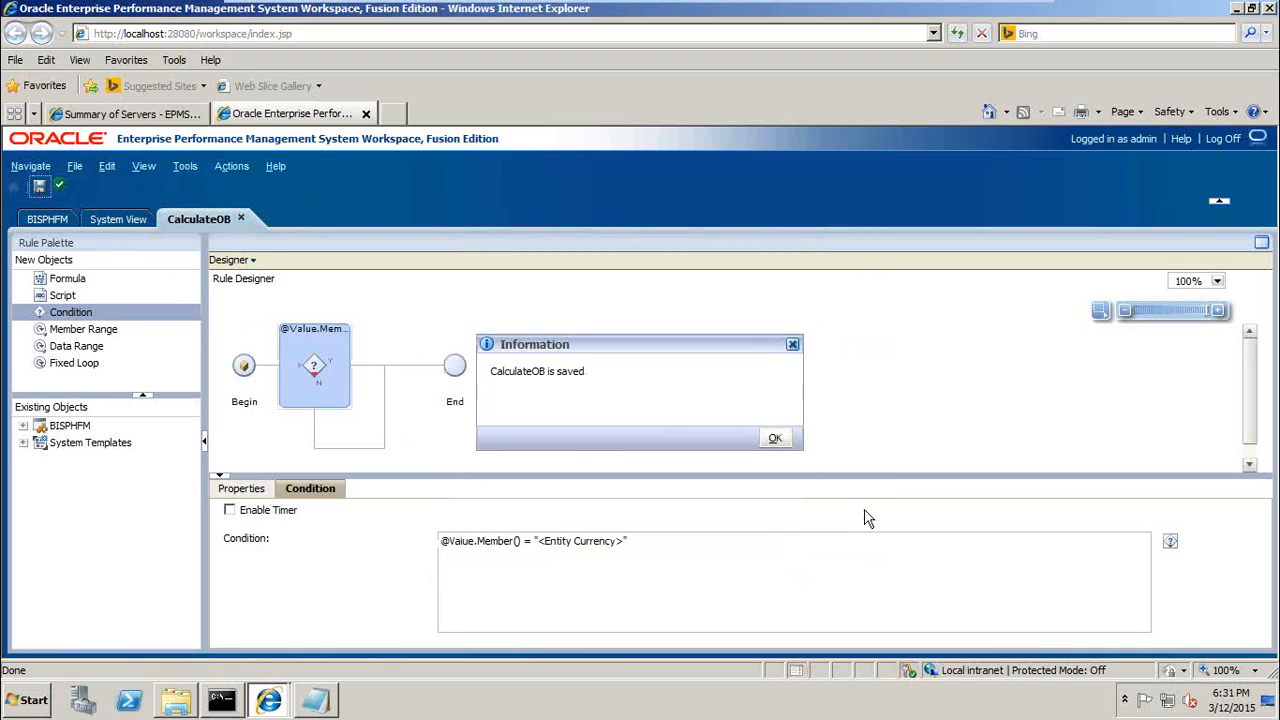
Switch CalculateOB to Edit Script, append Then to the If line, and recall the reference Notepad
{"action": "left_click", "coordinate": [775, 437]}
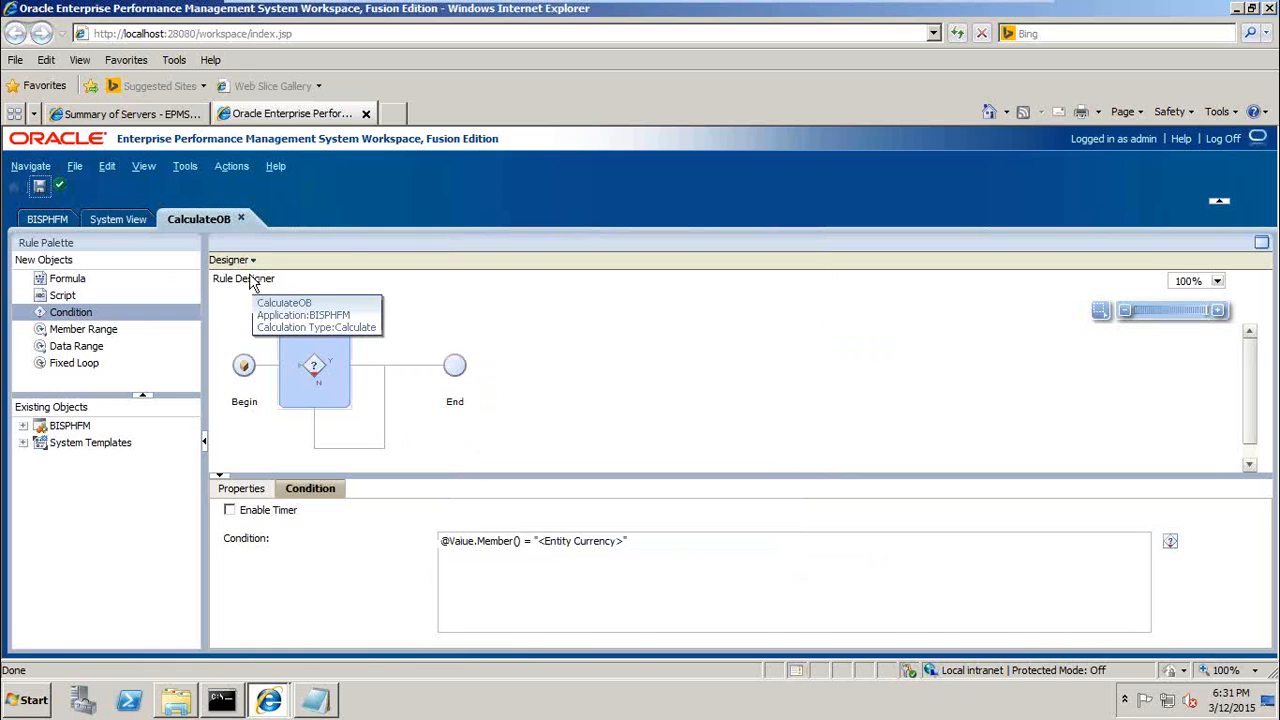
{"action": "left_click", "coordinate": [251, 259]}
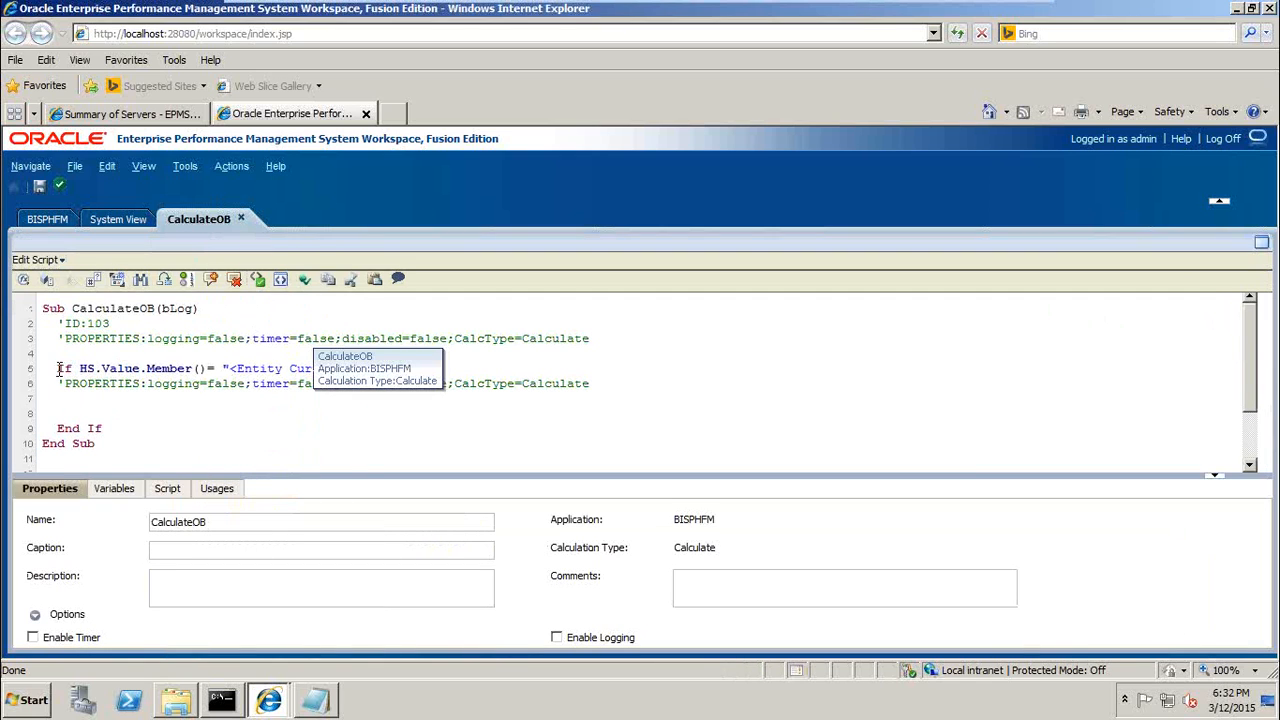
{"action": "type", "text": "Then"}
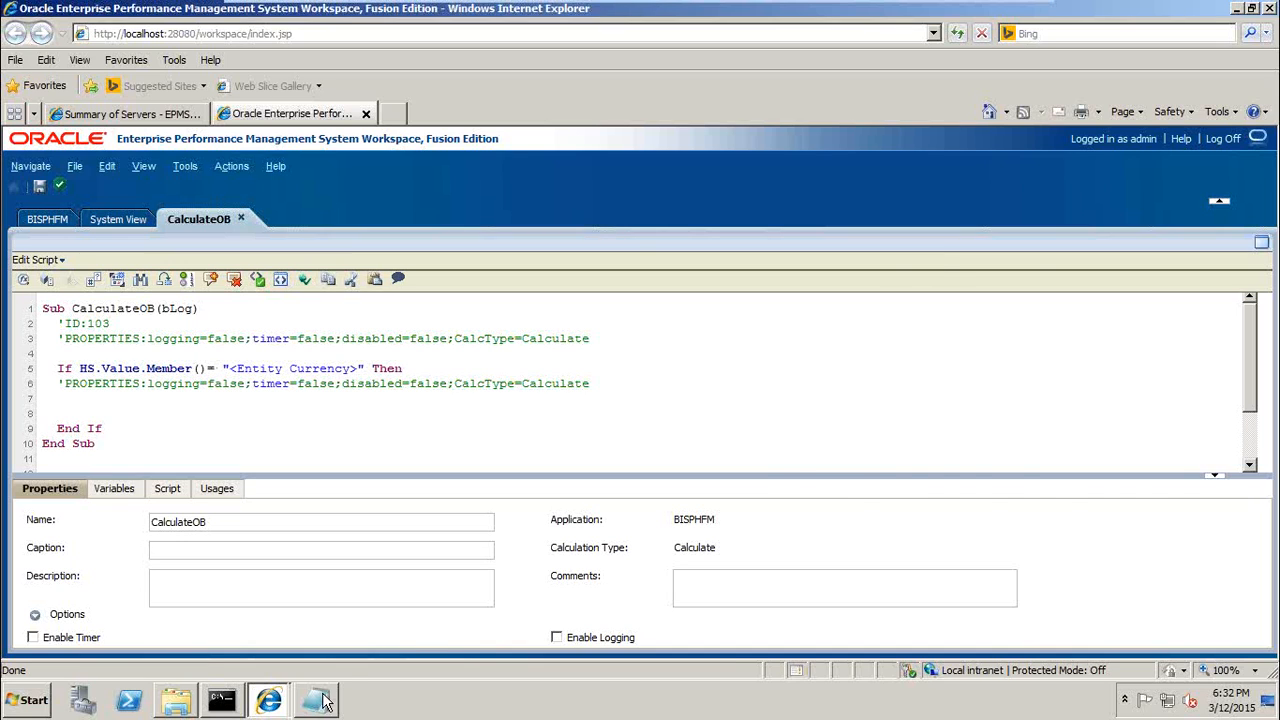
{"action": "left_click", "coordinate": [320, 700]}
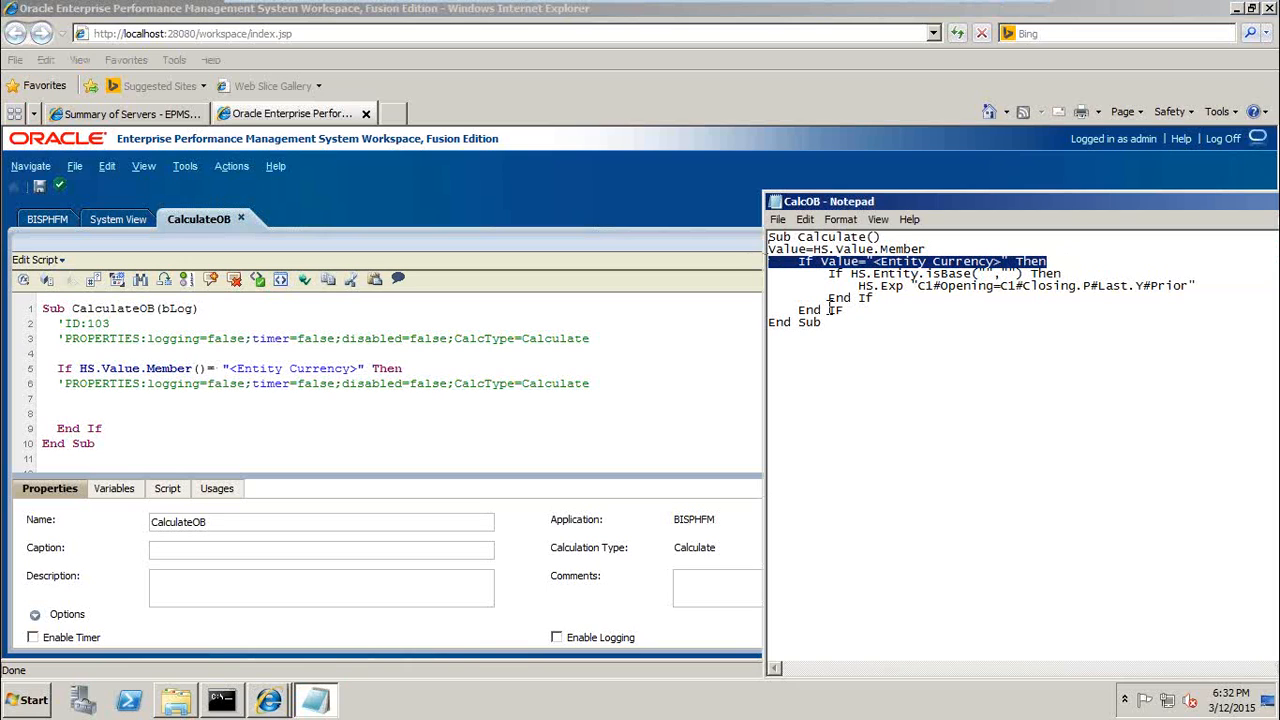
{"action": "mouse_move", "coordinate": [763, 123]}
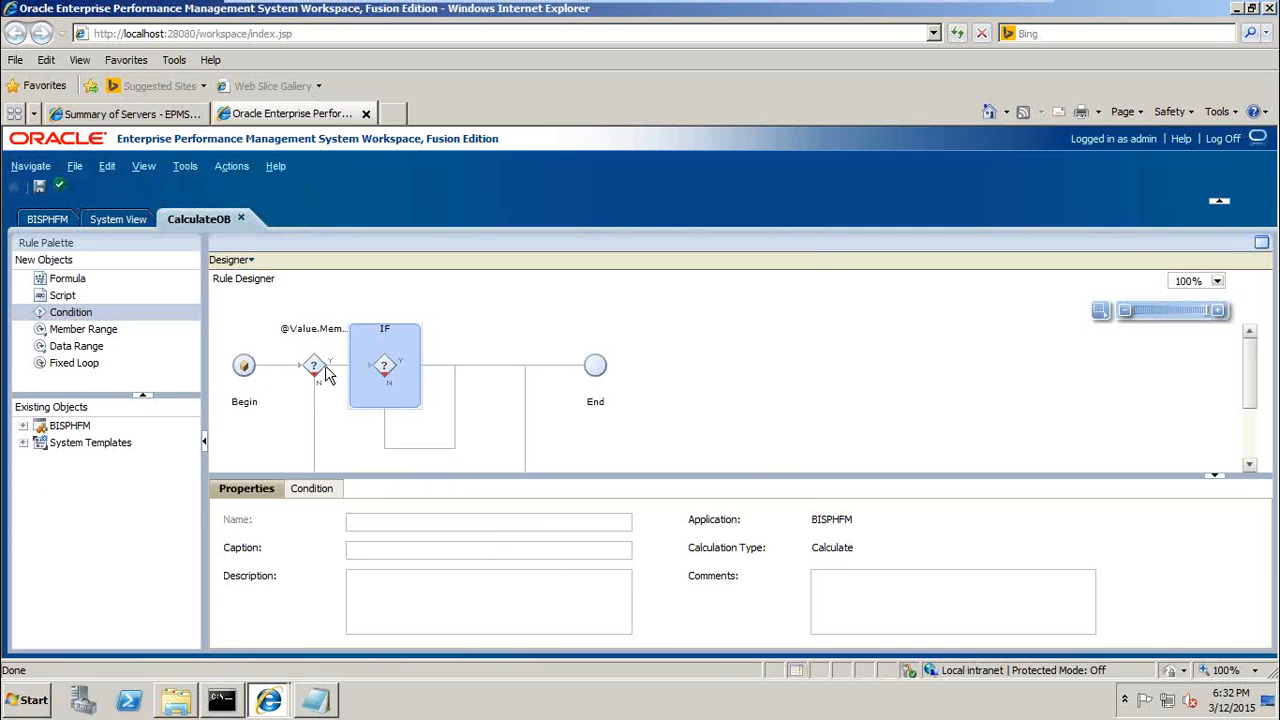
{"action": "mouse_move", "coordinate": [382, 367]}
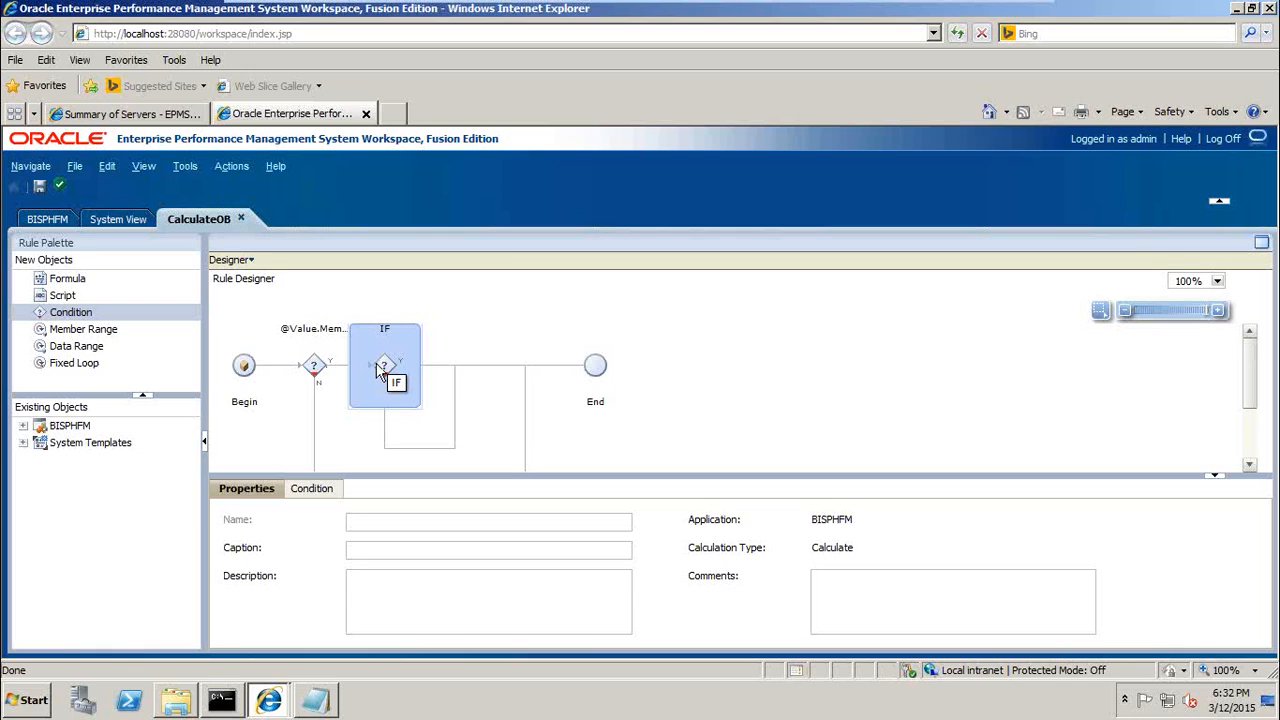
{"action": "left_click", "coordinate": [311, 488]}
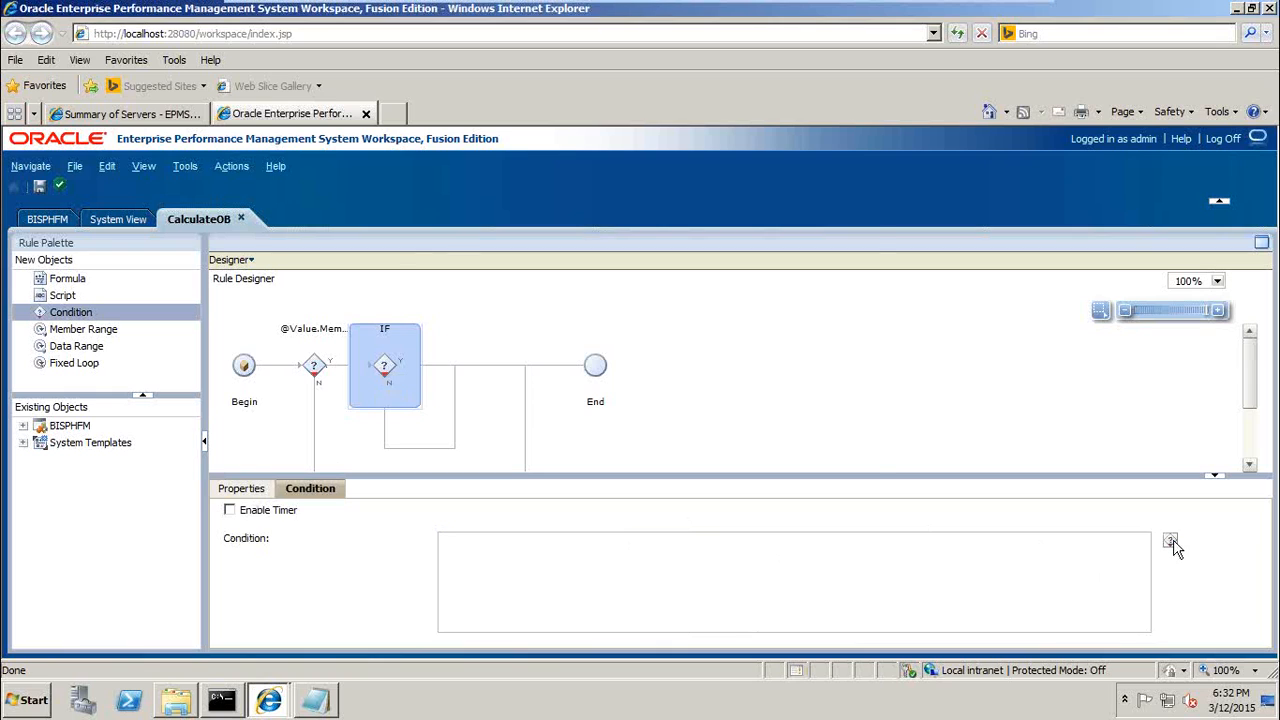
{"action": "left_click", "coordinate": [1170, 541]}
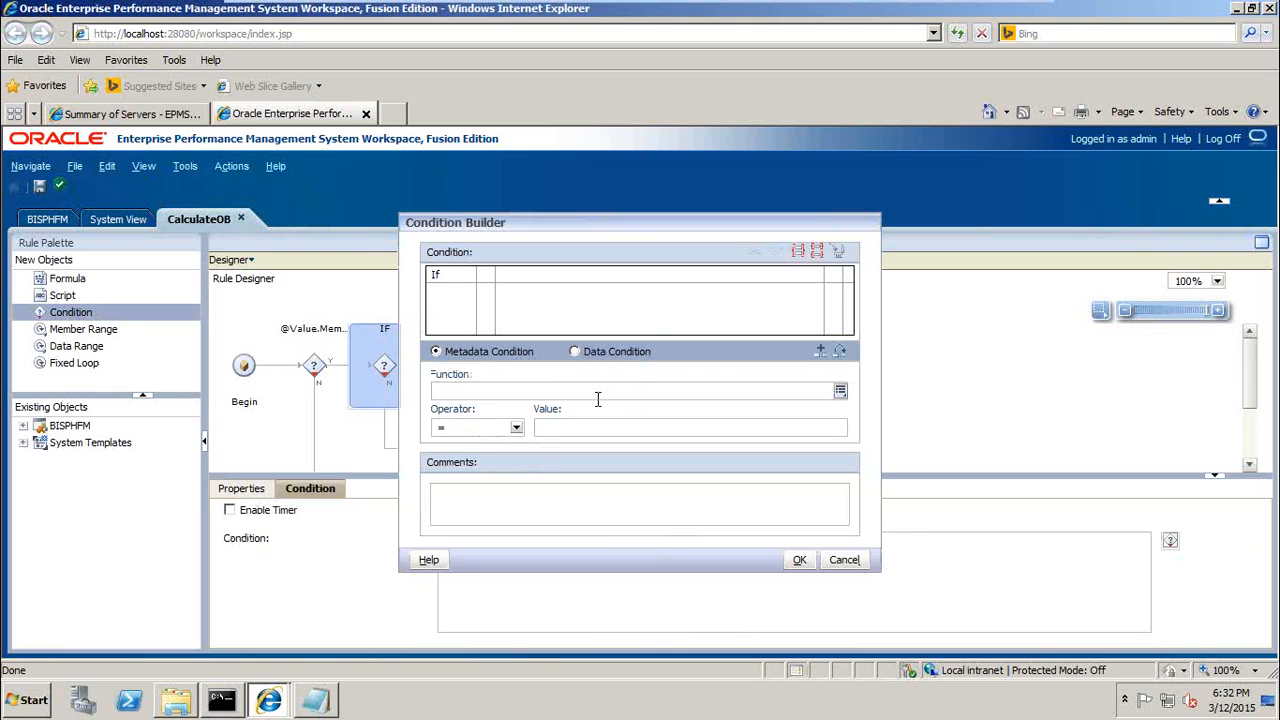
{"action": "left_click", "coordinate": [840, 390]}
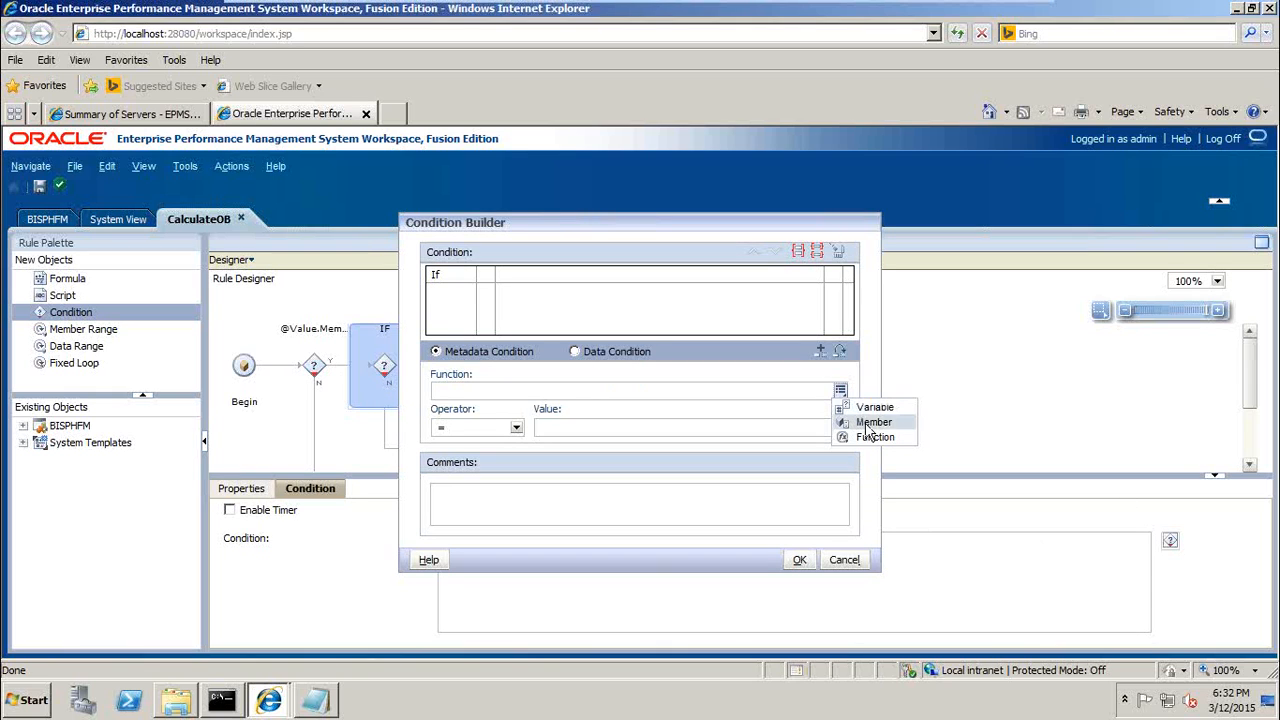
{"action": "left_click", "coordinate": [875, 436]}
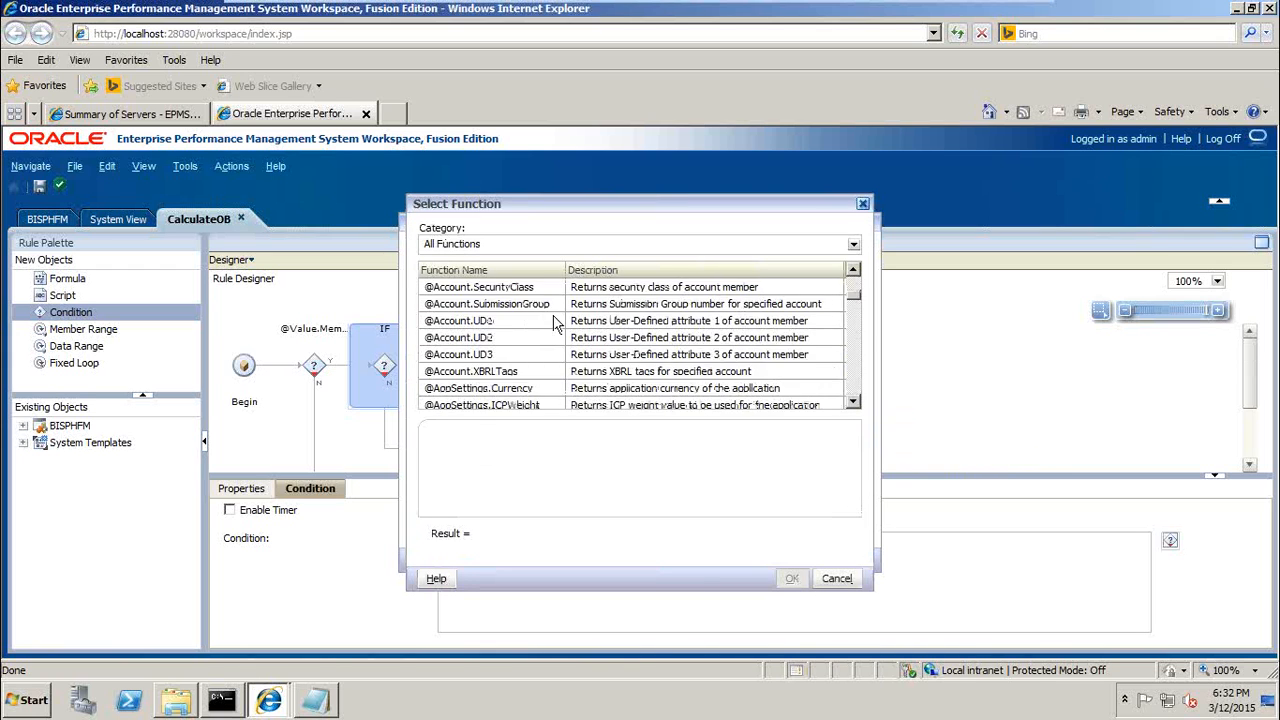
{"action": "scroll", "scroll_direction": "down", "scroll_amount": 3}
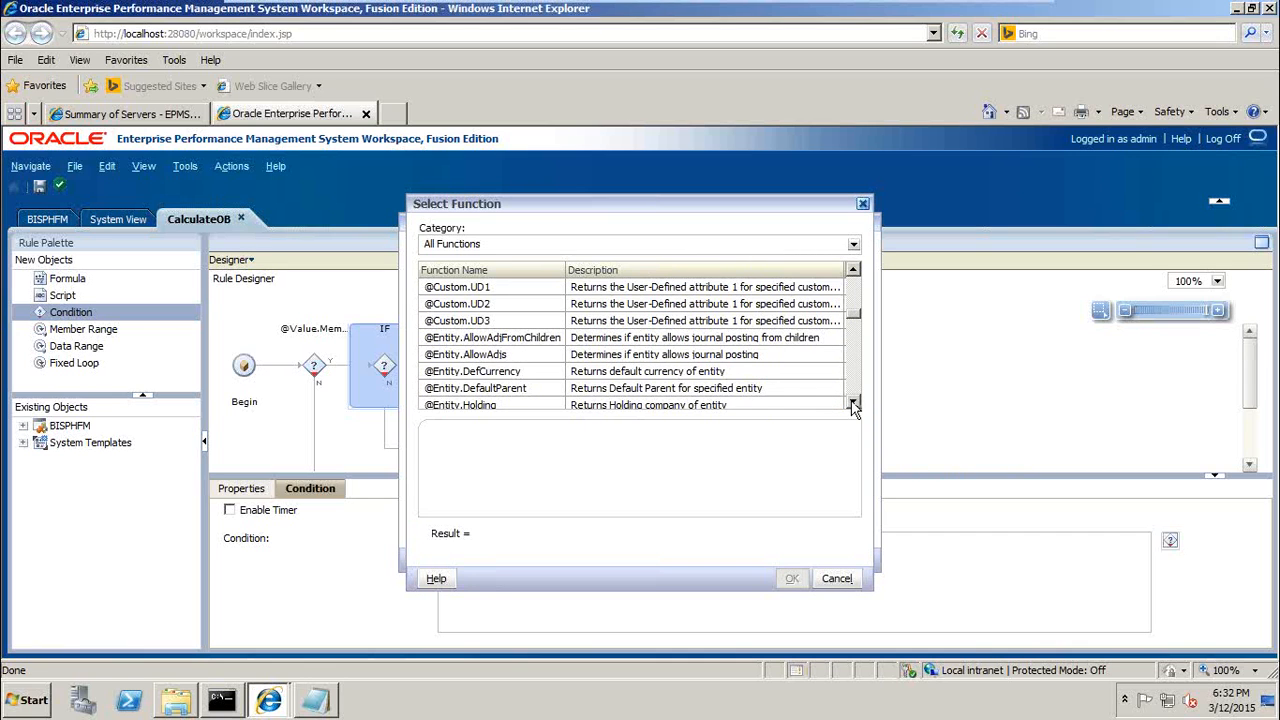
{"action": "left_click", "coordinate": [852, 407]}
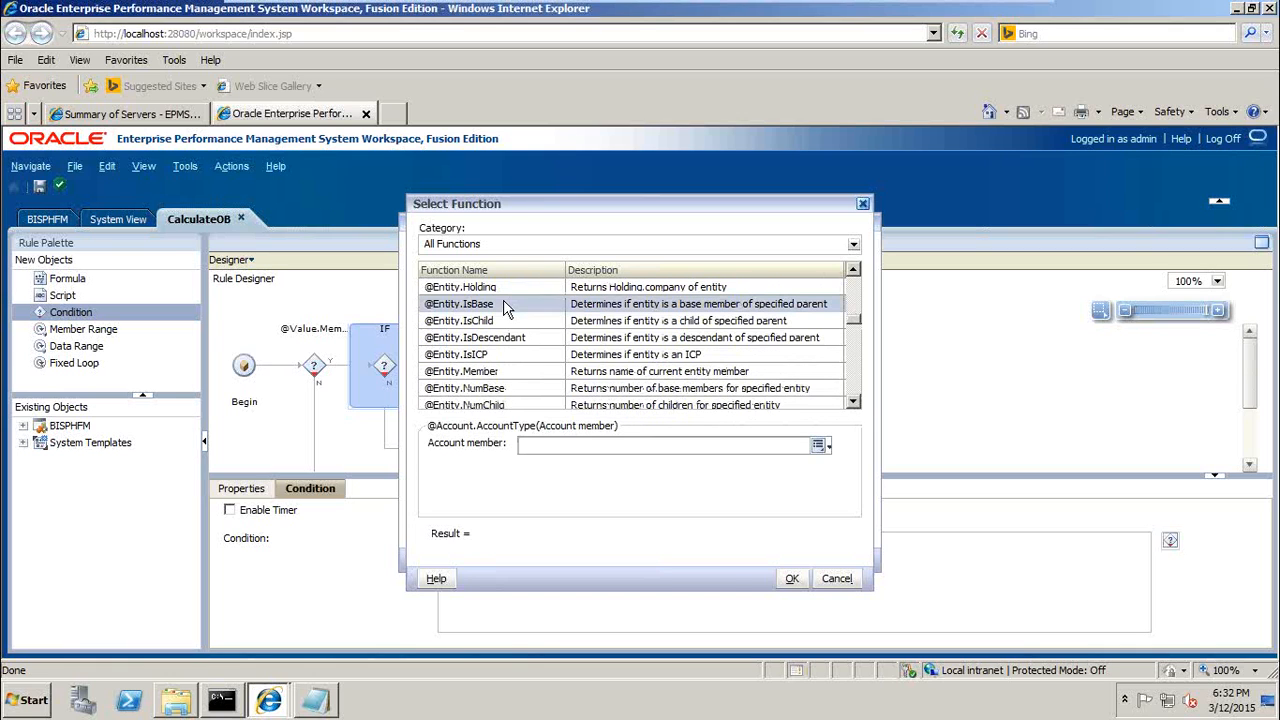
{"action": "left_click", "coordinate": [457, 303]}
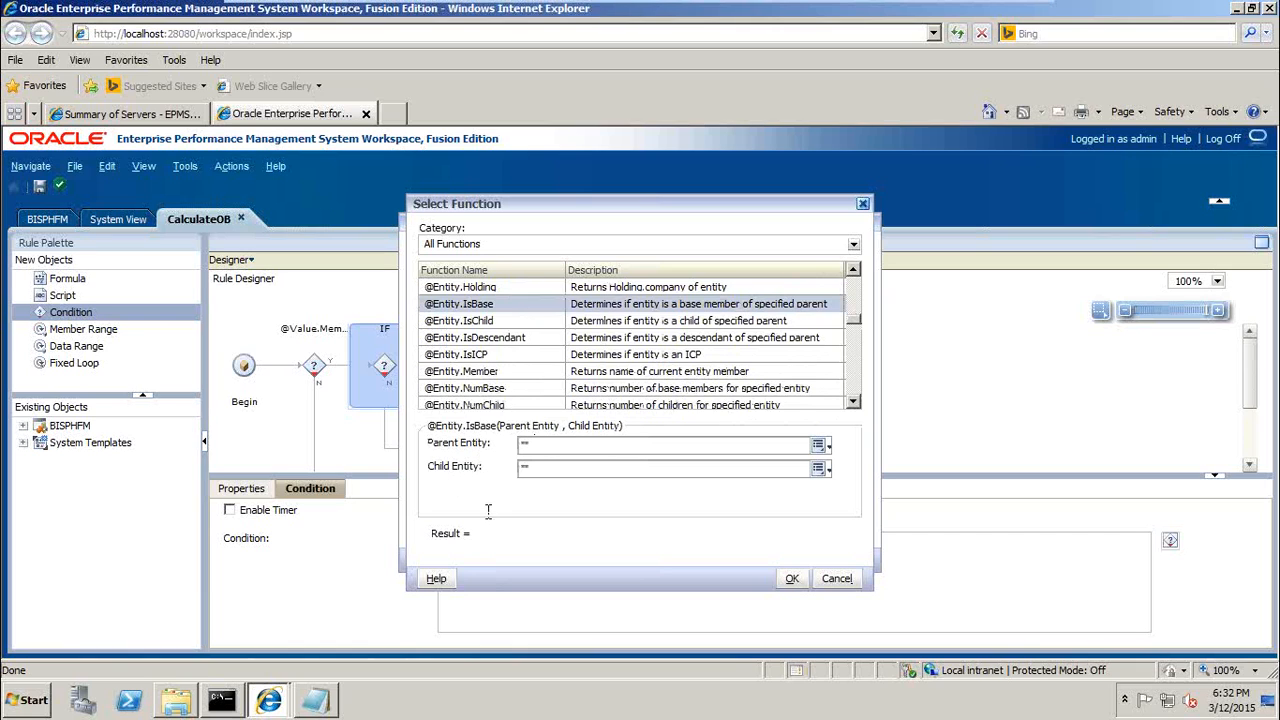
{"action": "mouse_move", "coordinate": [560, 410]}
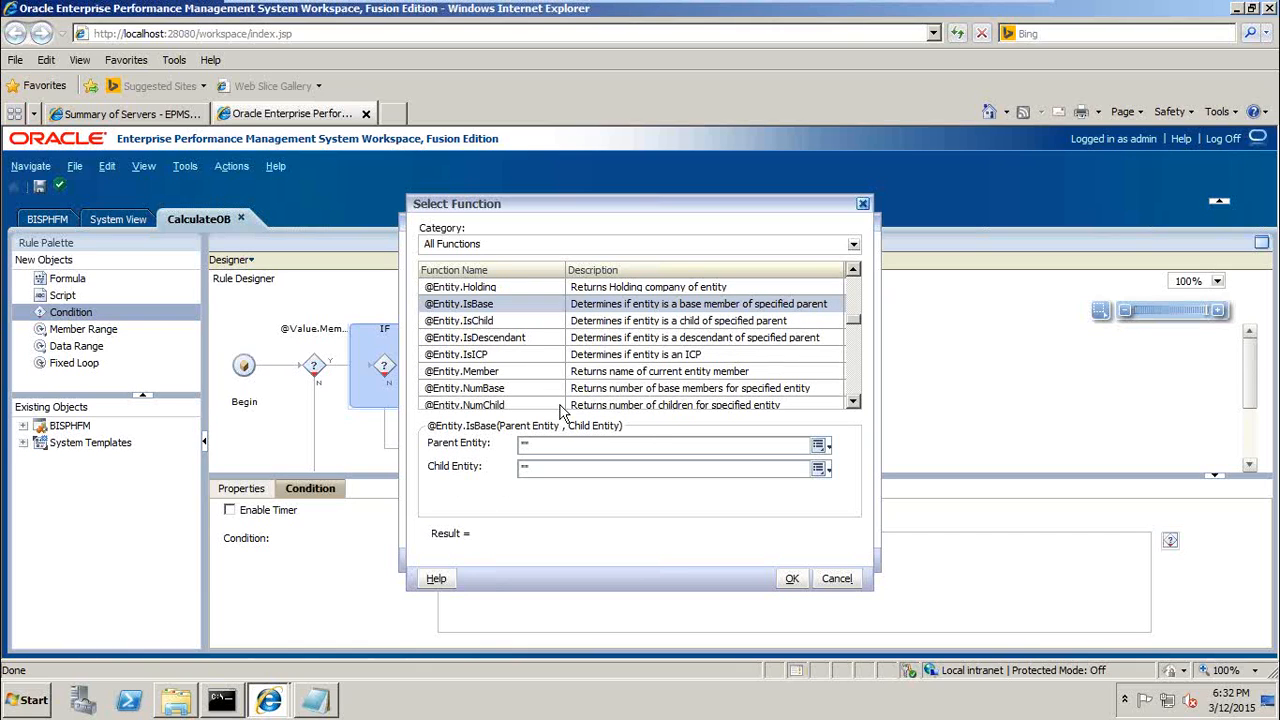
{"action": "left_click", "coordinate": [792, 578]}
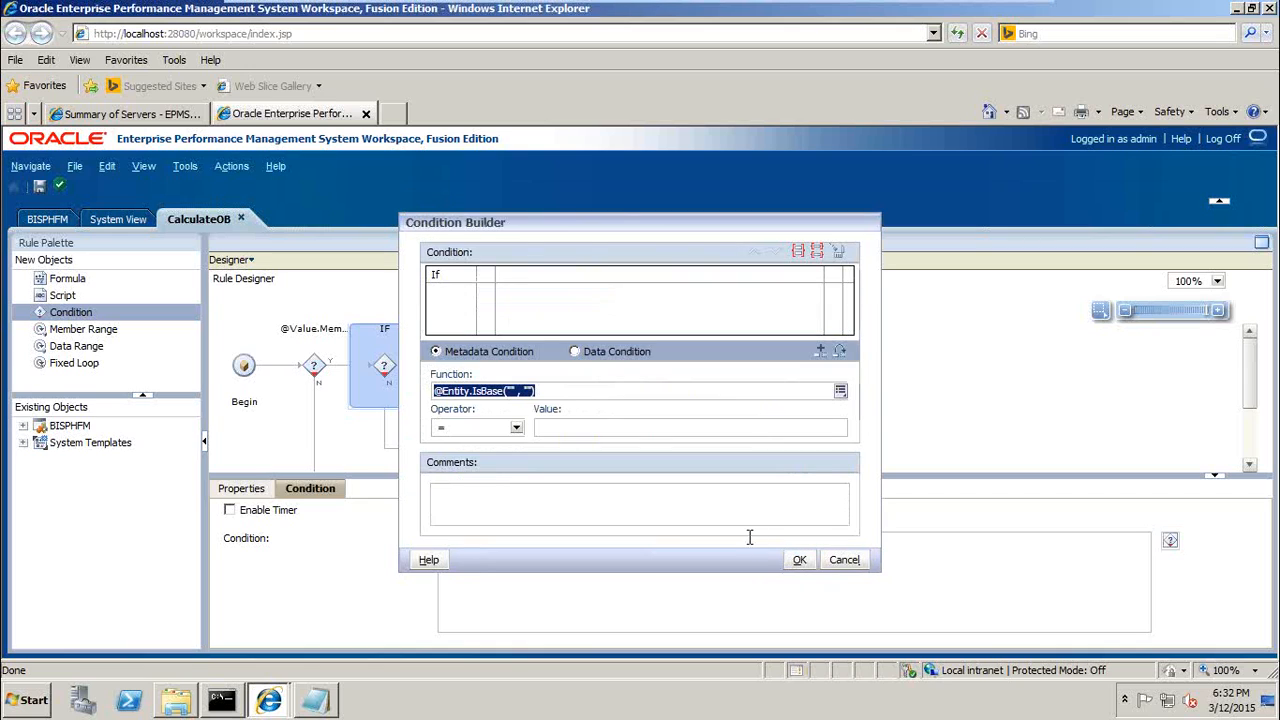
{"action": "mouse_move", "coordinate": [807, 378]}
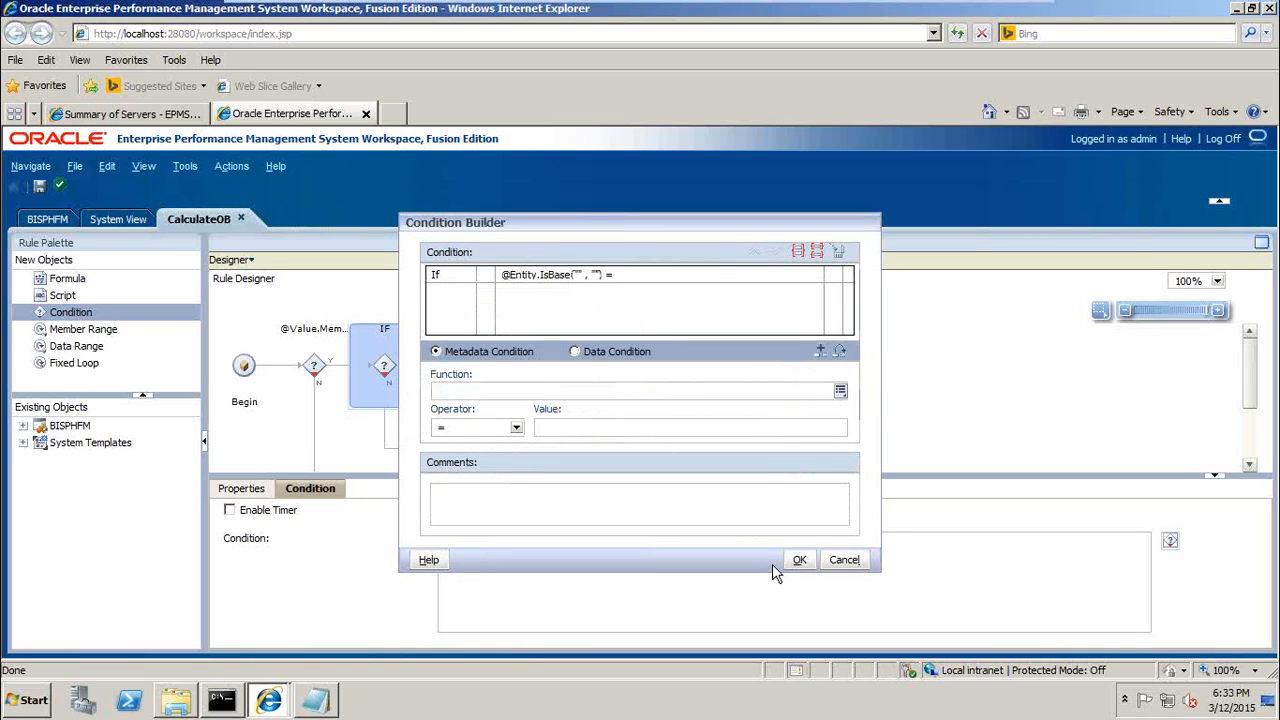
{"action": "left_click", "coordinate": [799, 559]}
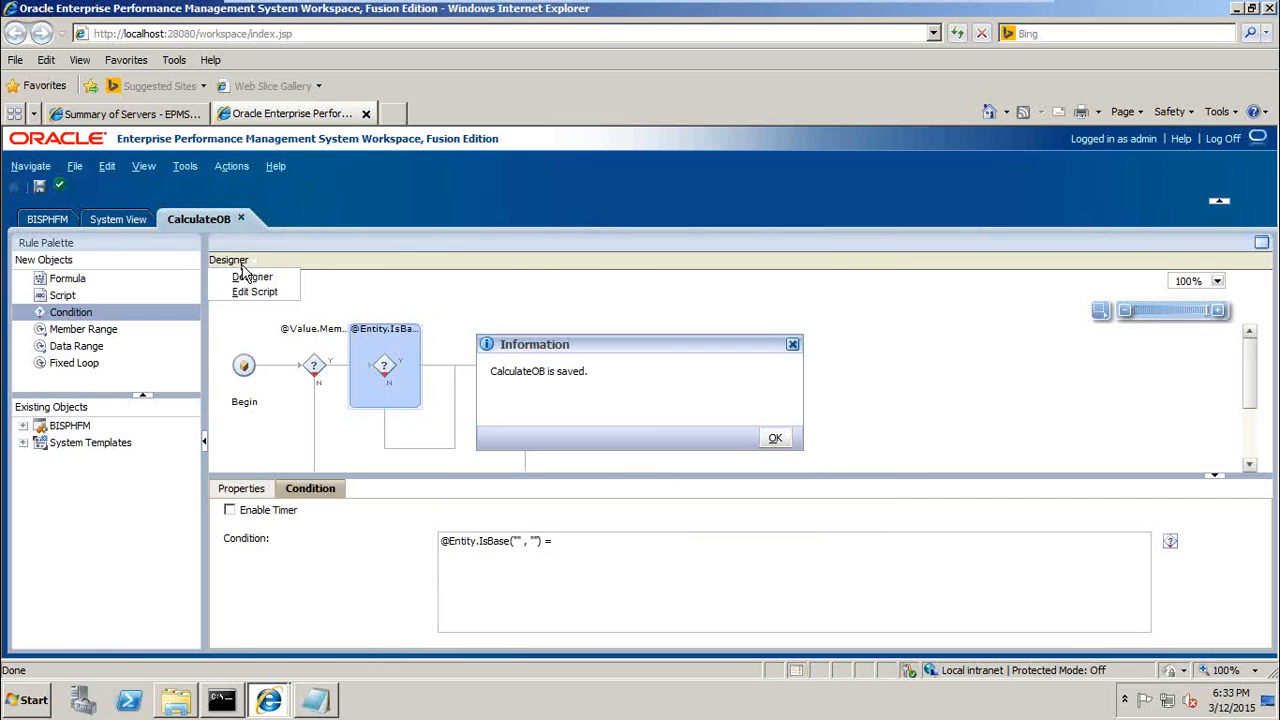
Save the script view as the CalculateOB_script component and dismiss the session warning
{"action": "left_click", "coordinate": [775, 437]}
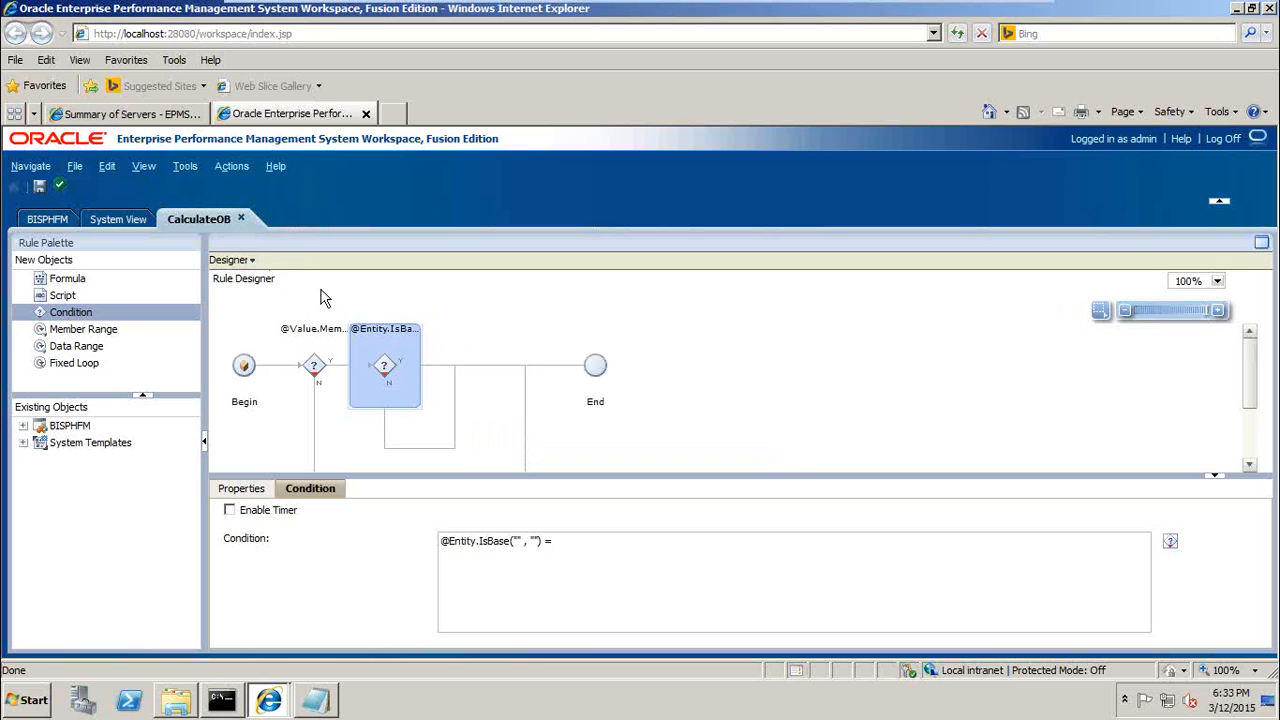
{"action": "mouse_move", "coordinate": [540, 388]}
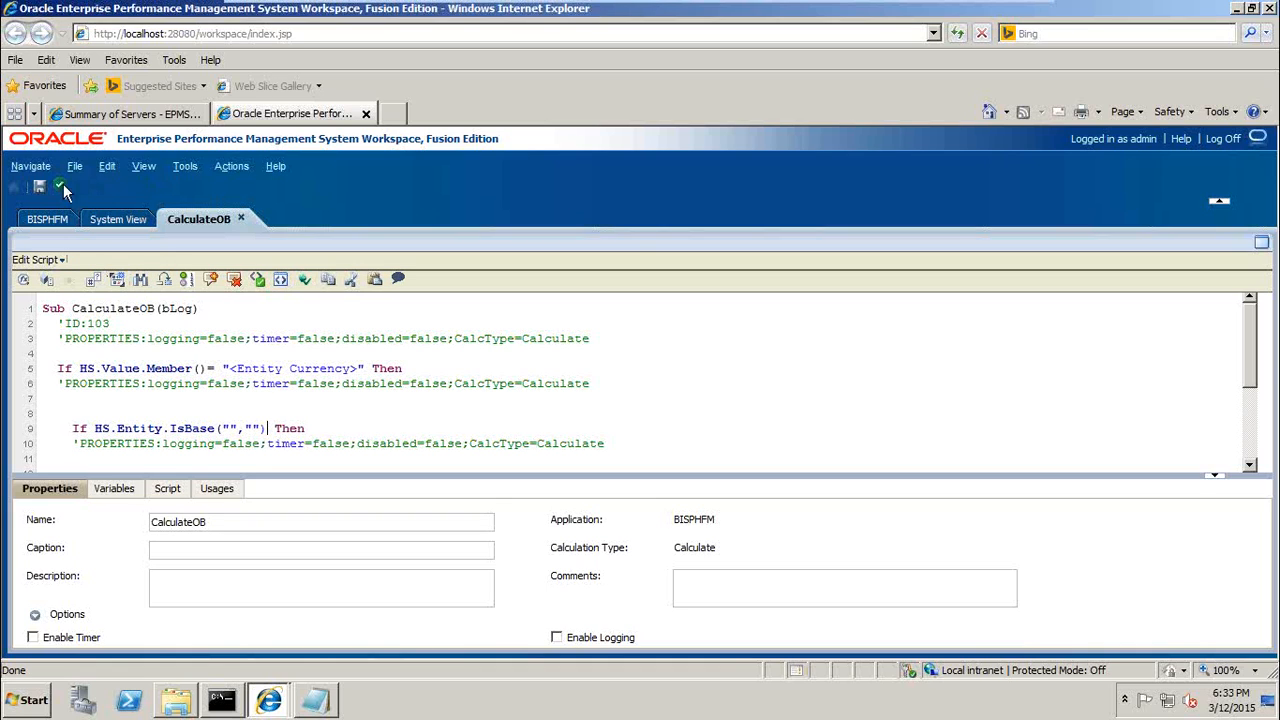
{"action": "left_click", "coordinate": [40, 186]}
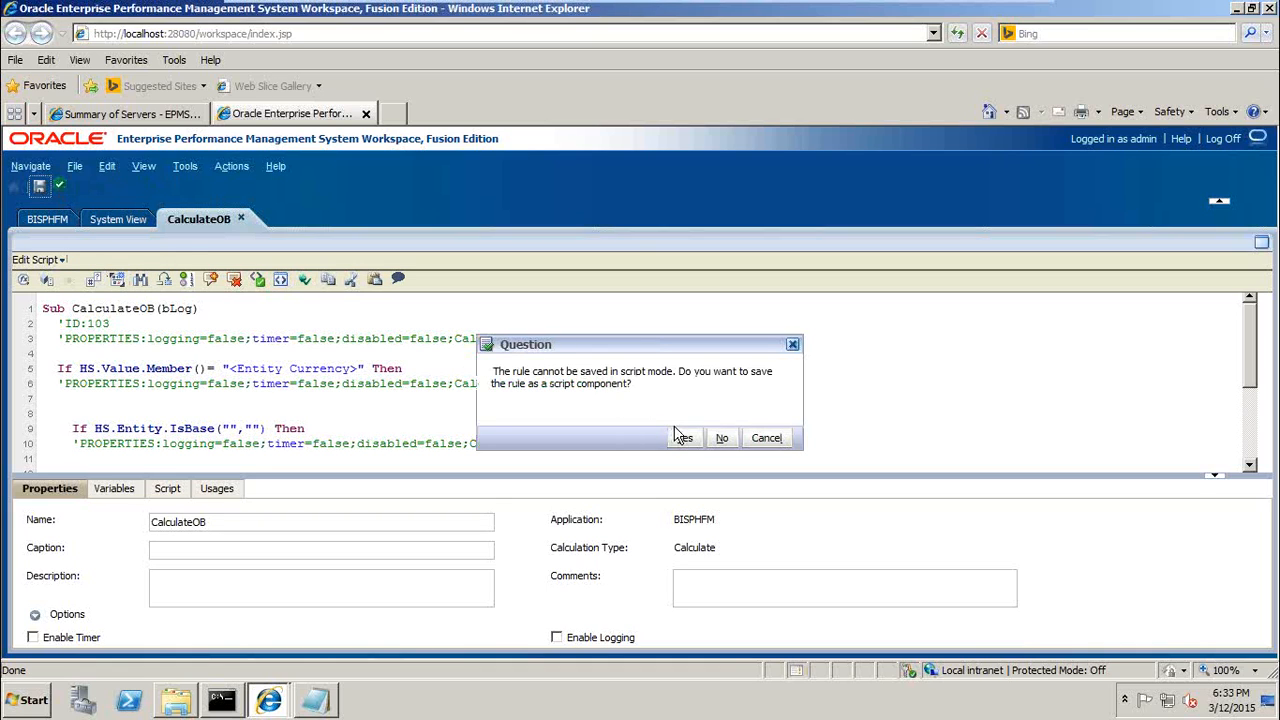
{"action": "left_click", "coordinate": [684, 437]}
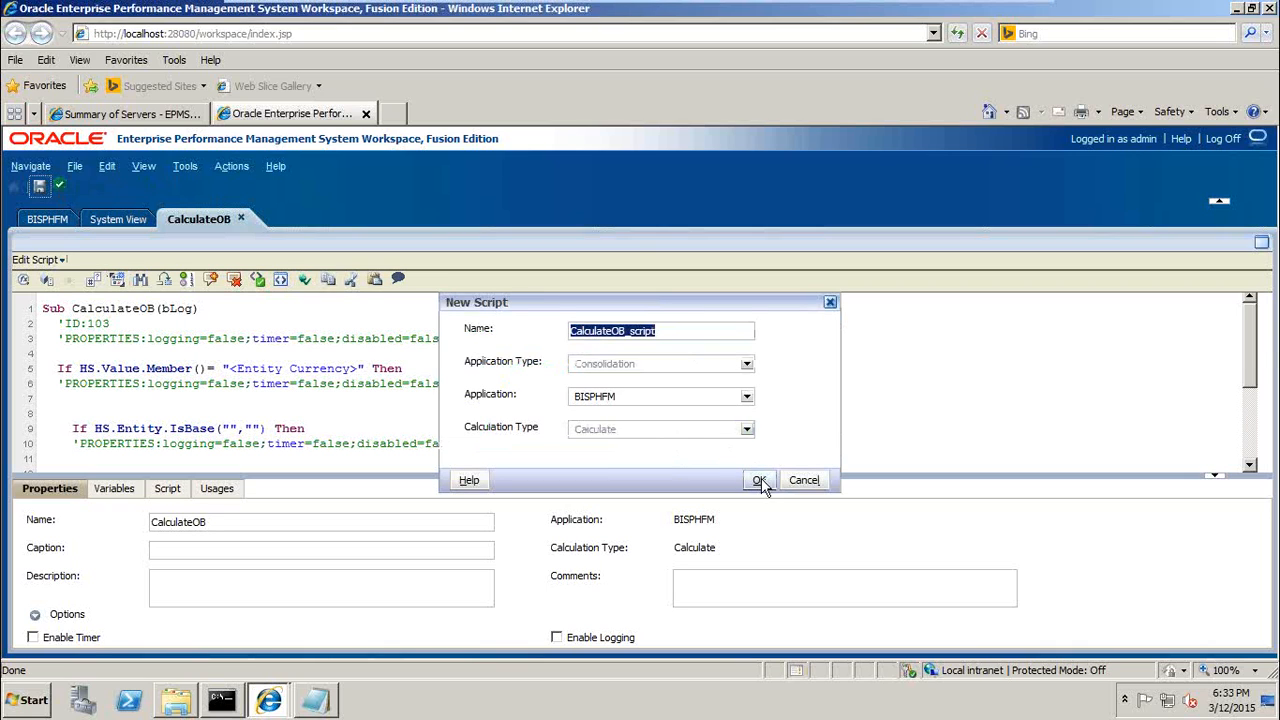
{"action": "left_click", "coordinate": [758, 480]}
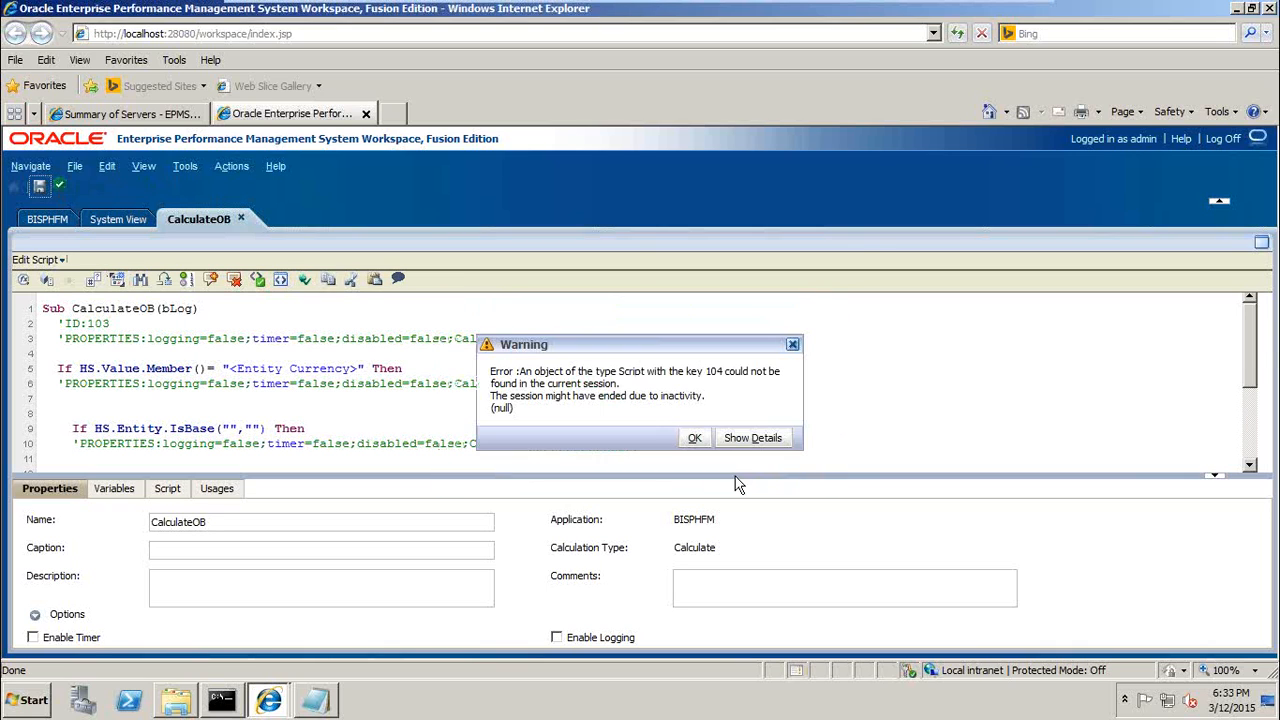
{"action": "left_click", "coordinate": [694, 437]}
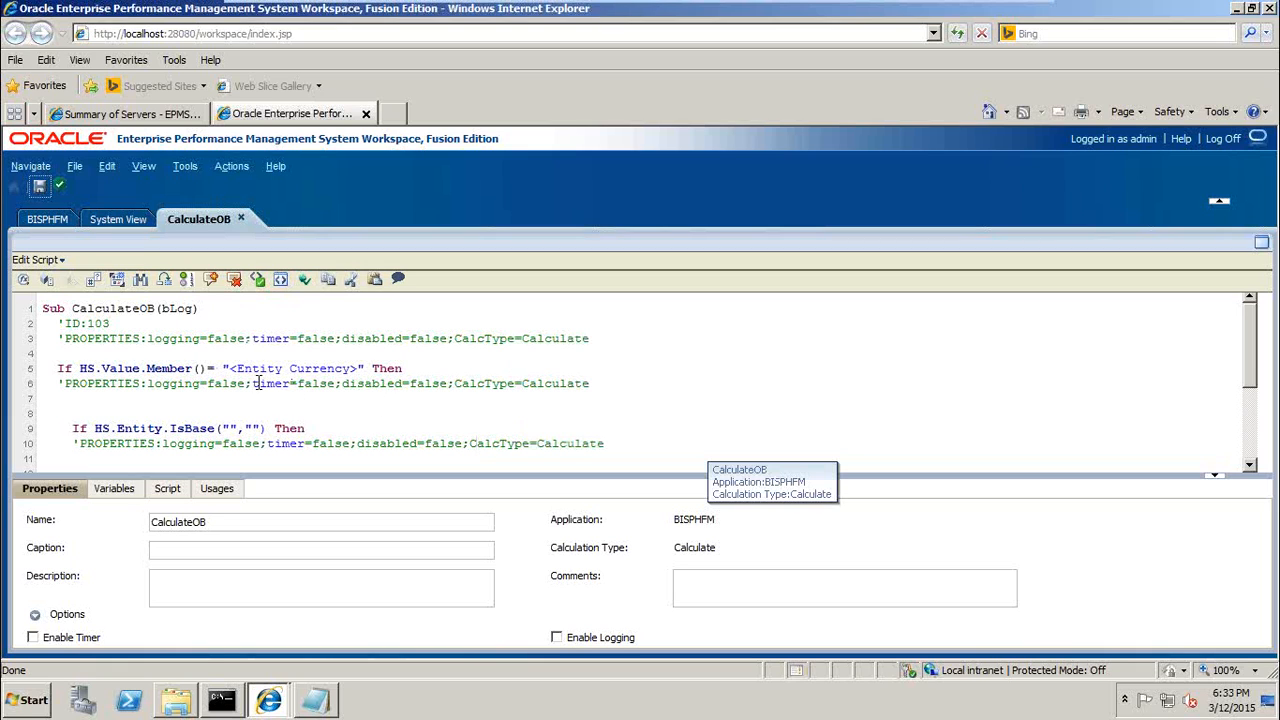
{"action": "scroll", "scroll_direction": "down", "scroll_amount": 3}
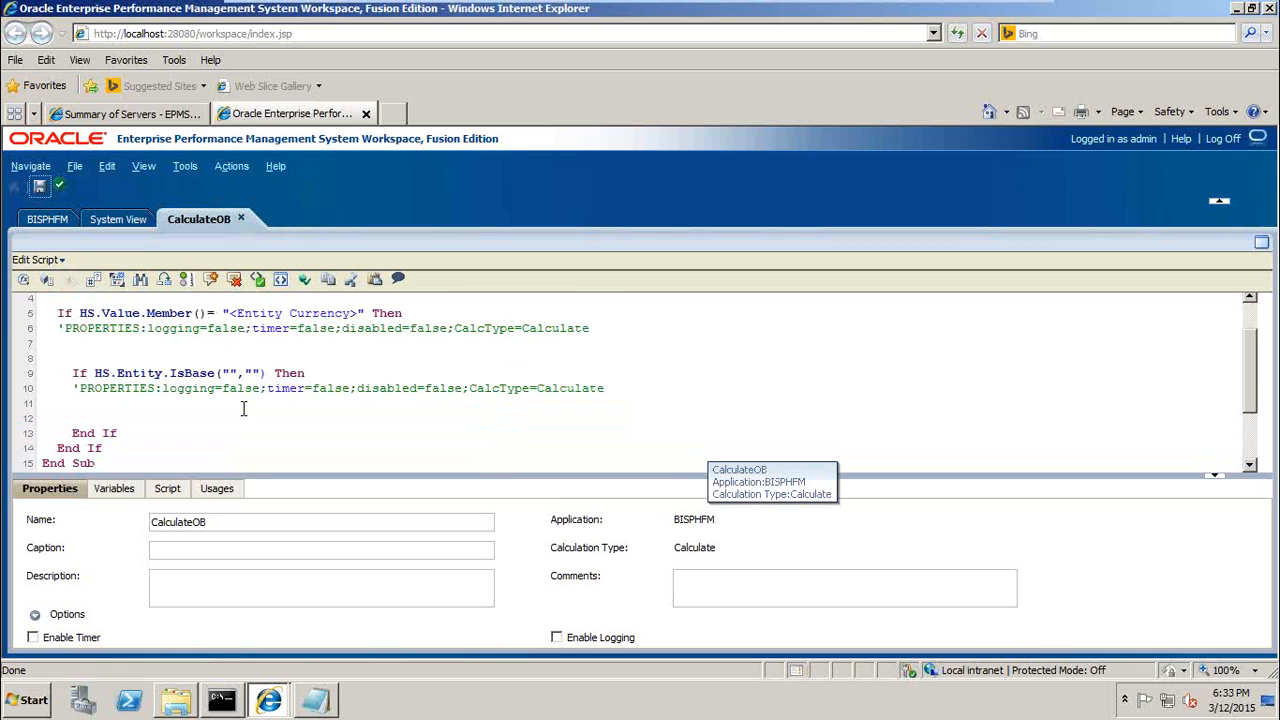
{"action": "mouse_move", "coordinate": [197, 261]}
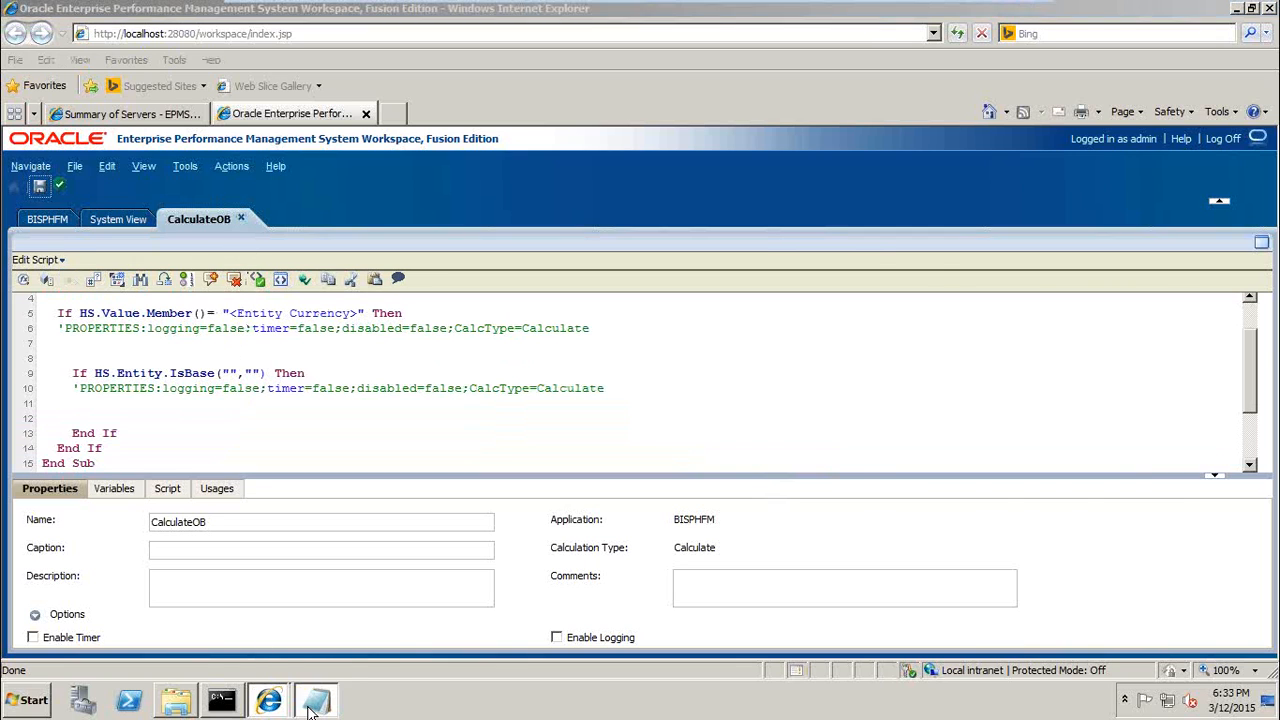
{"action": "left_click", "coordinate": [310, 700]}
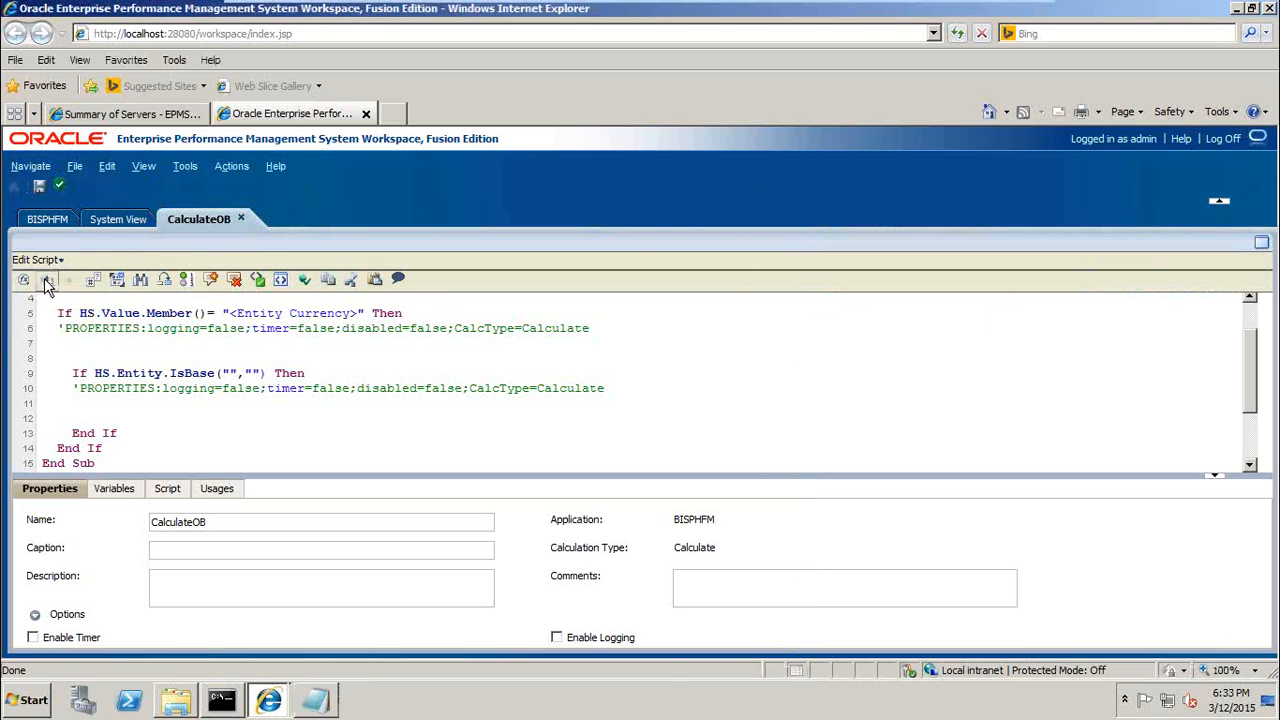
{"action": "left_click", "coordinate": [47, 279]}
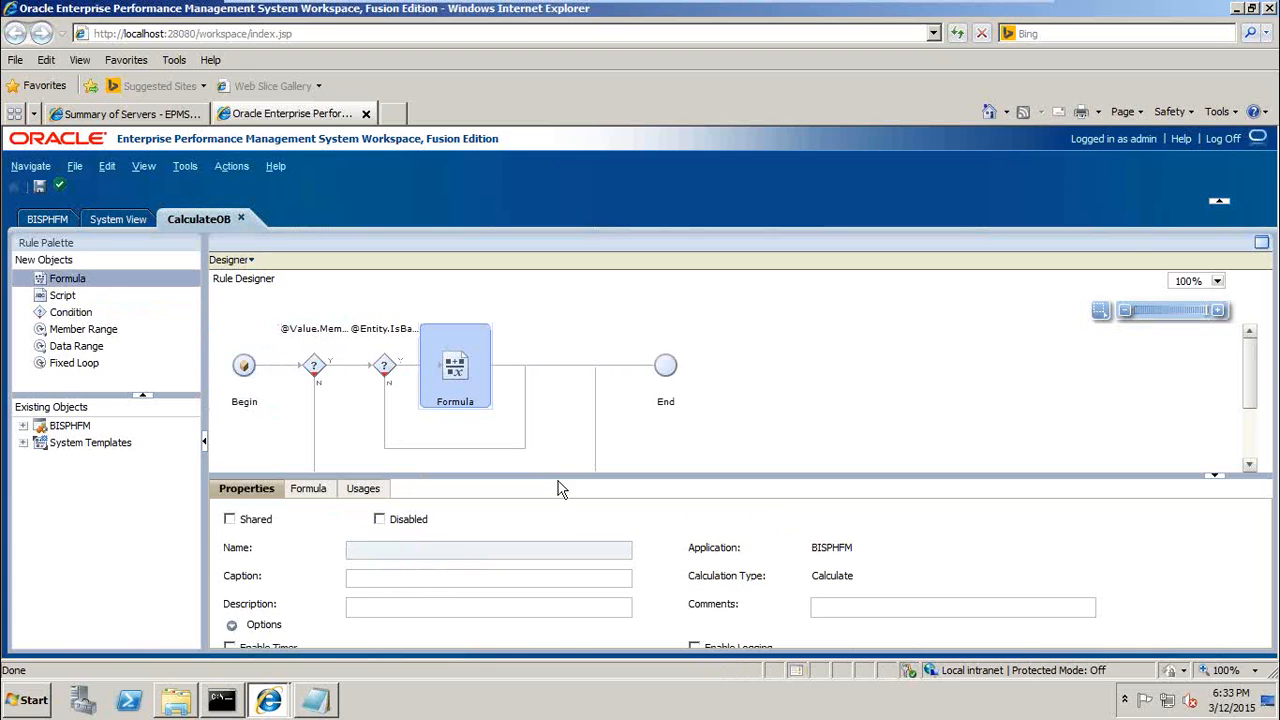
Open the new Formula step's grid and launch member selection for the target
{"action": "left_click", "coordinate": [308, 488]}
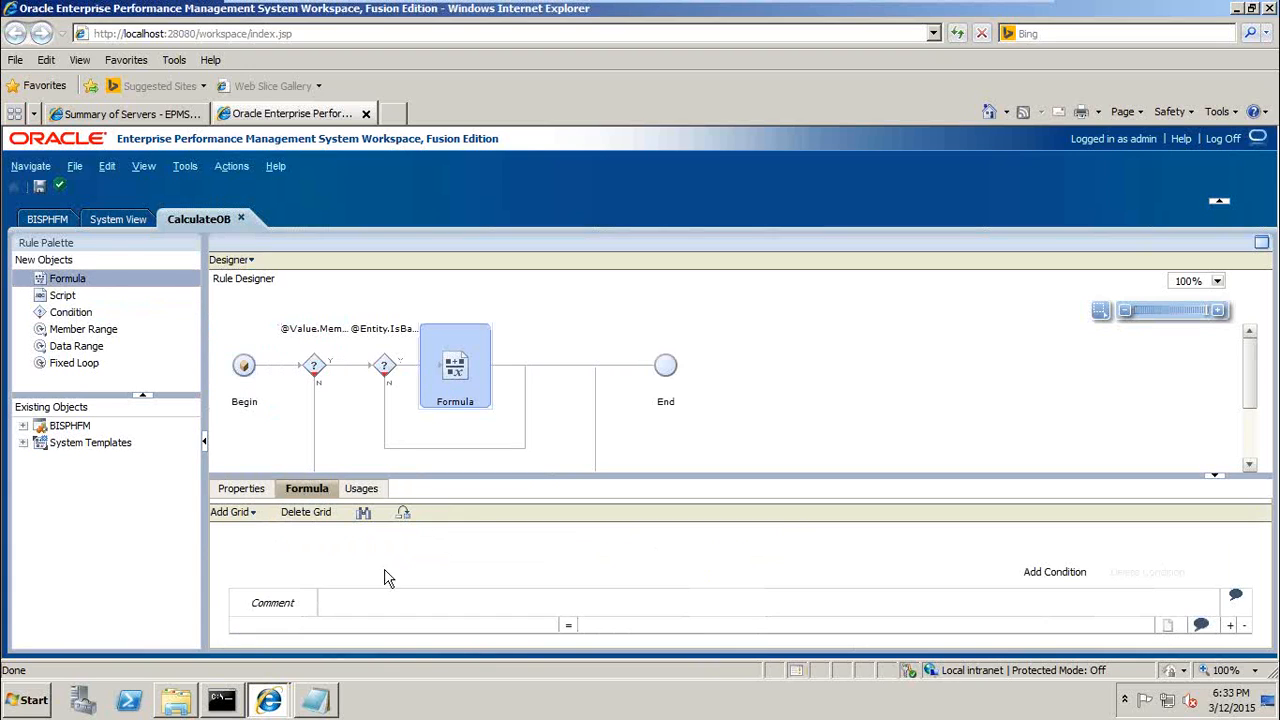
{"action": "mouse_move", "coordinate": [407, 632]}
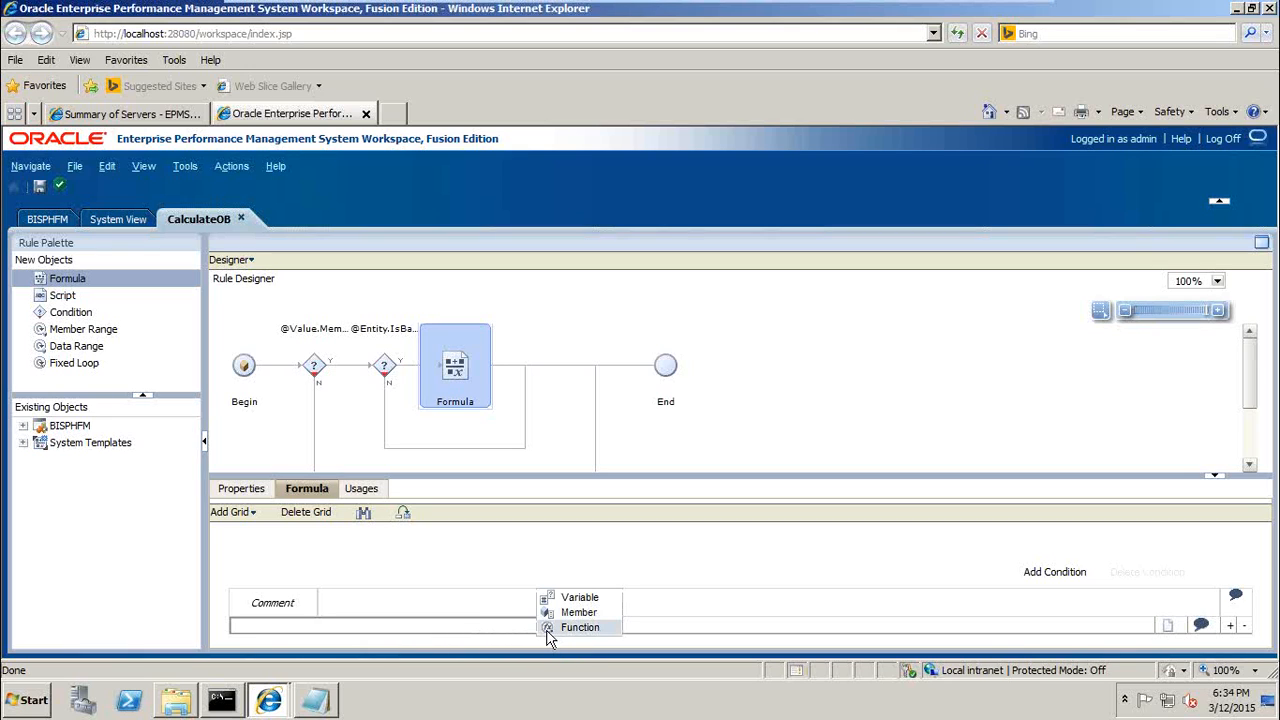
{"action": "left_click", "coordinate": [579, 611]}
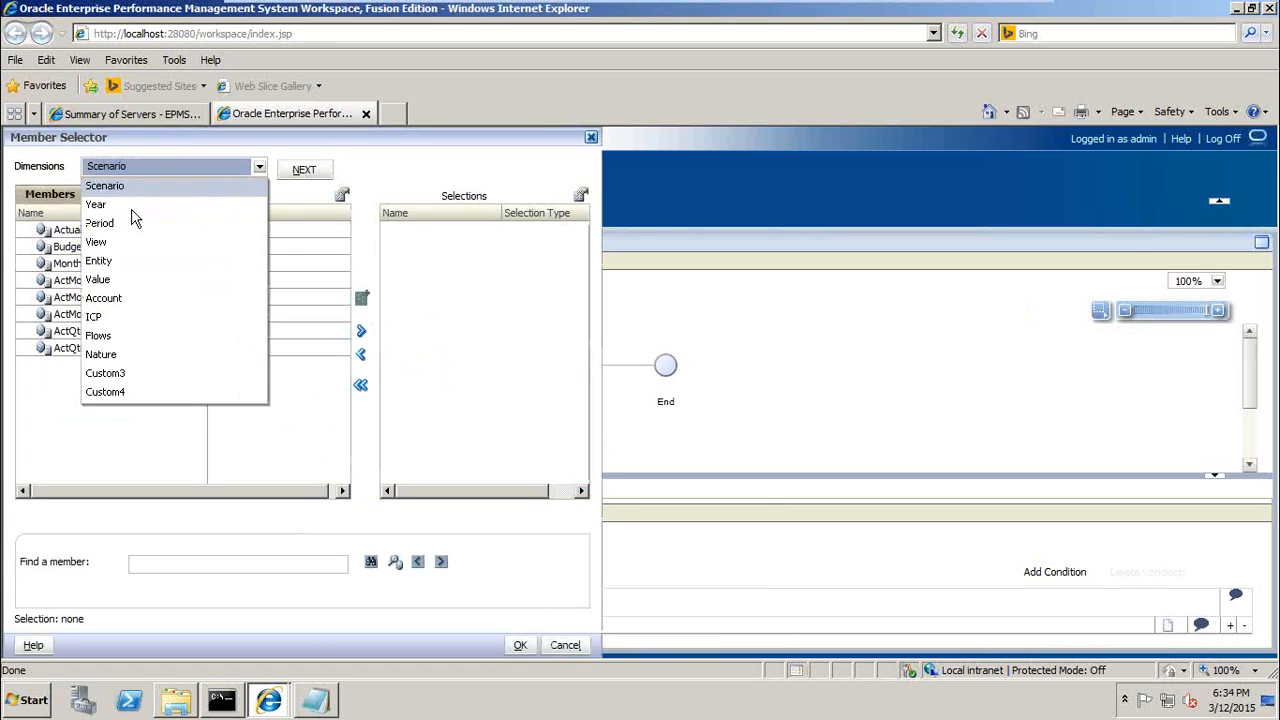
Pick Opening from the Flows dimension under AllCustom1 as the formula target
{"action": "left_click", "coordinate": [98, 335]}
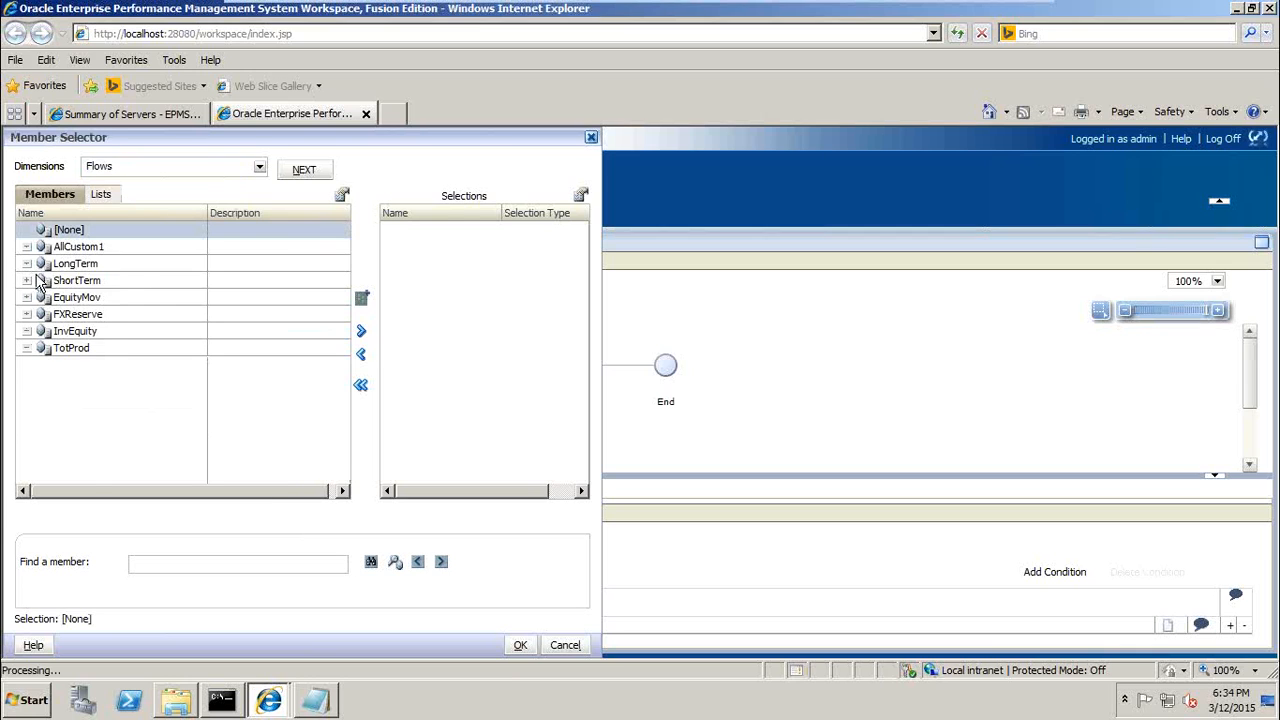
{"action": "left_click", "coordinate": [27, 246]}
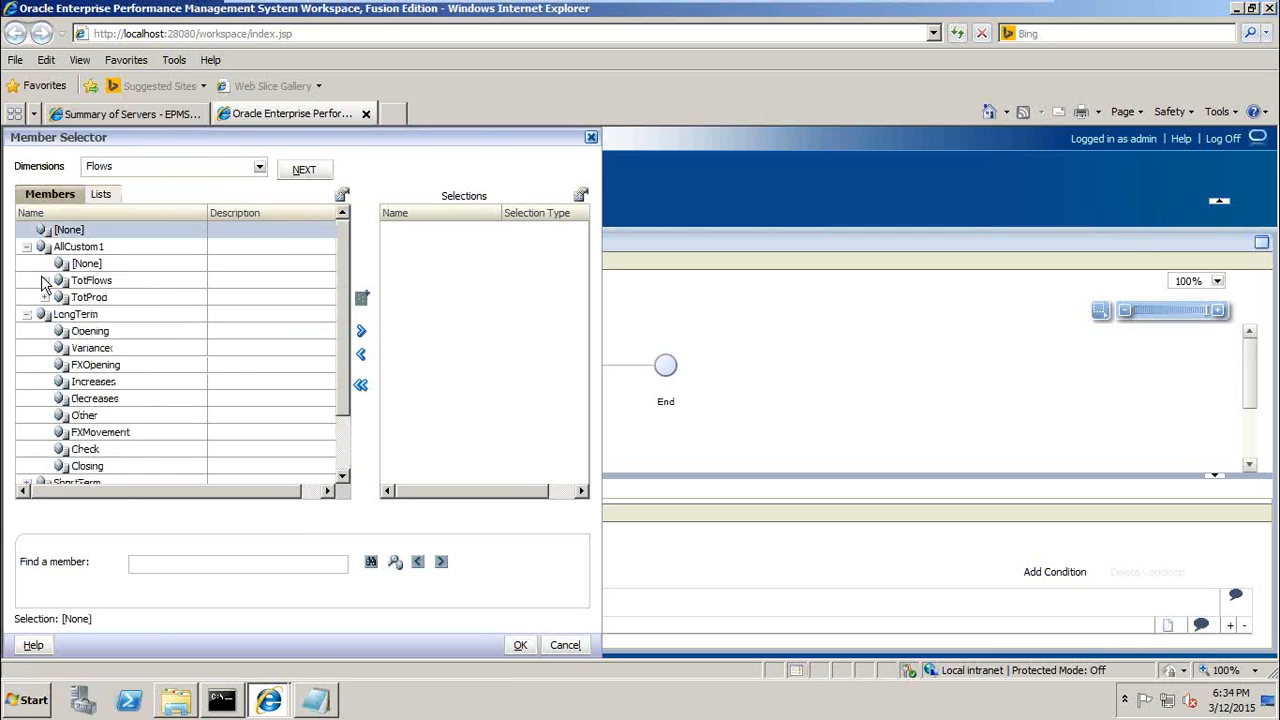
{"action": "left_click", "coordinate": [45, 280]}
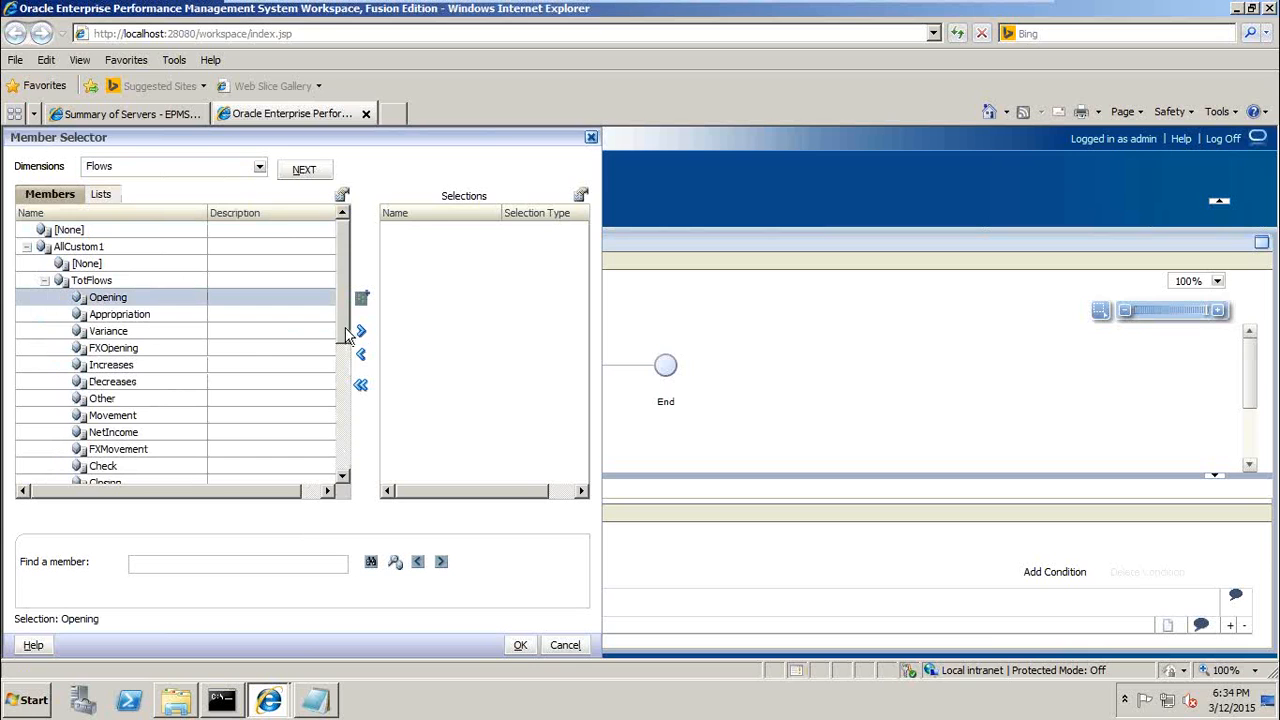
{"action": "left_click", "coordinate": [361, 330]}
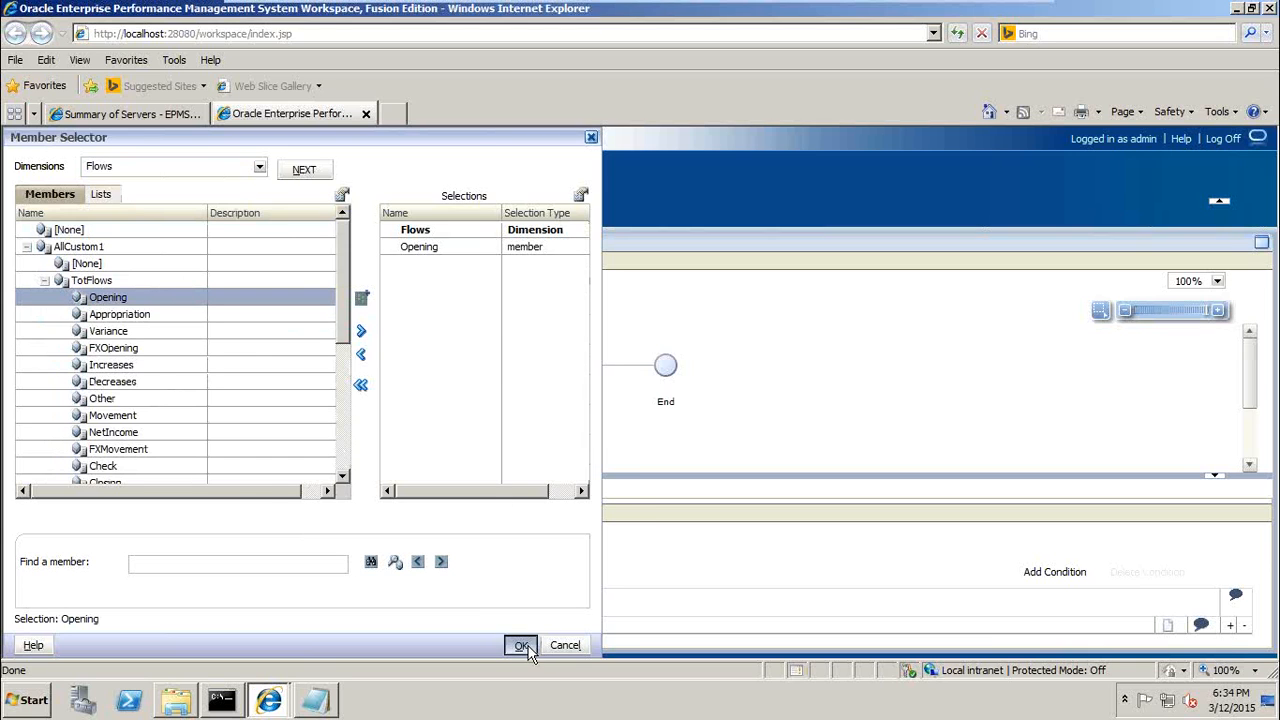
{"action": "left_click", "coordinate": [521, 645]}
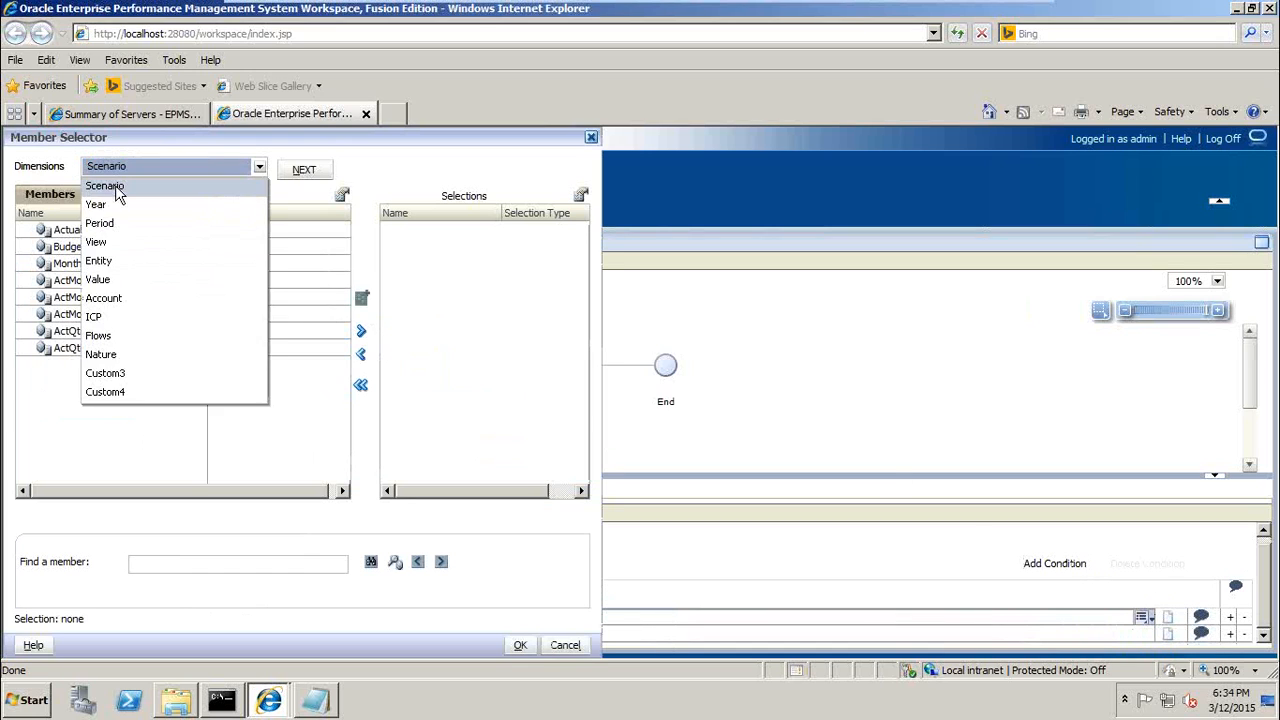
{"action": "mouse_move", "coordinate": [98, 335]}
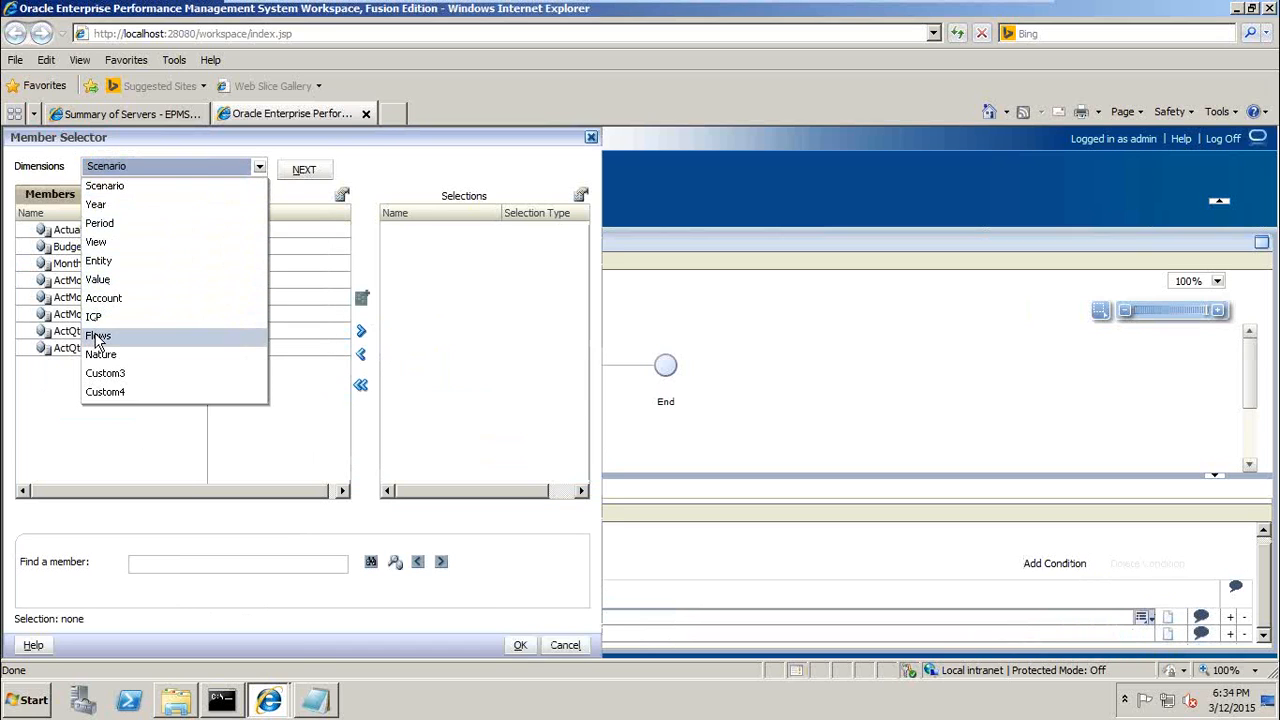
Pick Closing from the Flows dimension as the formula's source member
{"action": "left_click", "coordinate": [98, 335]}
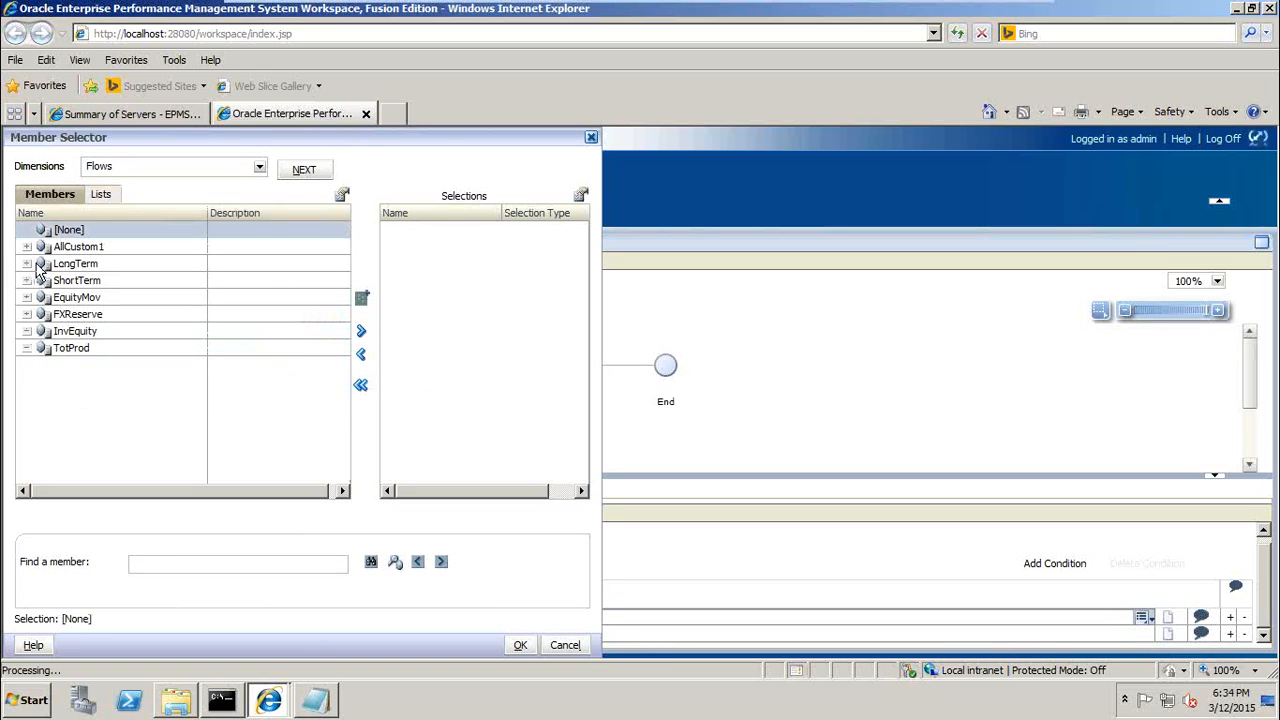
{"action": "left_click", "coordinate": [26, 246]}
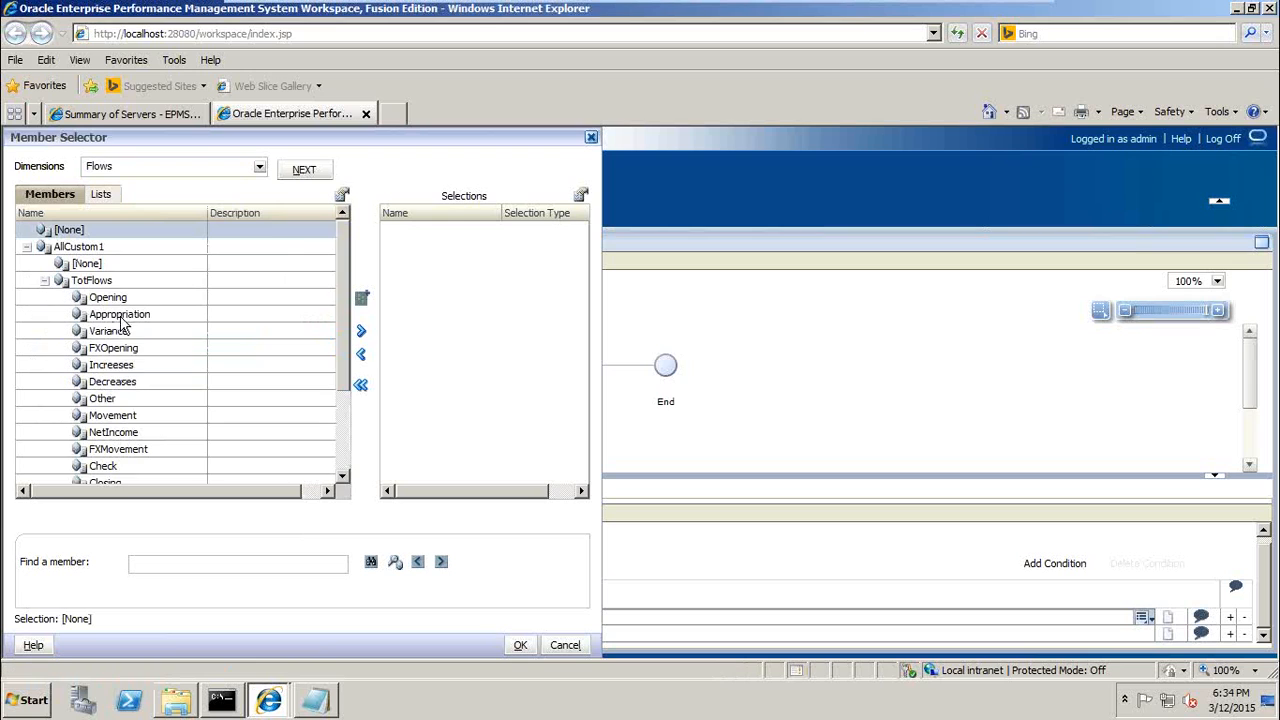
{"action": "left_click", "coordinate": [114, 347]}
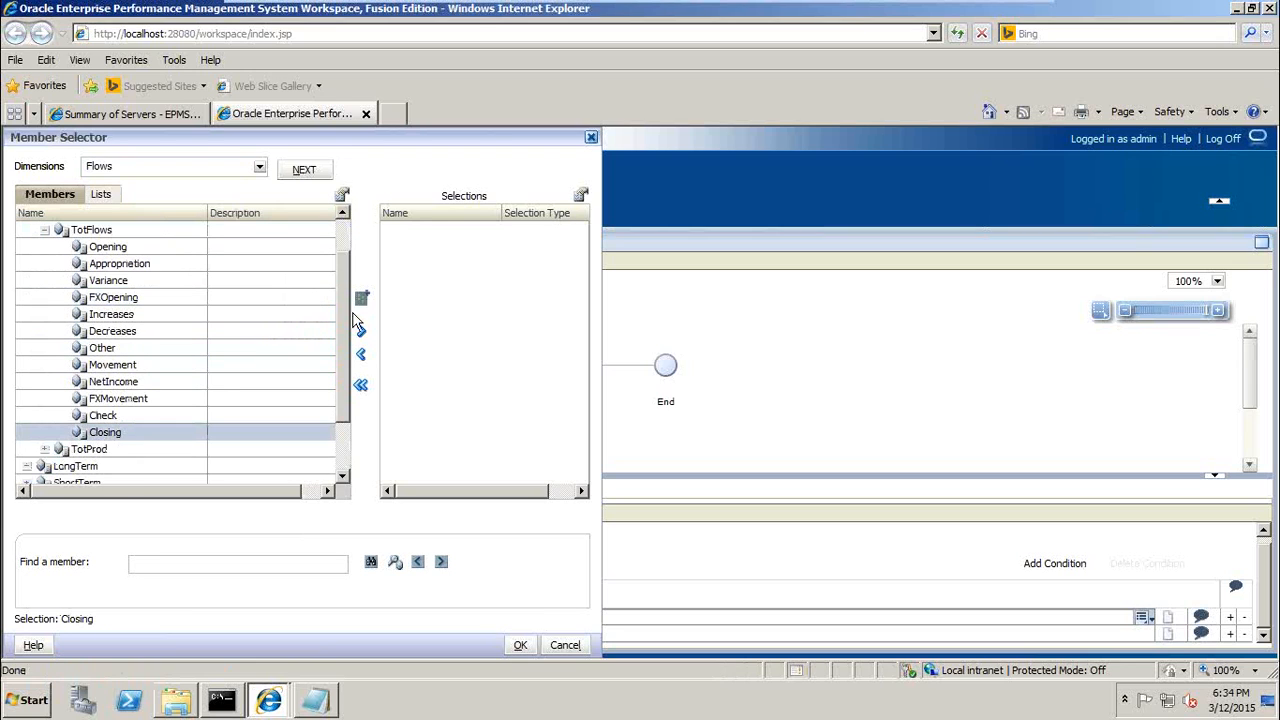
{"action": "left_click", "coordinate": [520, 645]}
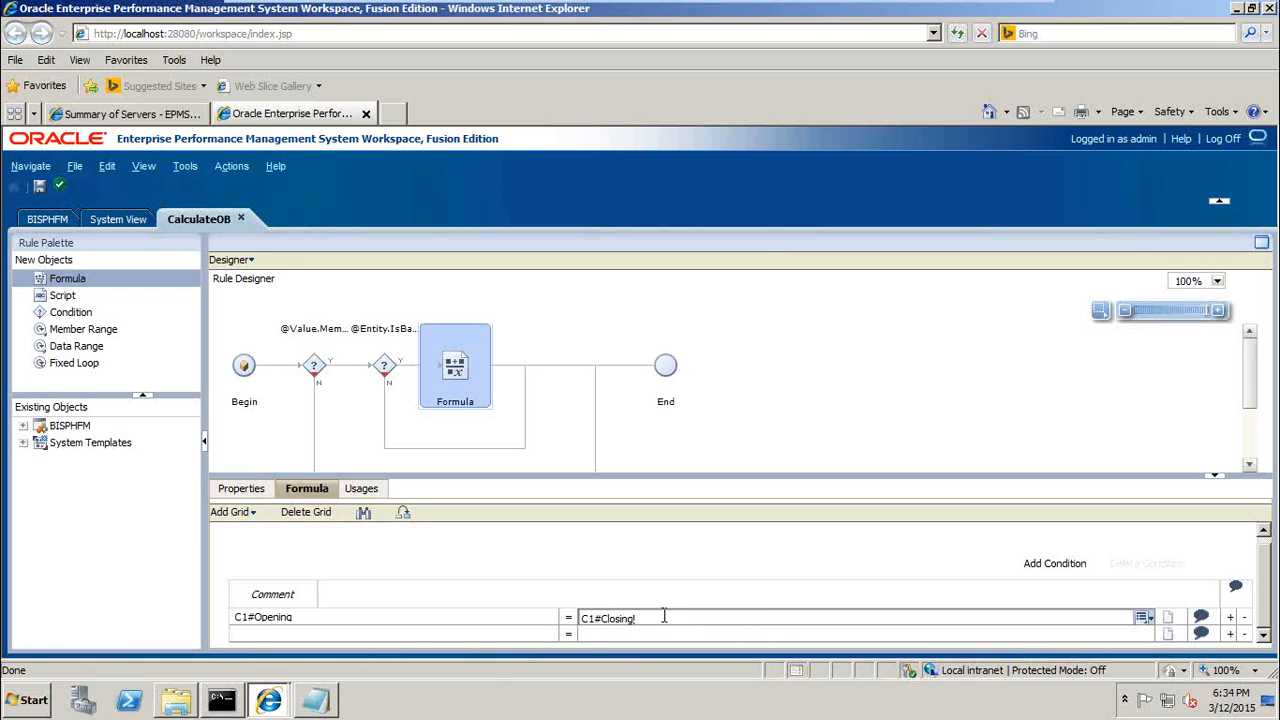
Append .P#Last.Y#Prior after C1#Closing and save the CalculateOB rule
{"action": "type", "text": "P"}
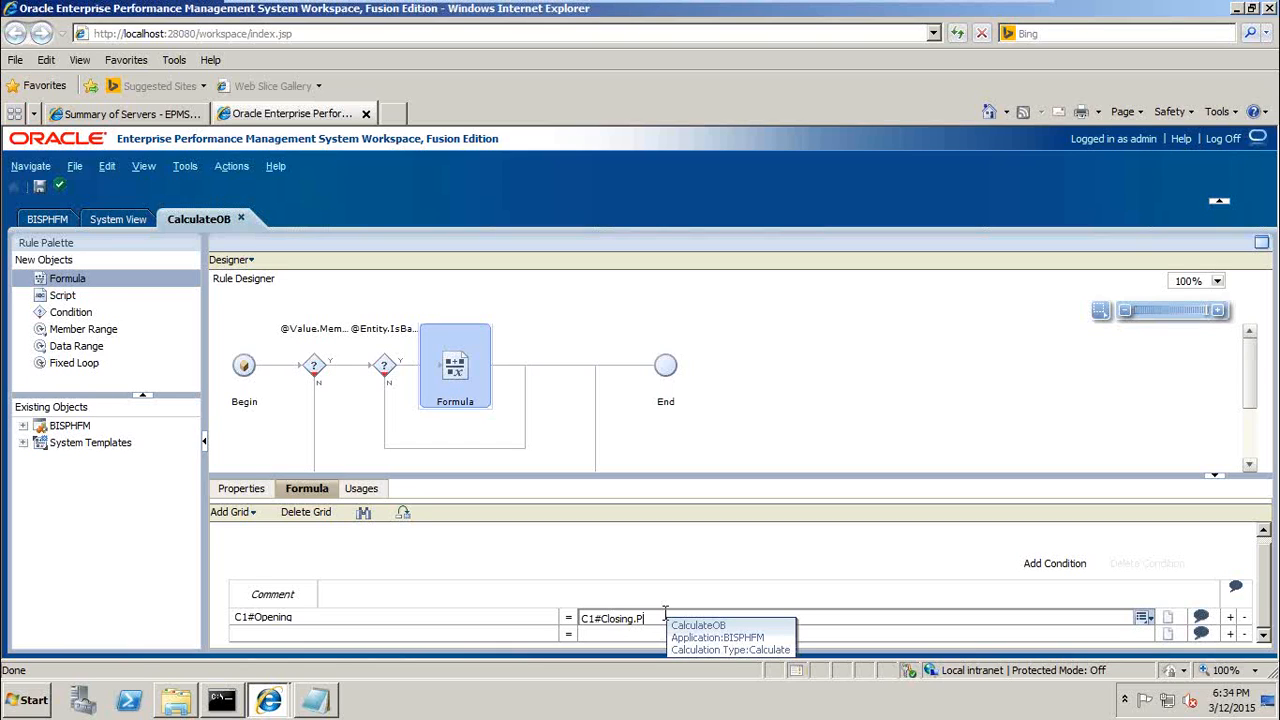
{"action": "type", "text": "#Last"}
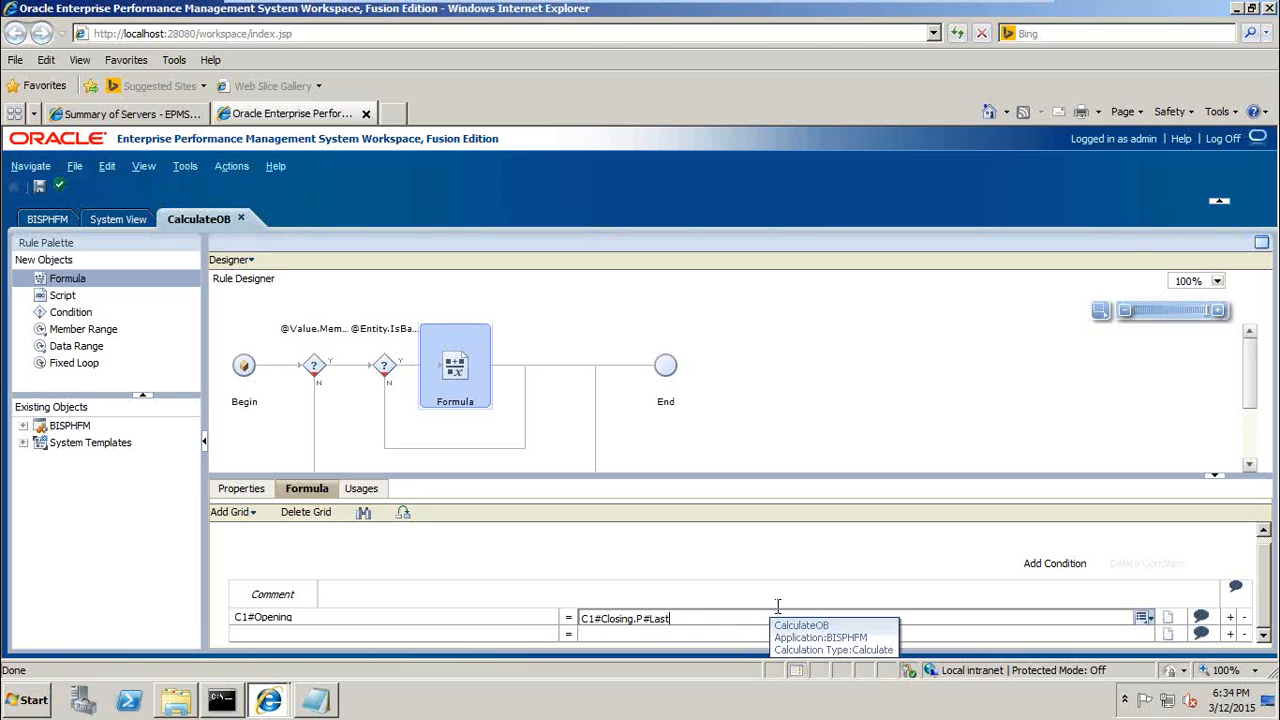
{"action": "type", "text": ".Y#"}
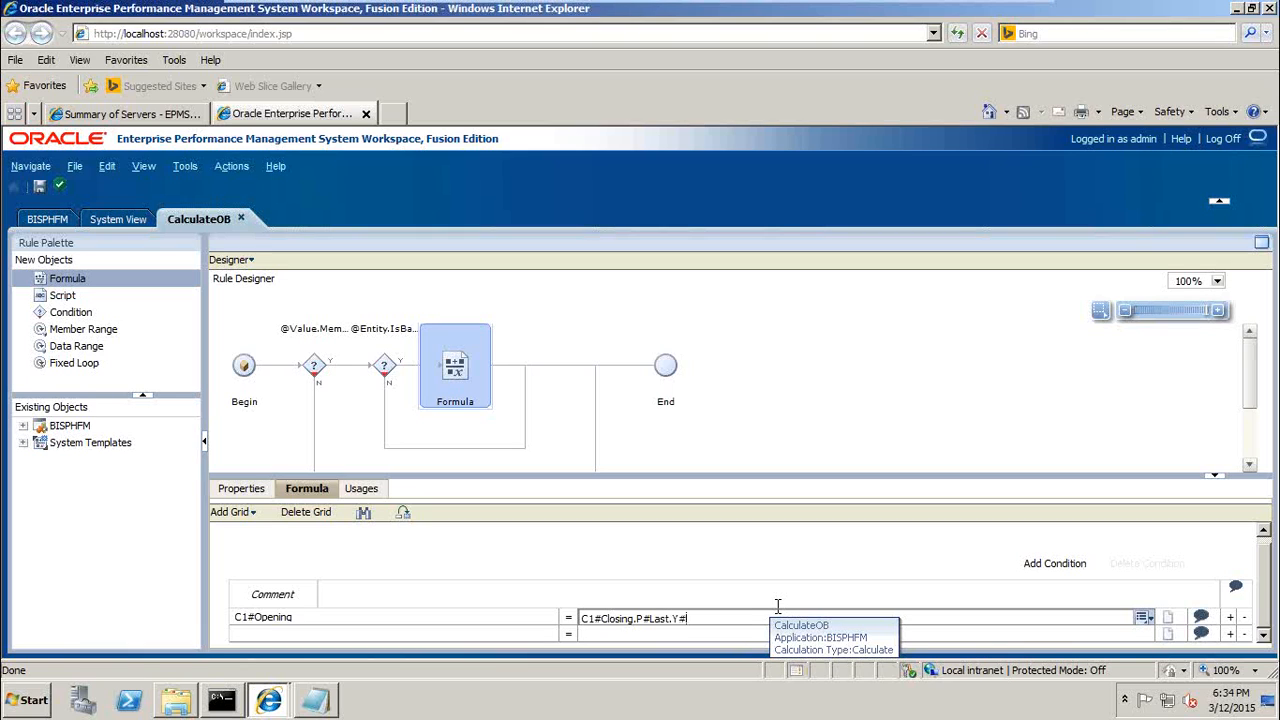
{"action": "type", "text": "Prior"}
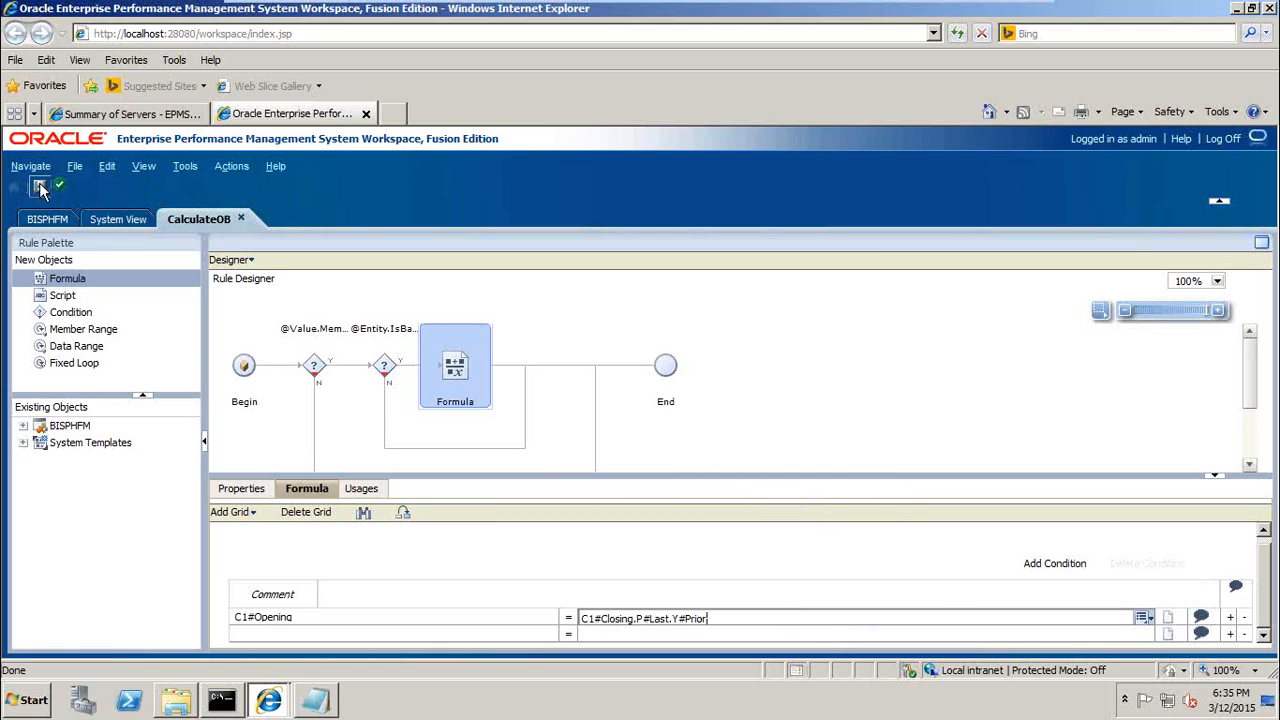
{"action": "left_click", "coordinate": [40, 186]}
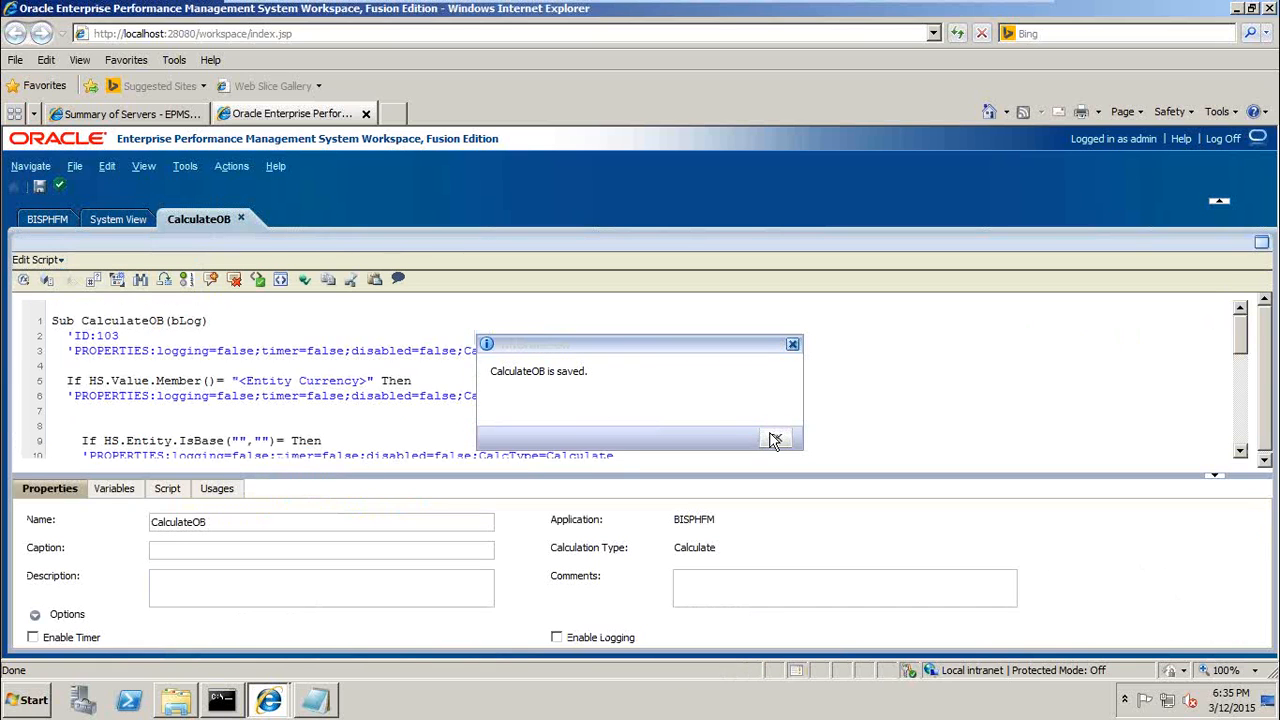
Dismiss the rule-saved message and scroll down through the CalculateOB script
{"action": "left_click", "coordinate": [775, 438]}
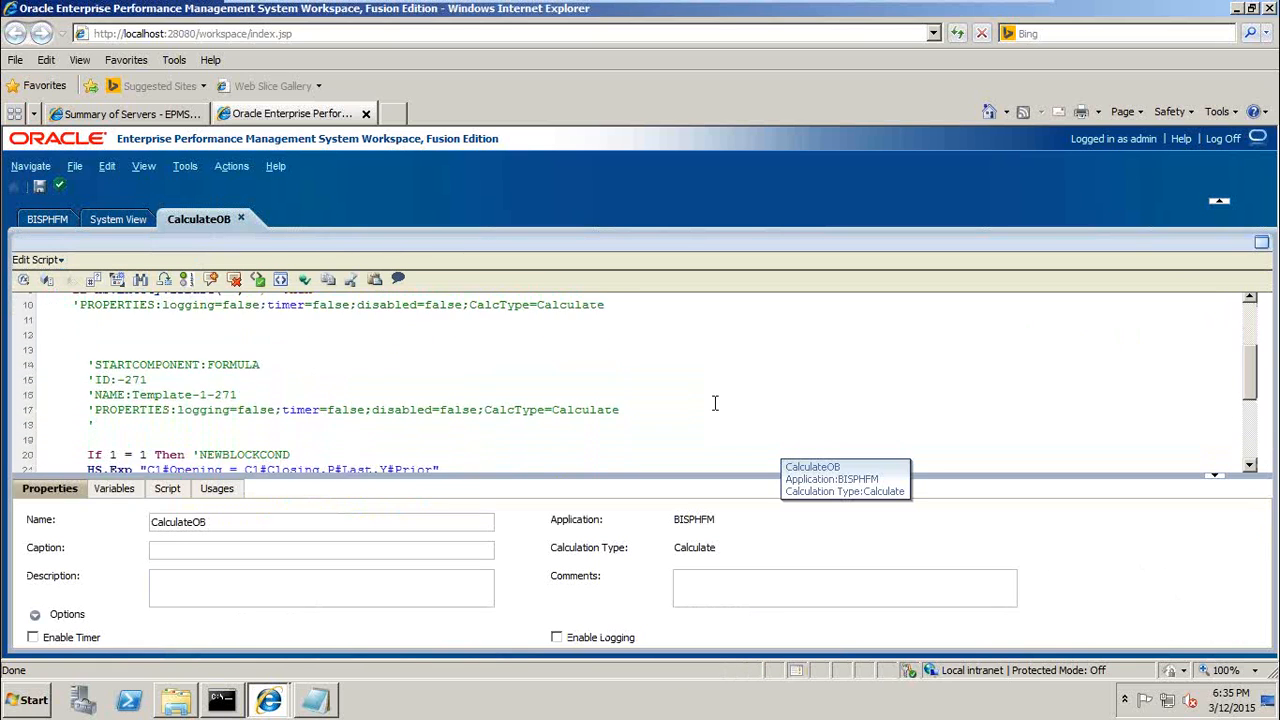
{"action": "scroll", "scroll_direction": "down", "scroll_amount": 3}
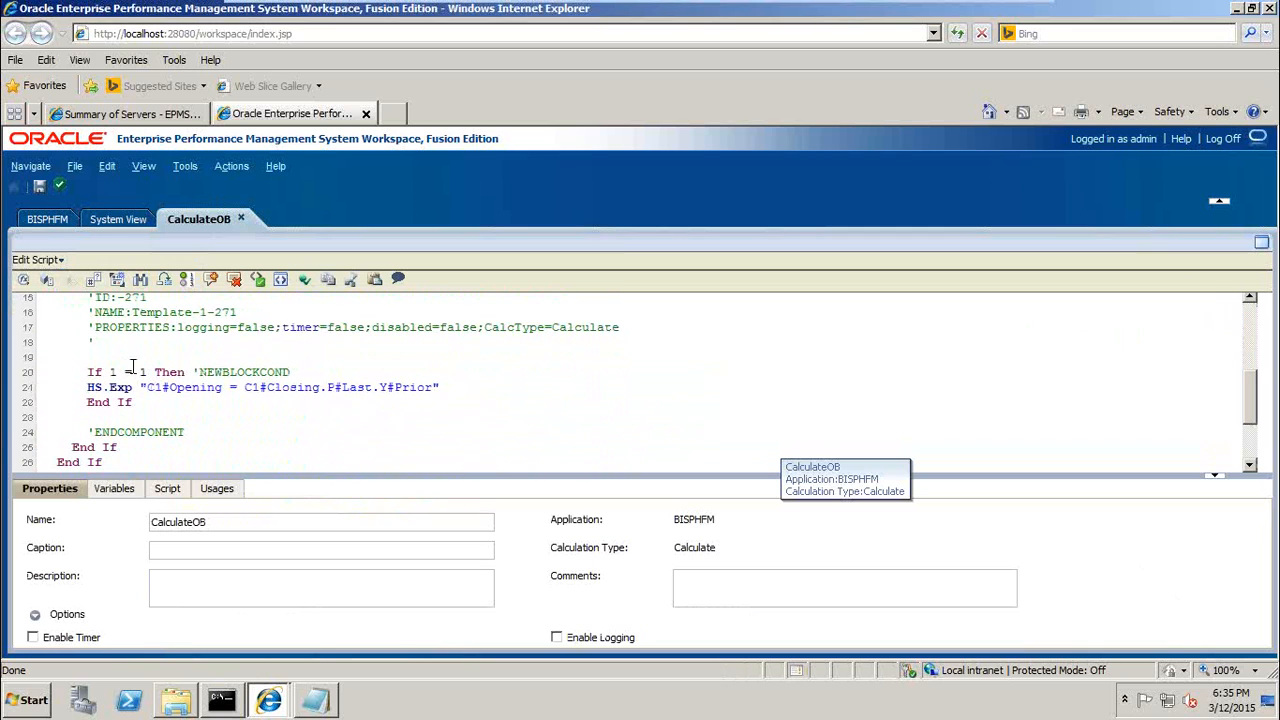
{"action": "mouse_move", "coordinate": [167, 372]}
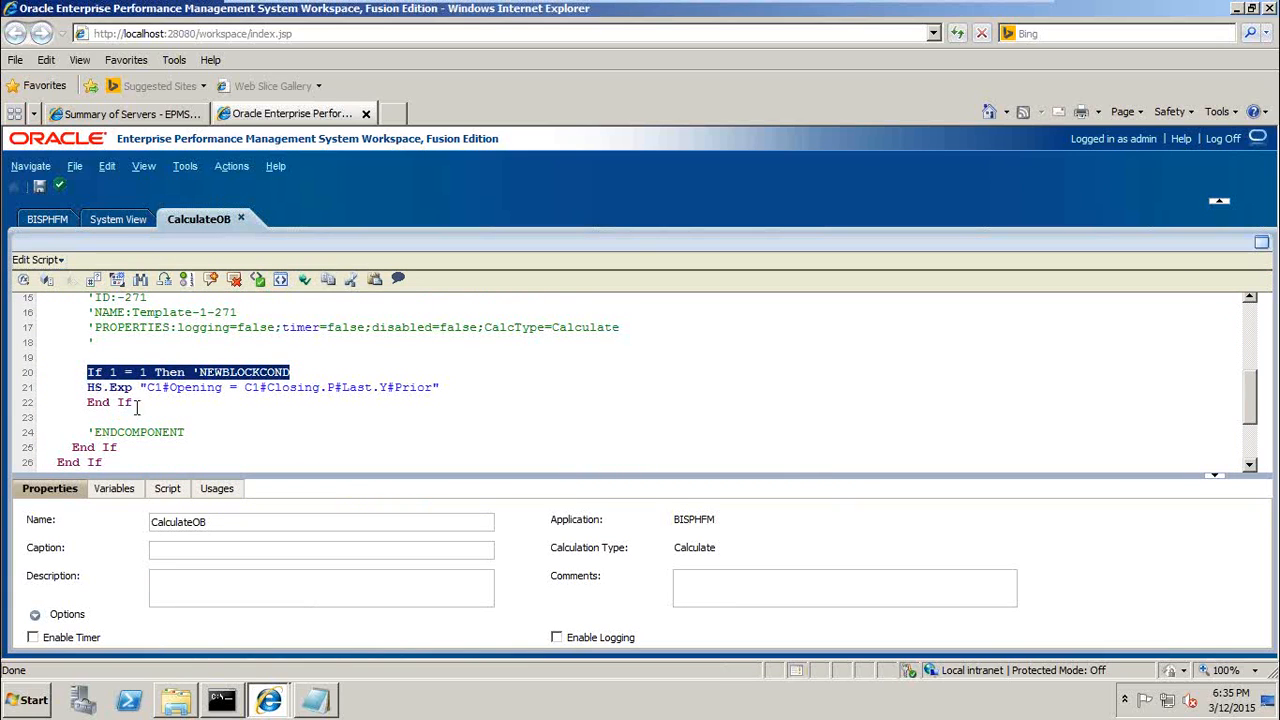
{"action": "scroll", "scroll_direction": "down", "scroll_amount": 3}
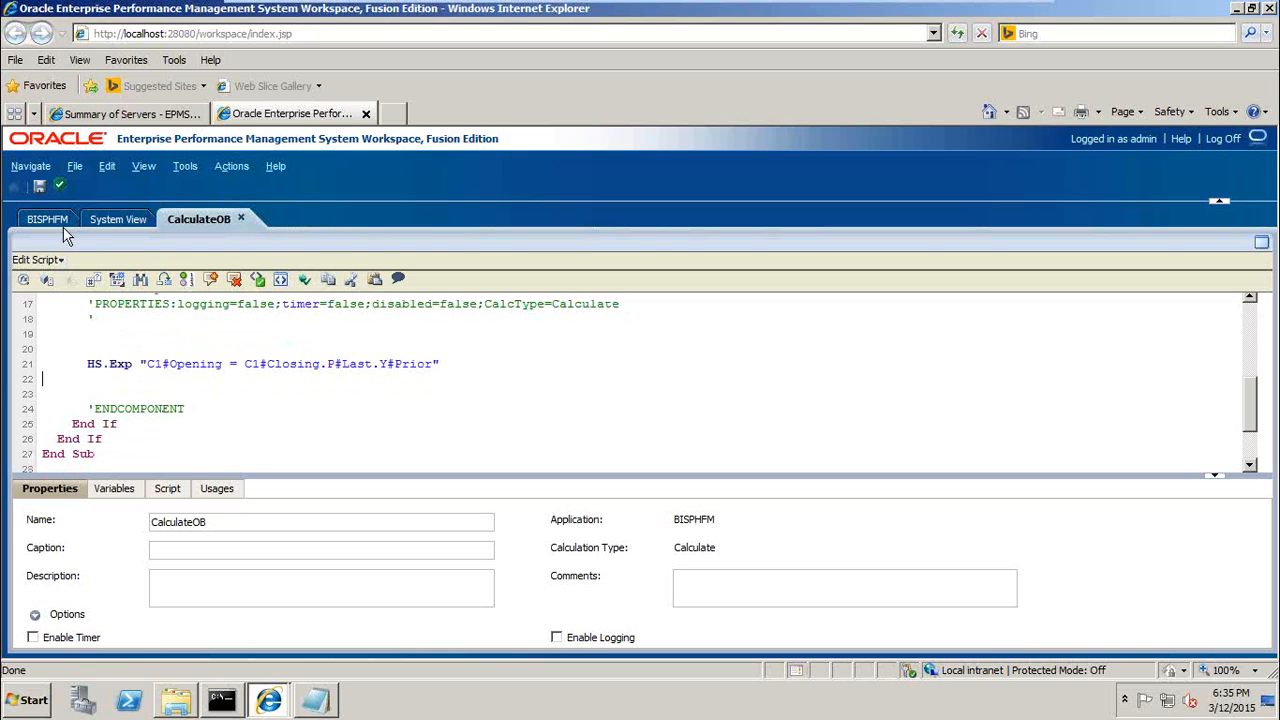
{"action": "left_click", "coordinate": [39, 187]}
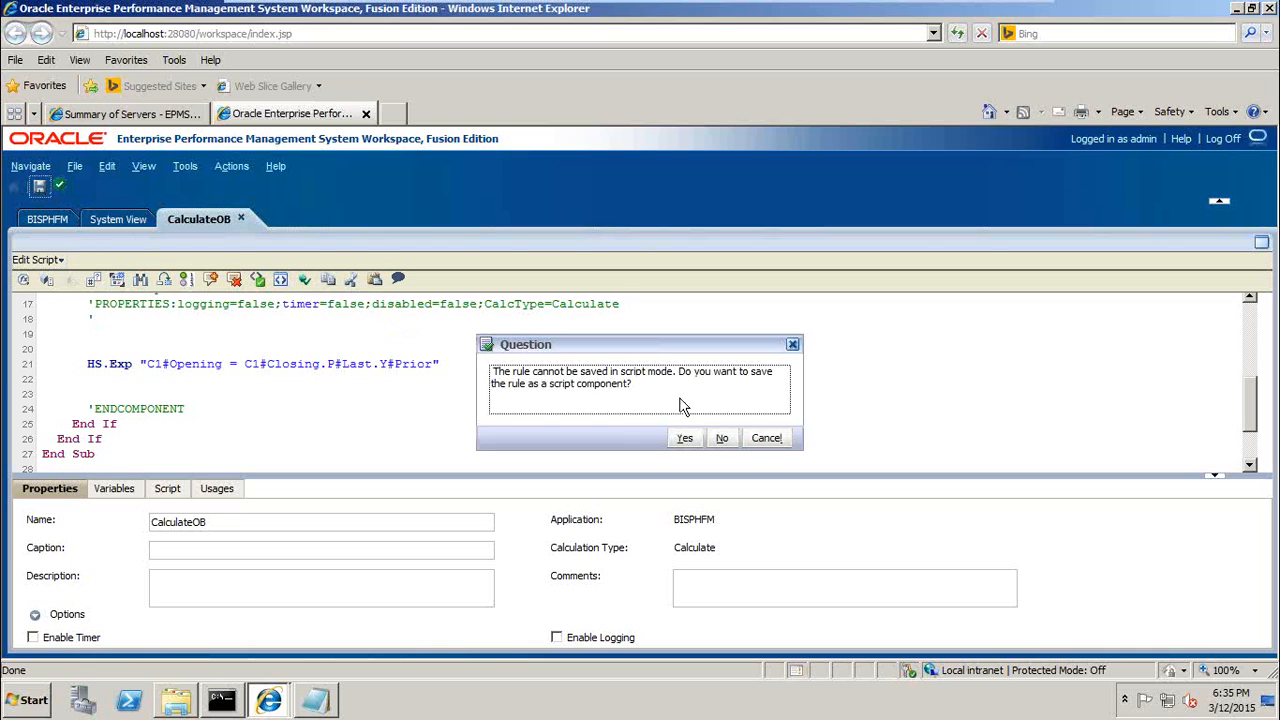
{"action": "left_click", "coordinate": [685, 437]}
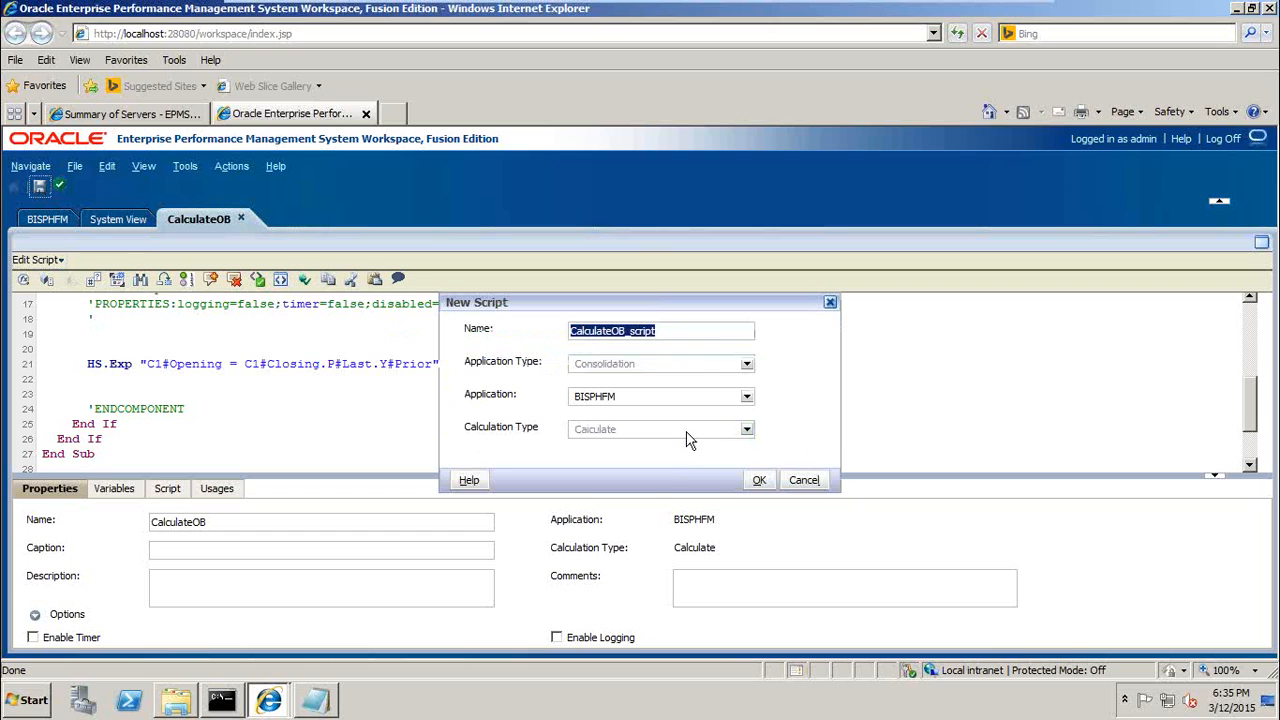
{"action": "left_click", "coordinate": [758, 480]}
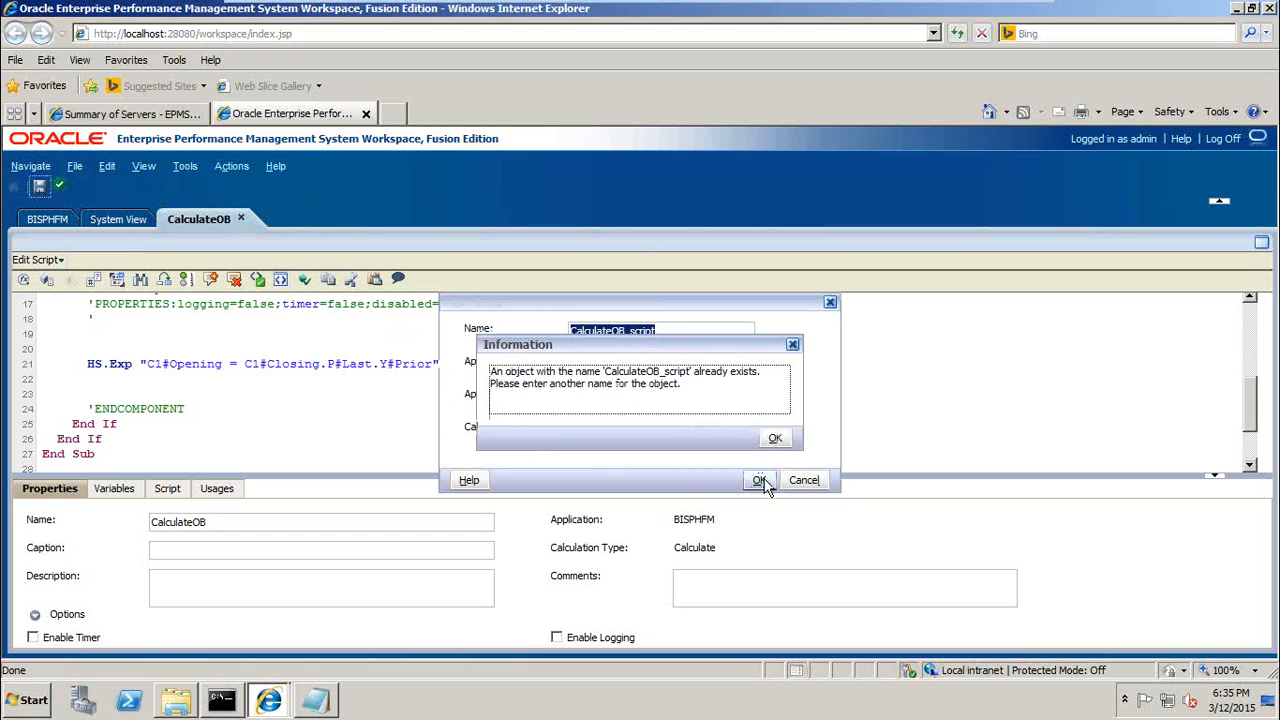
{"action": "left_click", "coordinate": [775, 437]}
{"action": "type", "text": "2"}
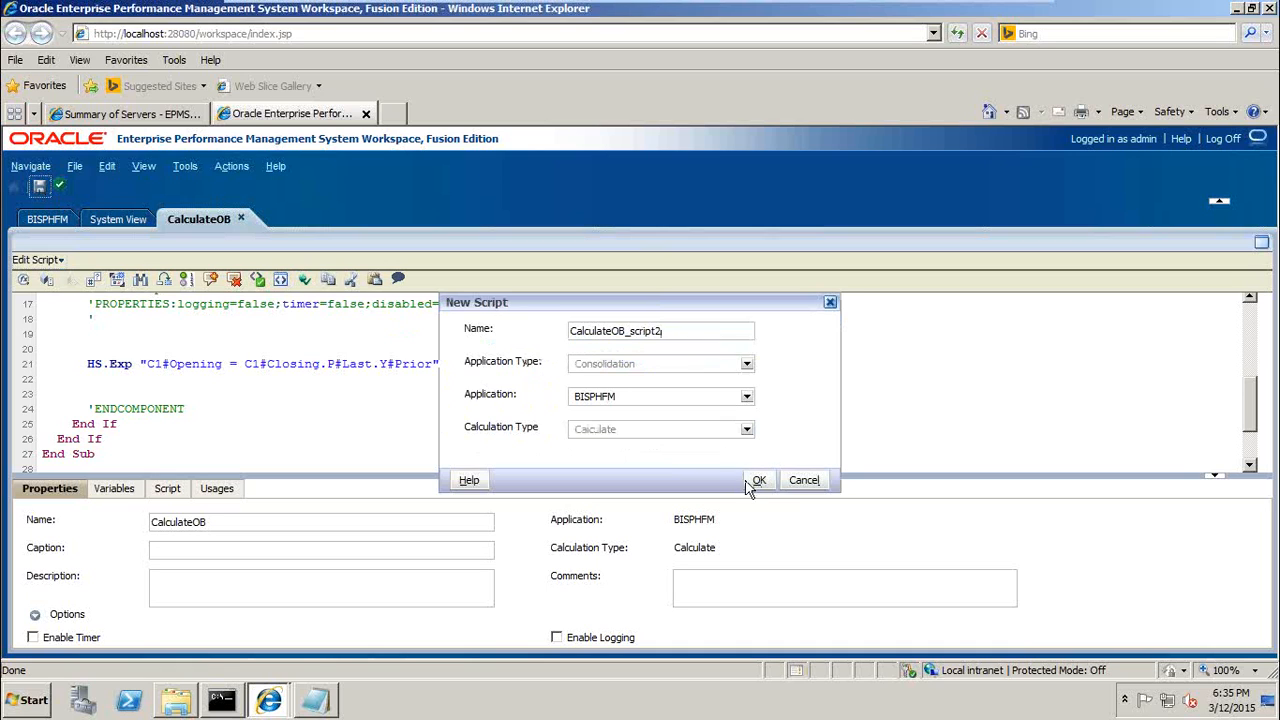
{"action": "left_click", "coordinate": [759, 480]}
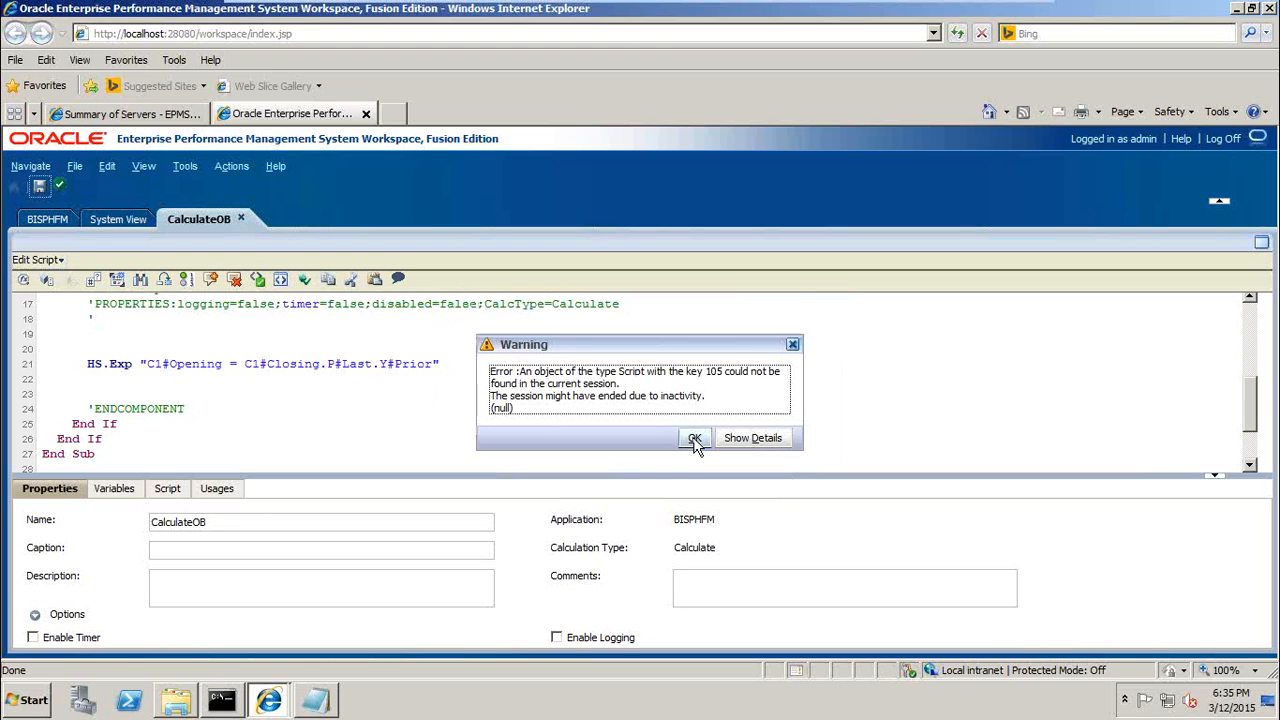
{"action": "left_click", "coordinate": [695, 437]}
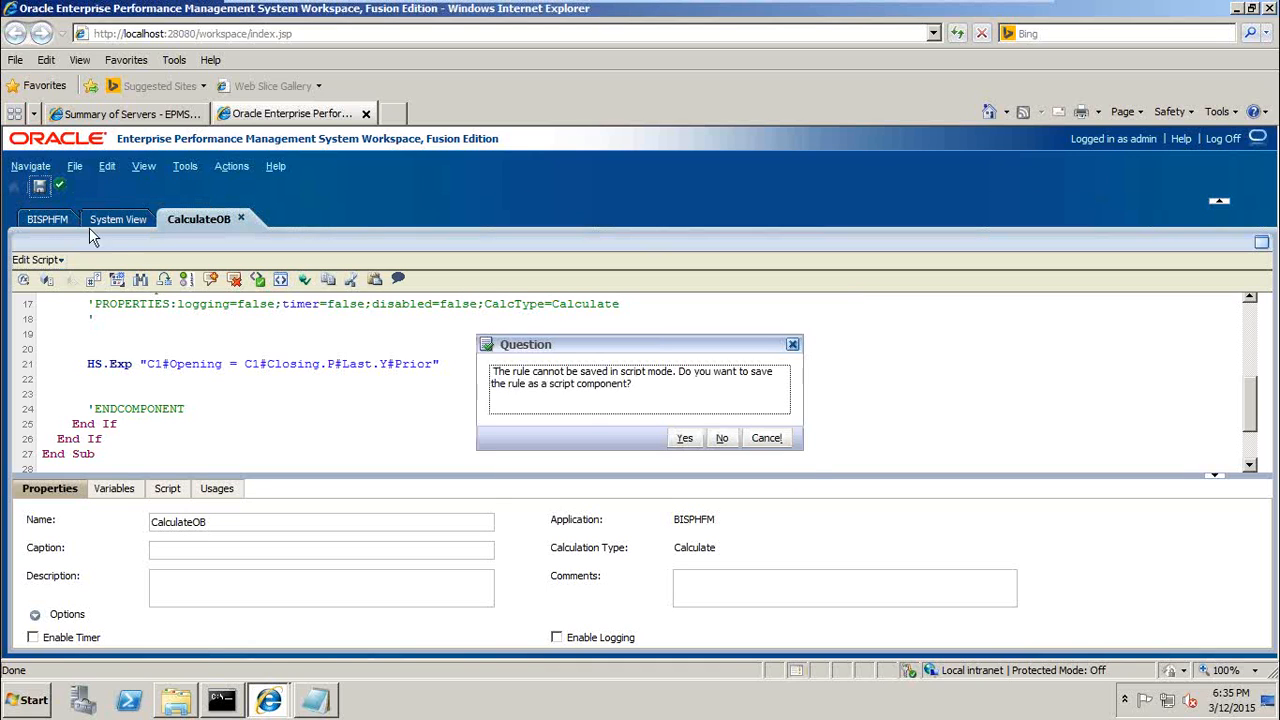
{"action": "left_click", "coordinate": [684, 437]}
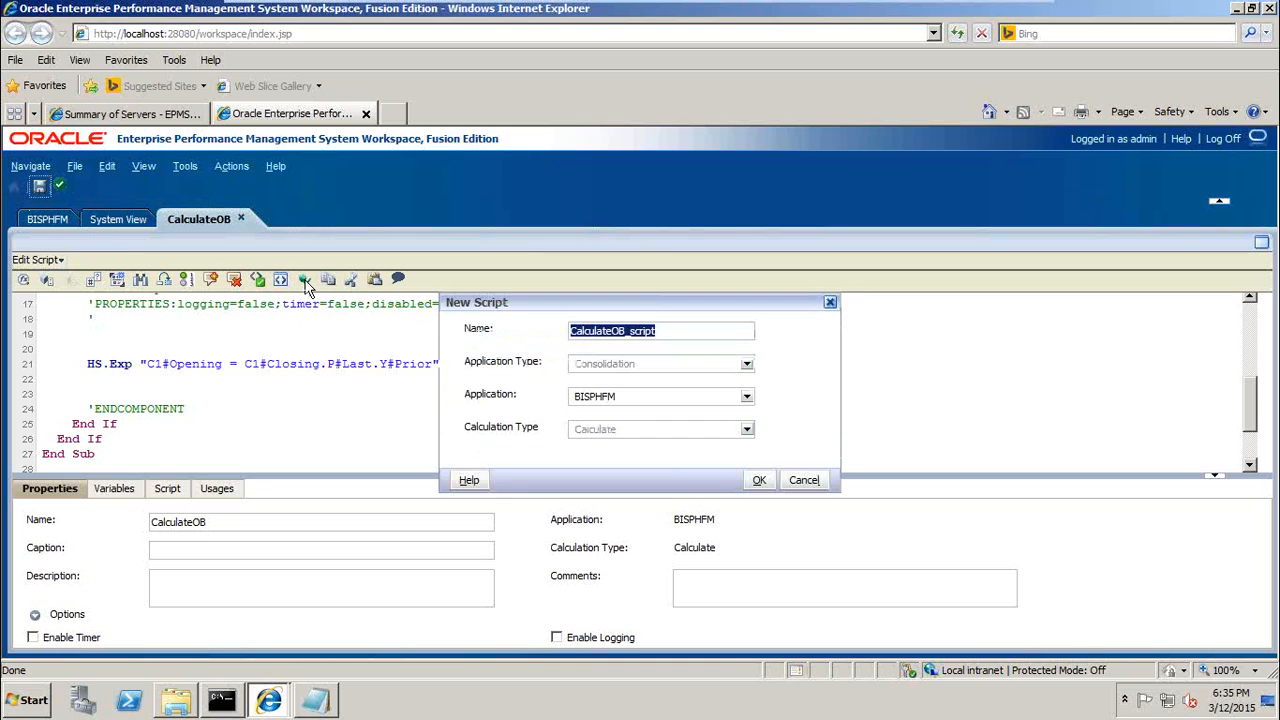
{"action": "left_click", "coordinate": [694, 331]}
{"action": "type", "text": "3"}
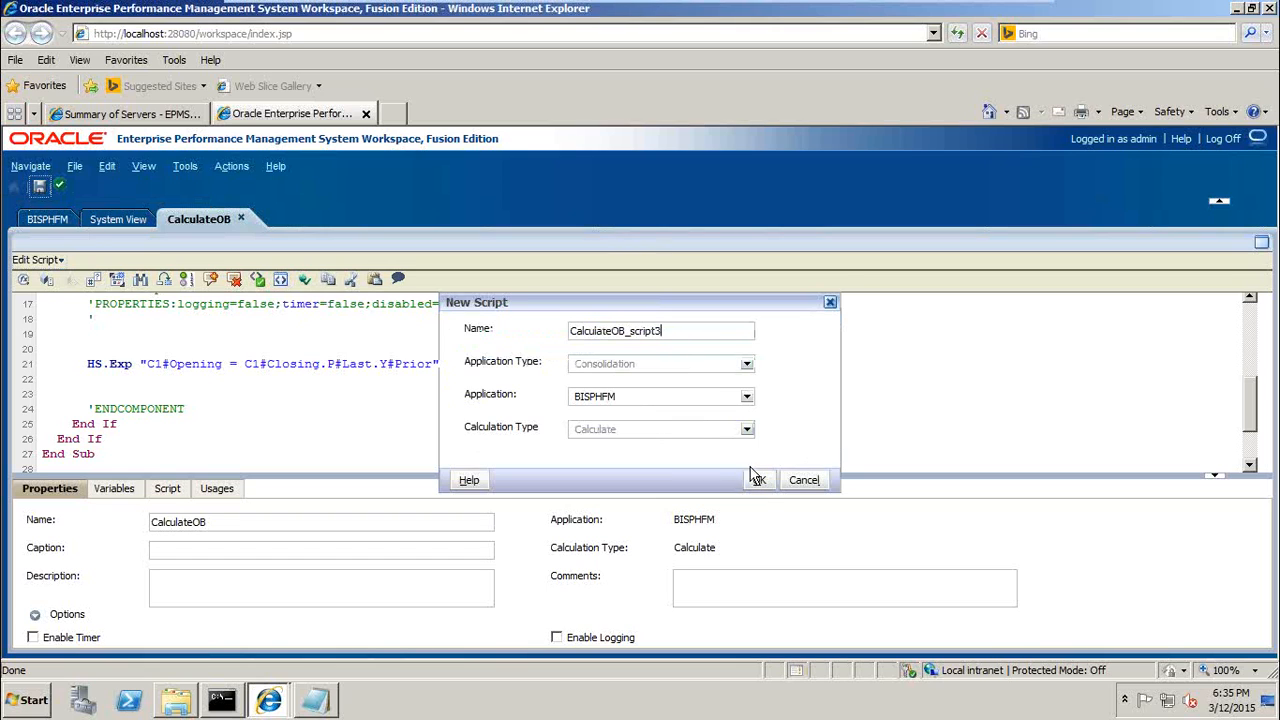
{"action": "left_click", "coordinate": [758, 480]}
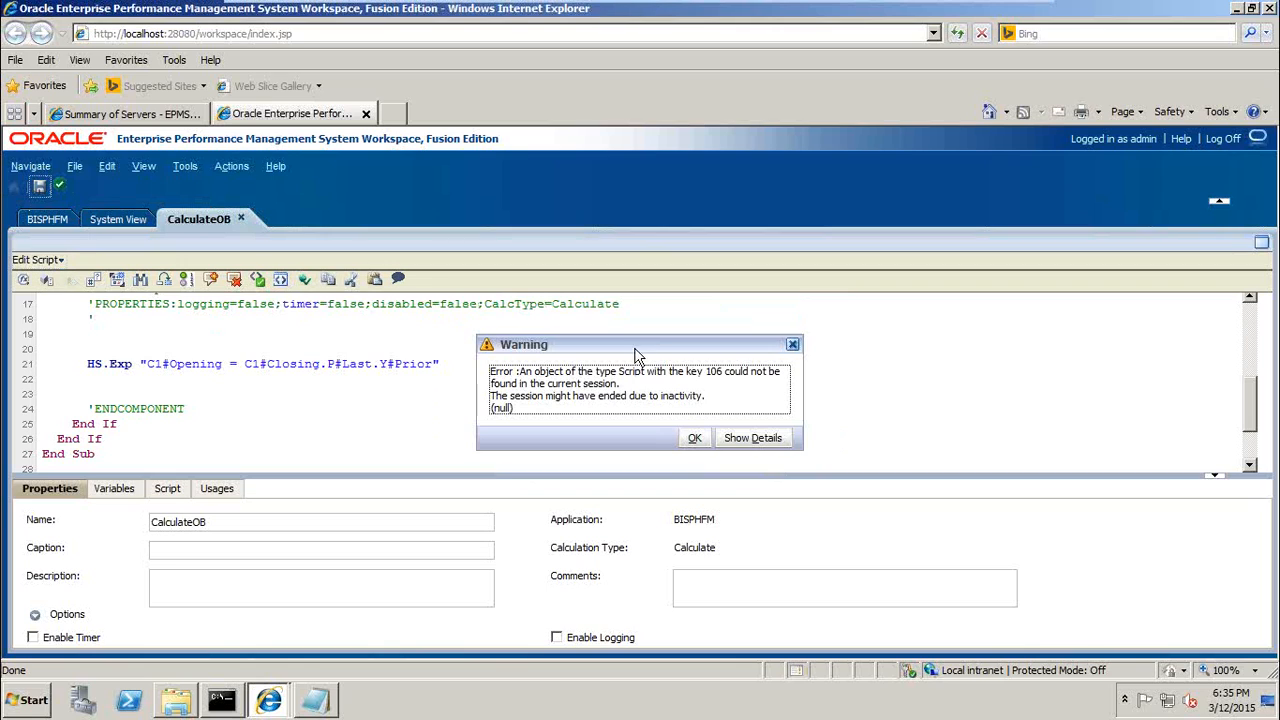
{"action": "left_click", "coordinate": [694, 437]}
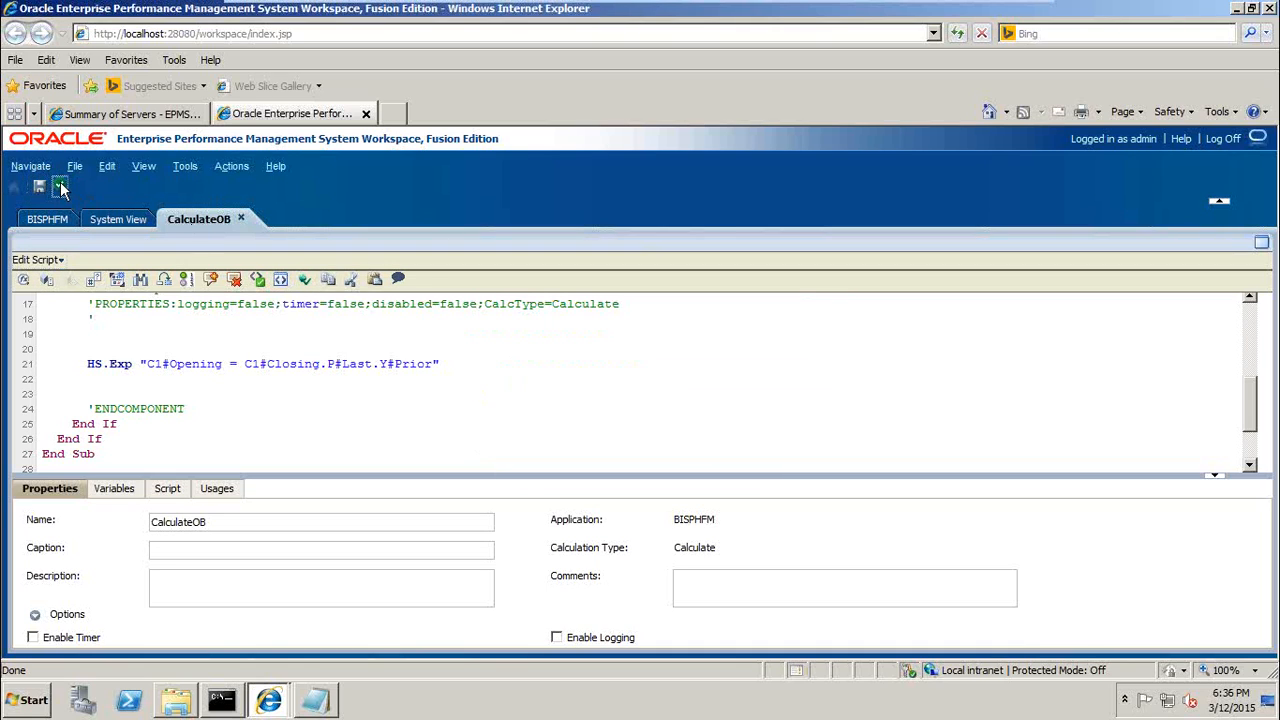
Validate CalculateOB generally and for consolidation, then return to the graphical flow view
{"action": "left_click", "coordinate": [59, 187]}
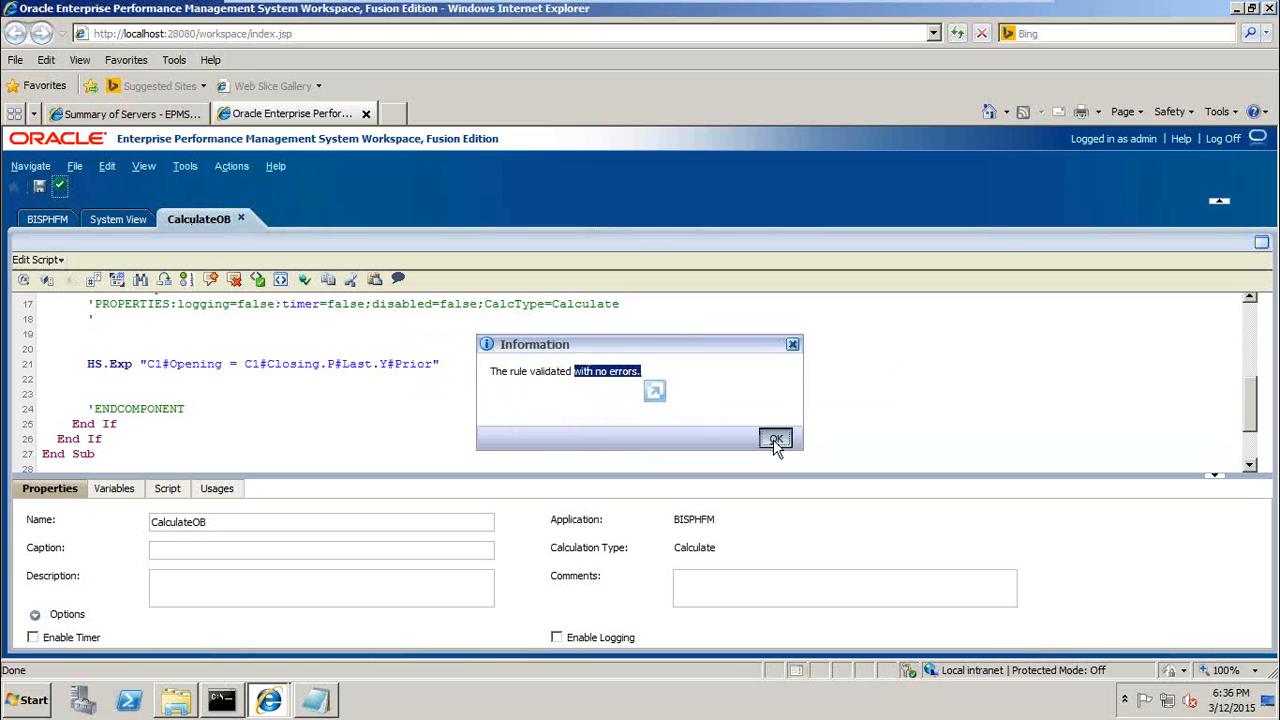
{"action": "left_click", "coordinate": [774, 439]}
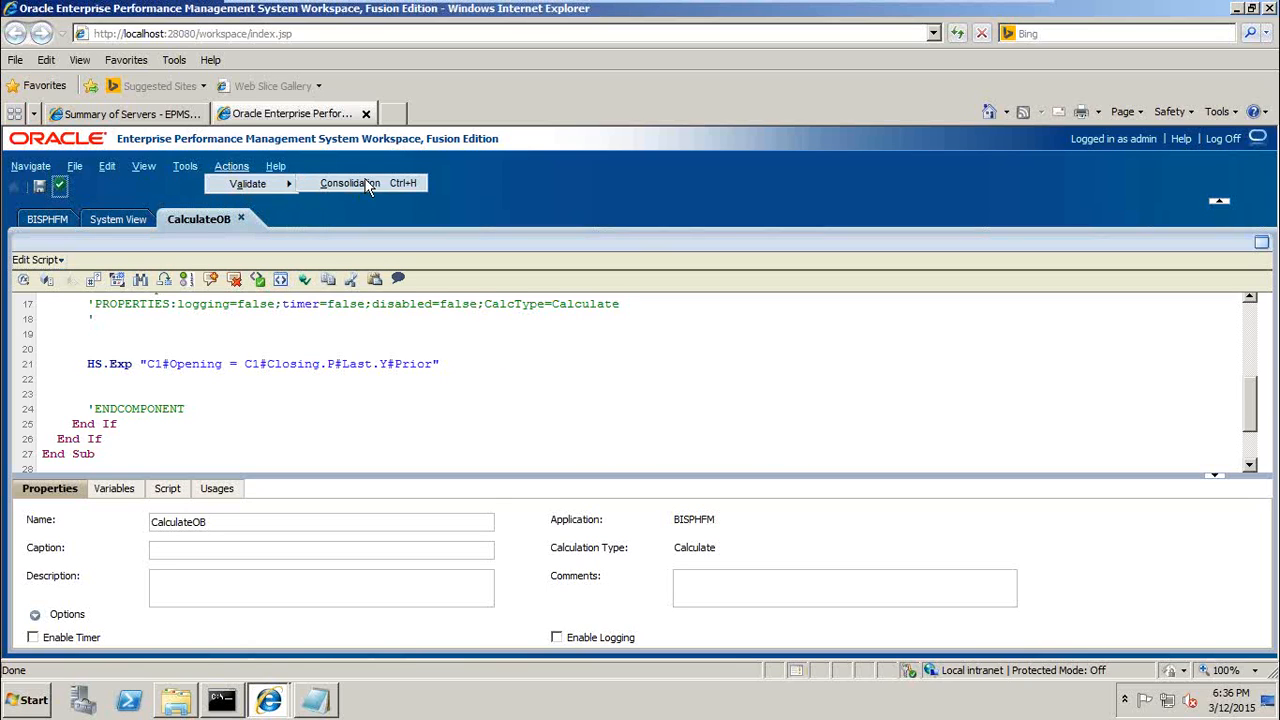
{"action": "left_click", "coordinate": [247, 183]}
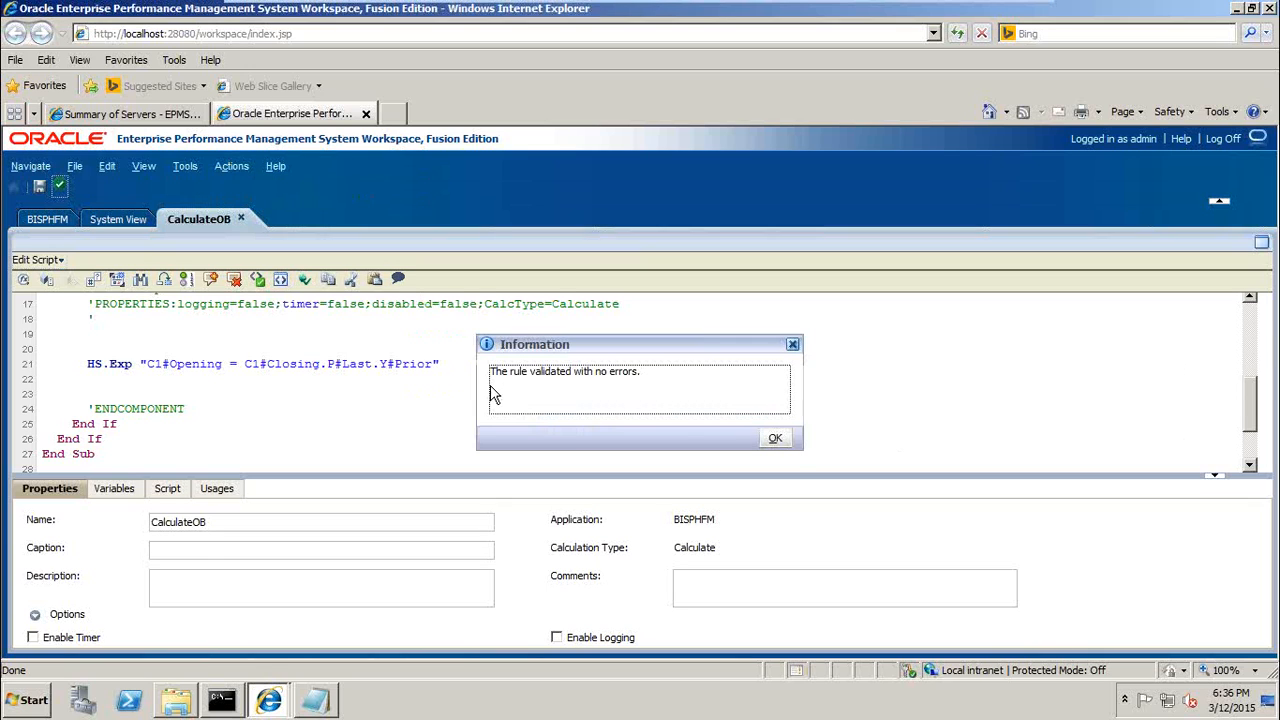
{"action": "left_click", "coordinate": [775, 437]}
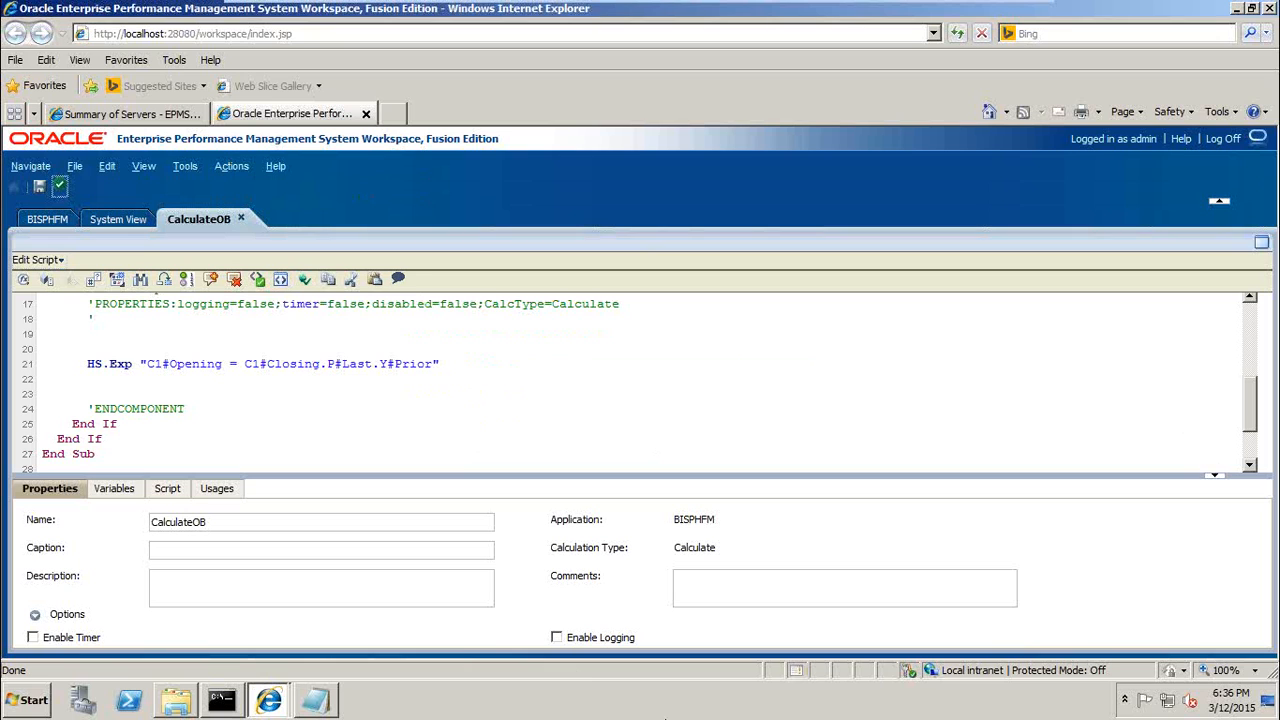
{"action": "mouse_move", "coordinate": [198, 278]}
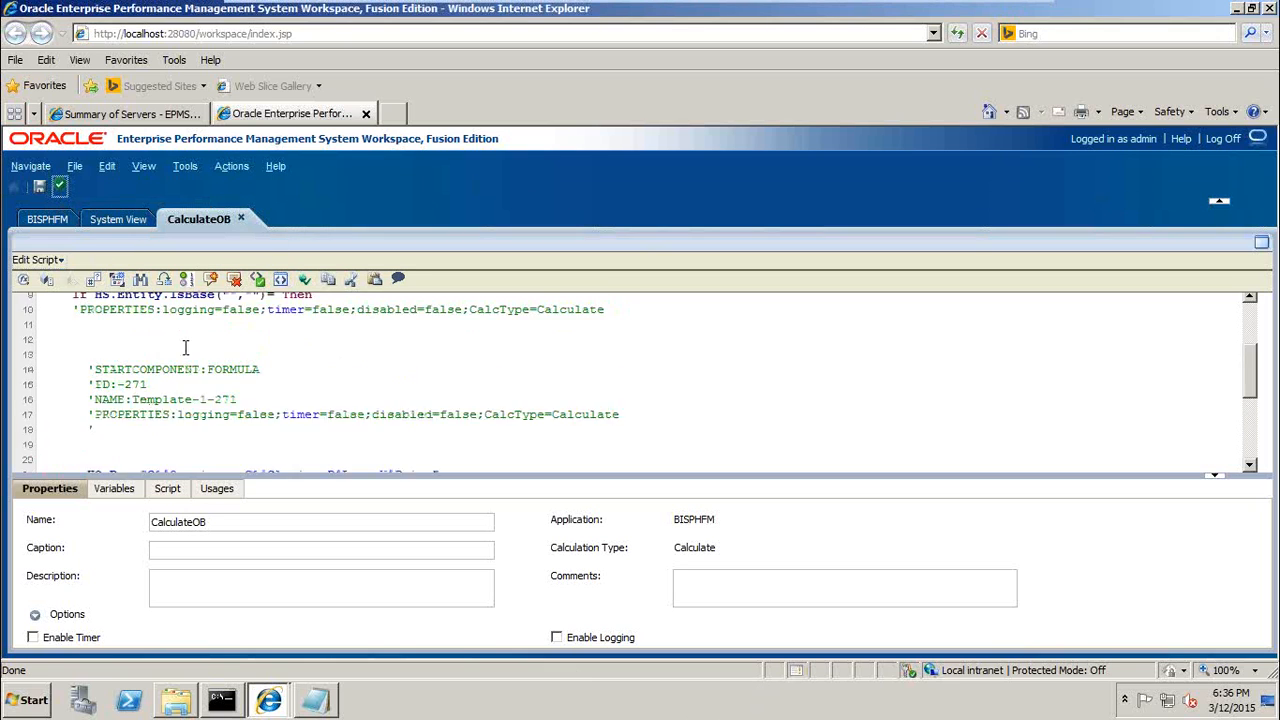
{"action": "left_click", "coordinate": [35, 260]}
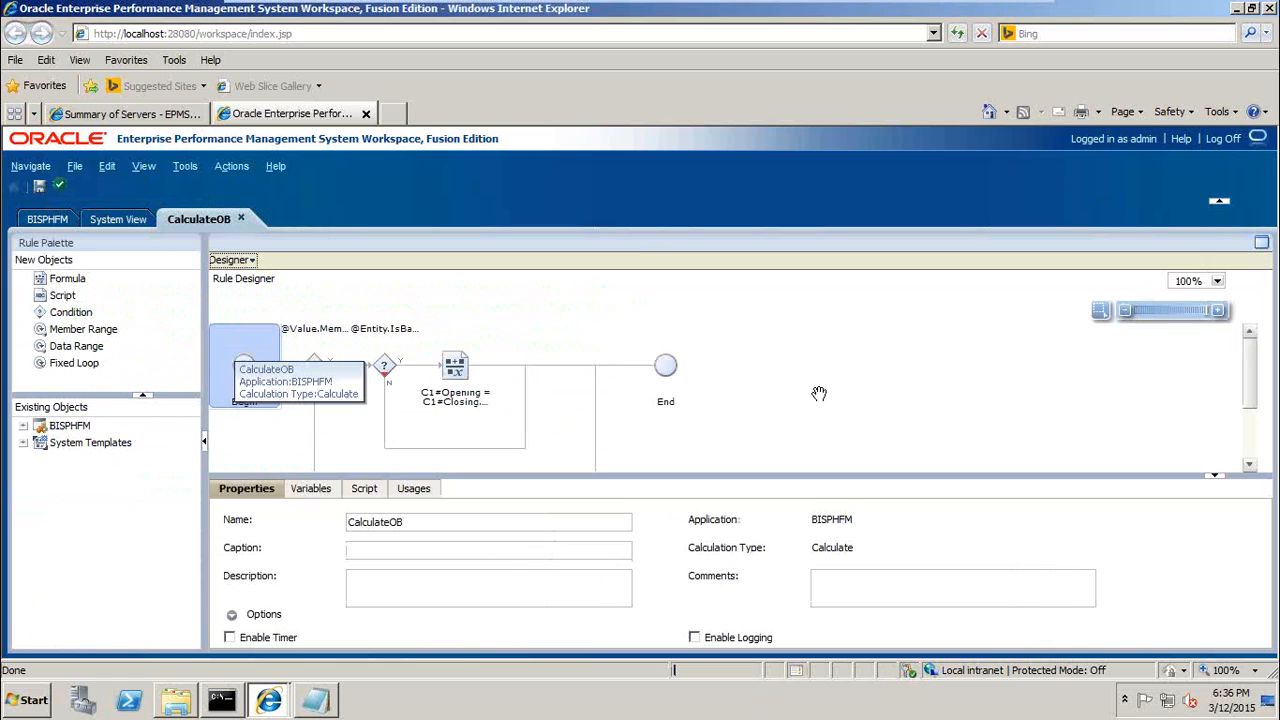
{"action": "mouse_move", "coordinate": [665, 363]}
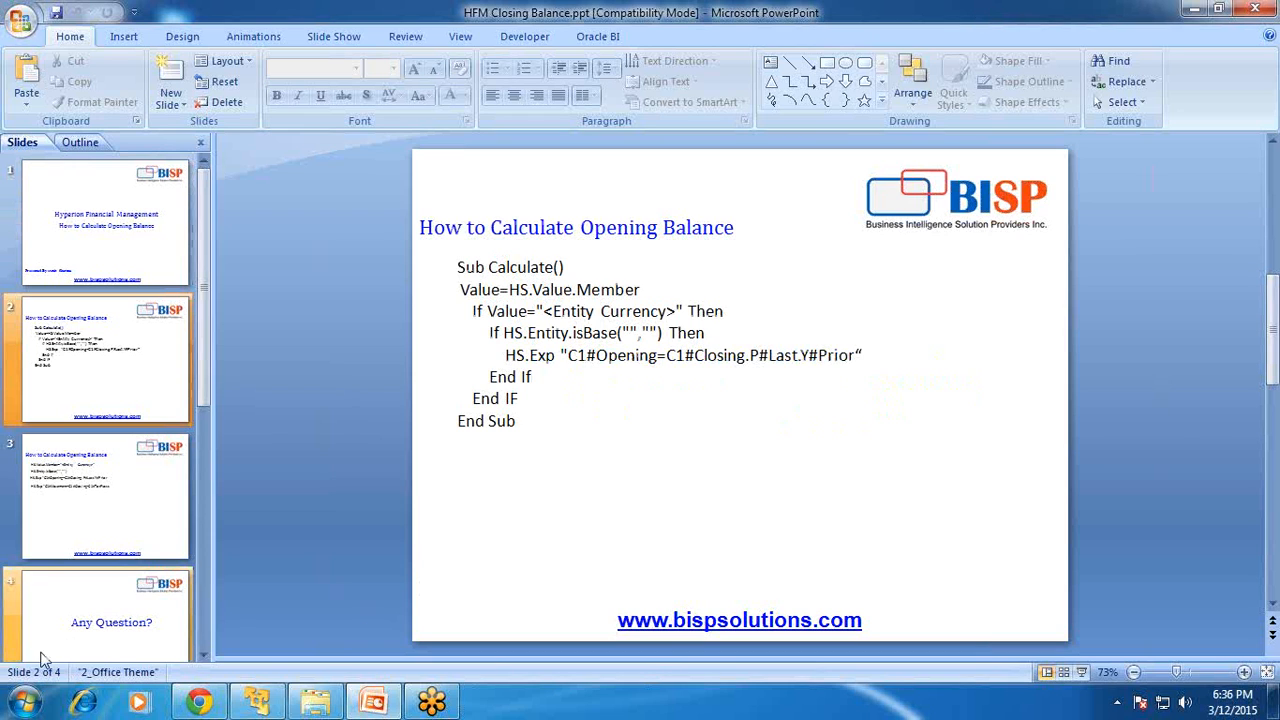
Go to slide 4, the closing 'Any Question?' slide in PowerPoint
{"action": "left_click", "coordinate": [100, 623]}
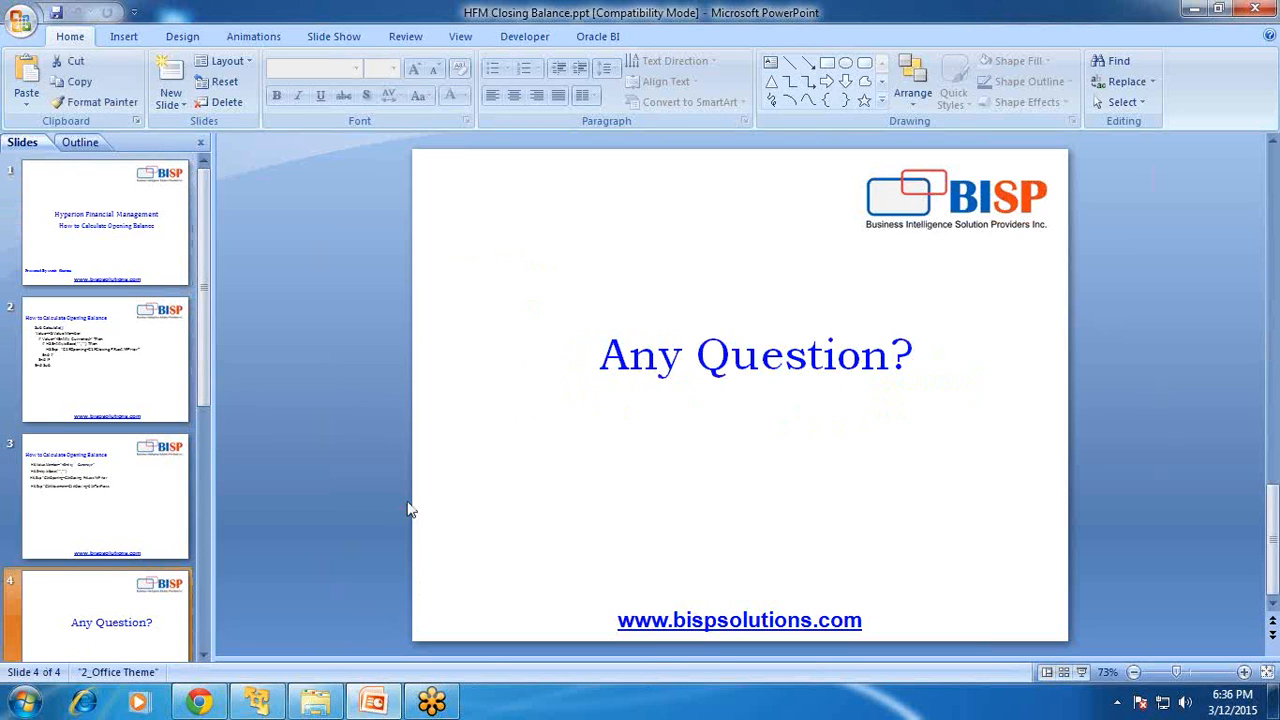